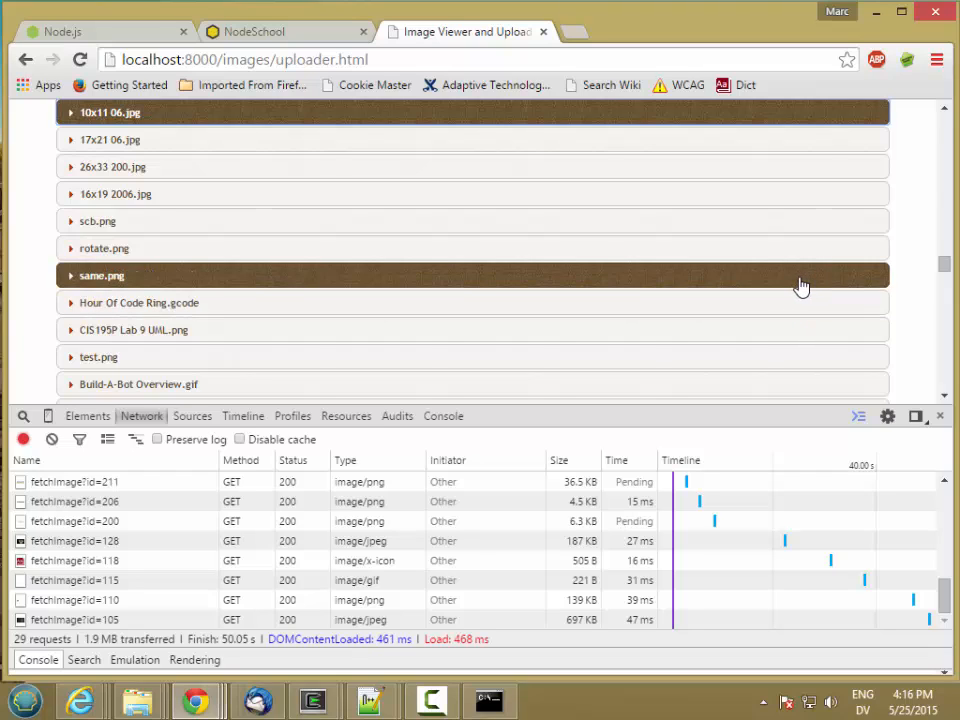
mouse_move(752, 283)
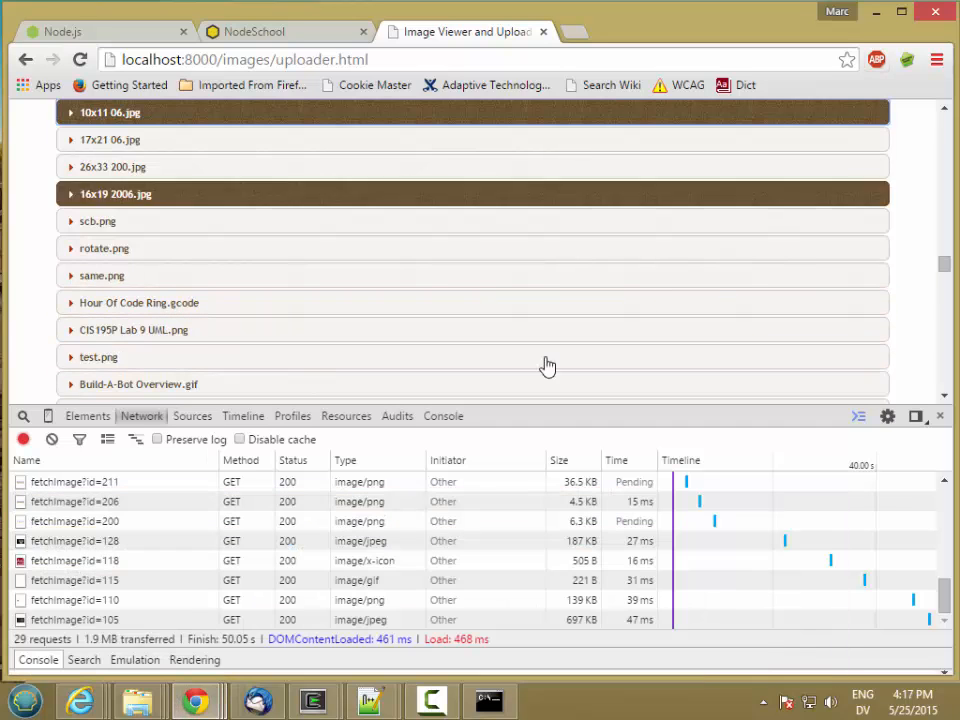
mouse_move(137, 699)
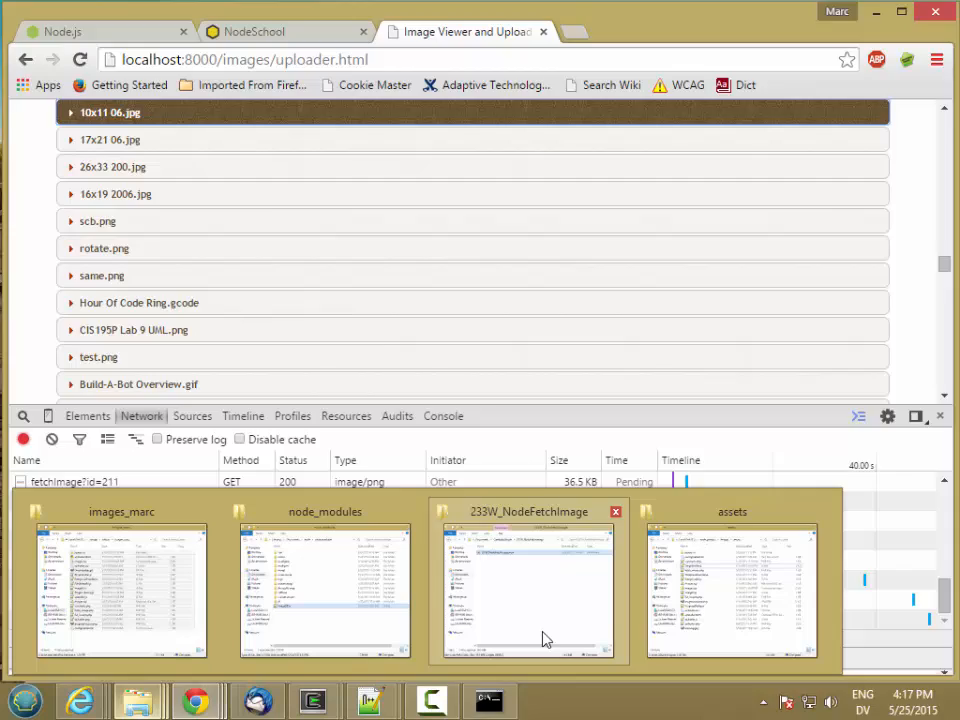
Copy DropHandler.js in the assets folder and rename the copy to DropHandler.gif
left_click(732, 590)
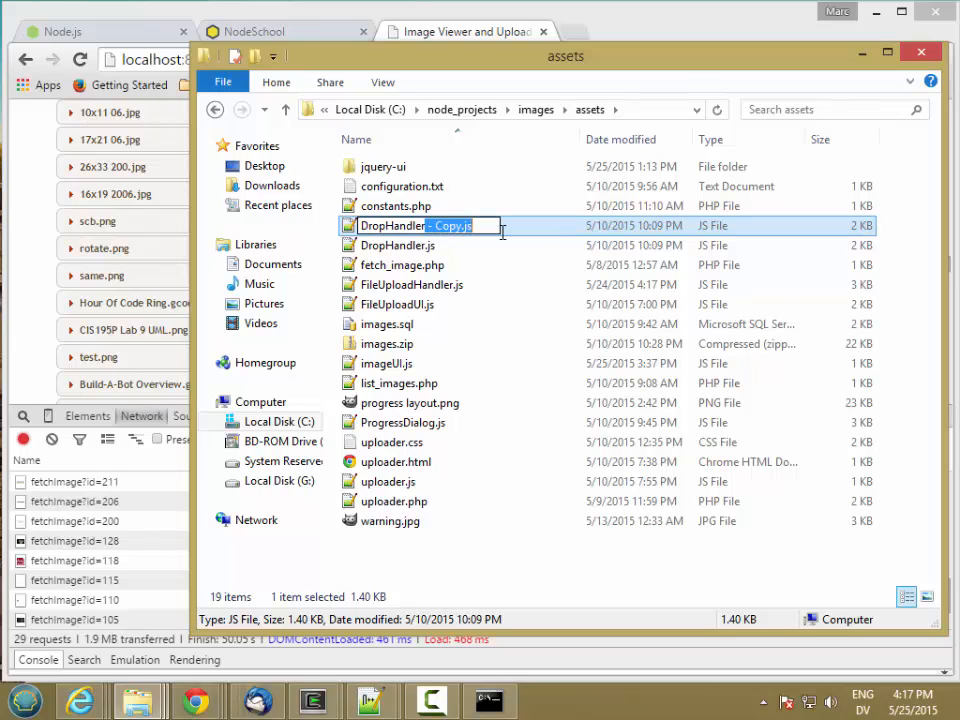
type("DropHandler.gif")
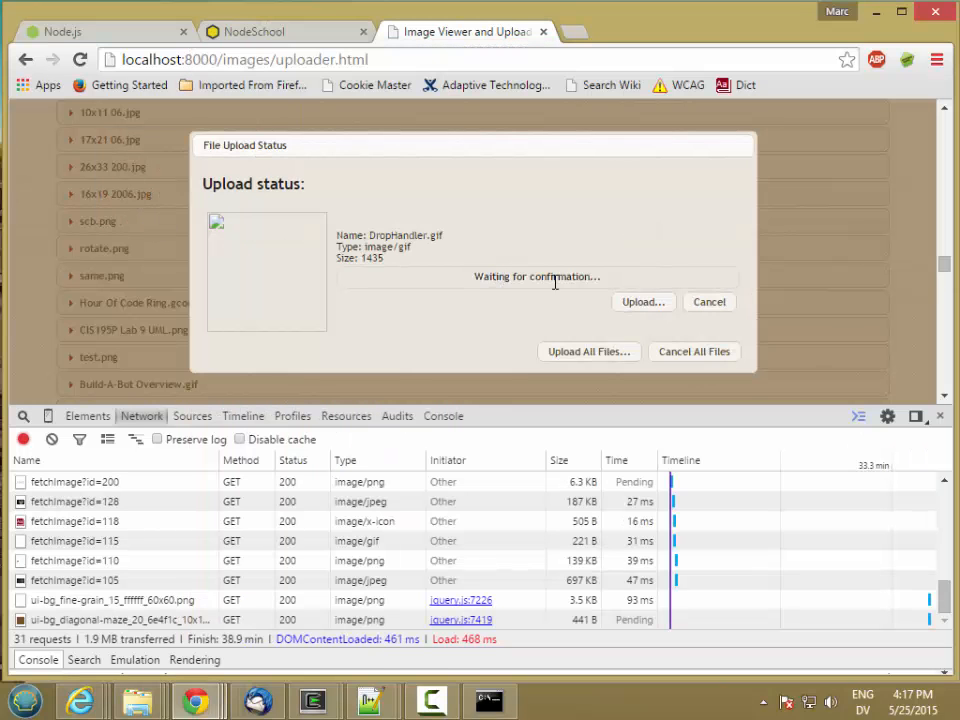
Upload DropHandler.gif, view uploader.php's response source in DevTools, and close the status dialog
left_click(643, 301)
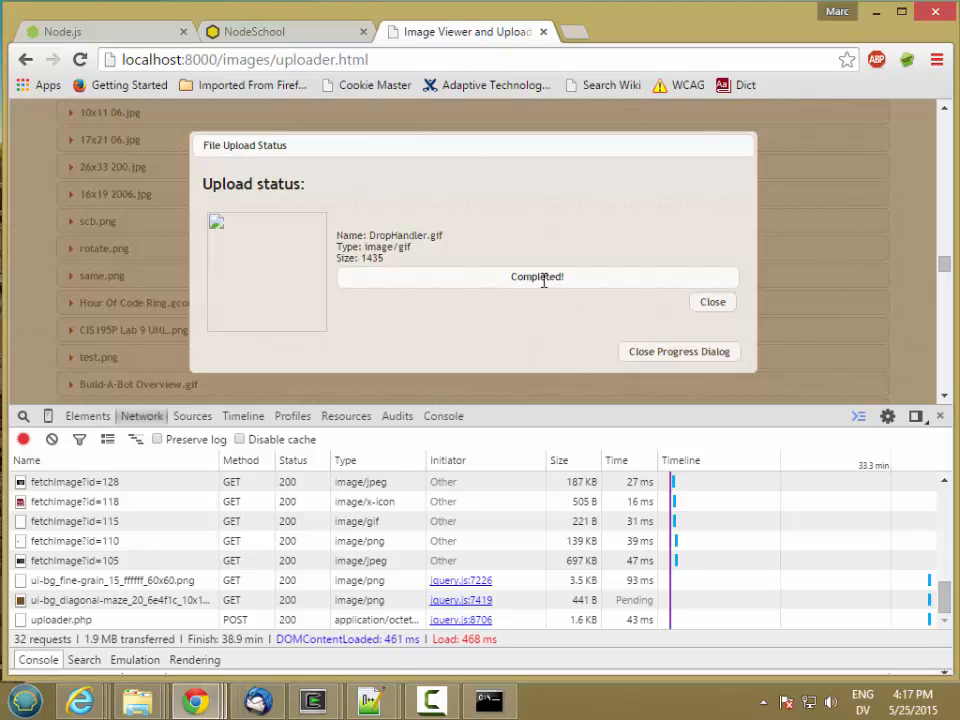
mouse_move(258, 515)
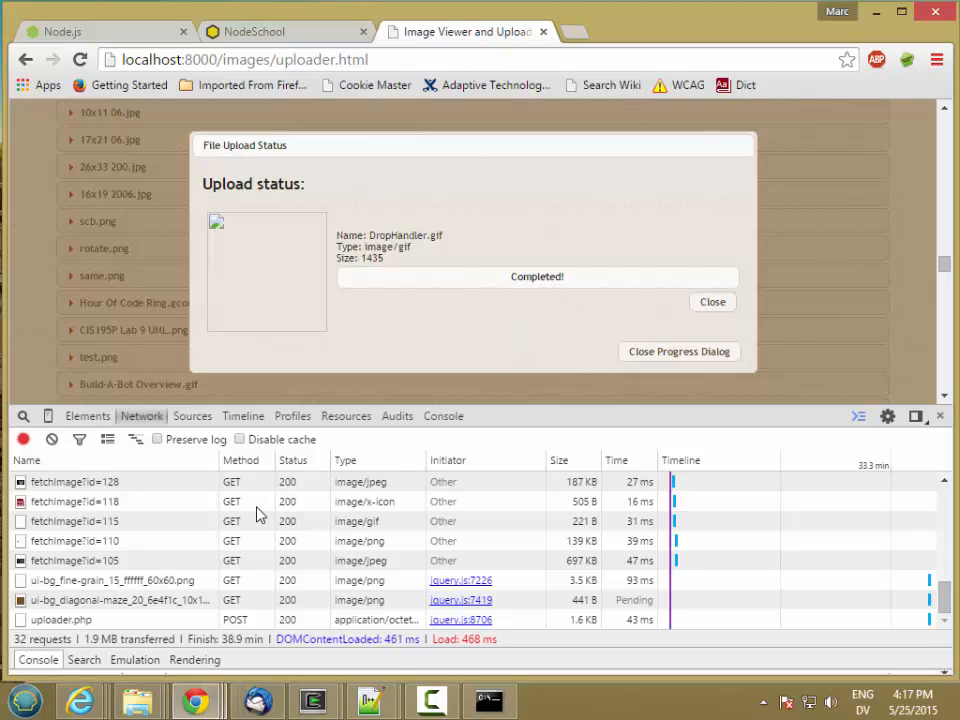
left_click(60, 619)
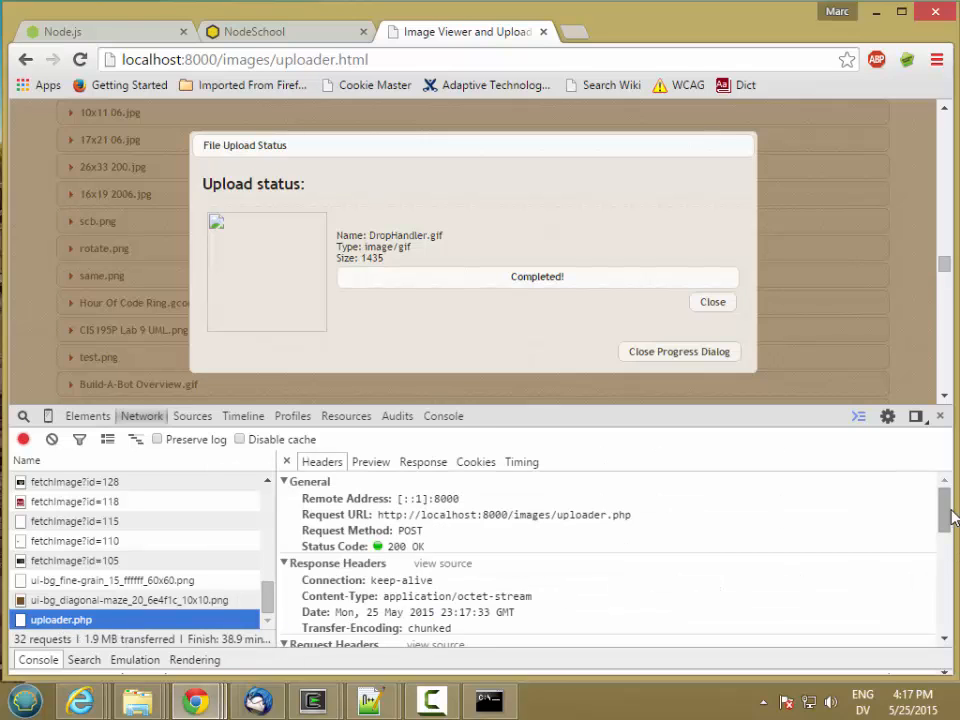
left_click(423, 461)
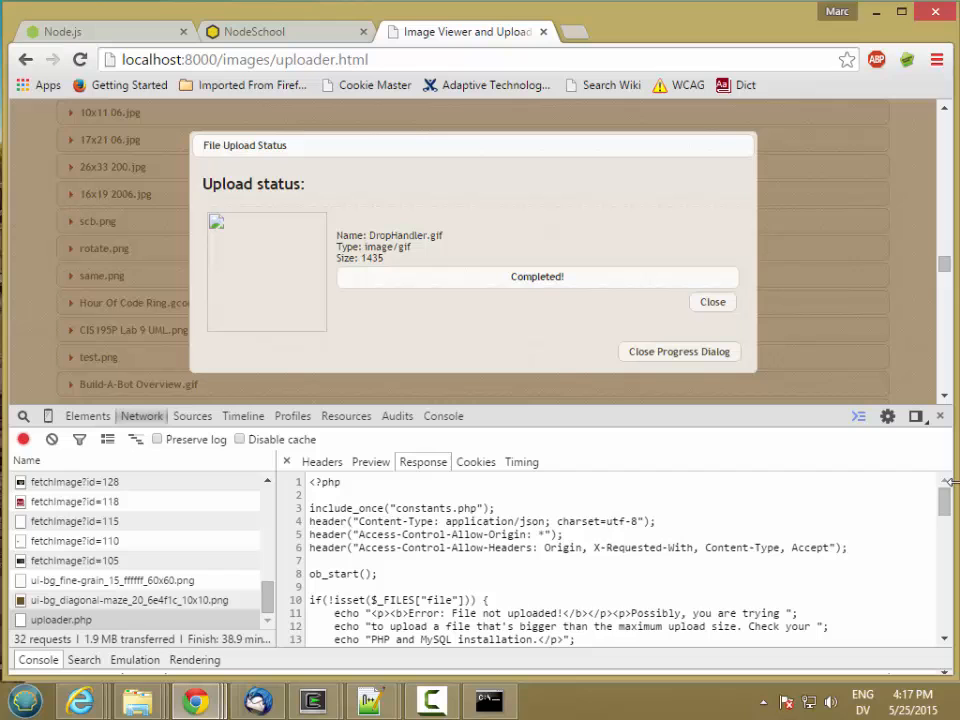
scroll("down", 3)
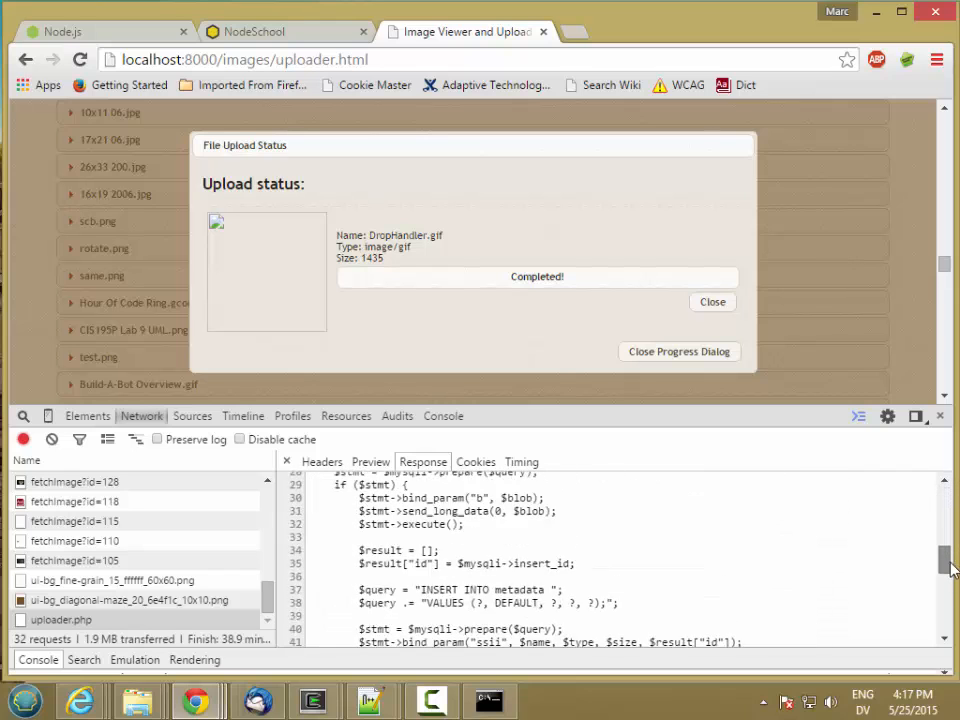
scroll("up", 3)
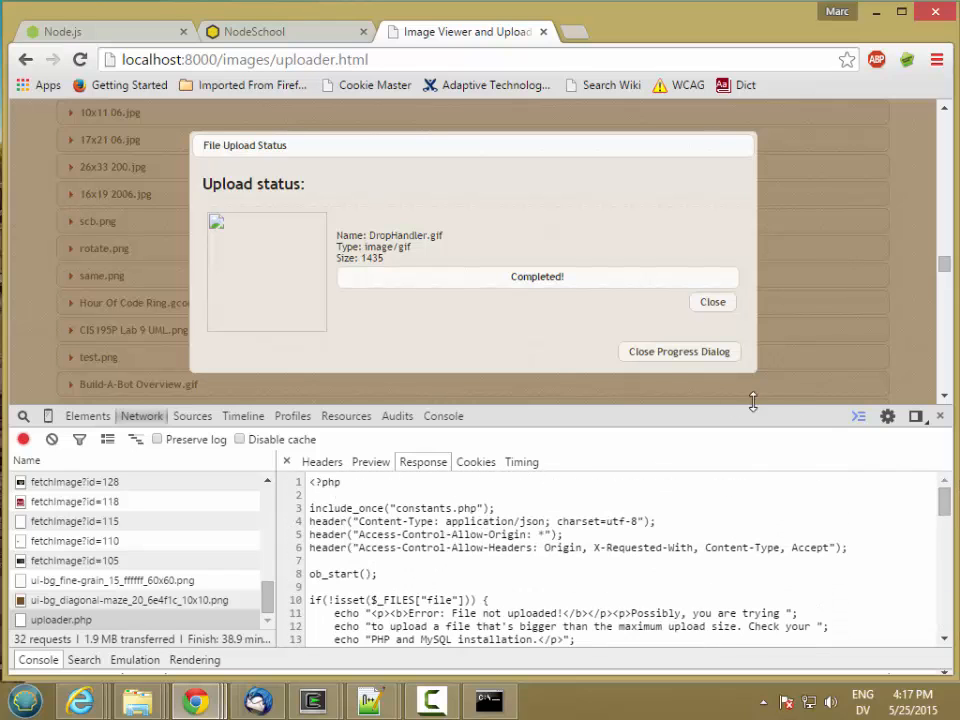
left_click(678, 351)
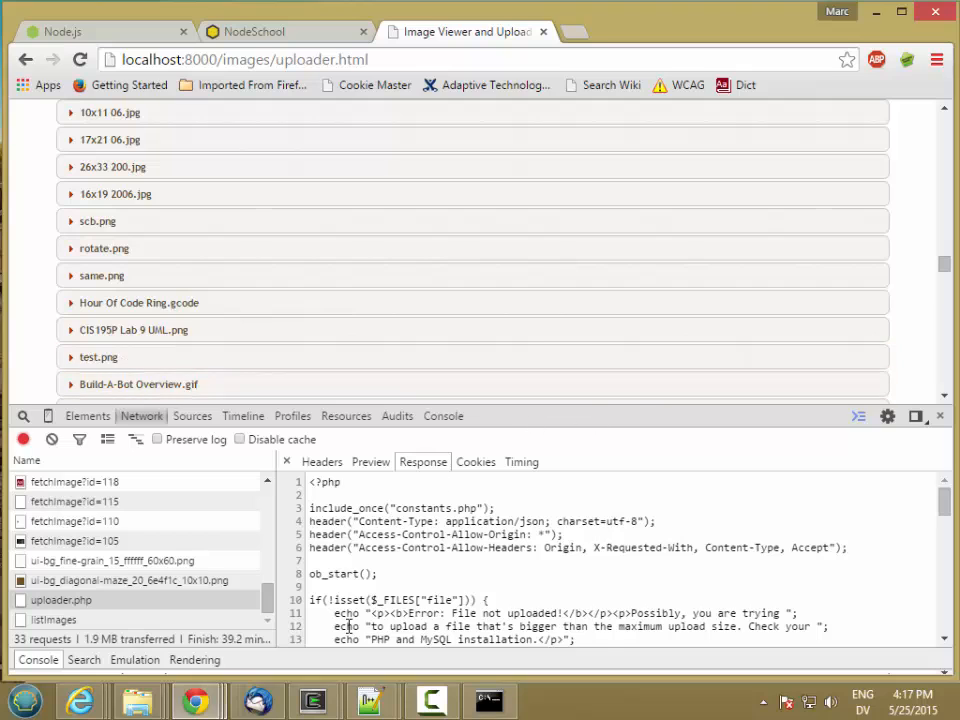
mouse_move(372, 700)
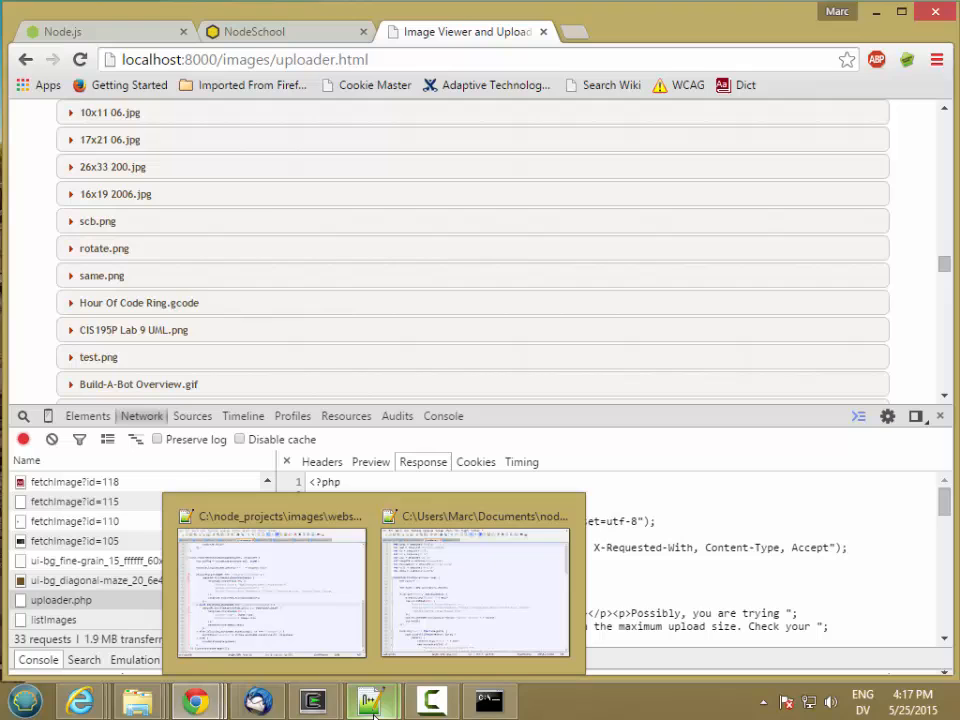
Bring the assets Explorer window in front of webserver.js and select FileUploadHandler.js
left_click(271, 590)
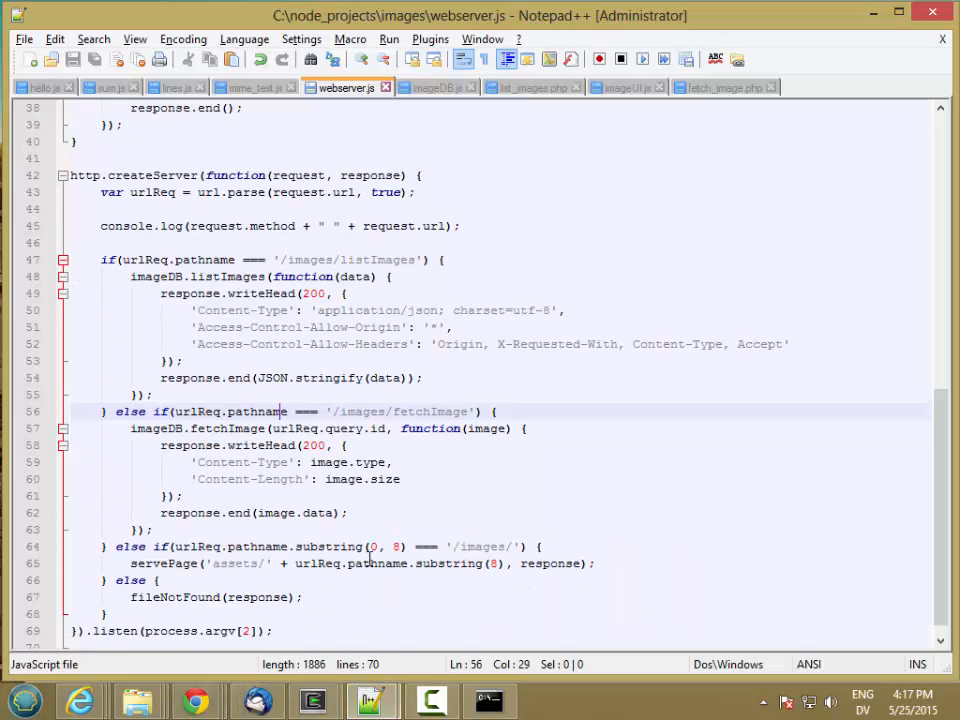
mouse_move(139, 700)
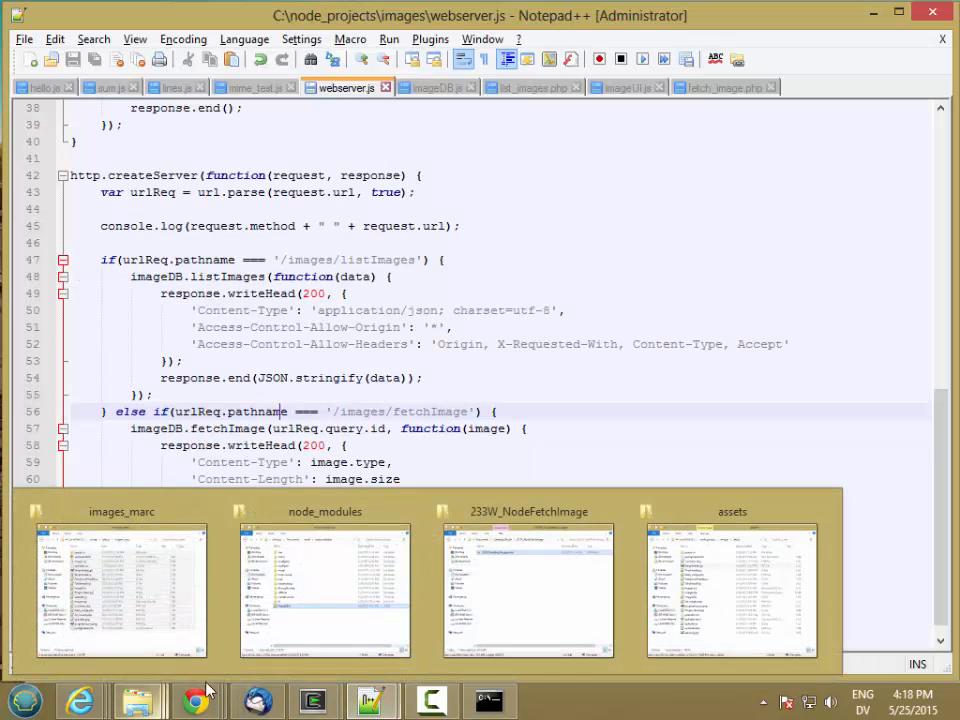
left_click(732, 590)
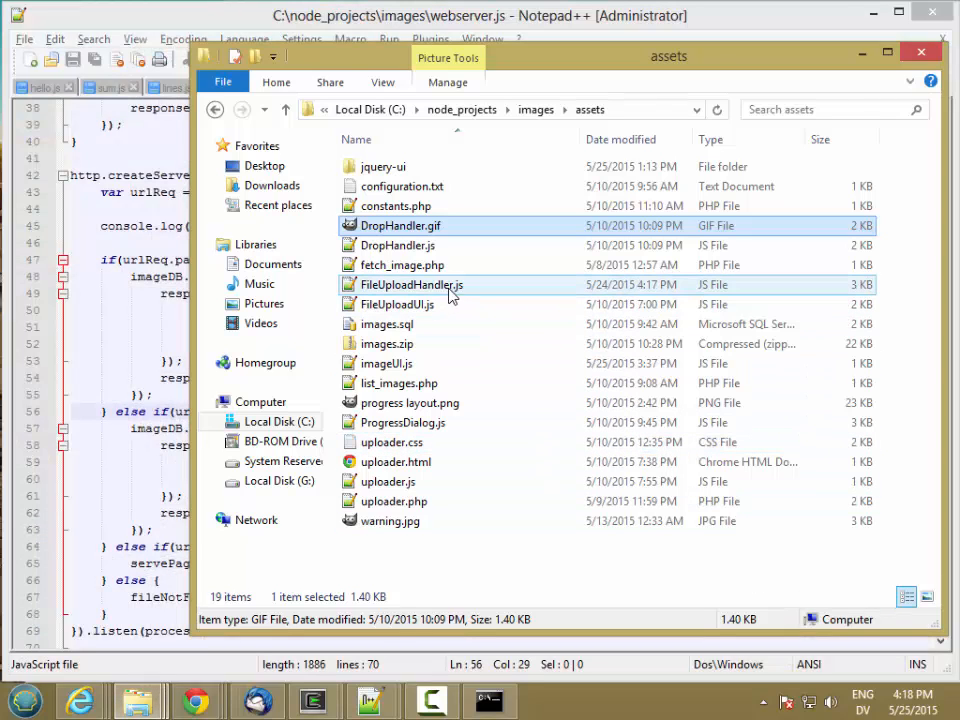
left_click(411, 285)
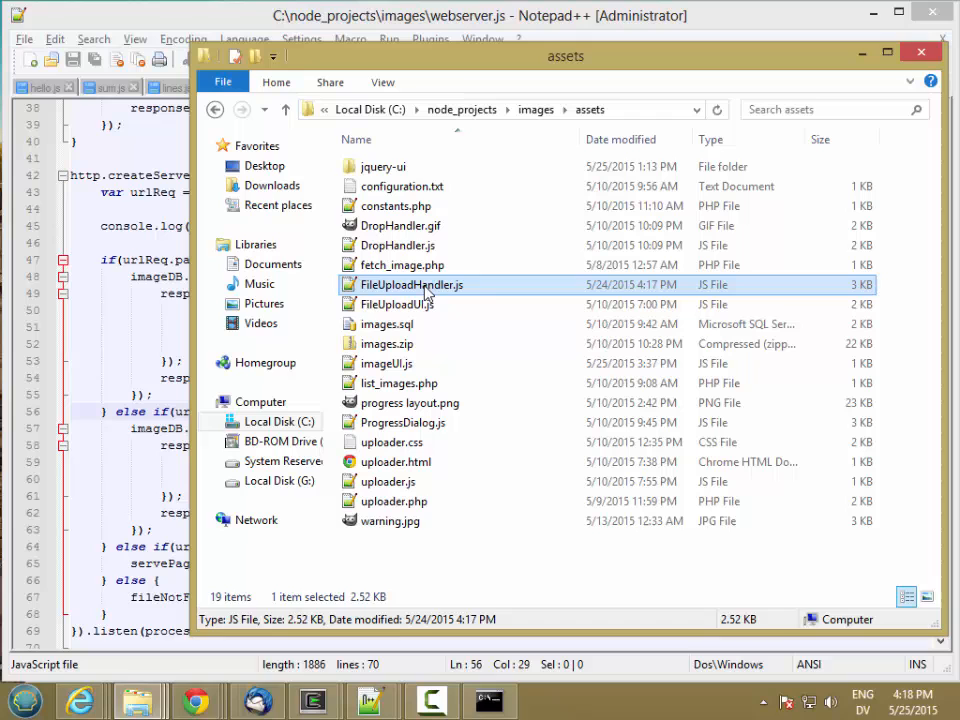
Open FileUploadHandler.js and change the $.ajax upload URL from 'uploader.php' to 'uploader'
double_click(411, 285)
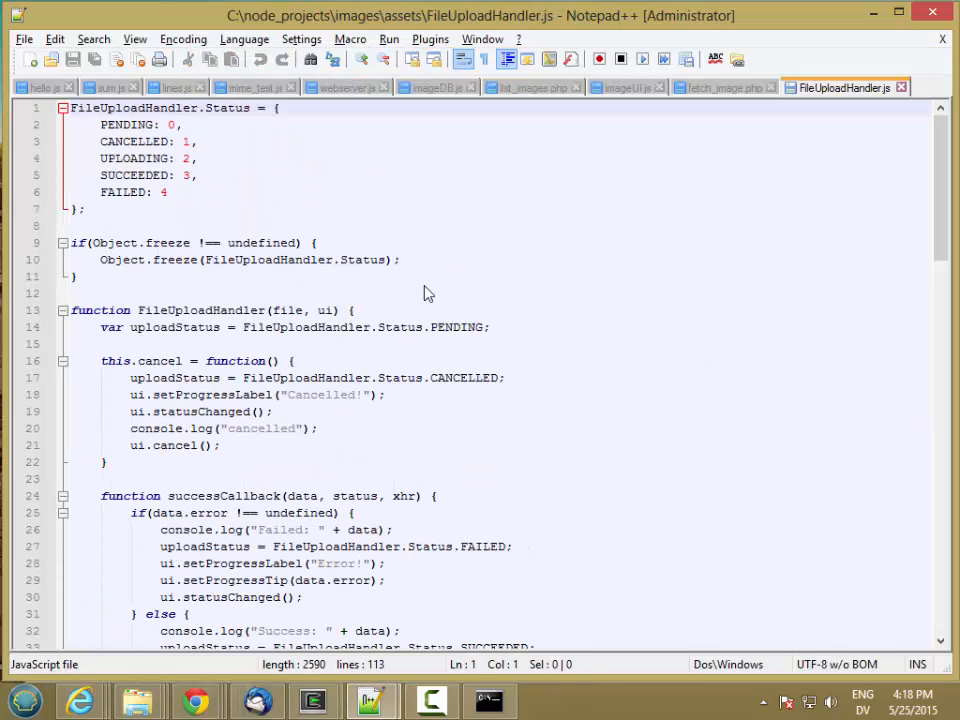
mouse_move(945, 260)
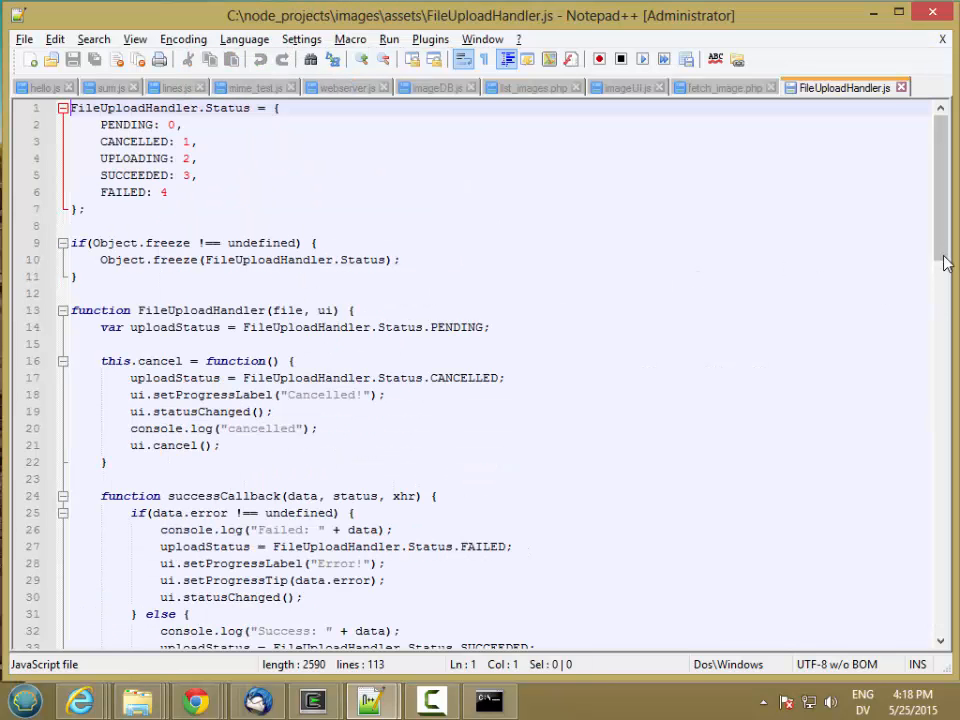
scroll("down", 3)
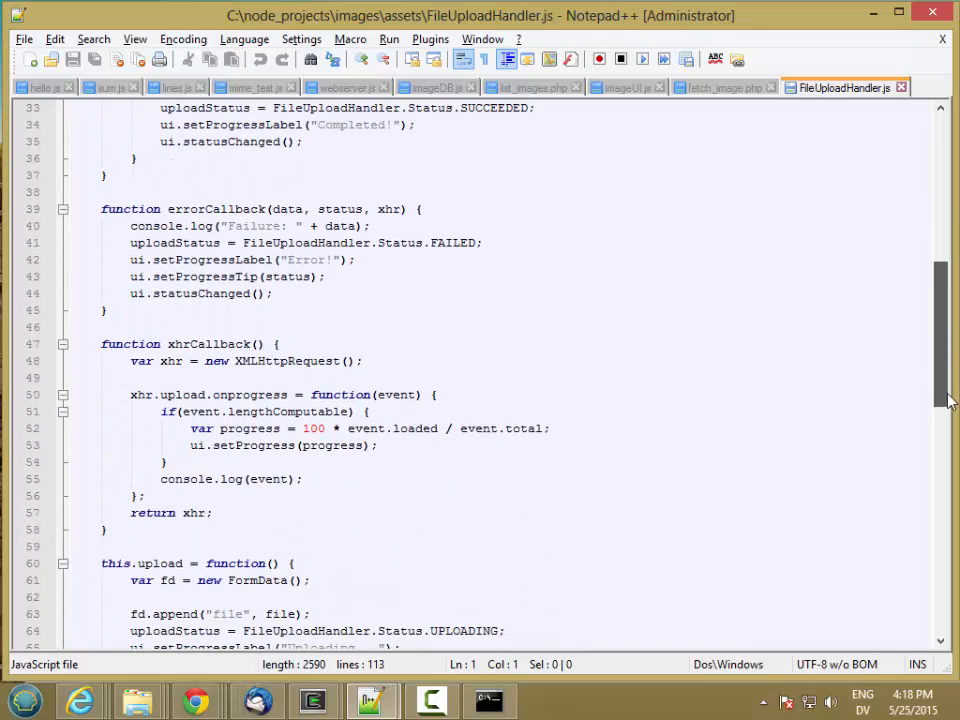
scroll("down", 3)
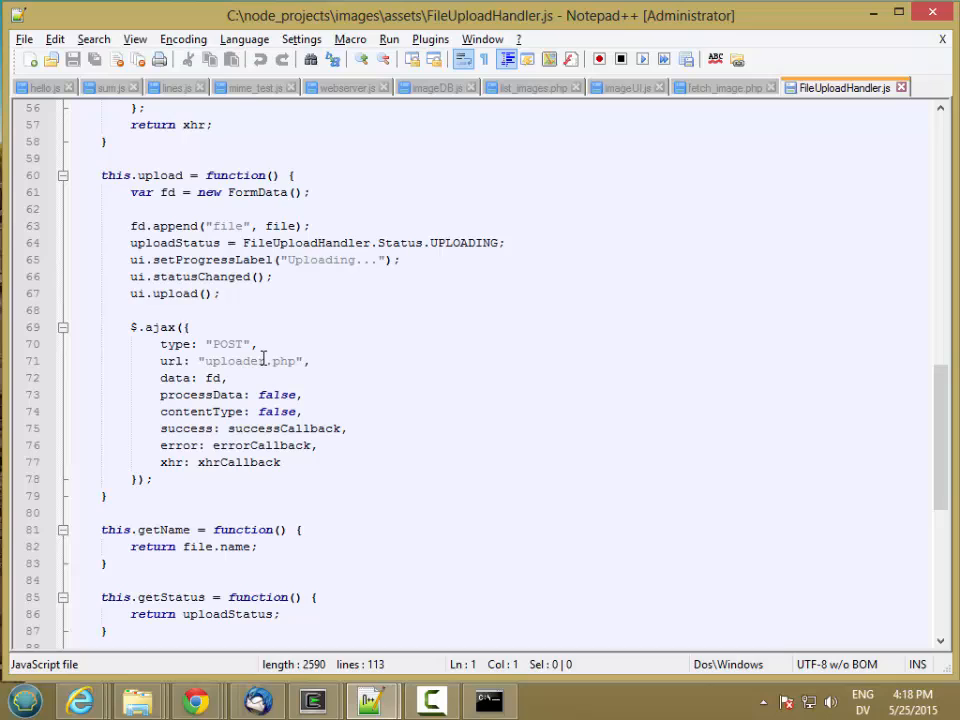
double_click(285, 361)
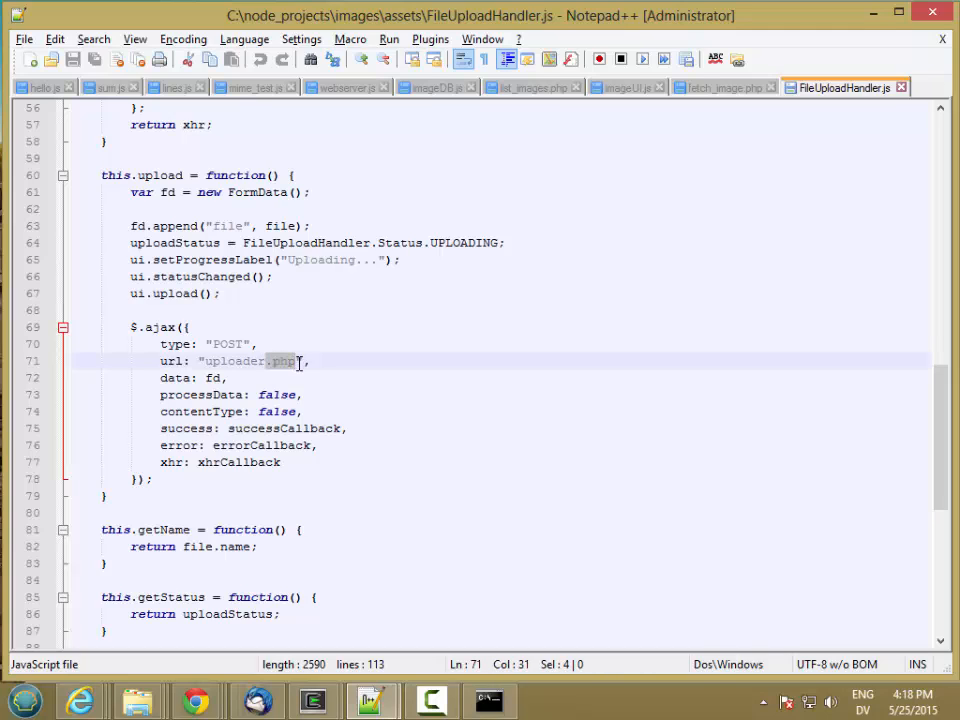
key("Delete")
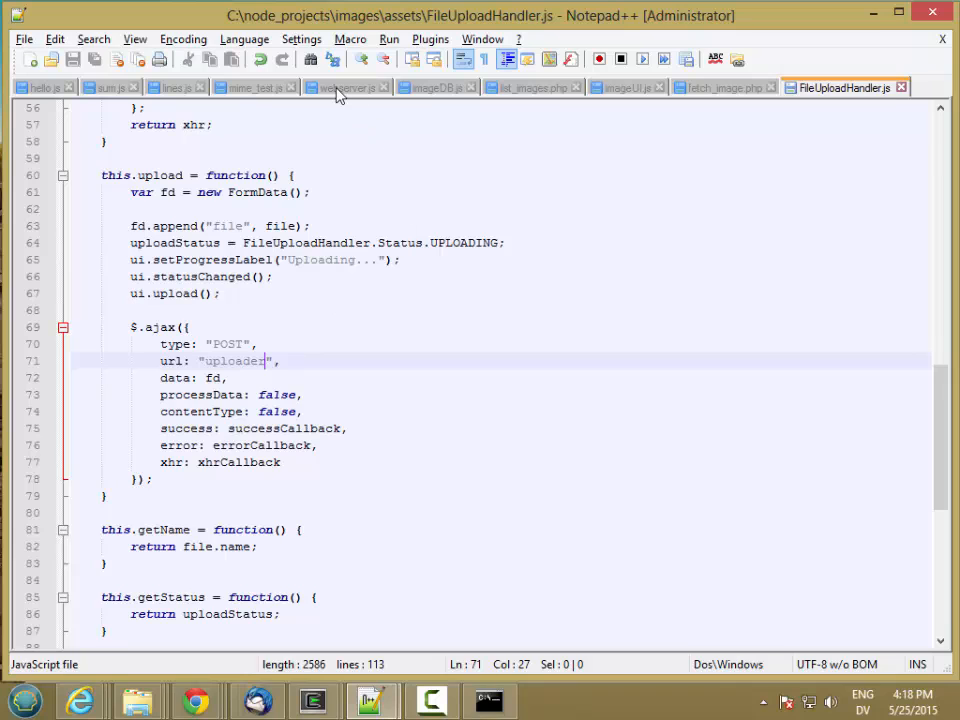
Add an else-if branch routing urlReq.pathname '/images/uploader' to uploadFile(request, response)
left_click(345, 87)
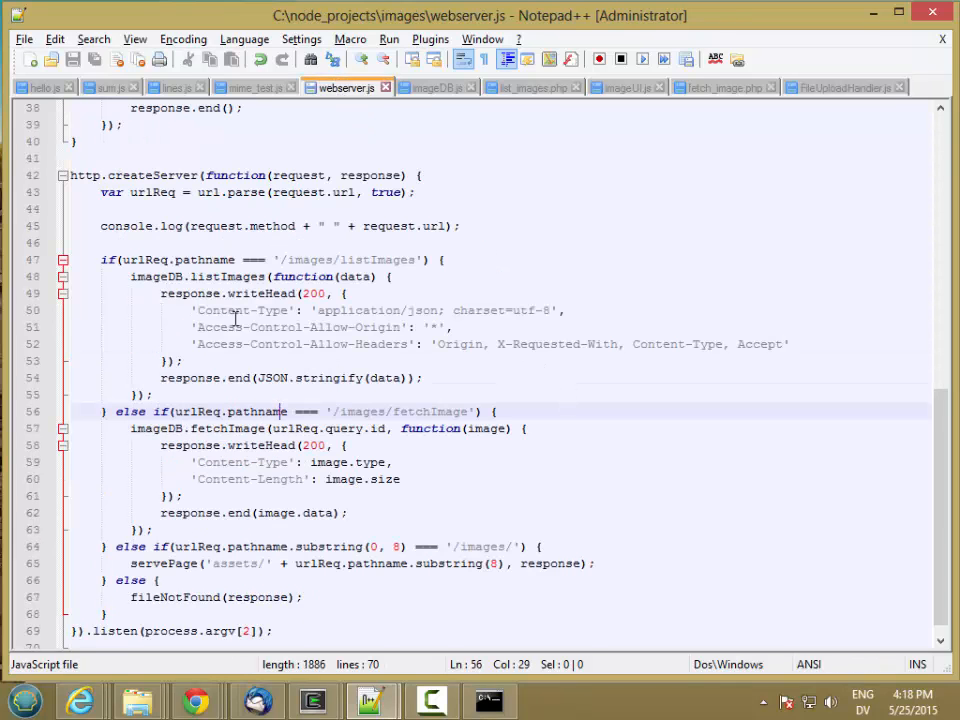
key("Enter")
type("} else if(")
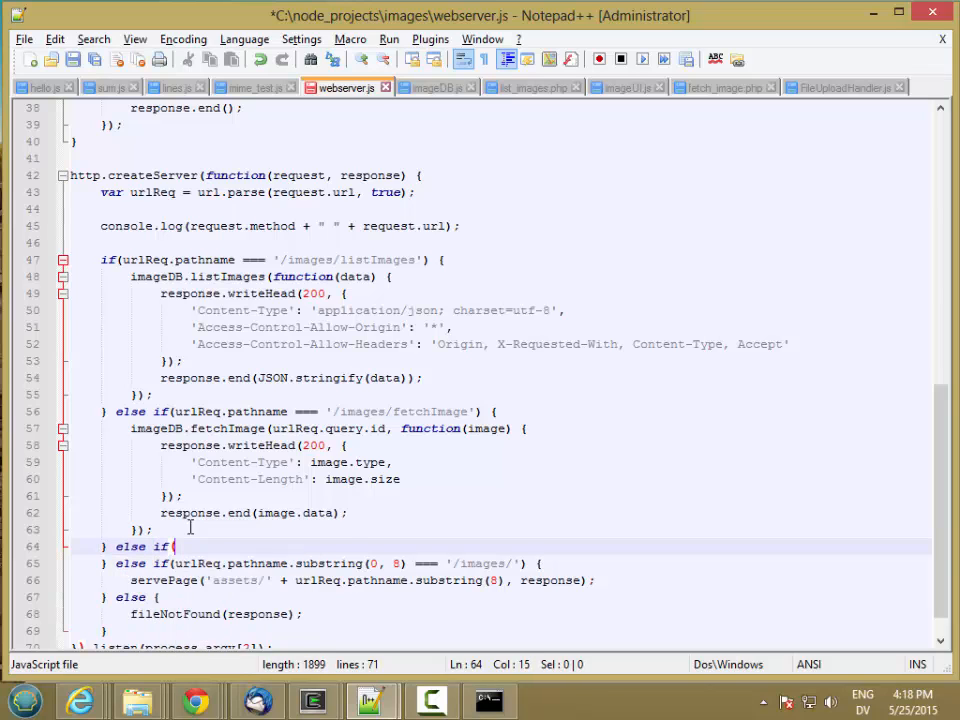
type("urlReq.")
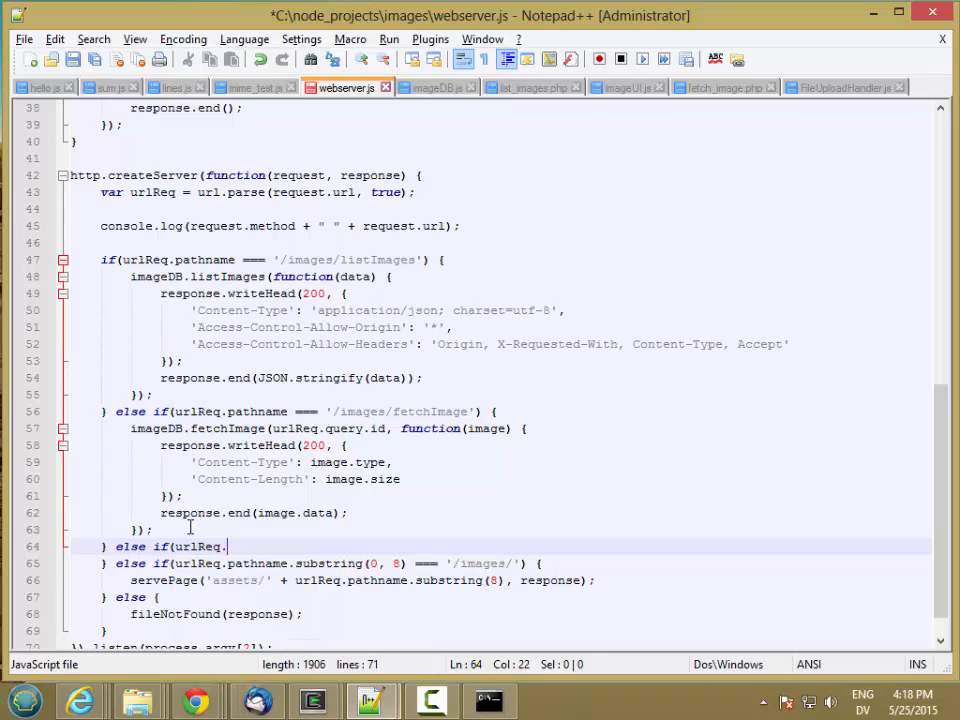
type("pathname ===")
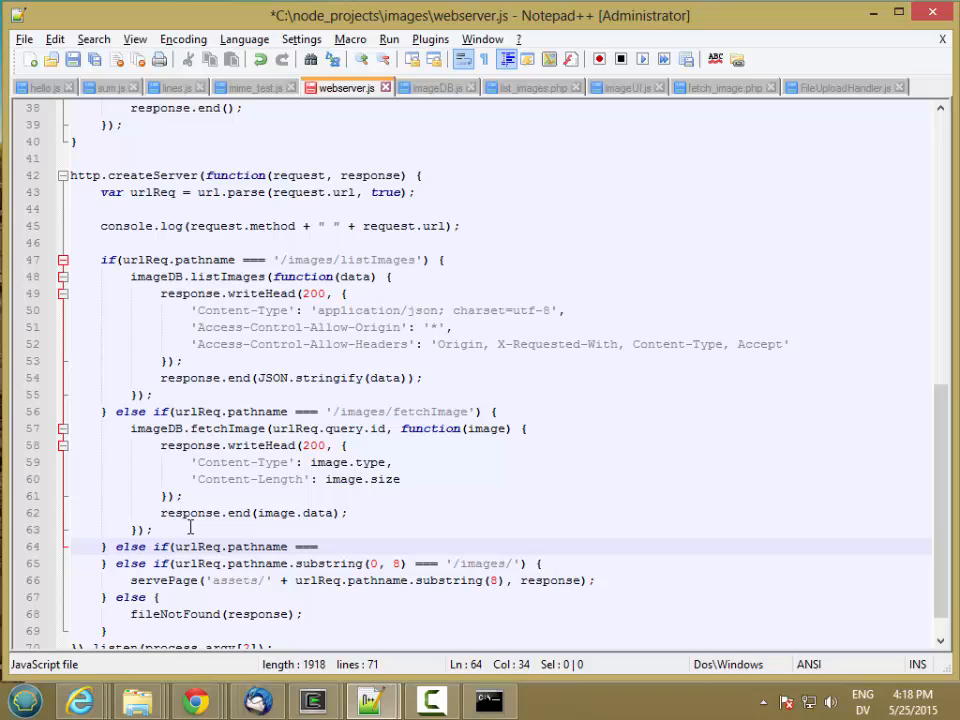
type("'/")
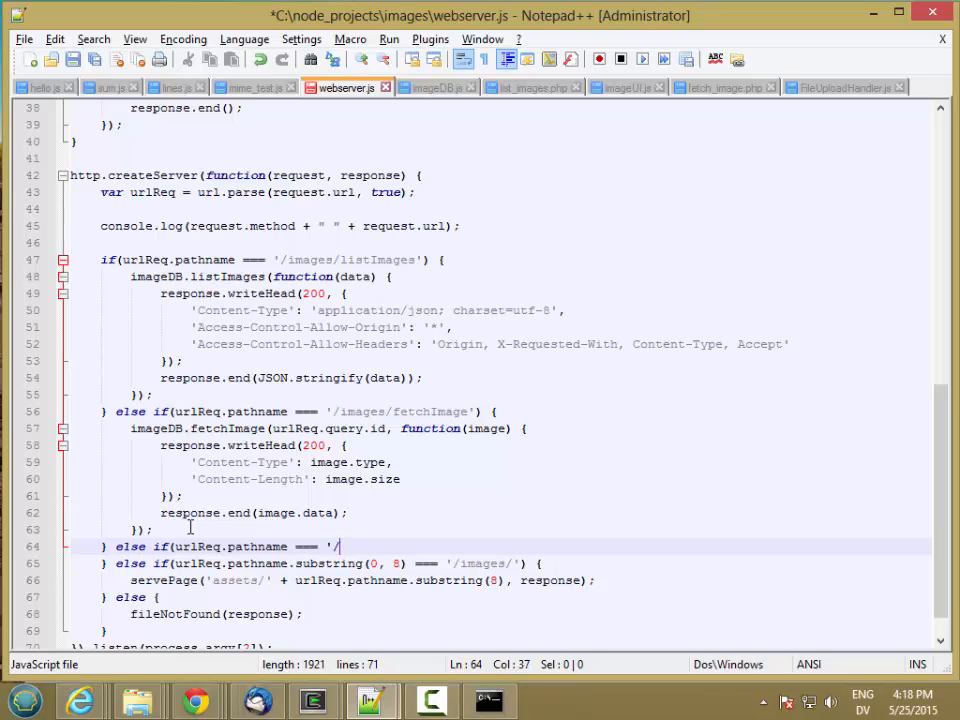
type("images")
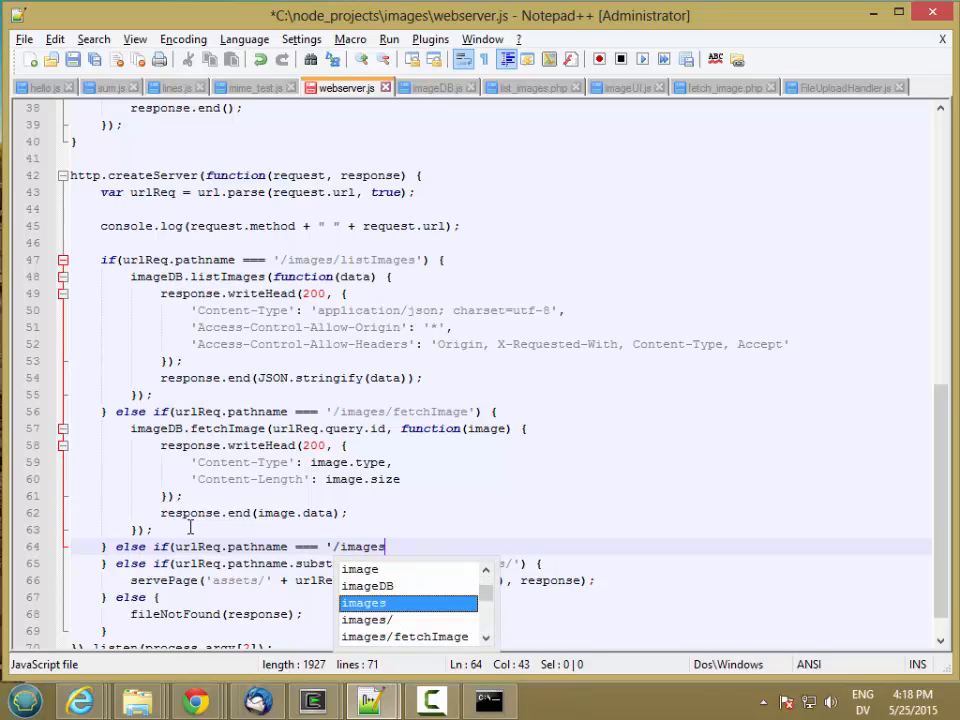
type("/uploader') {")
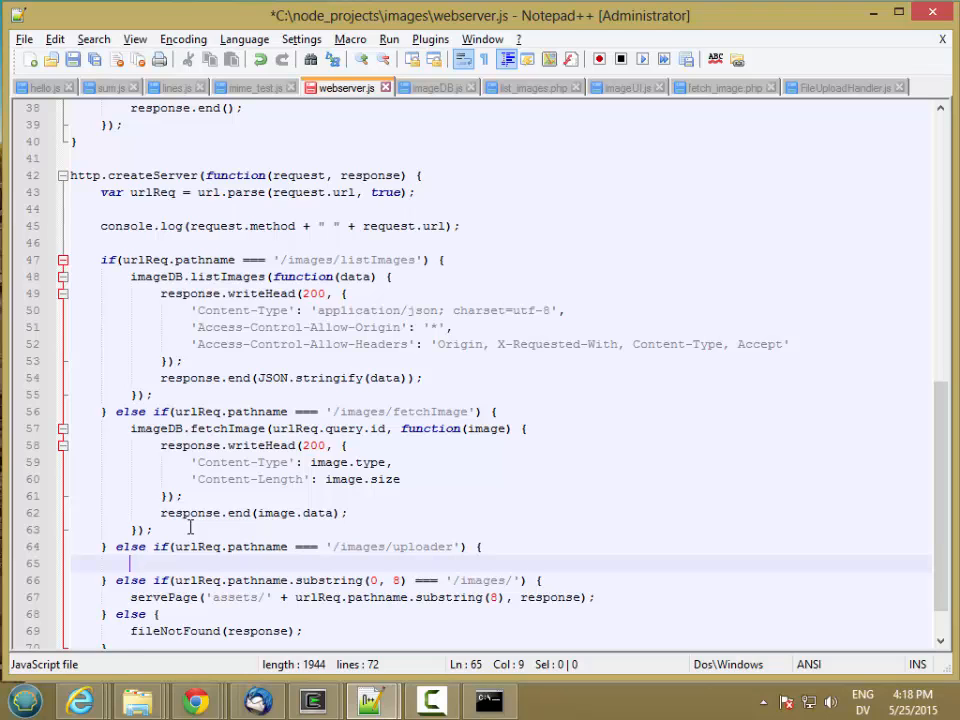
type("uploadFile(")
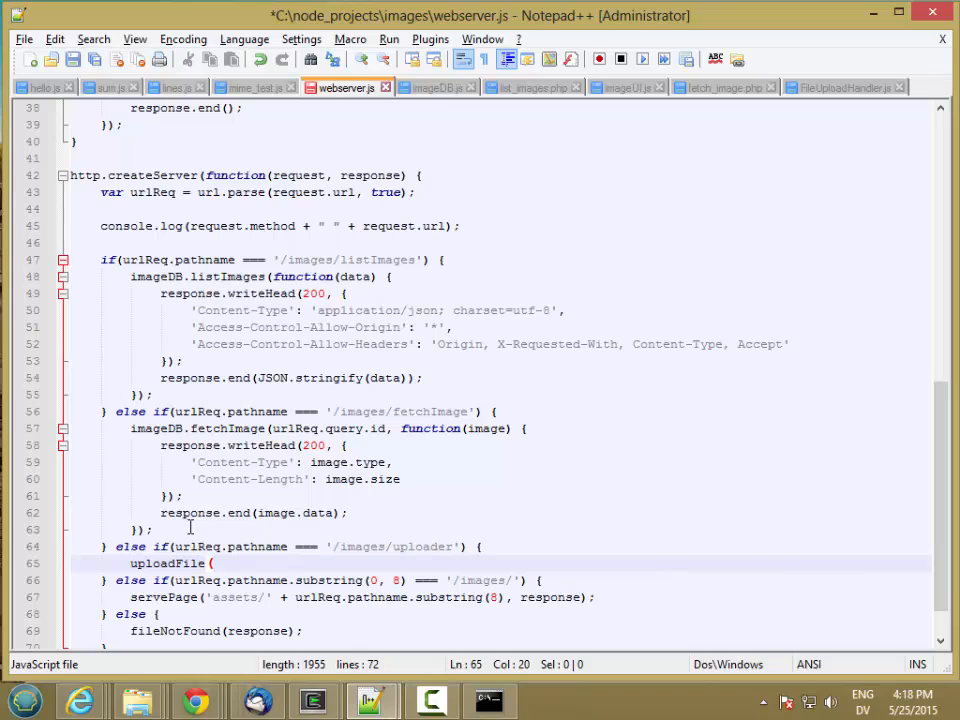
type("request, response);")
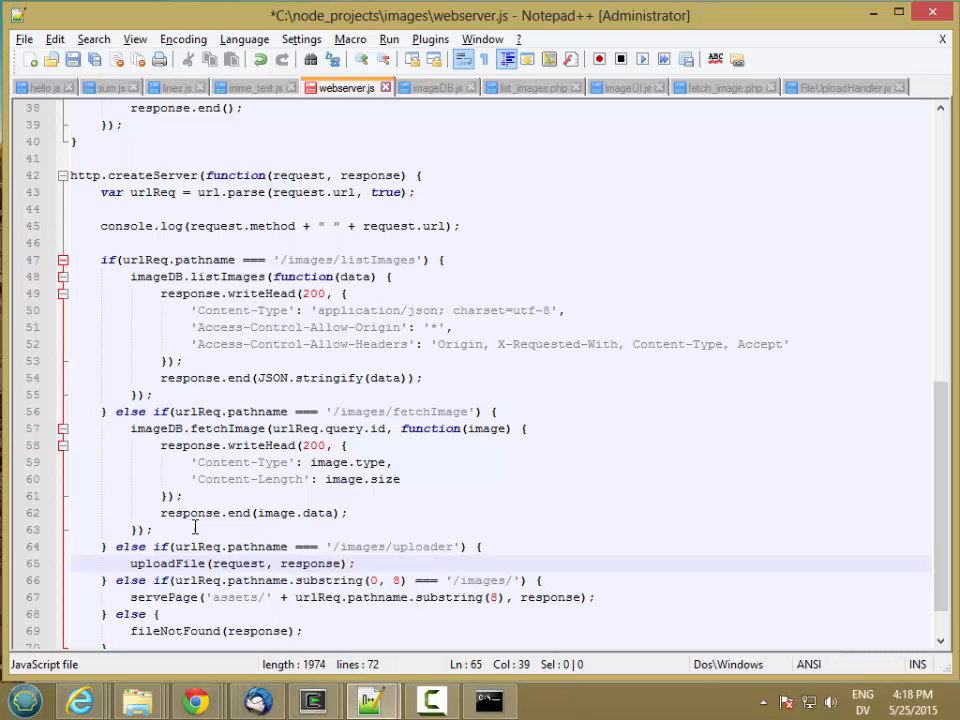
scroll("up", 3)
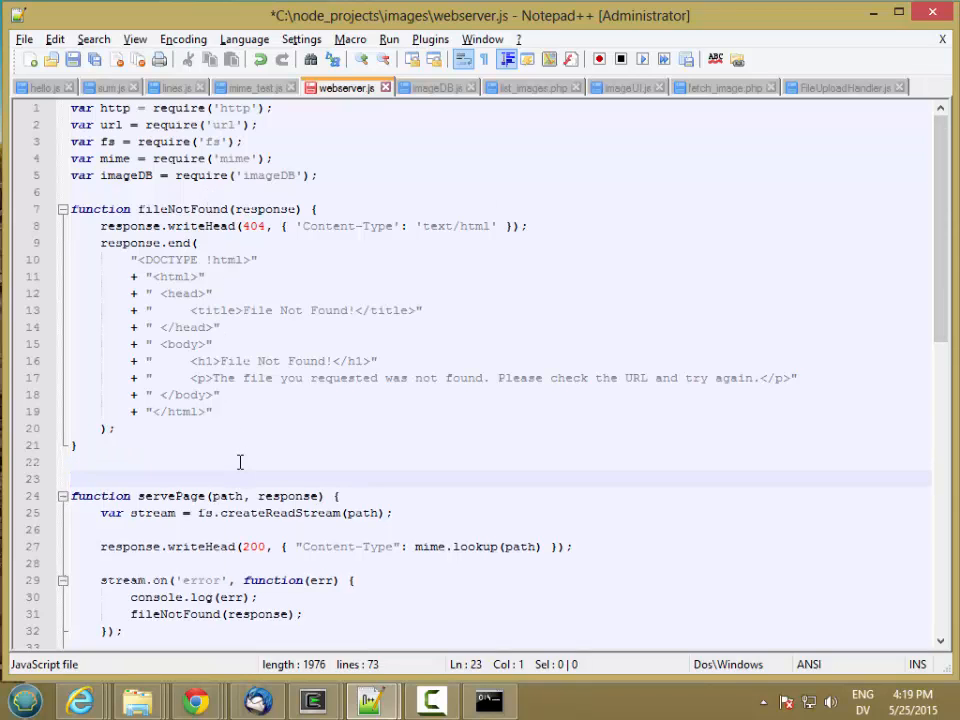
Write uploadFile(request, response) logging the request and calling fileNotFound, then restart the server
type("function")
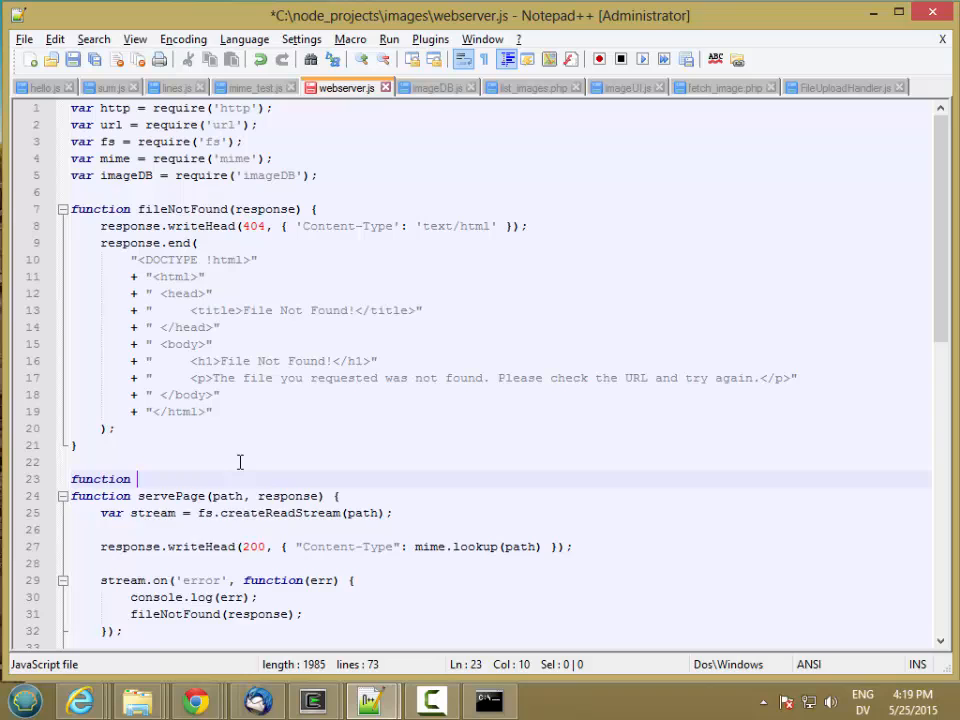
type("uploadFile")
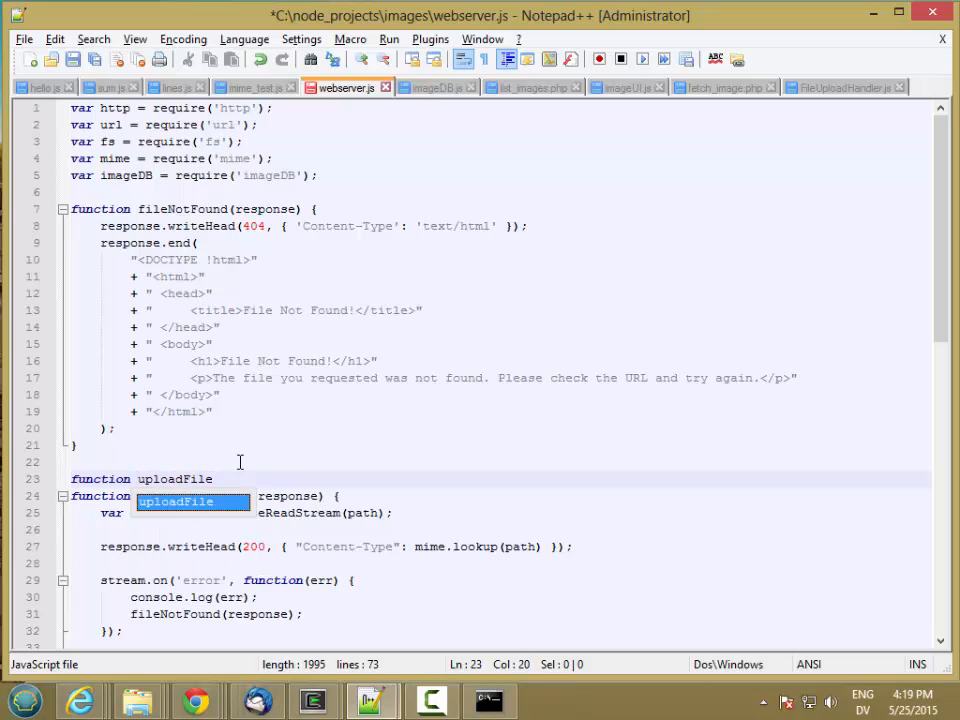
type("(request, response) {")
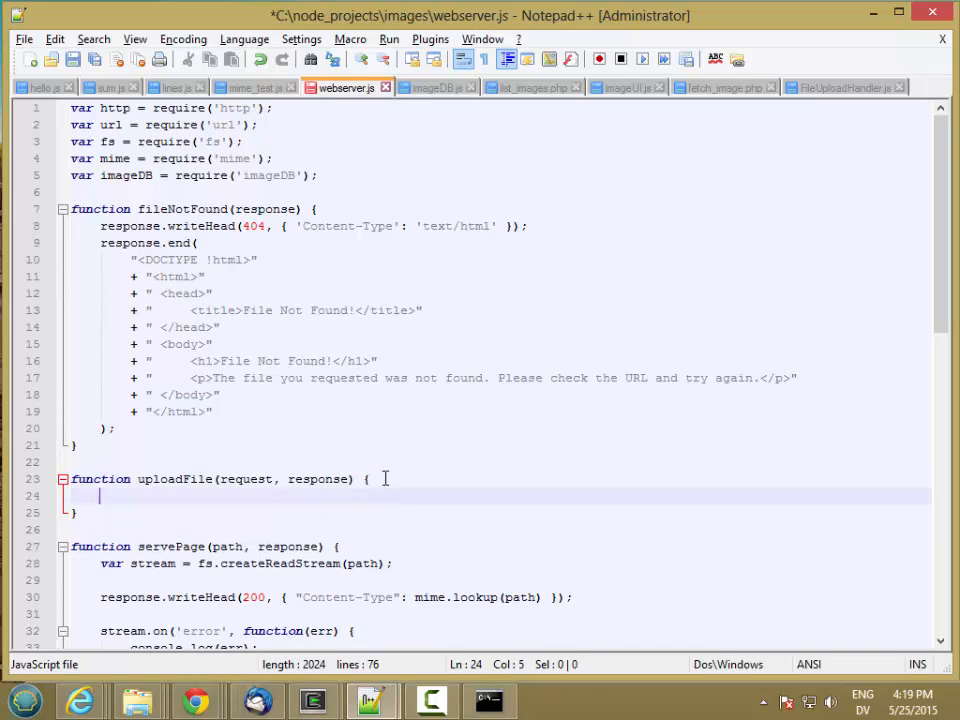
type("console")
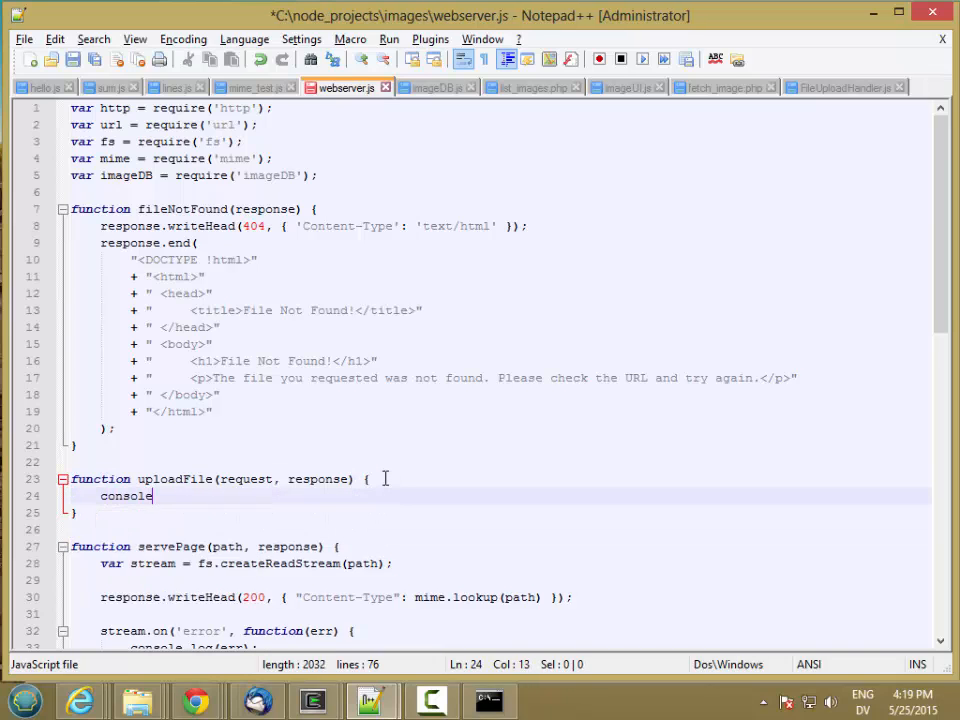
type(".log(request);")
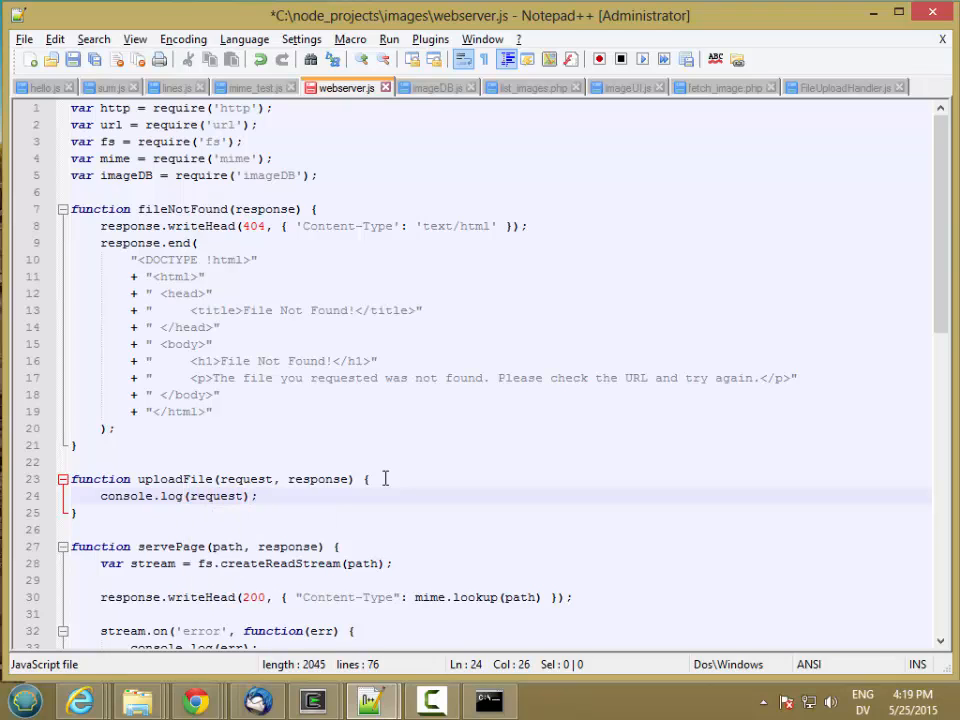
key("Enter")
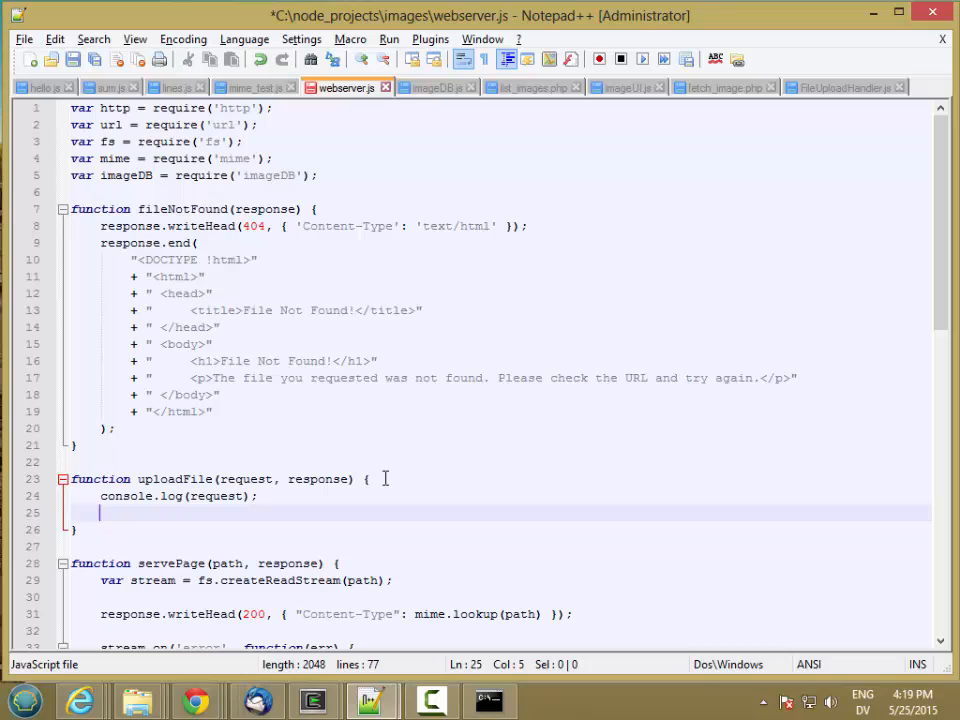
type("fileNotFound(response);")
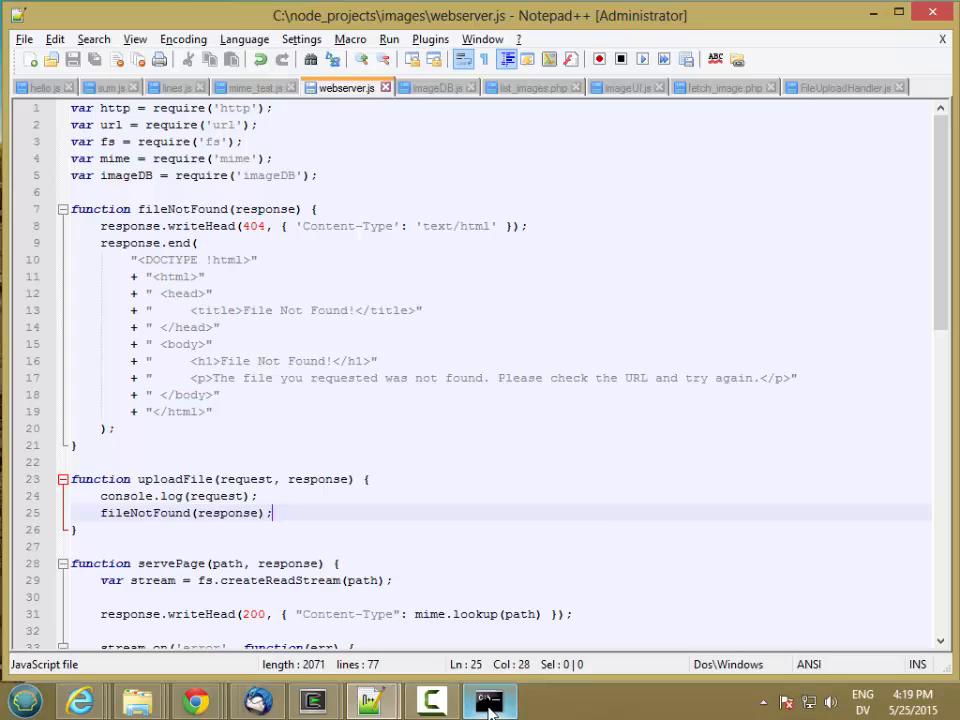
left_click(489, 700)
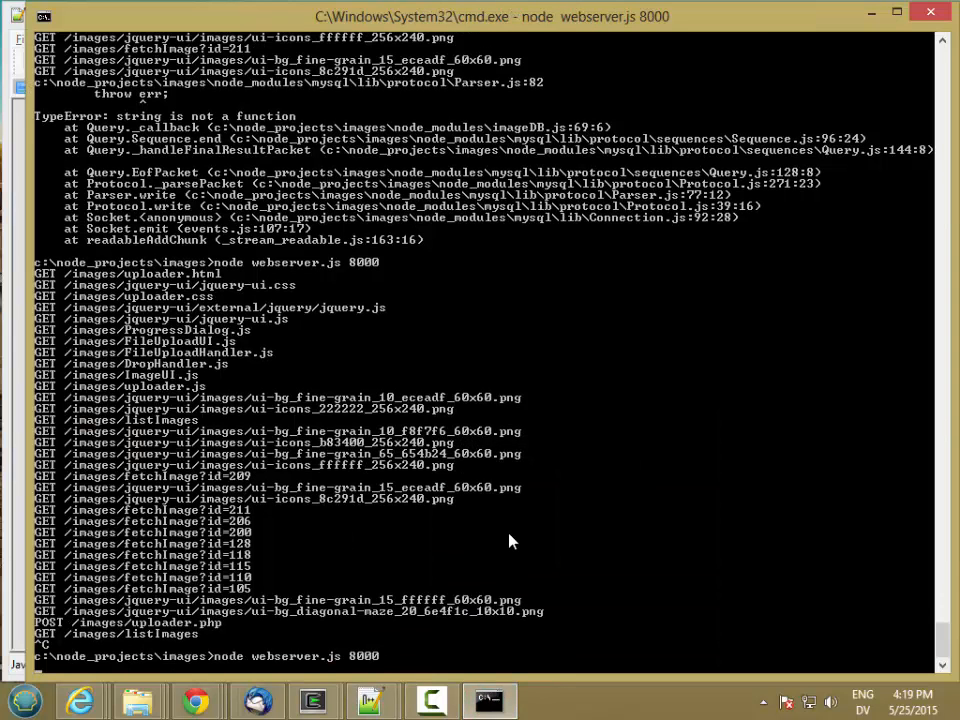
mouse_move(197, 700)
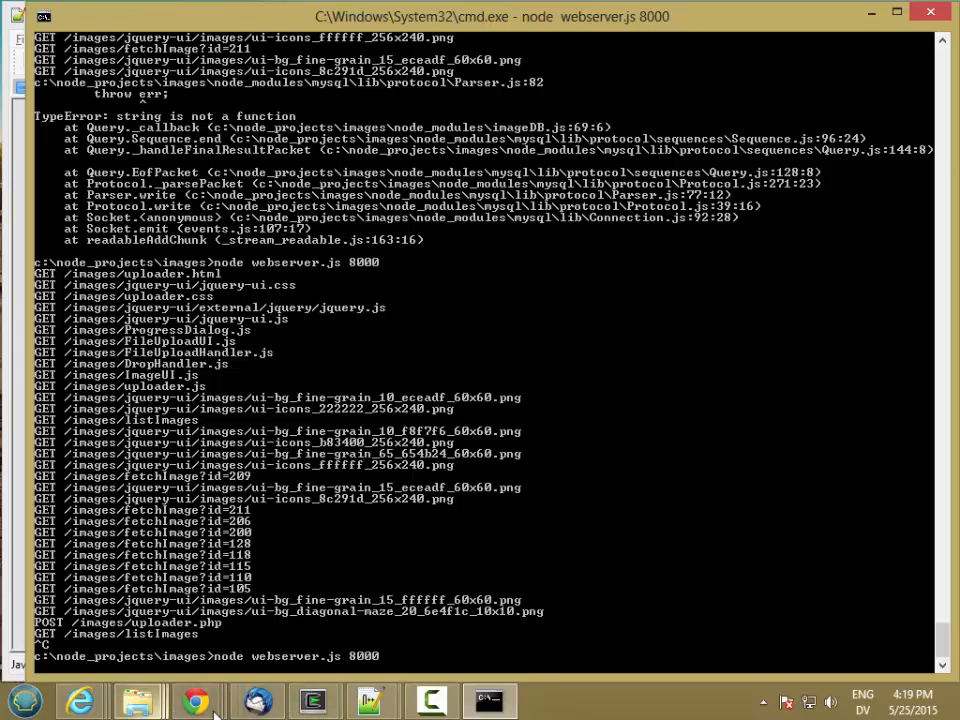
Reload the uploader page and upload DropHandler.gif, which fails with a 404 POST to uploader
left_click(196, 700)
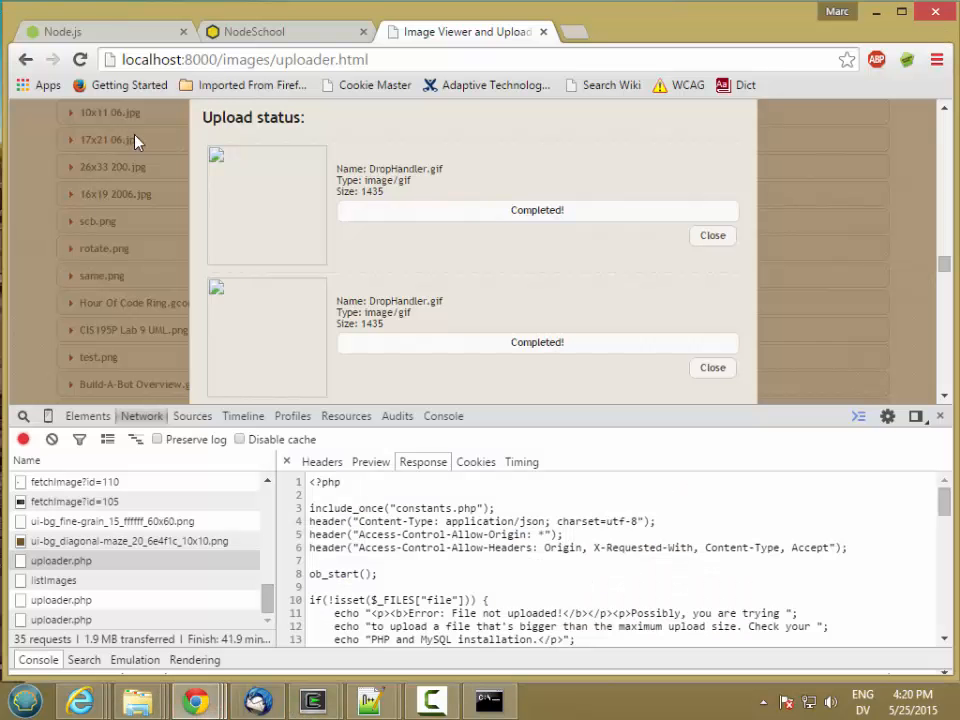
left_click(80, 59)
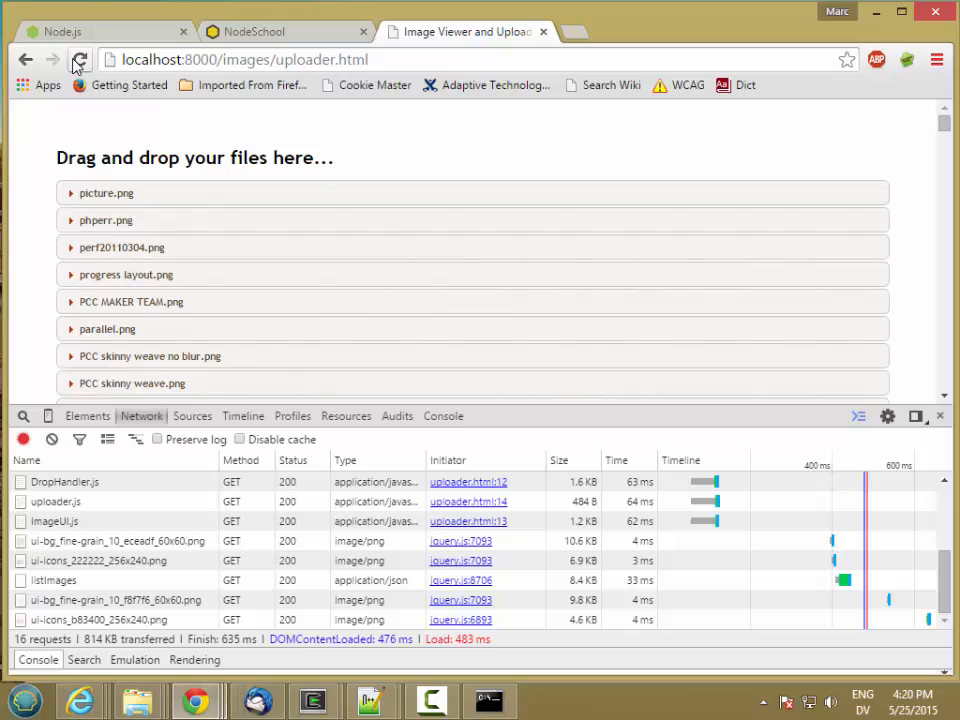
mouse_move(137, 700)
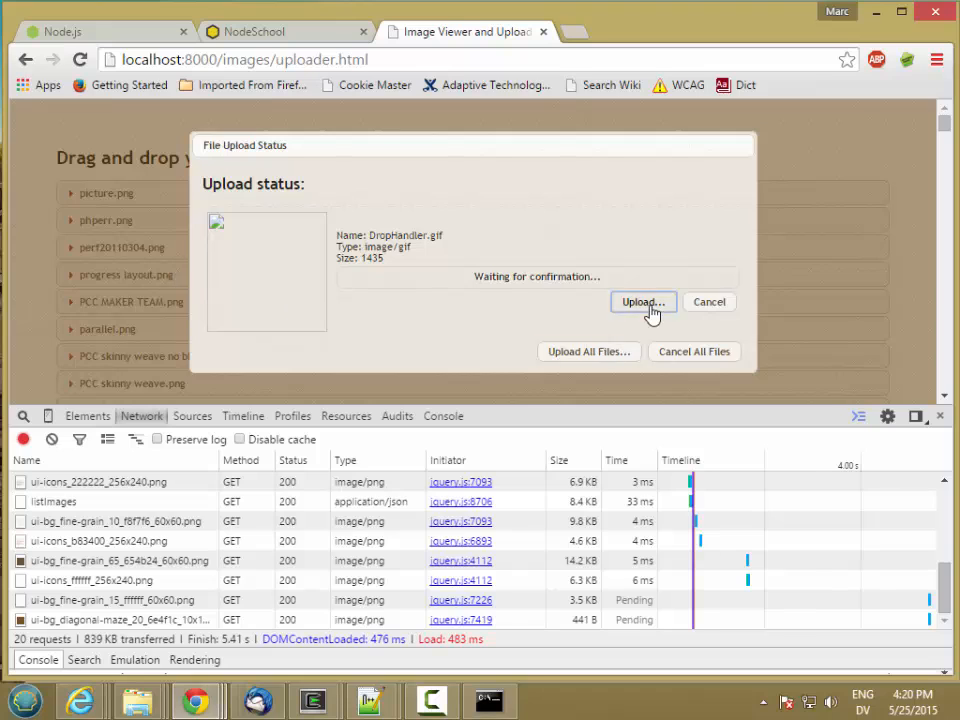
left_click(643, 302)
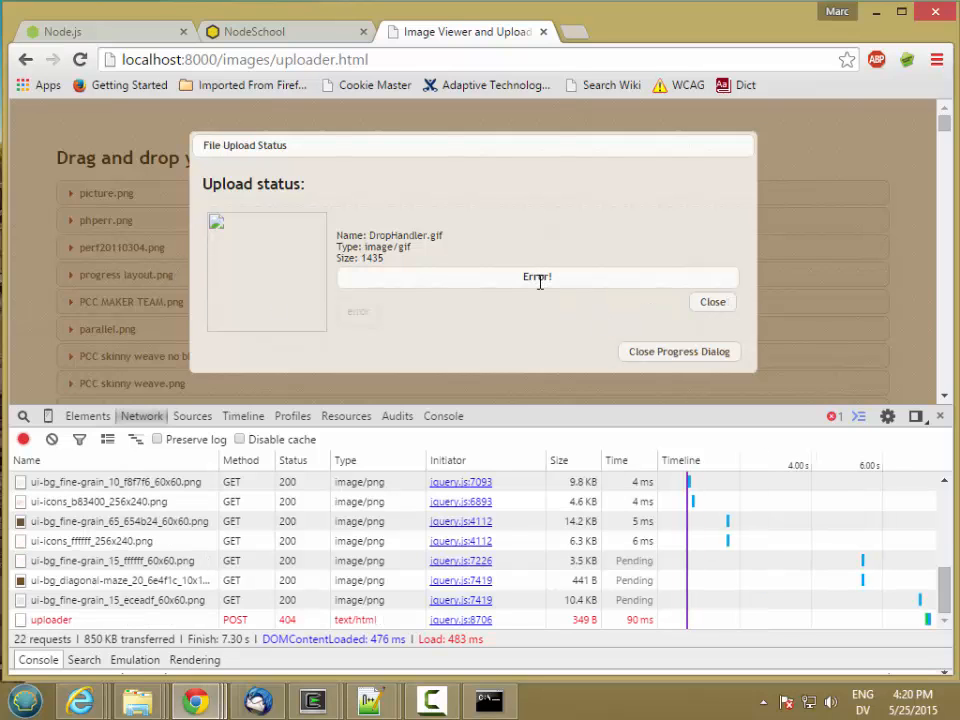
mouse_move(460, 619)
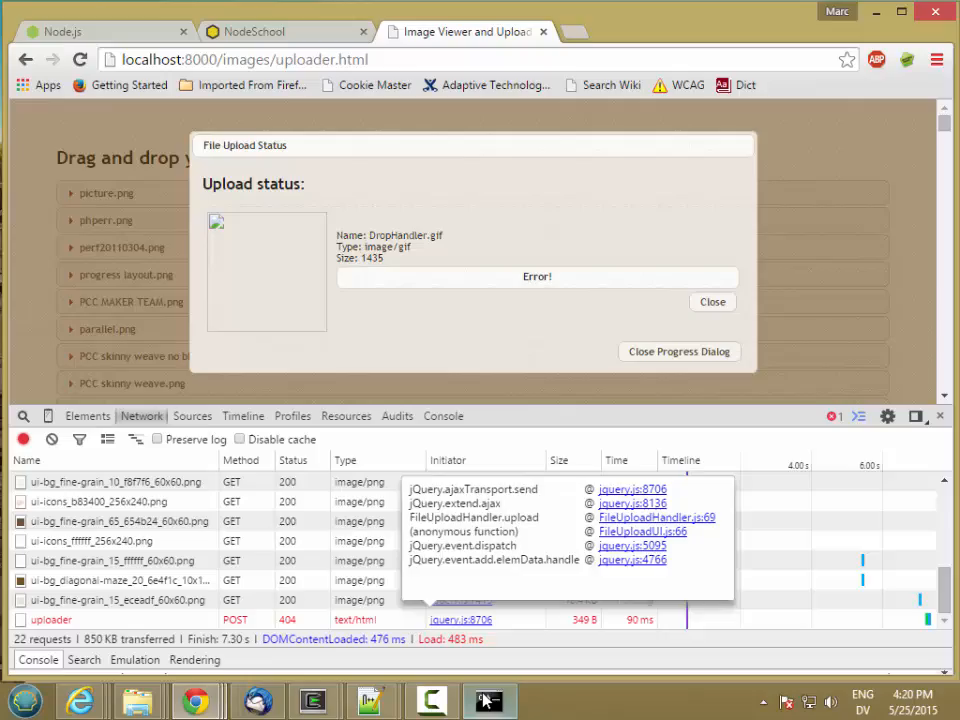
Scroll through the server console's logged POST /images/uploader request and its multipart headers
left_click(488, 700)
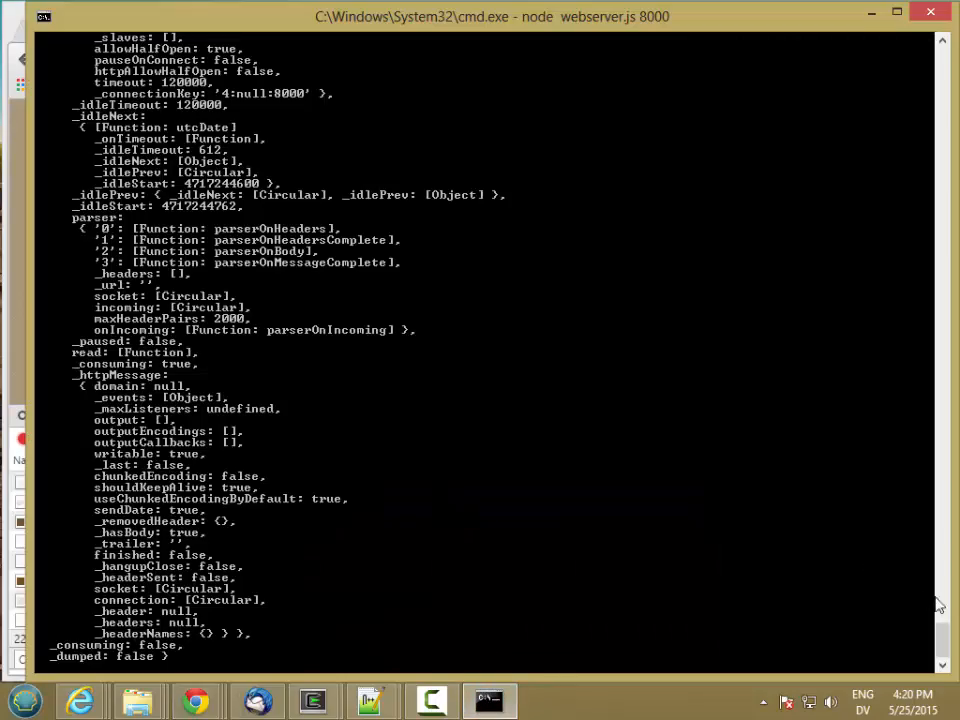
scroll("down", 3)
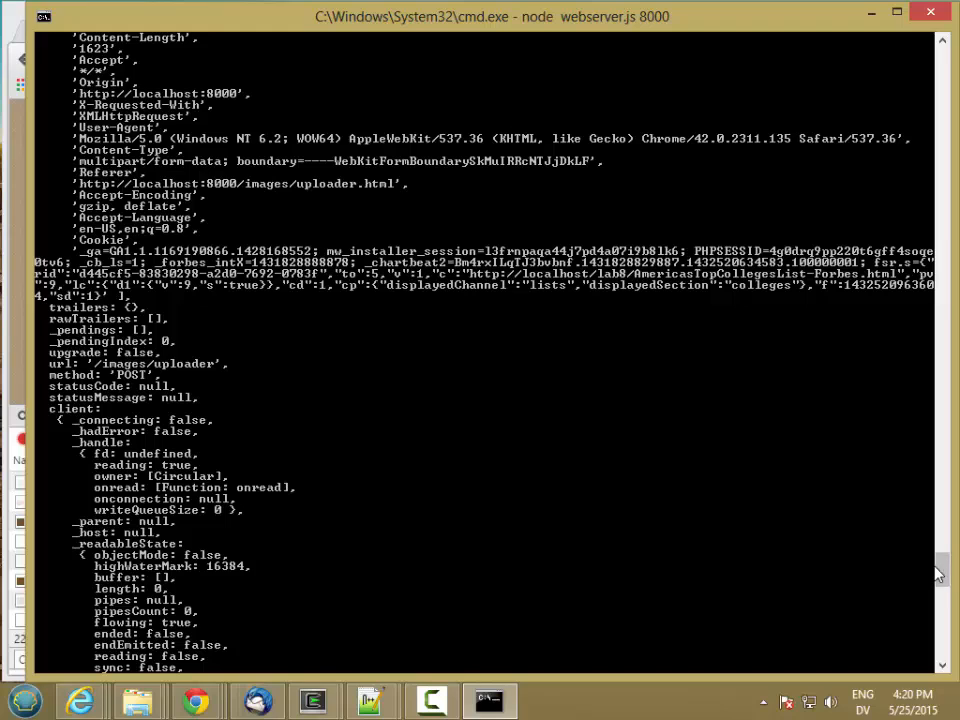
mouse_move(308, 448)
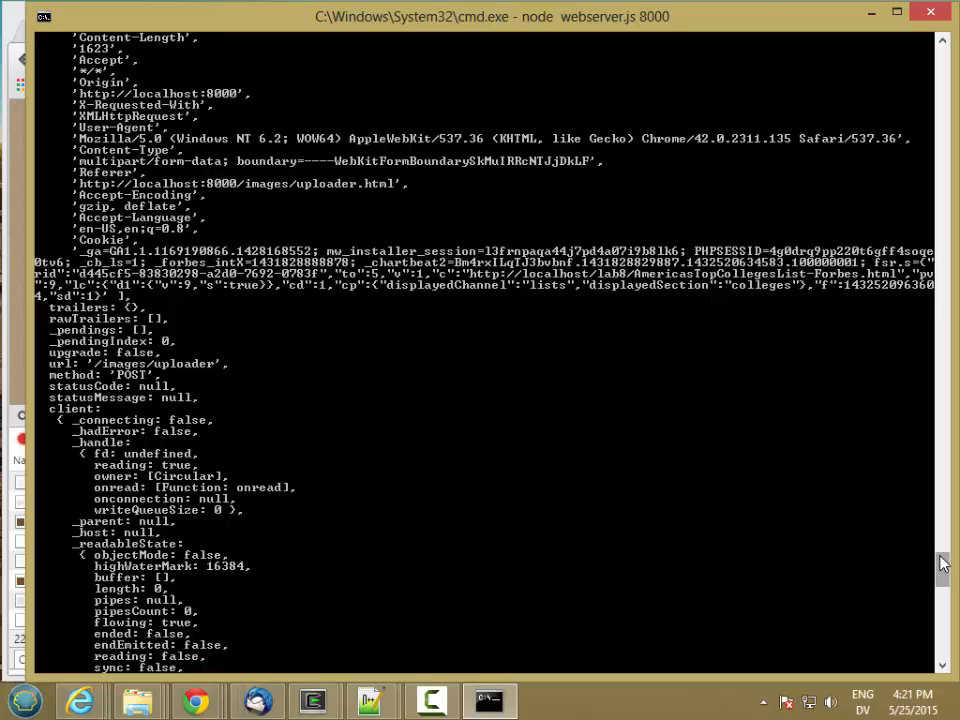
scroll("up", 3)
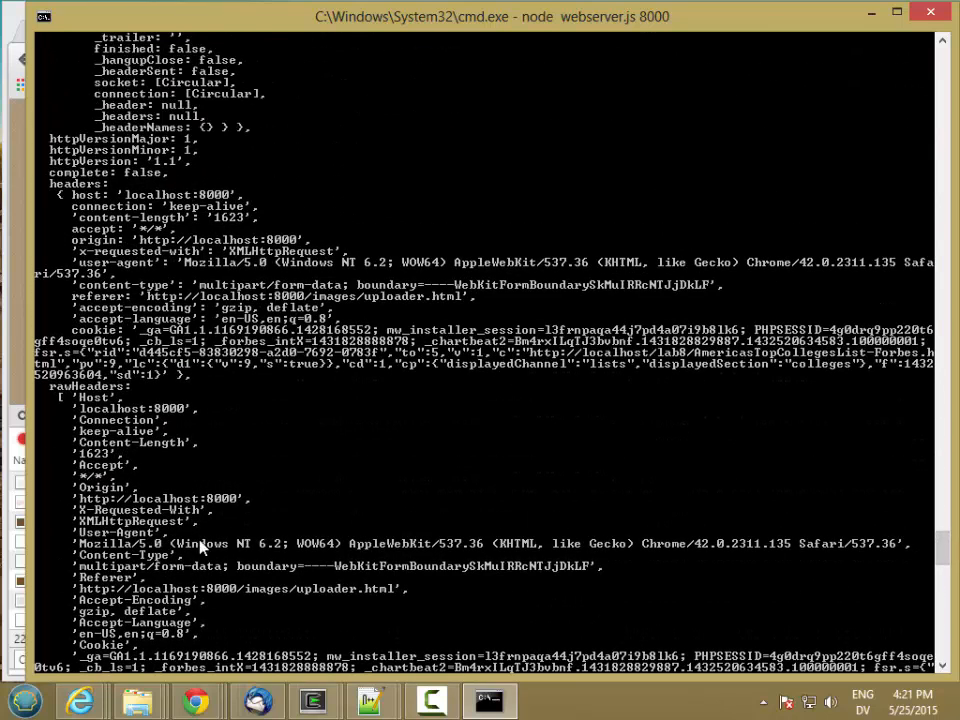
mouse_move(140, 577)
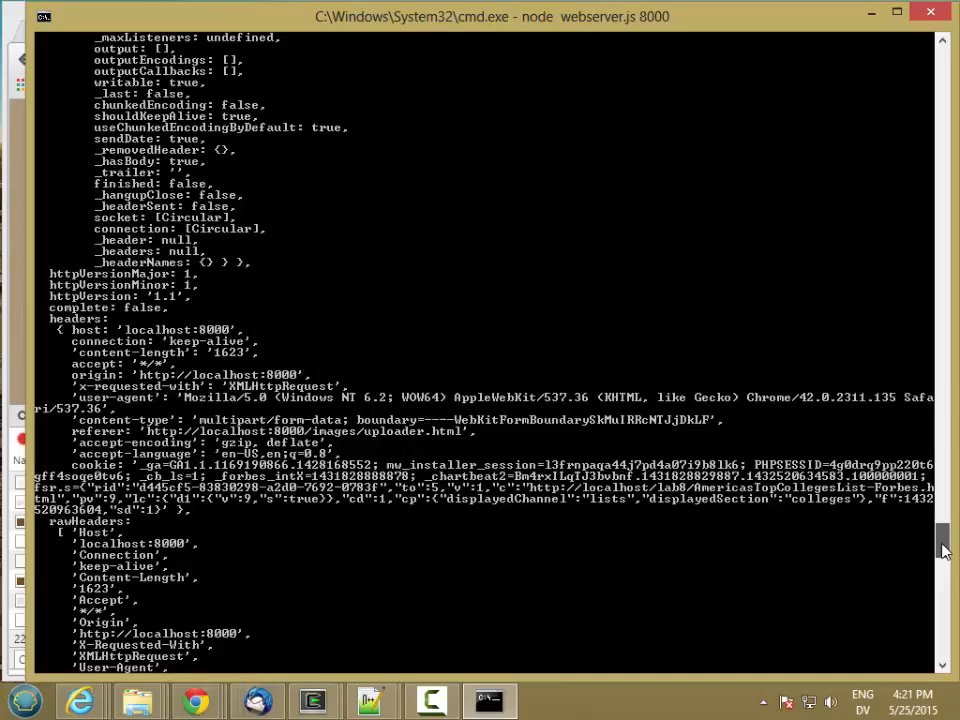
scroll("up", 3)
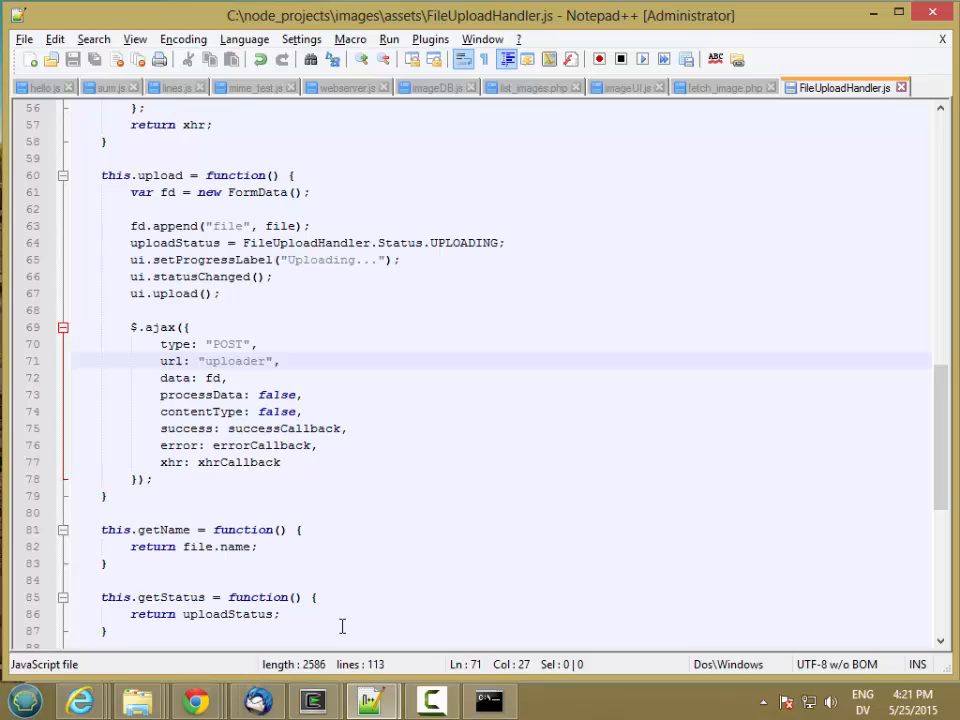
mouse_move(450, 194)
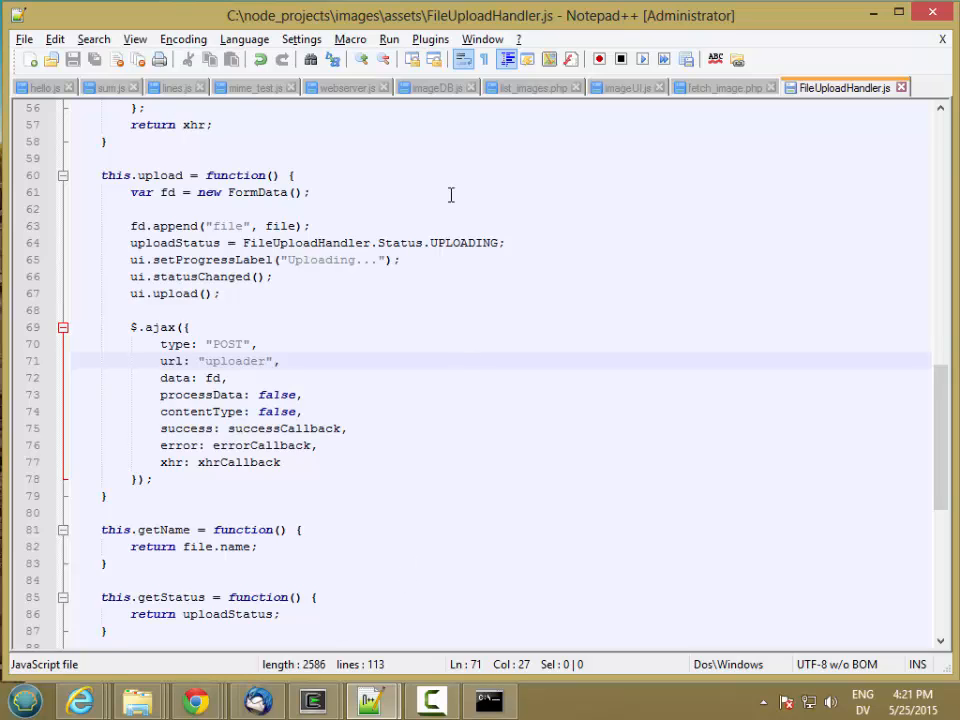
Return to webserver.js in Notepad++, showing the uploadFile function
left_click(345, 87)
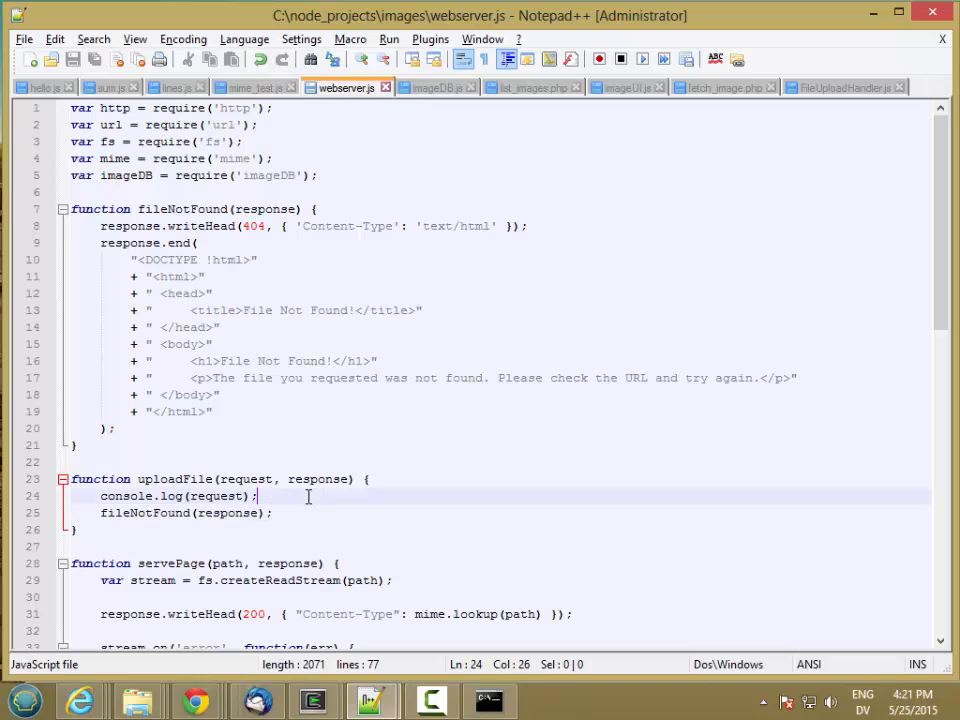
Add var bl = require('bl') below the require statements in webserver.js
left_click(408, 186)
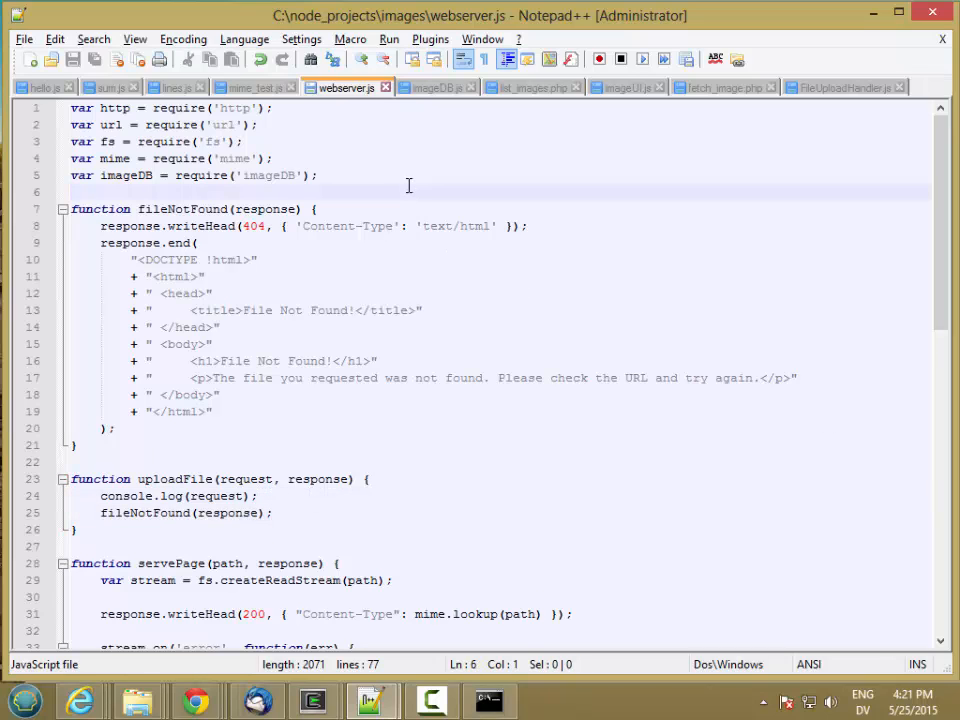
type("var bl =")
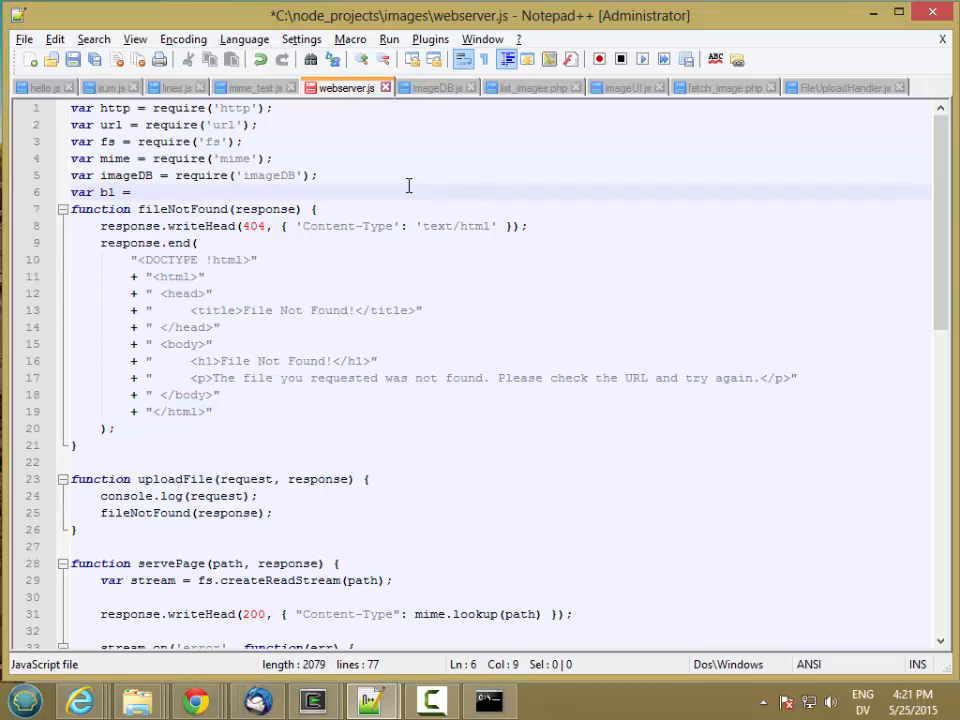
type("require")
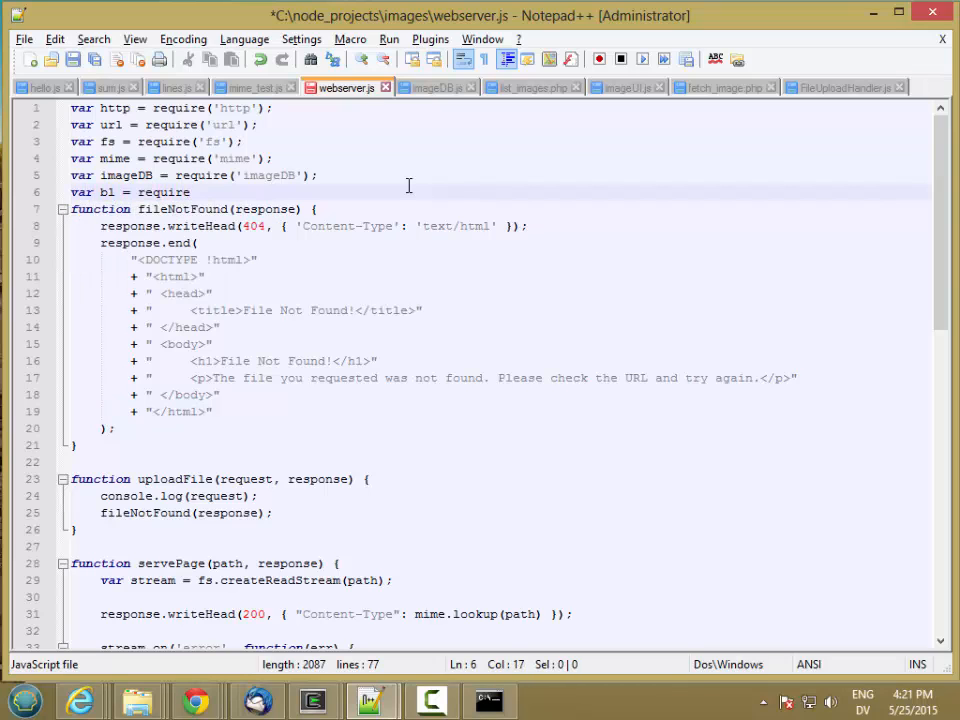
type("('bl')")
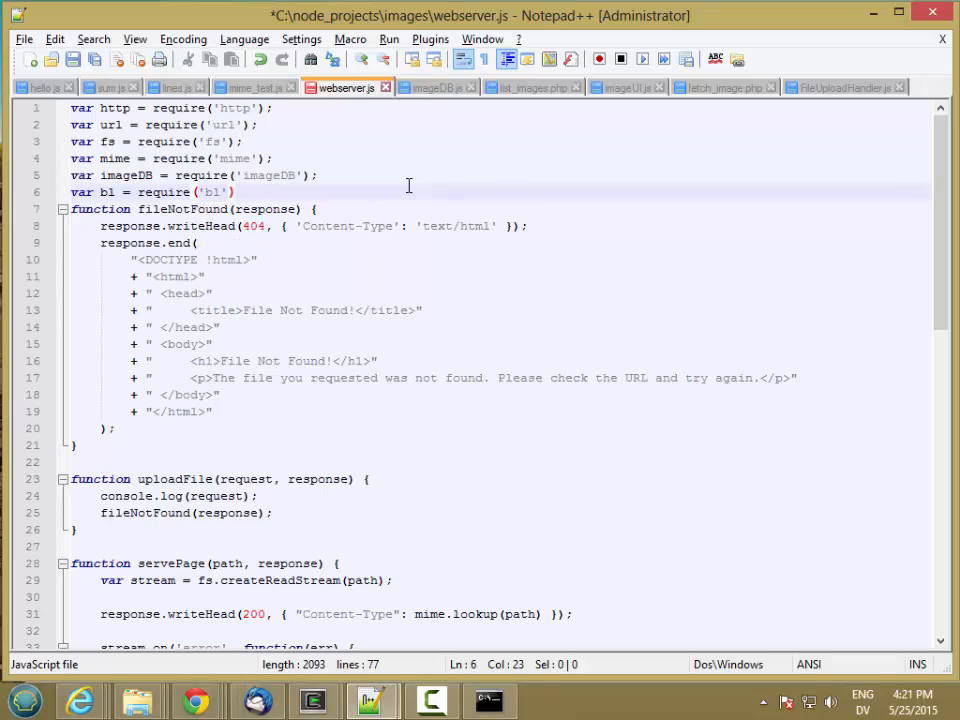
key("Enter")
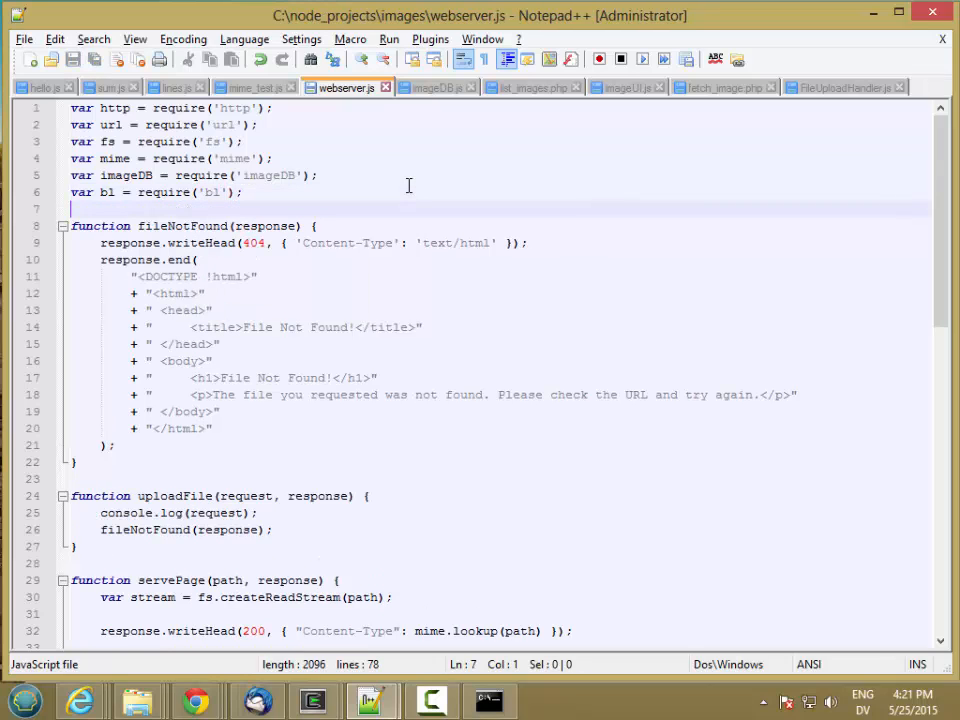
In uploadFile, pipe the request into bl, logging err on failure and data otherwise
left_click(310, 512)
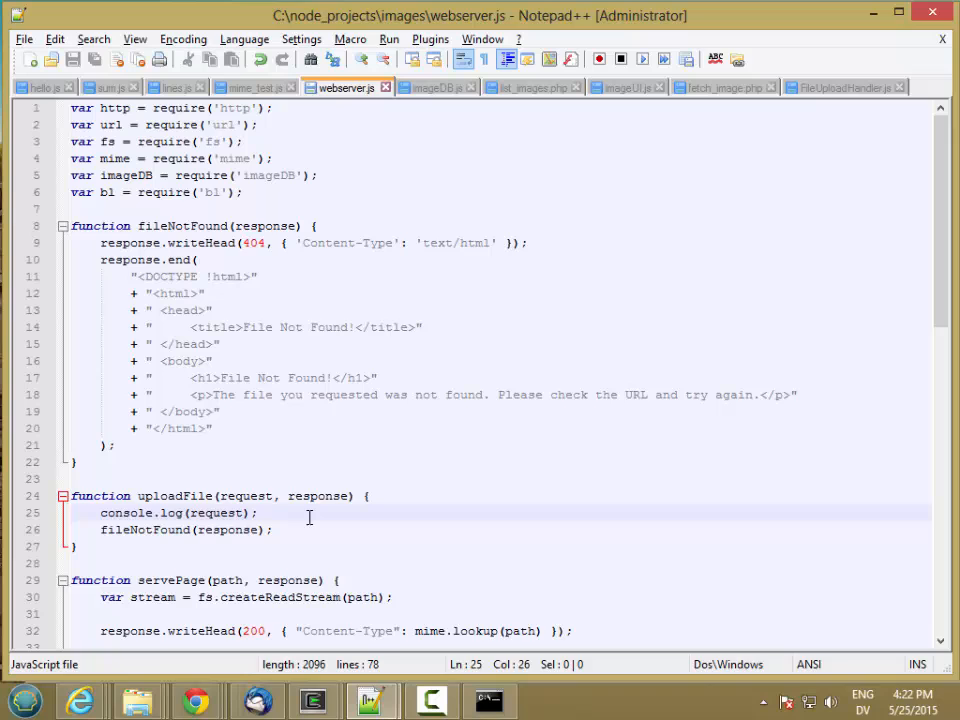
key("Return")
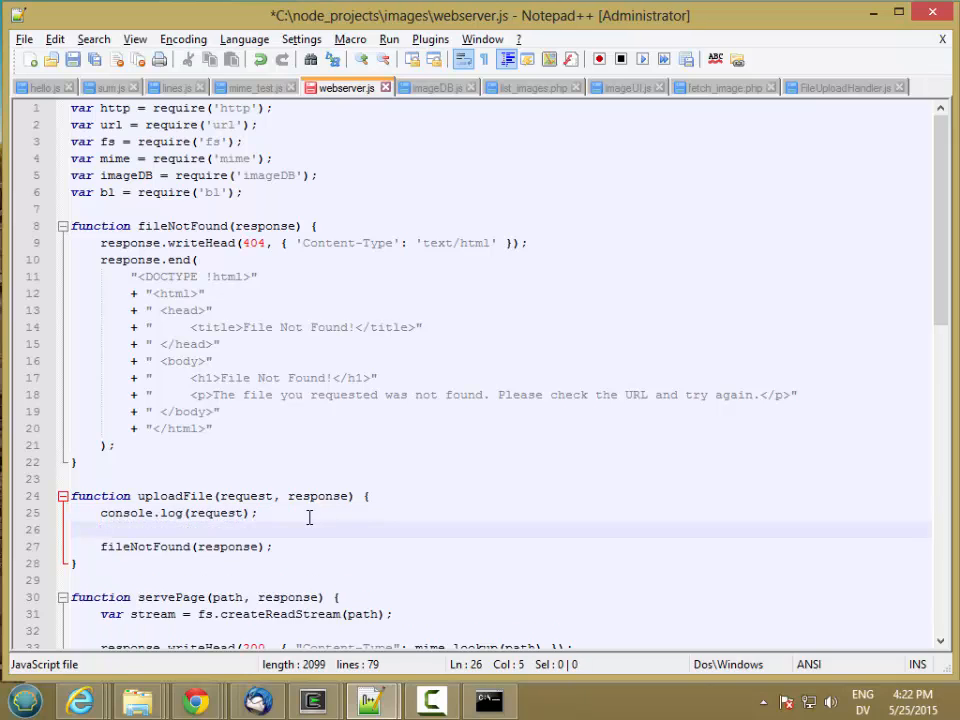
type("request.pipe")
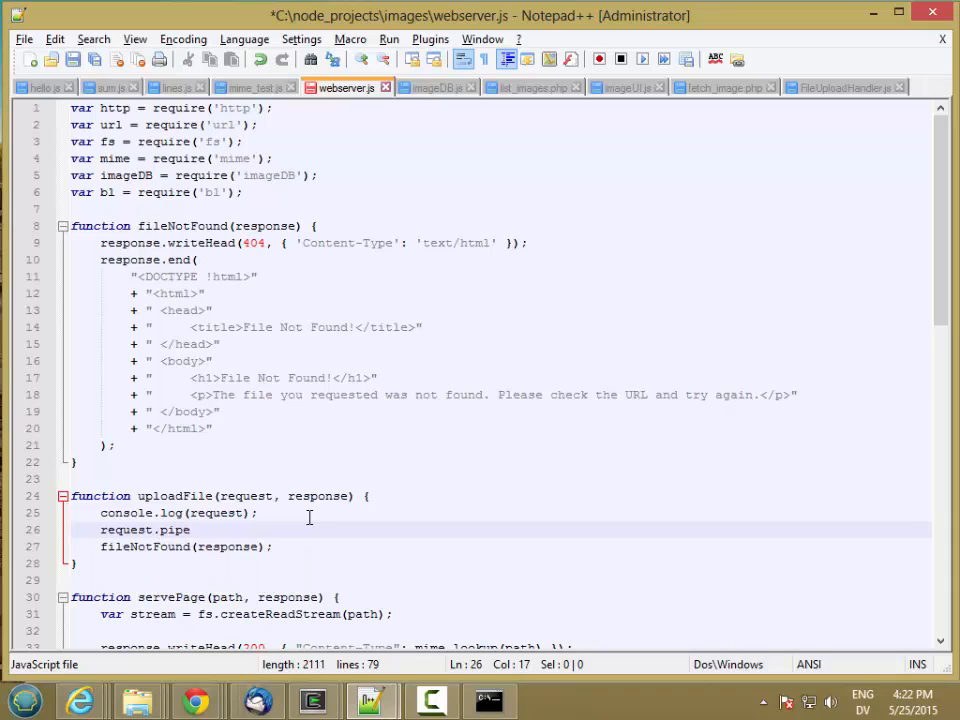
type("(bl)")
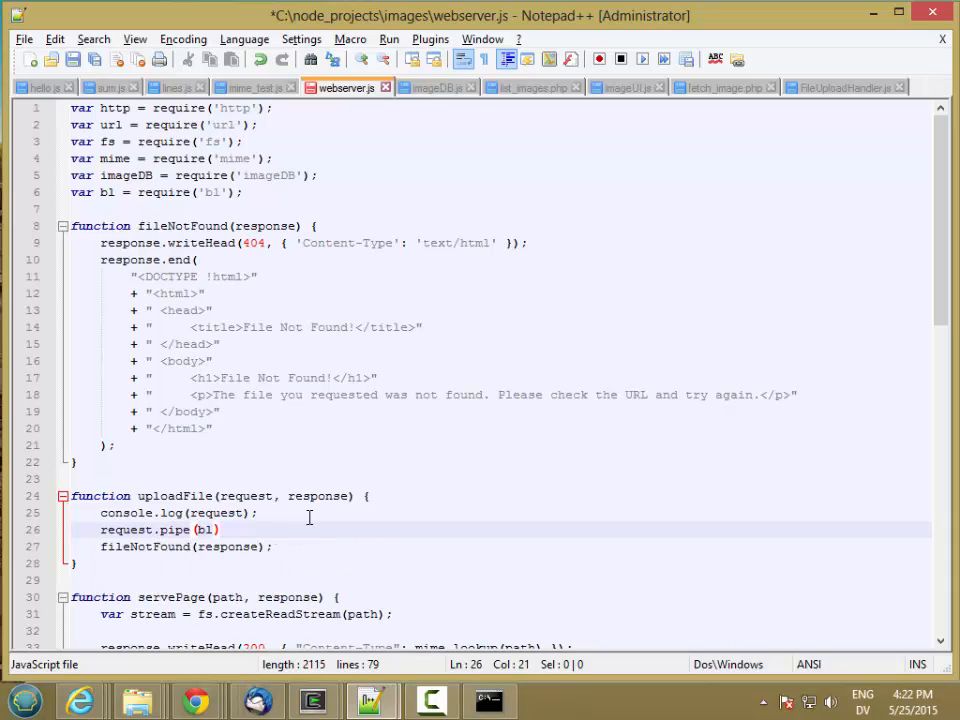
type("function(")
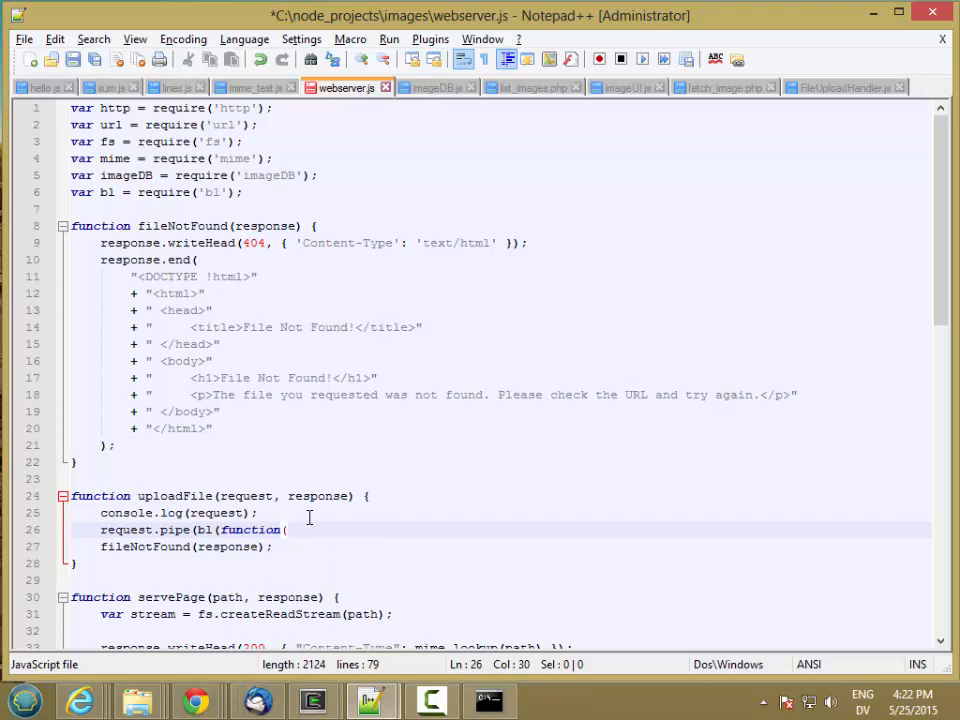
type("err, data) {")
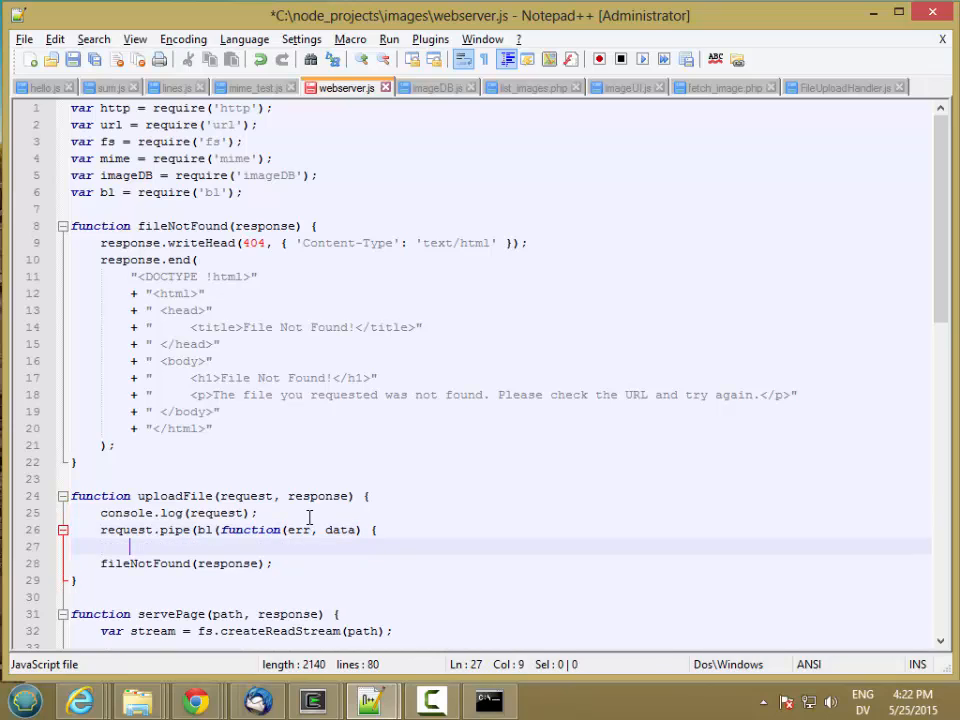
type("}));")
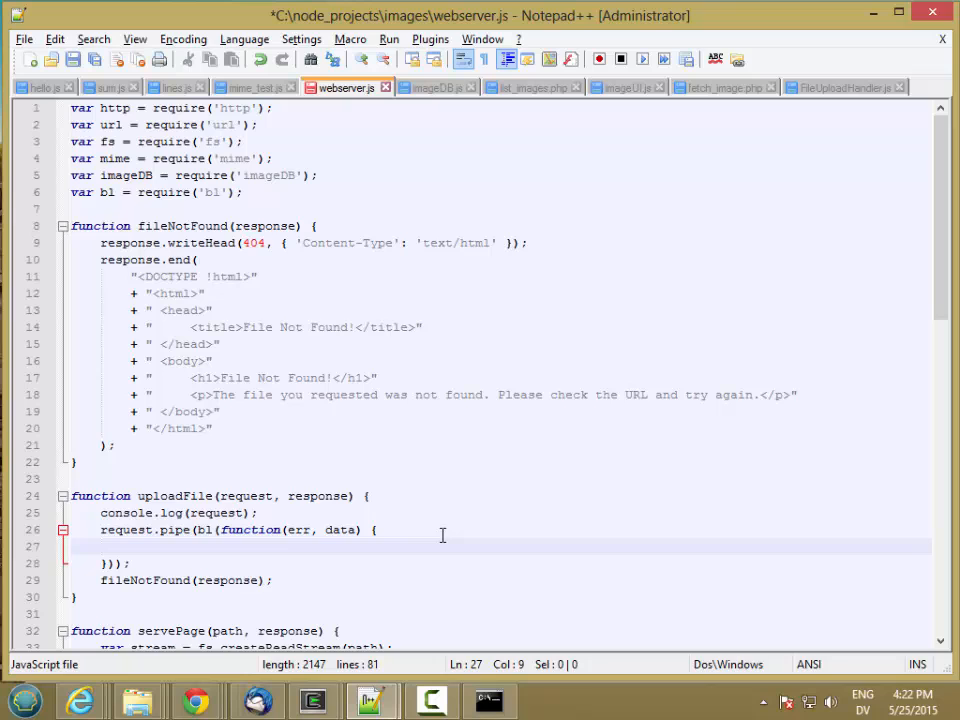
type("if(err) {")
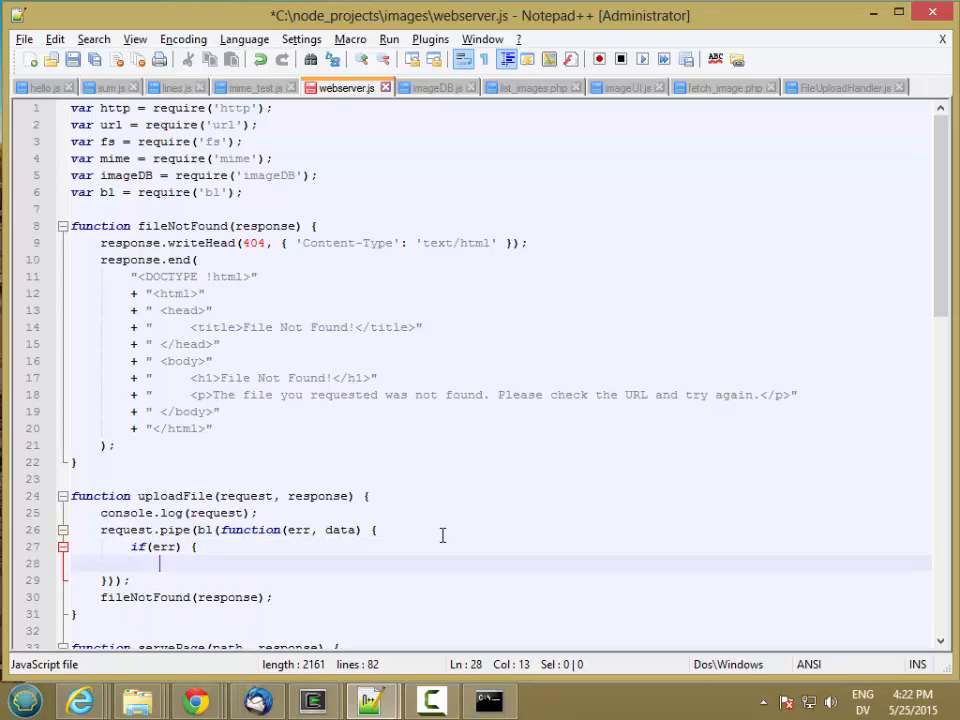
type("console.log(err);")
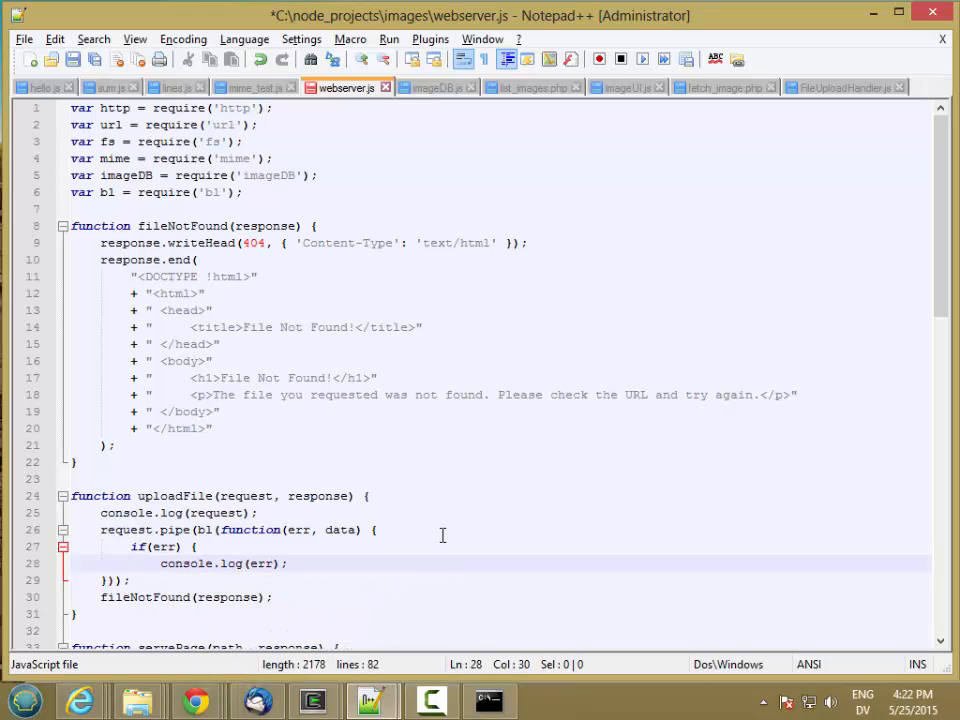
type("else {")
type("console.log(data);")
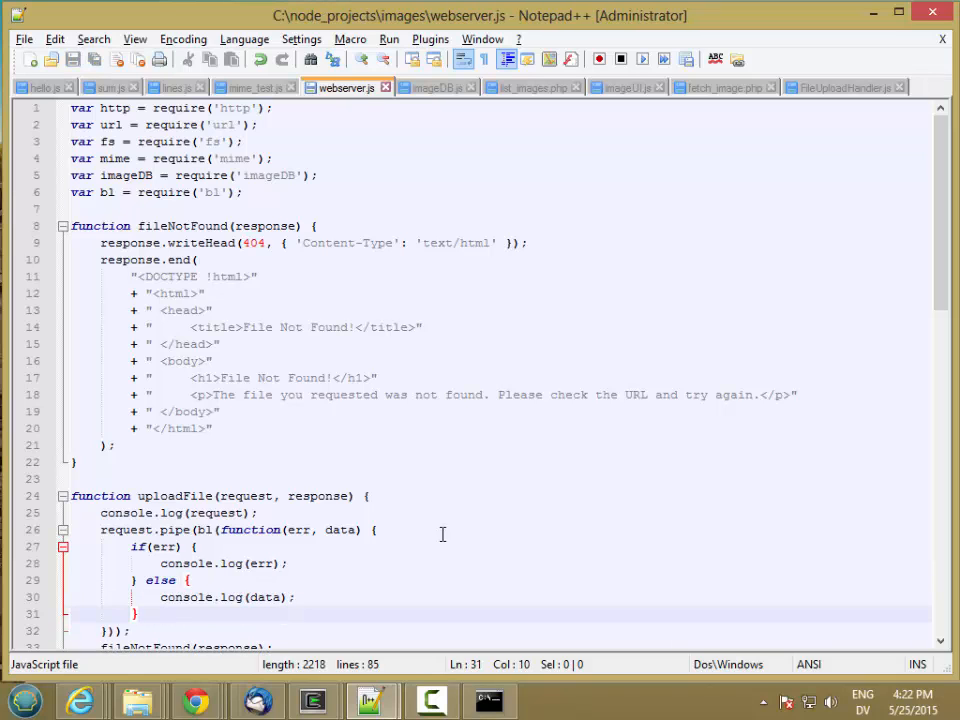
left_click(489, 700)
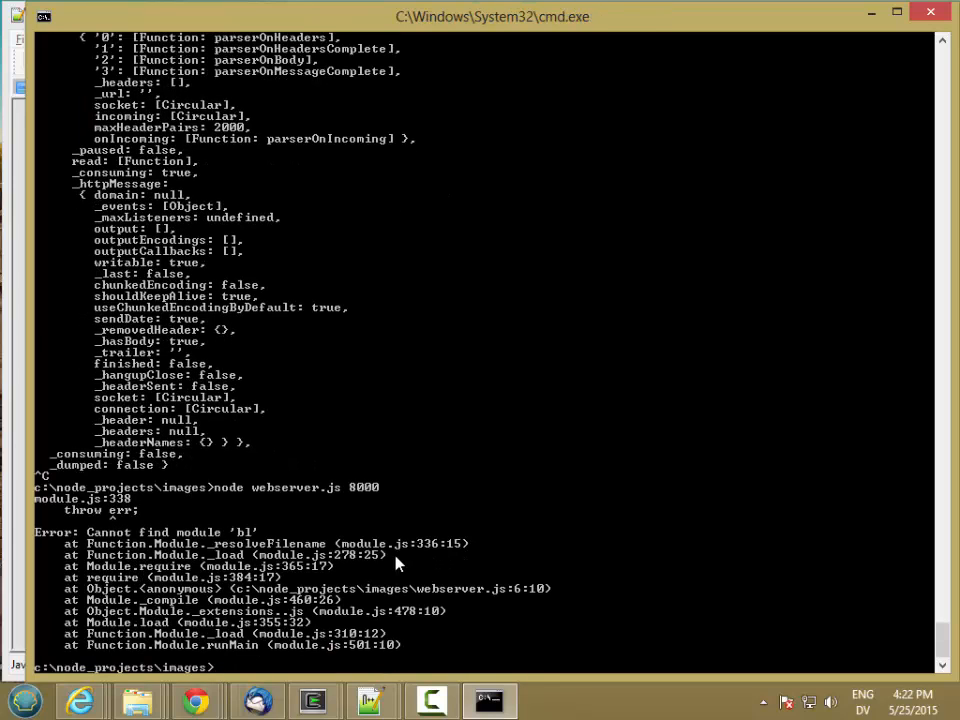
Run npm install bl to supply the missing 'bl' module
type("npm install bl")
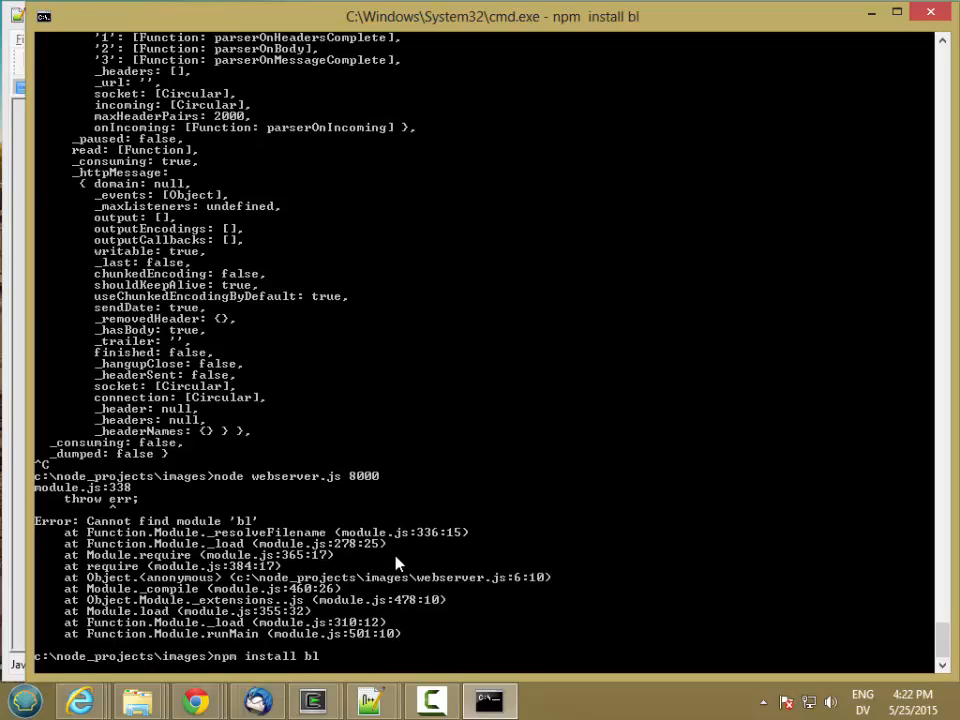
key("Return")
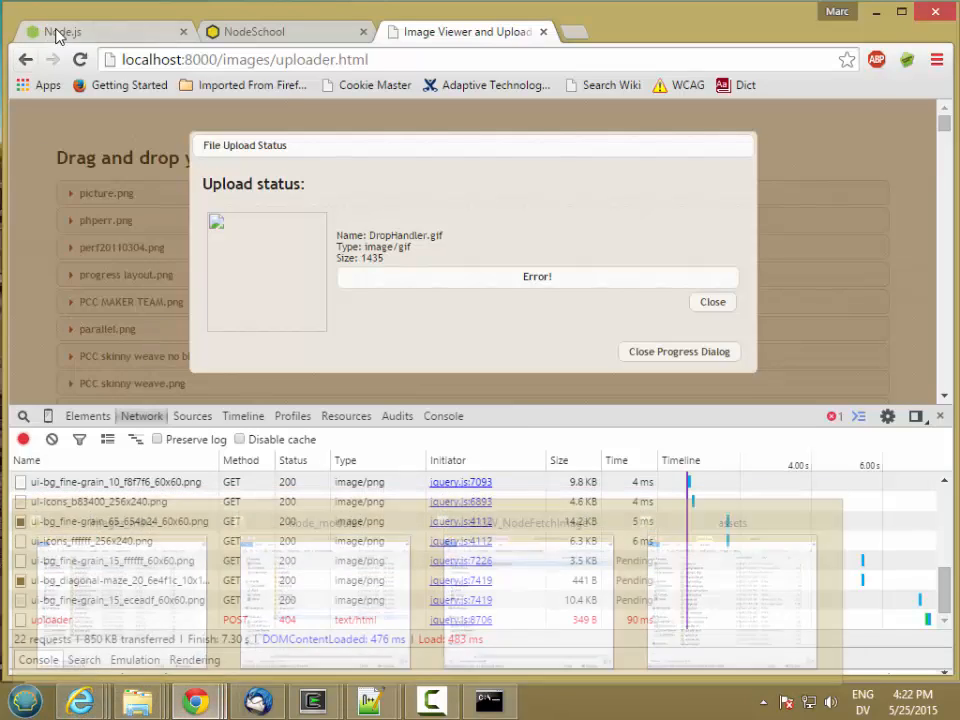
Dismiss the failed upload status and re-upload DropHandler.gif to the restarted server
left_click(678, 351)
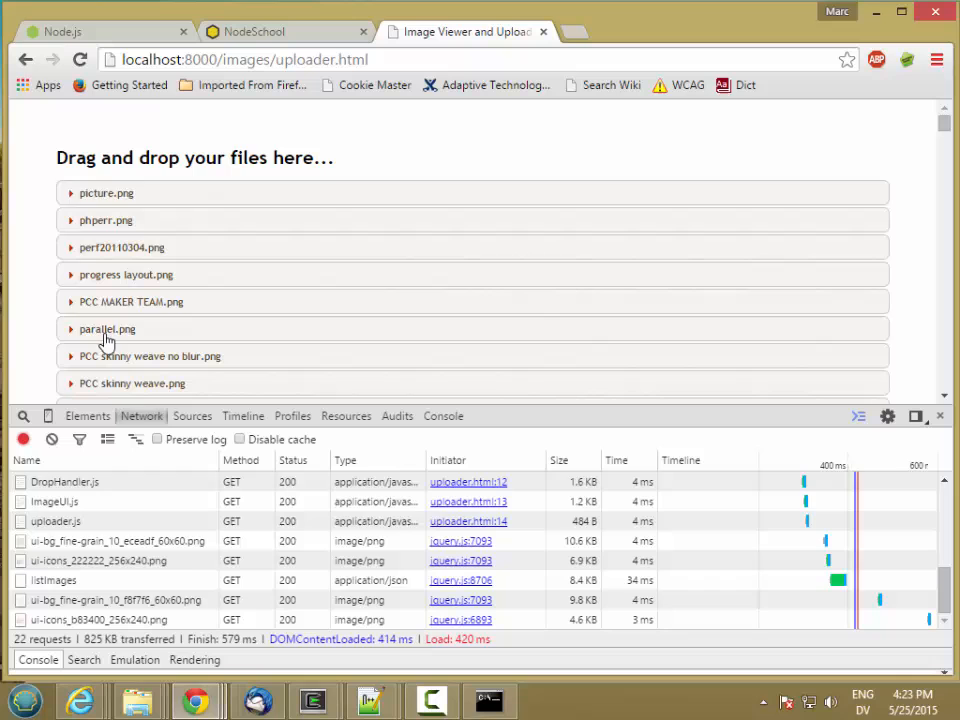
mouse_move(138, 700)
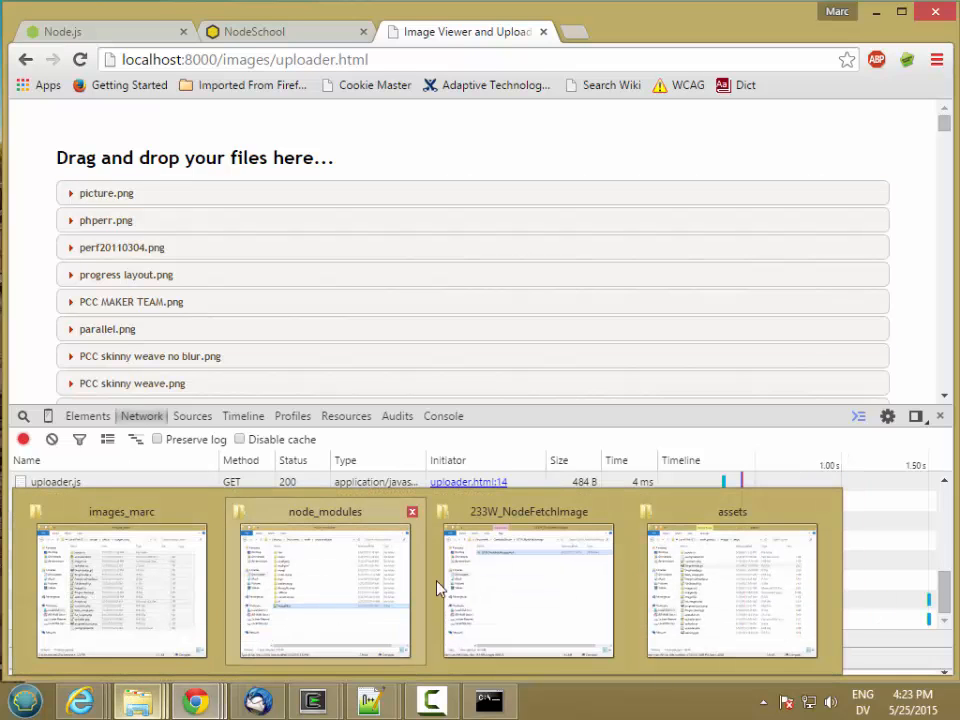
left_click(732, 590)
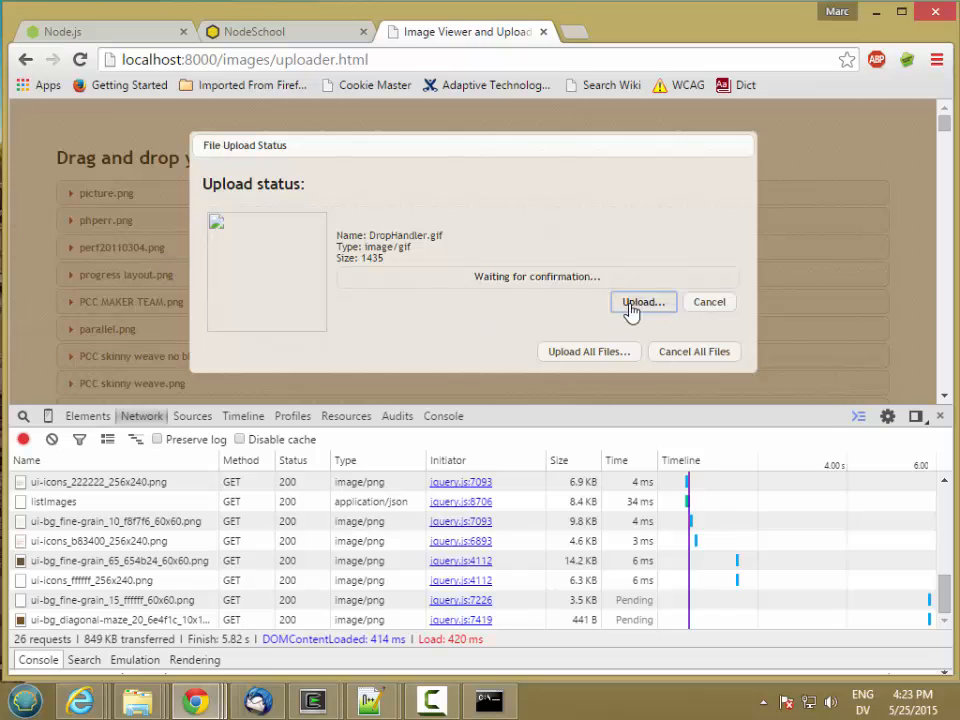
left_click(489, 700)
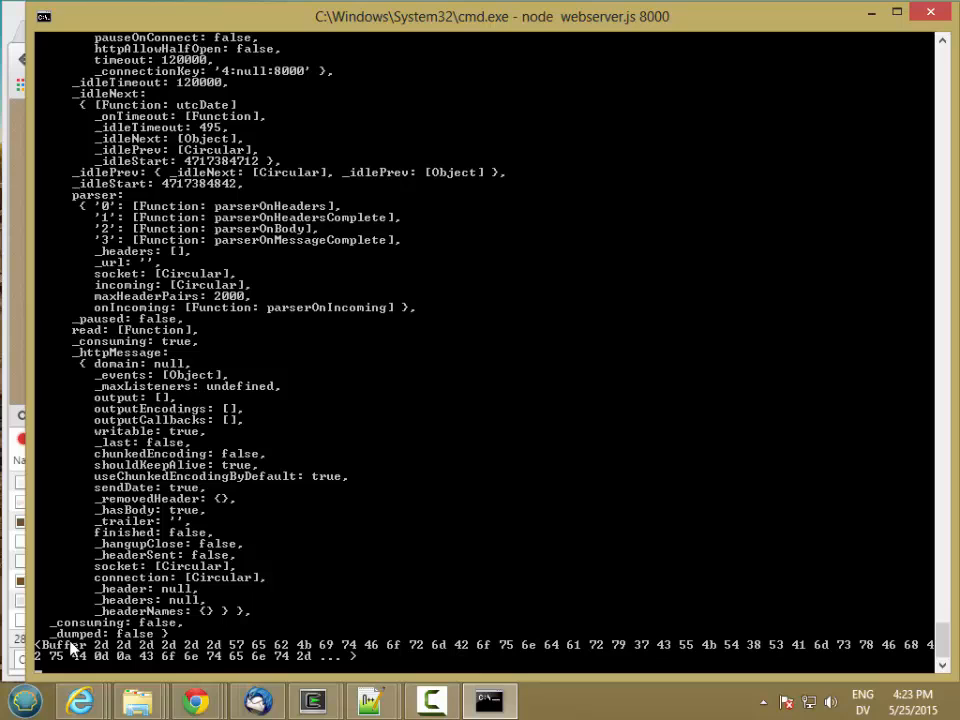
mouse_move(285, 650)
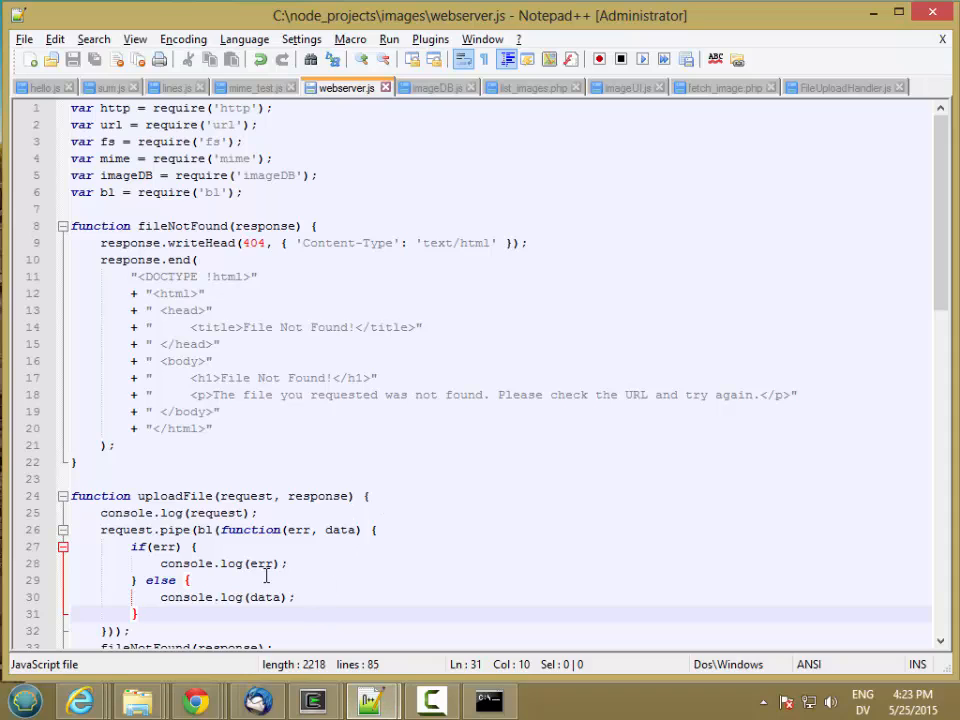
mouse_move(283, 597)
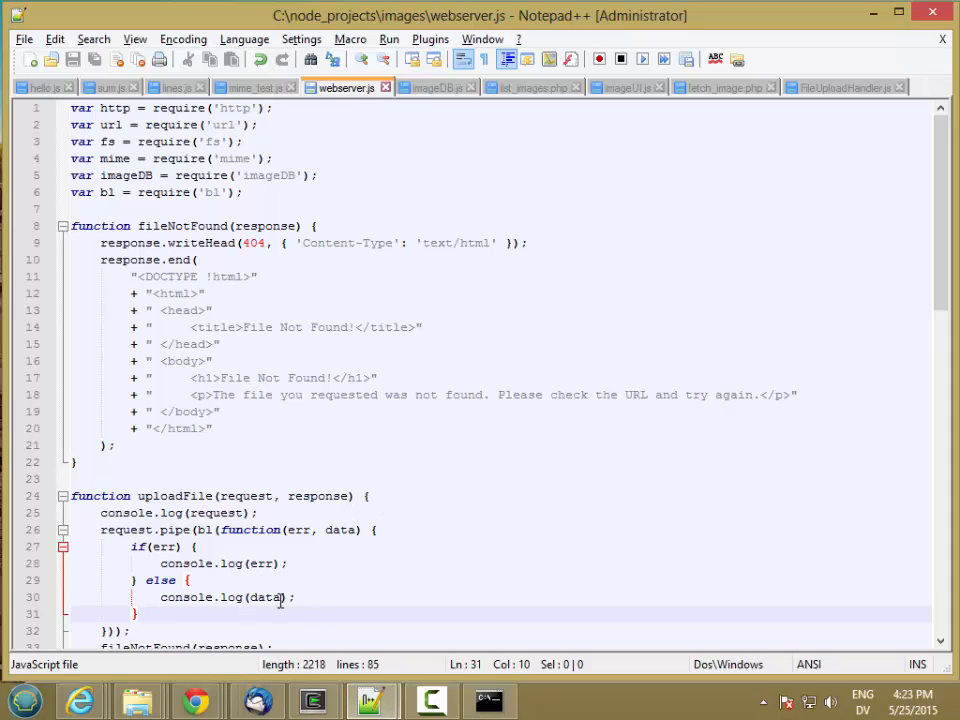
Change console.log(data) to log data.toString() in the success branch
type(".toString(")
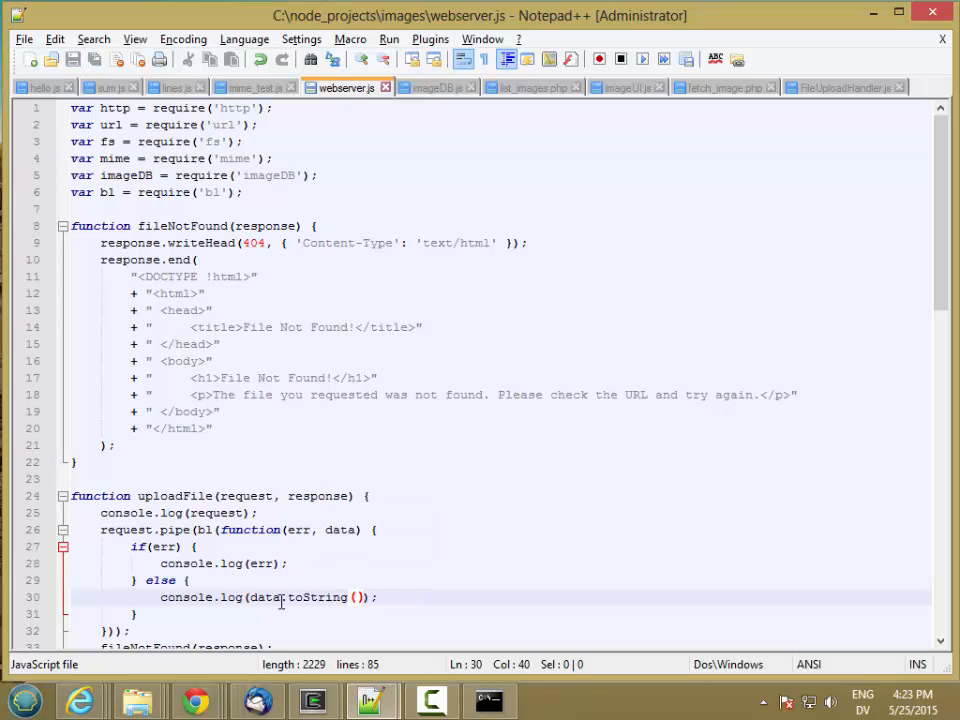
left_click(488, 700)
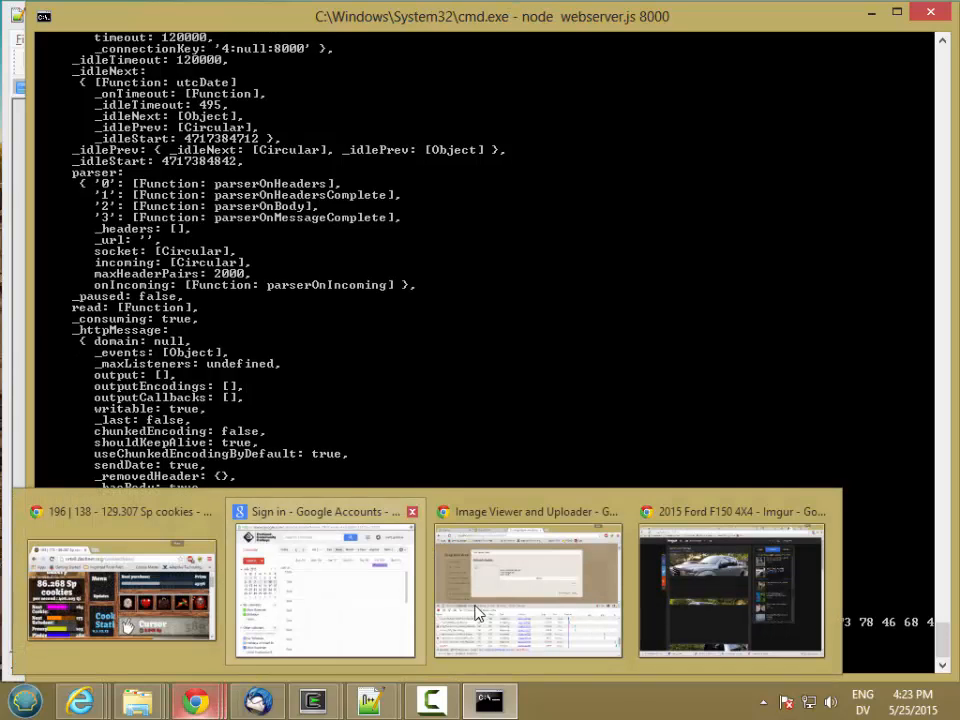
Drop DropHandler.gif onto the Image Viewer and Uploader page and upload it again
left_click(527, 590)
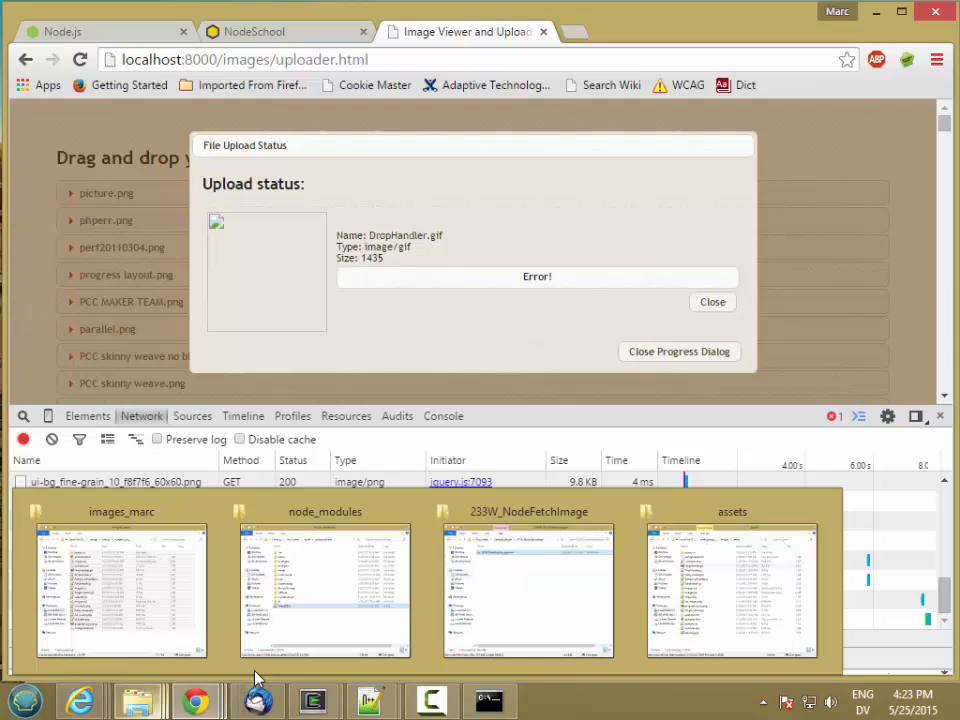
left_click(732, 590)
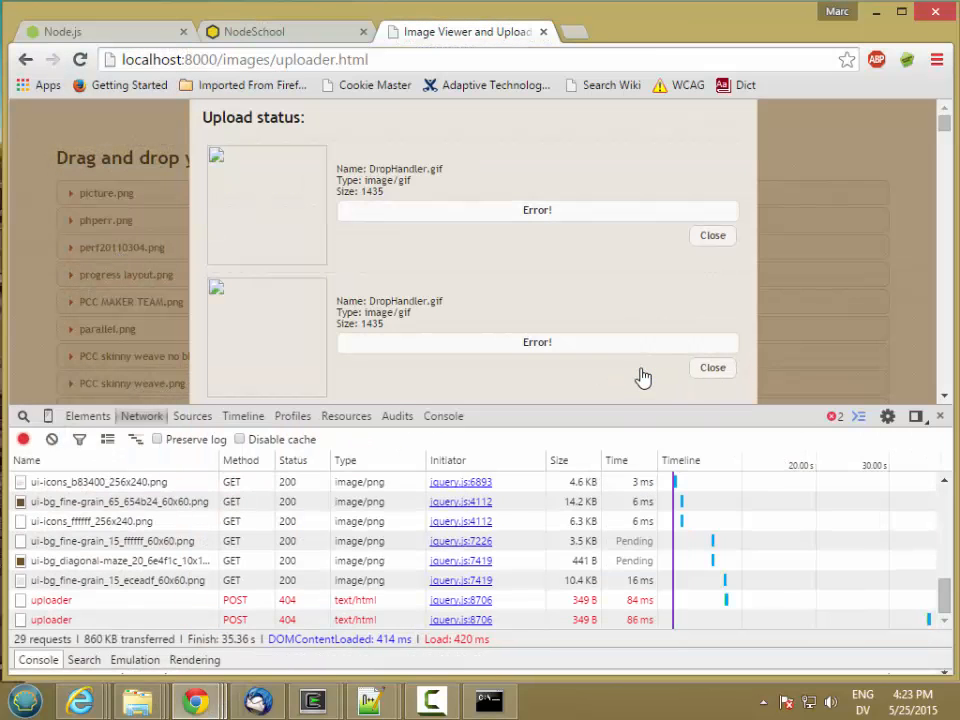
left_click(490, 700)
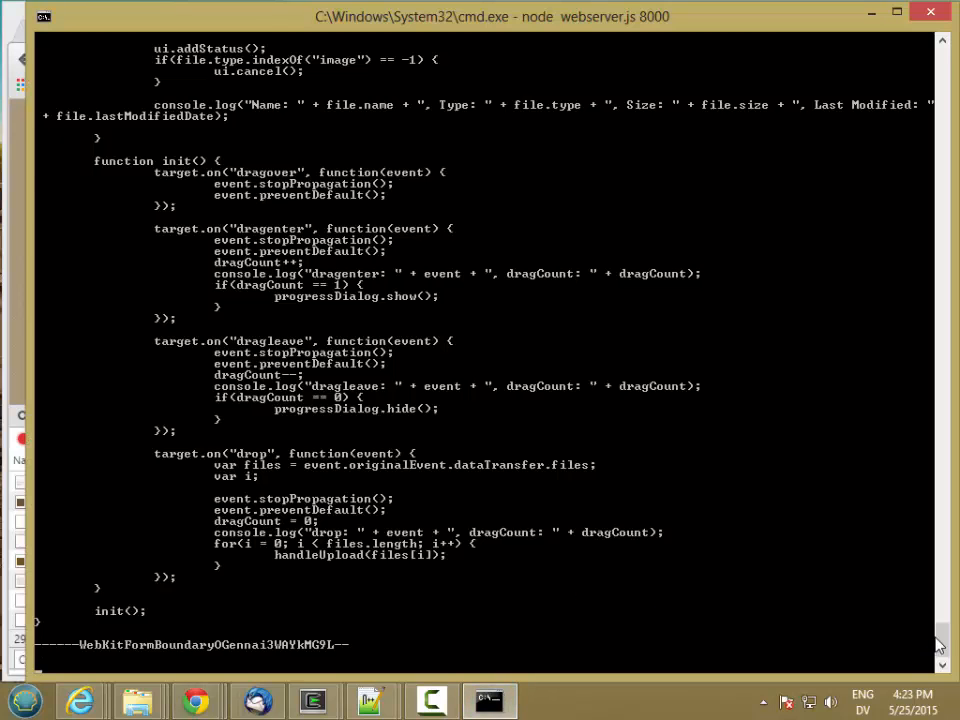
scroll("up", 3)
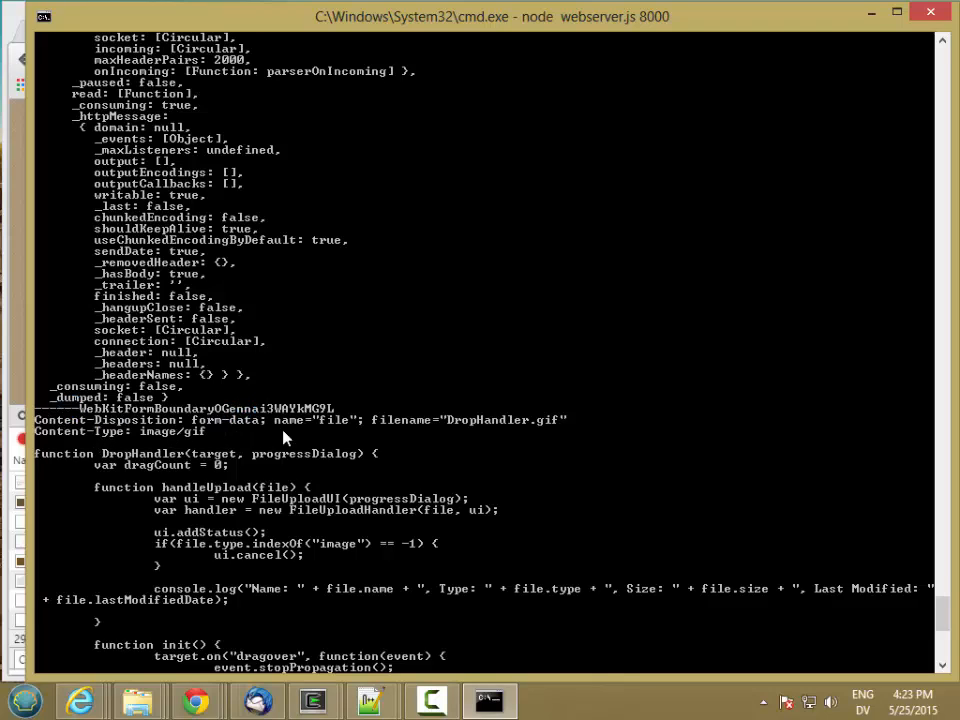
mouse_move(100, 445)
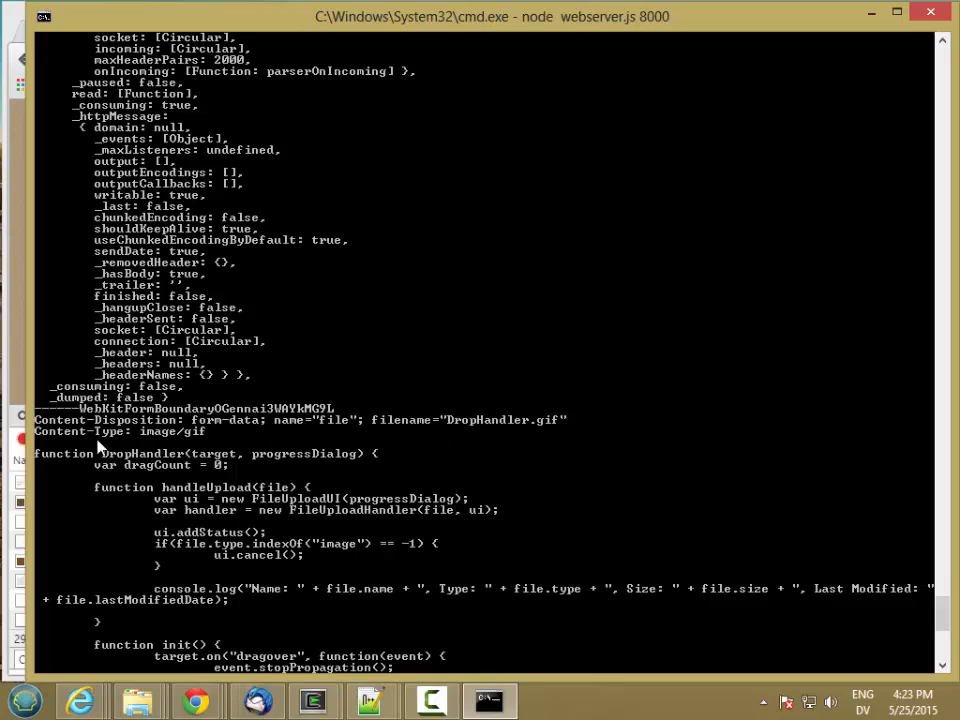
mouse_move(175, 447)
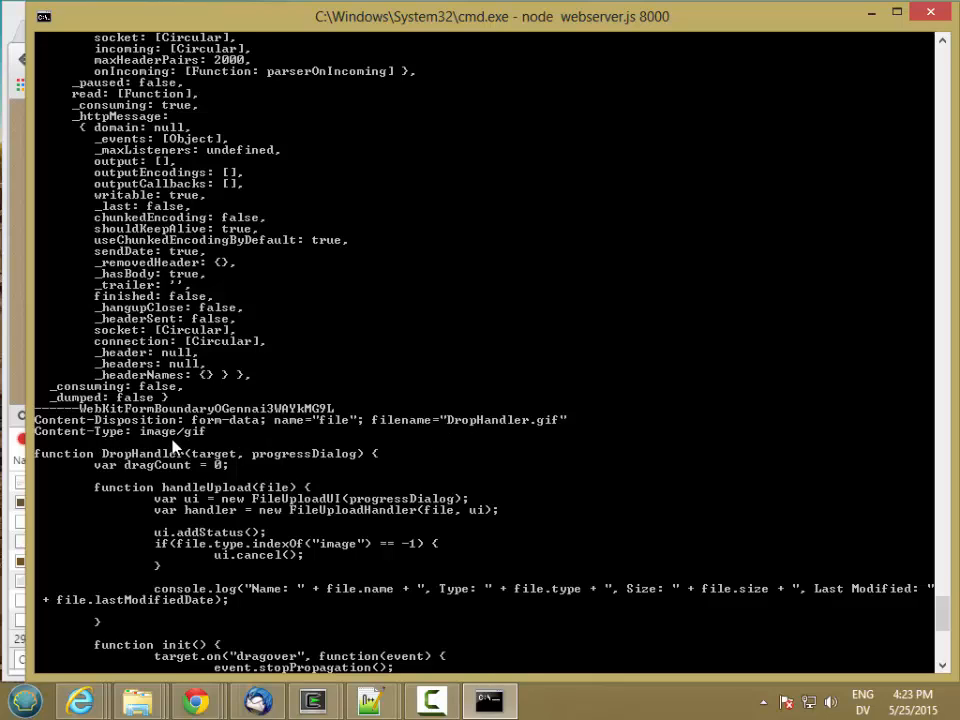
mouse_move(175, 588)
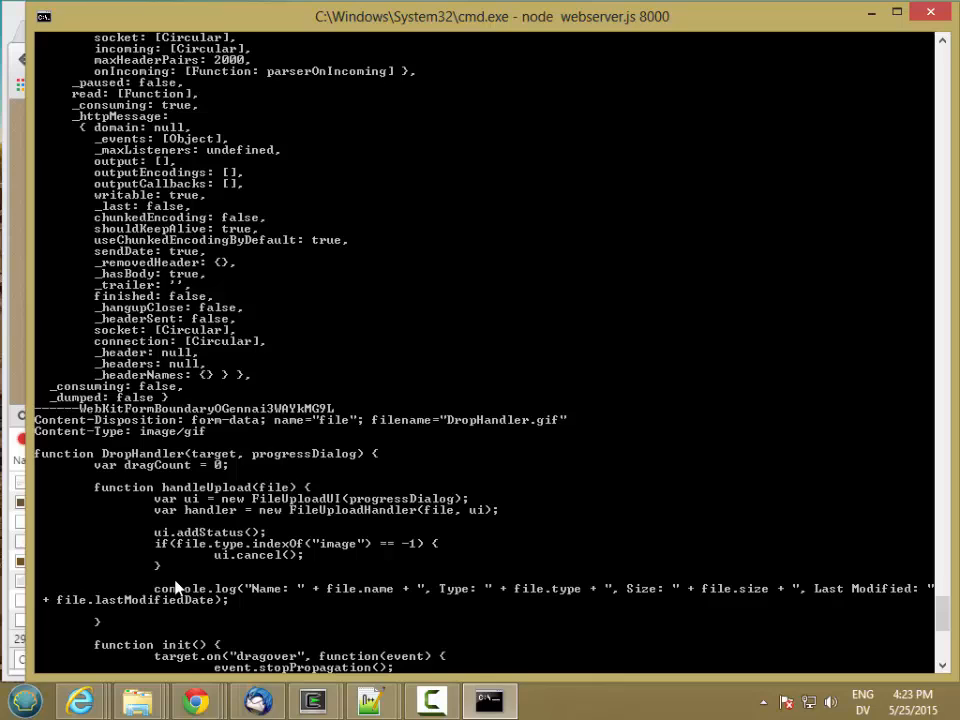
mouse_move(938, 528)
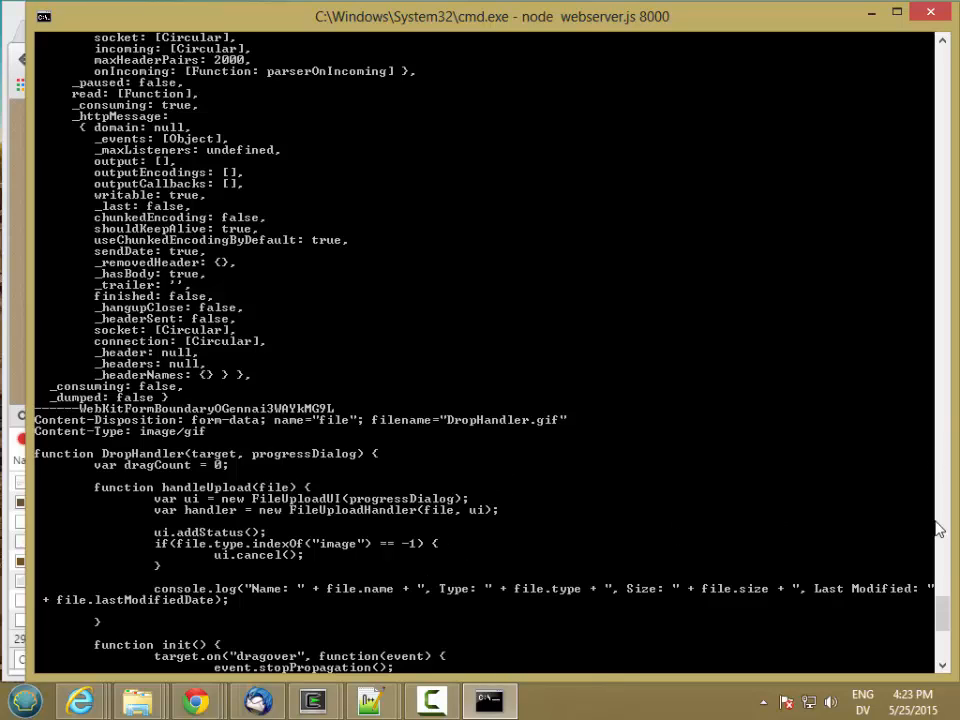
scroll("down", 3)
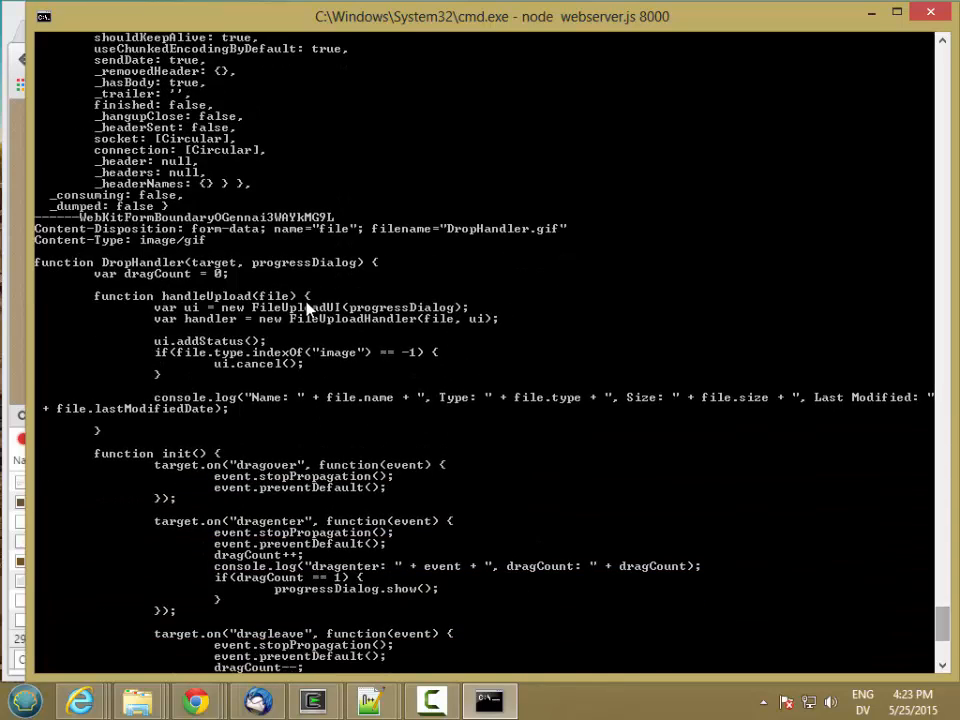
mouse_move(316, 447)
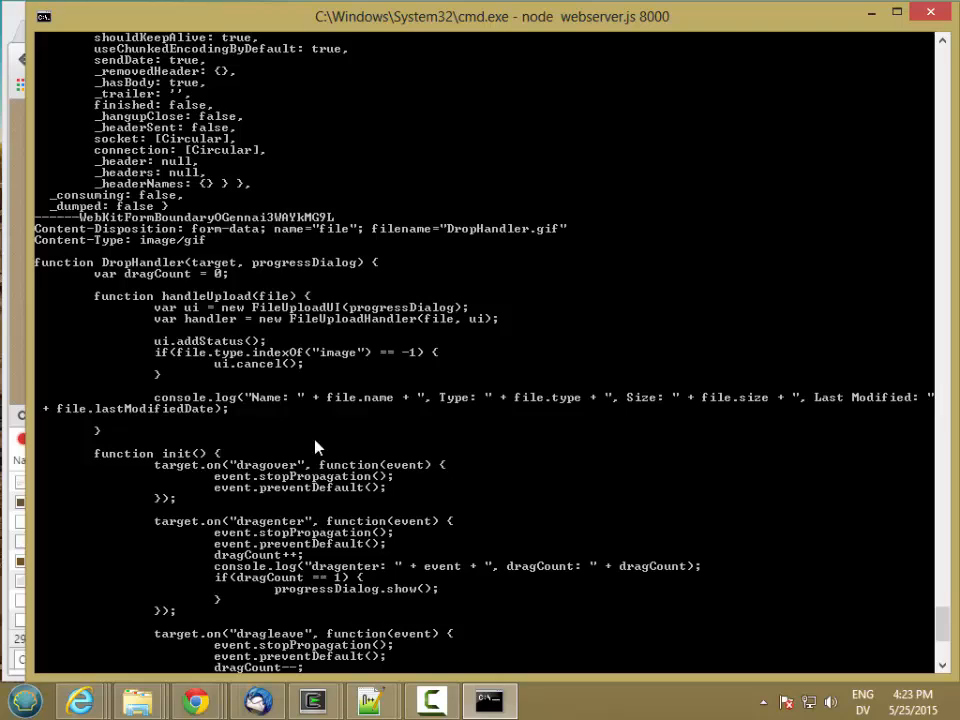
mouse_move(198, 288)
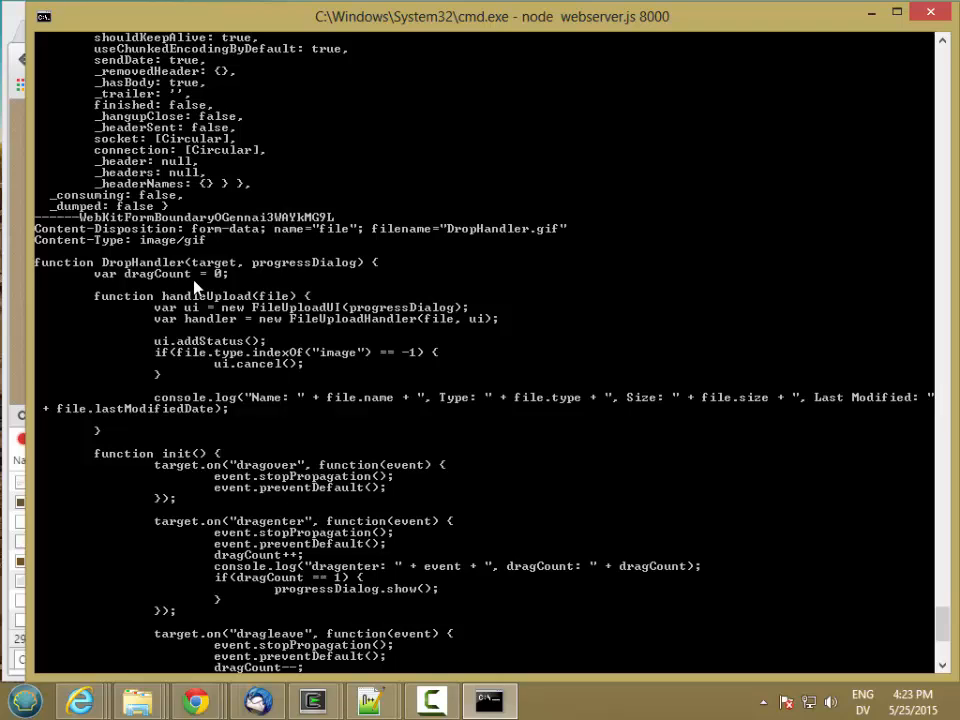
mouse_move(770, 447)
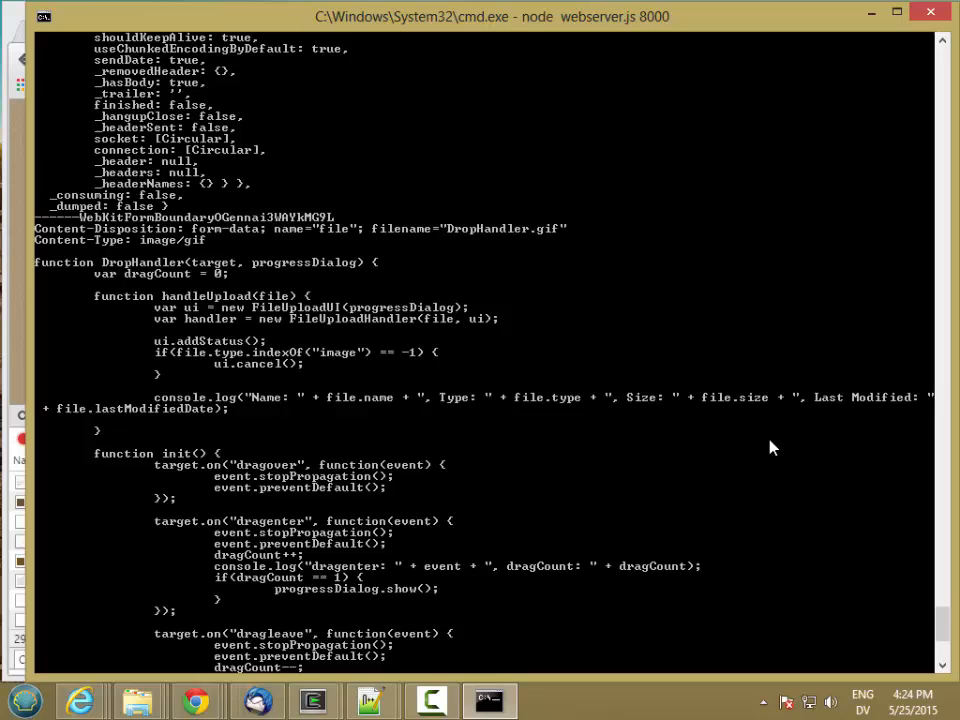
scroll("down", 3)
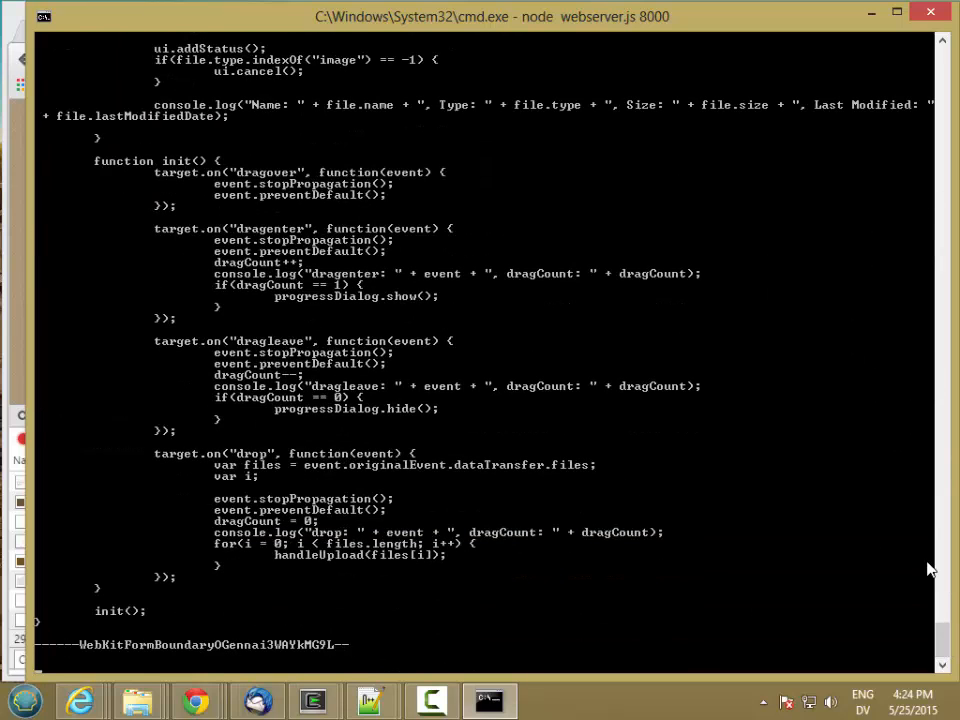
scroll("down", 3)
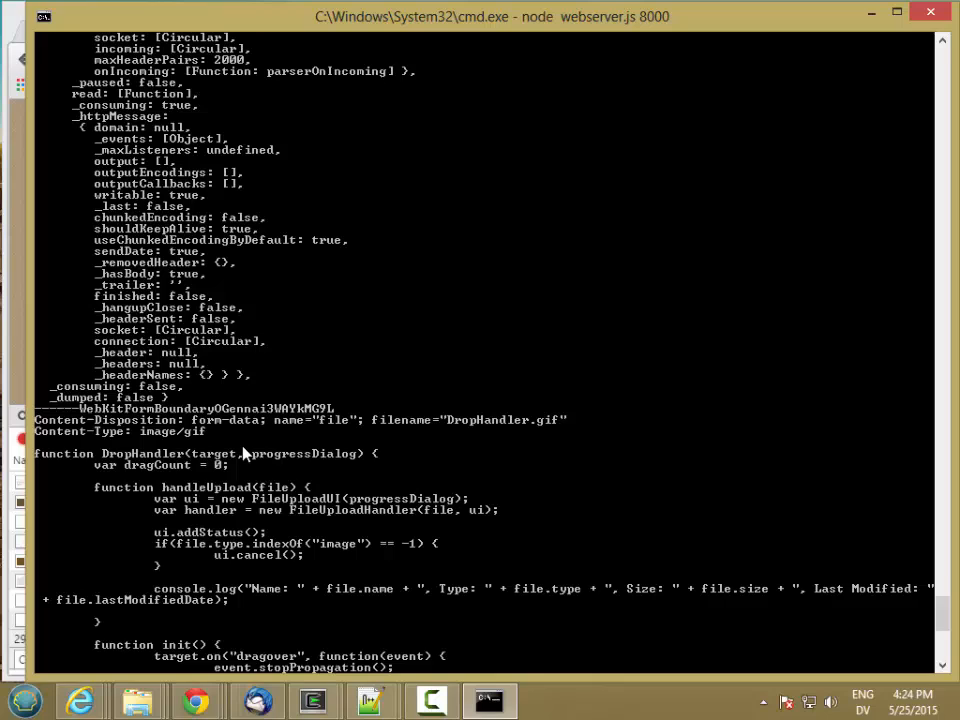
mouse_move(105, 430)
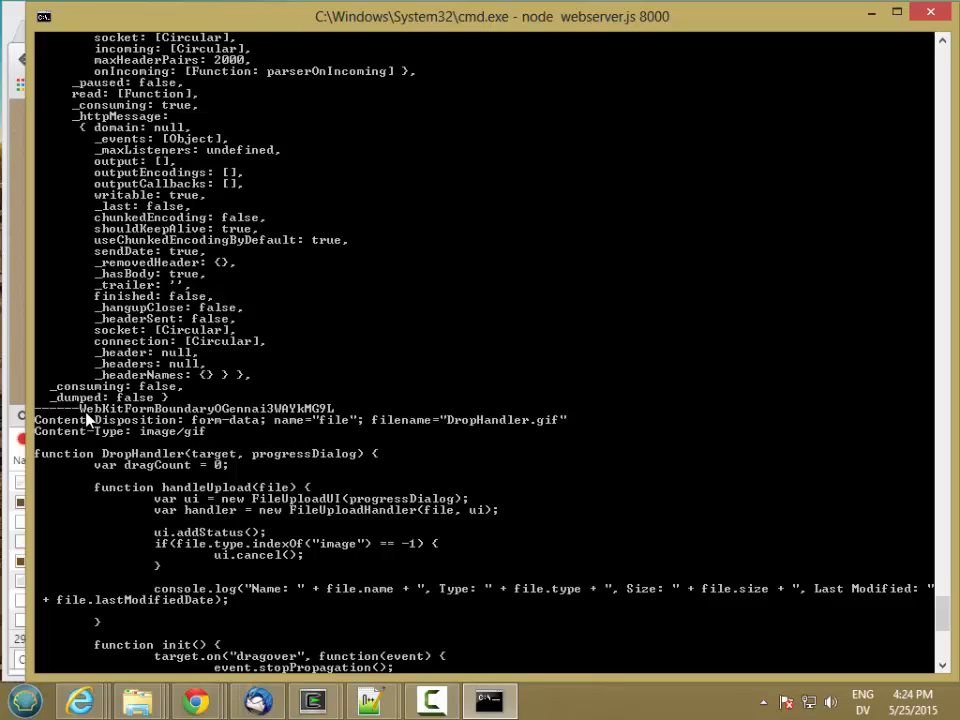
mouse_move(945, 600)
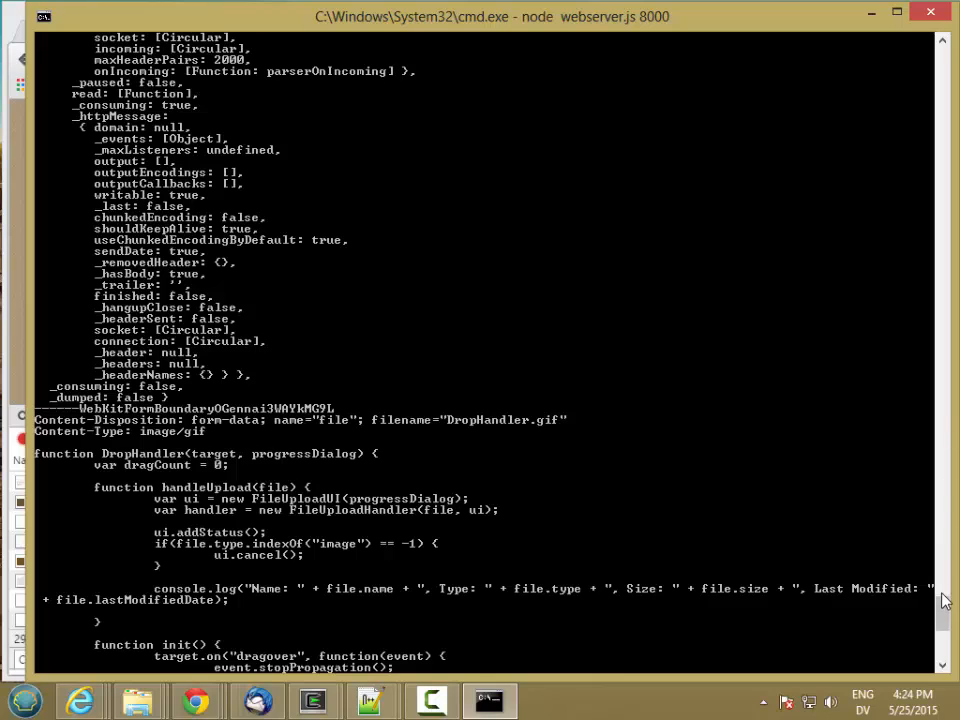
mouse_move(155, 445)
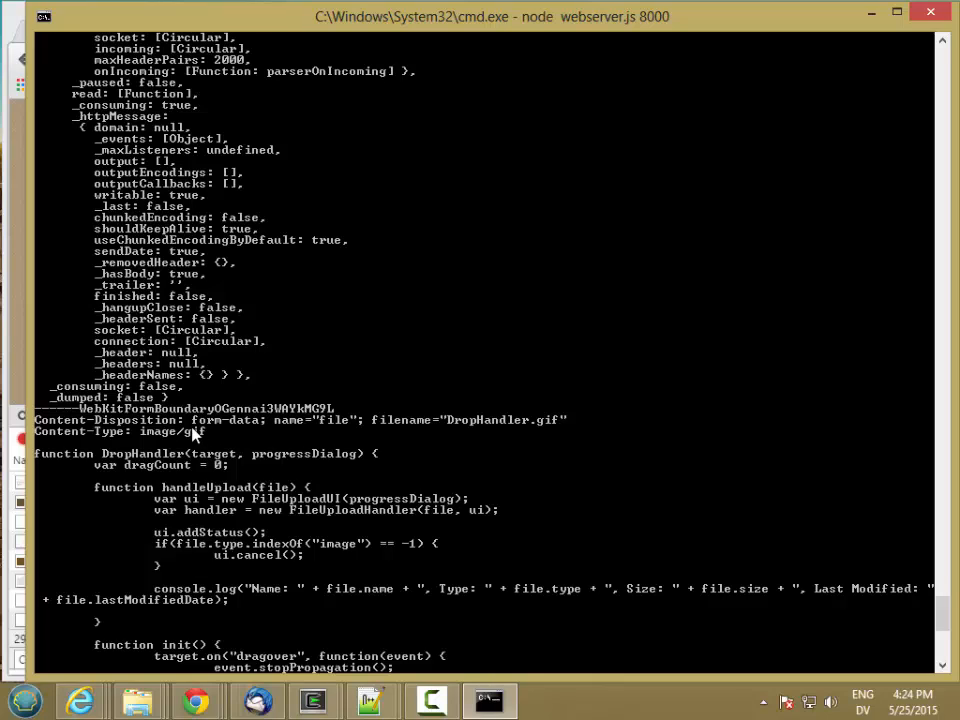
mouse_move(360, 468)
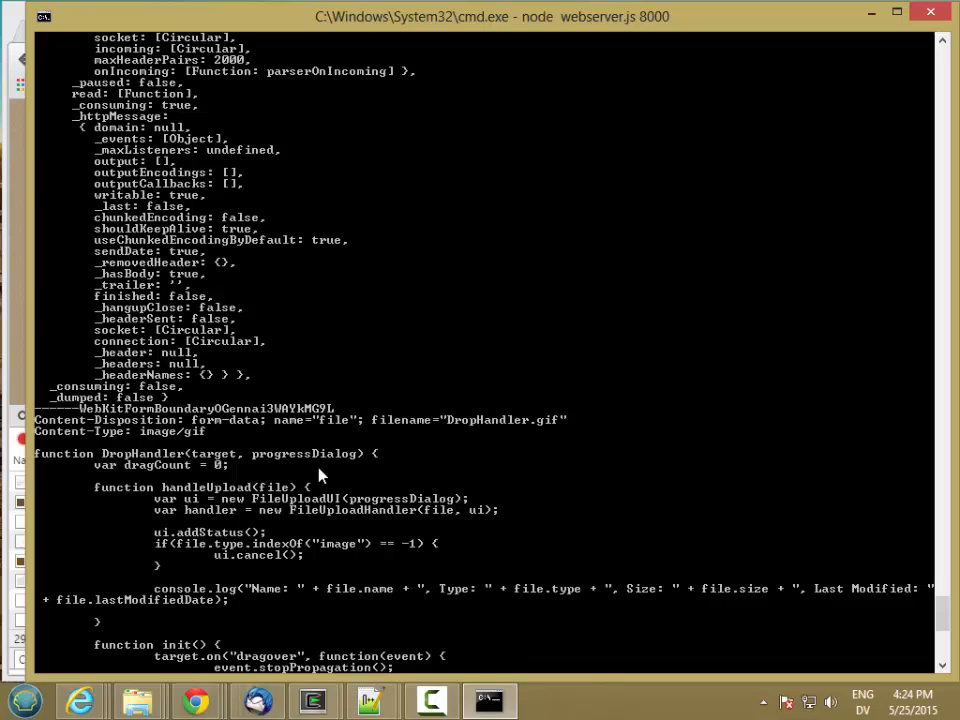
mouse_move(838, 556)
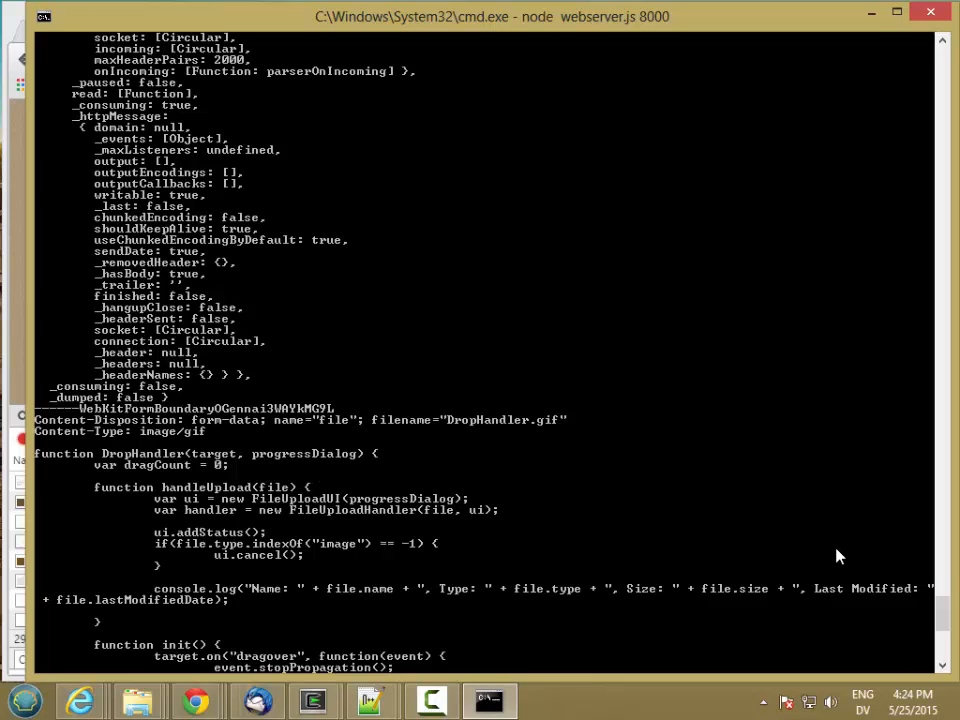
scroll("down", 3)
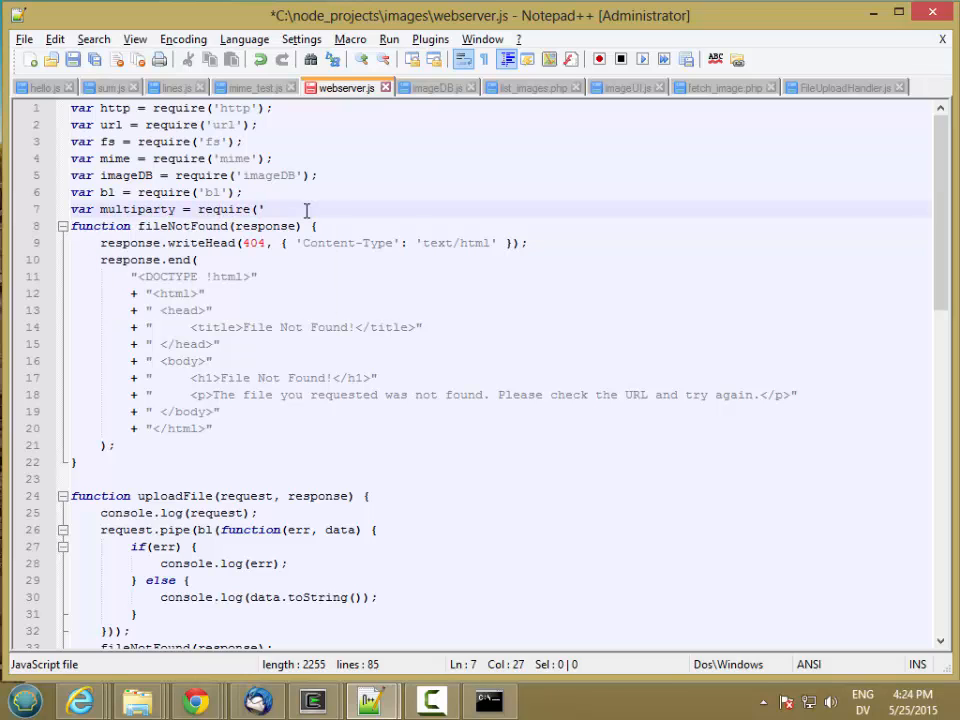
Complete line 7 as var multiparty = require('multiparty'); and save
type("multiparty');")
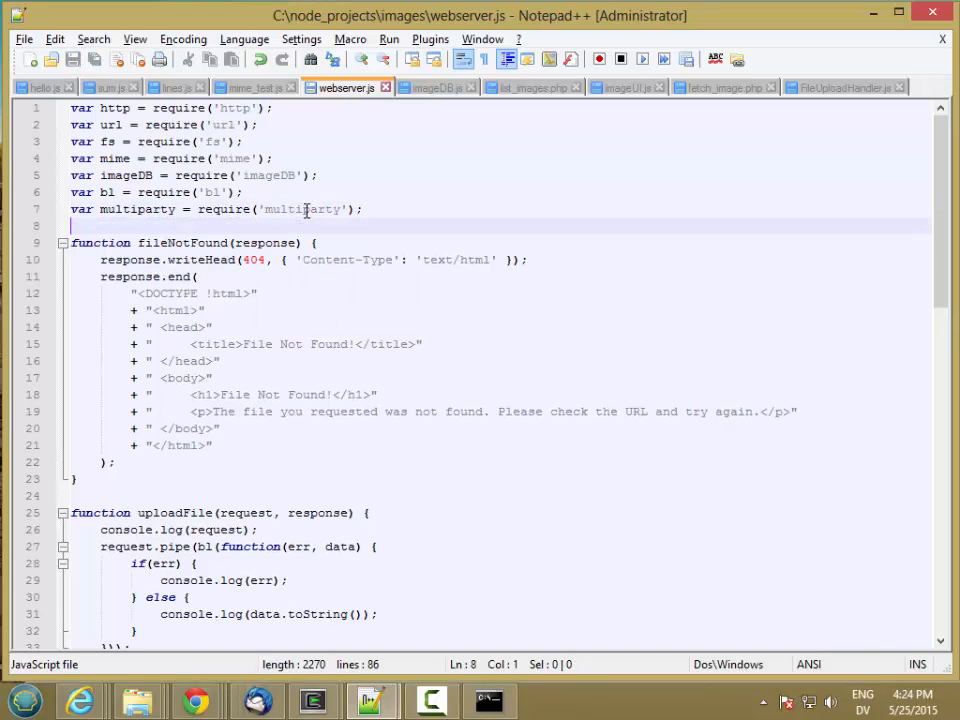
Stop the node server and run npm install multiparty in the images project folder
left_click(489, 700)
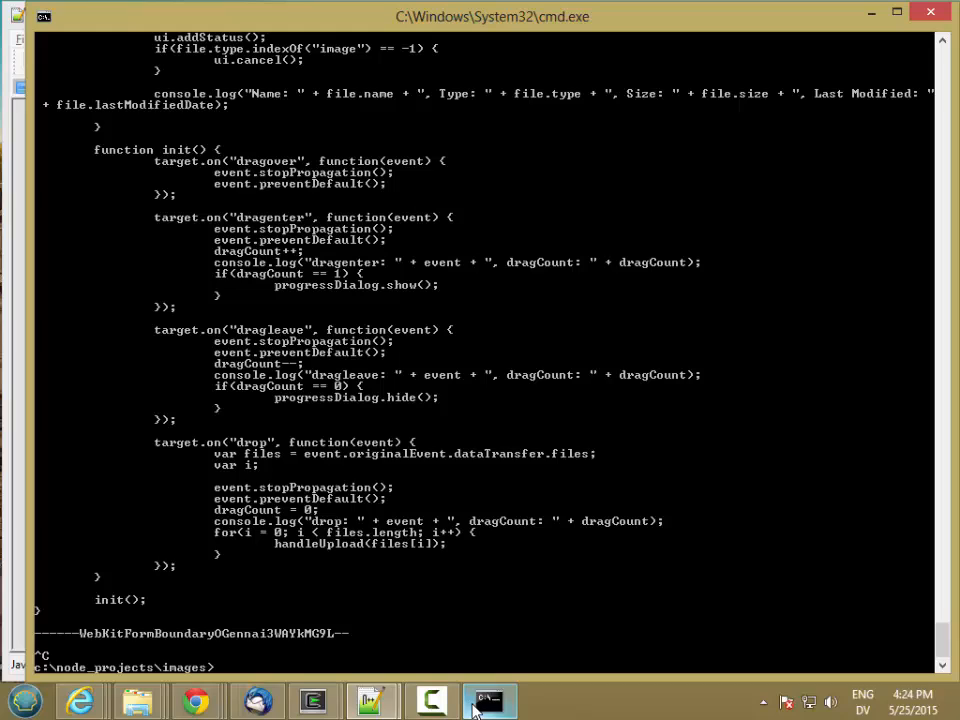
type("npm")
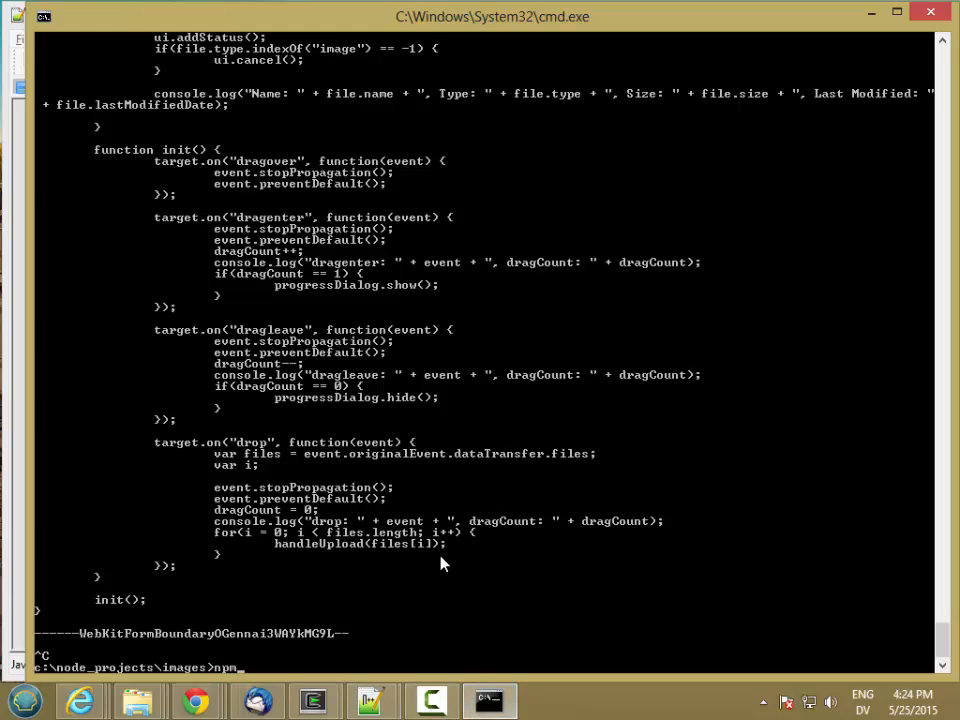
type("install multiparty")
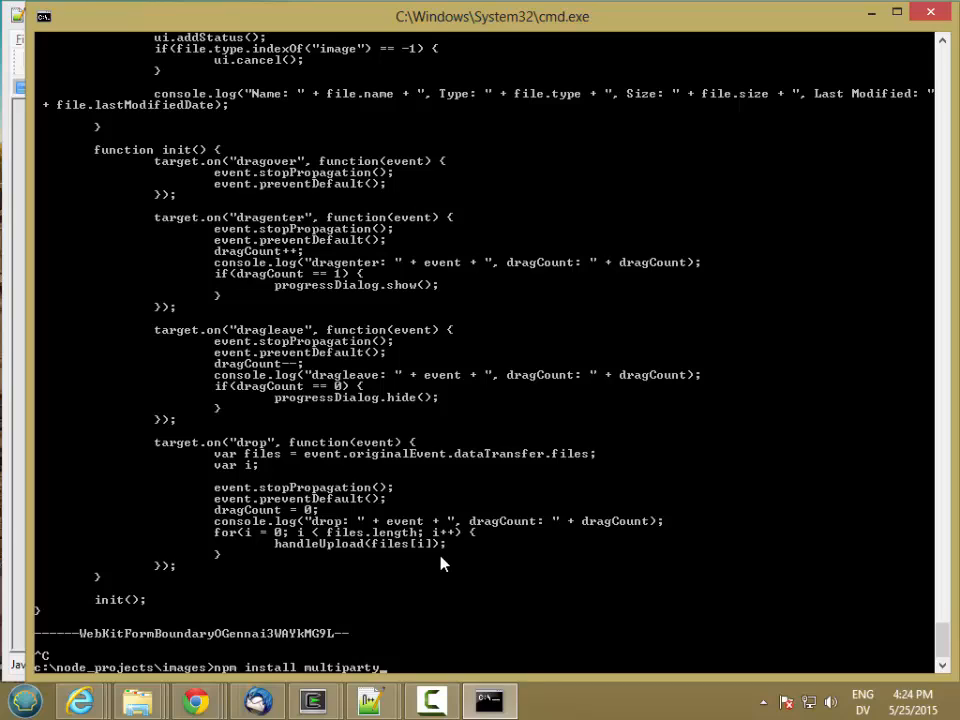
key("Return")
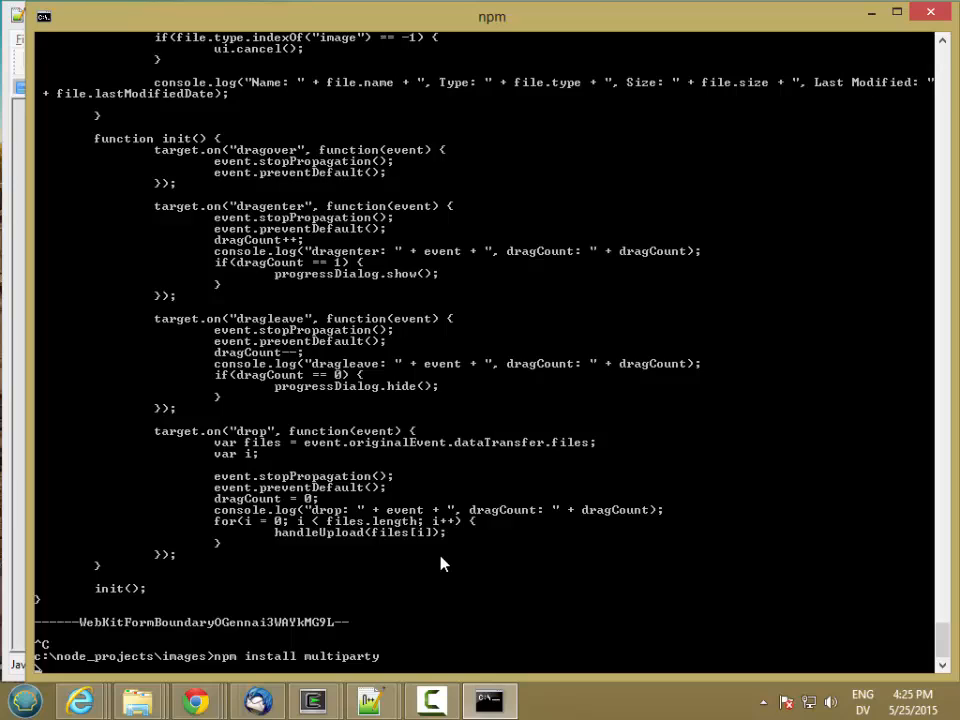
key("Return")
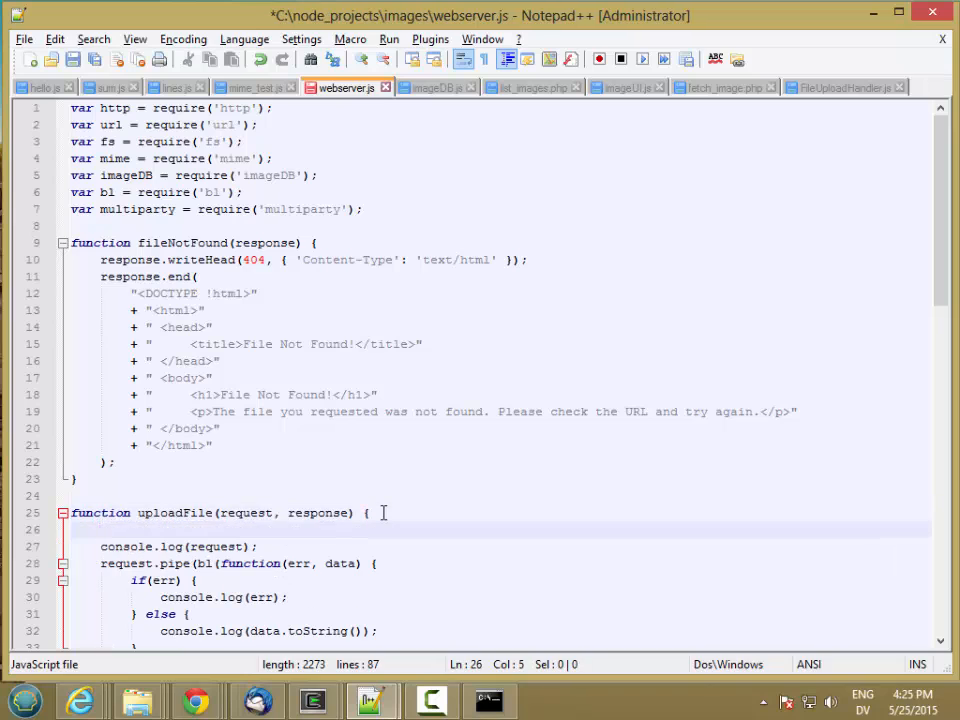
Create var form = new multiparty.Form(); inside uploadFile
type("var")
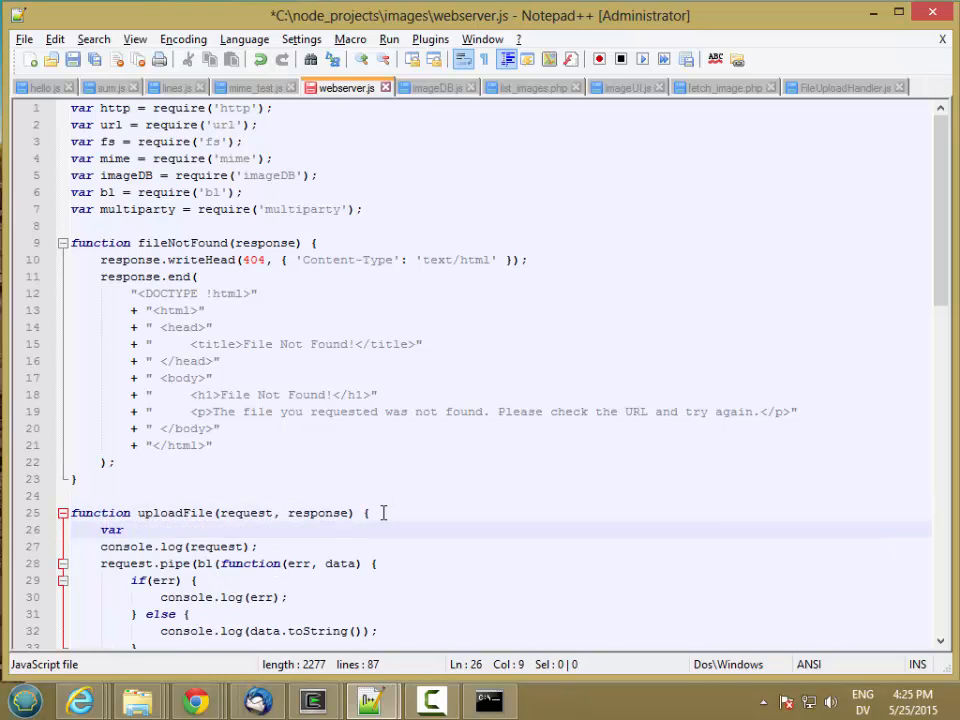
type("form")
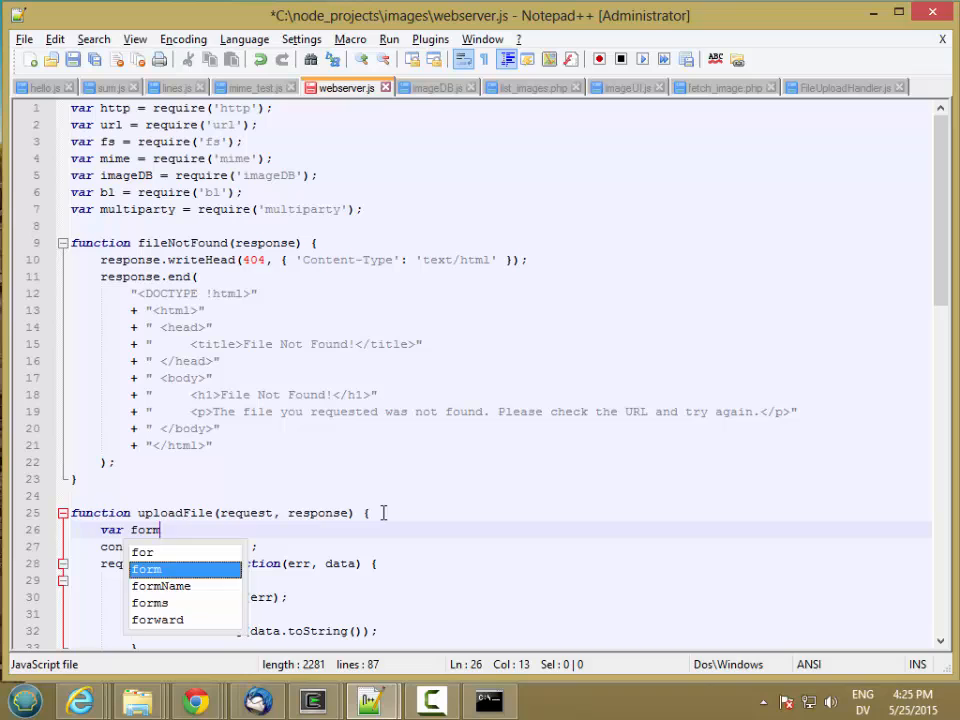
type("= new multiparty.Form();")
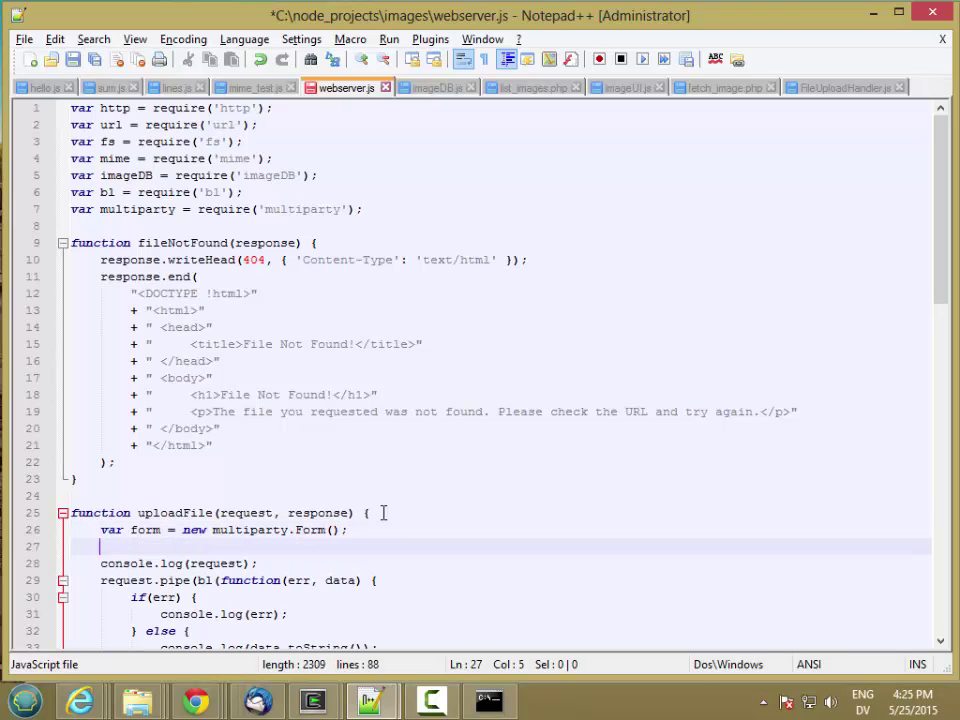
Add a form.on('error') handler logging err and calling fileNotFound(response)
type("form.")
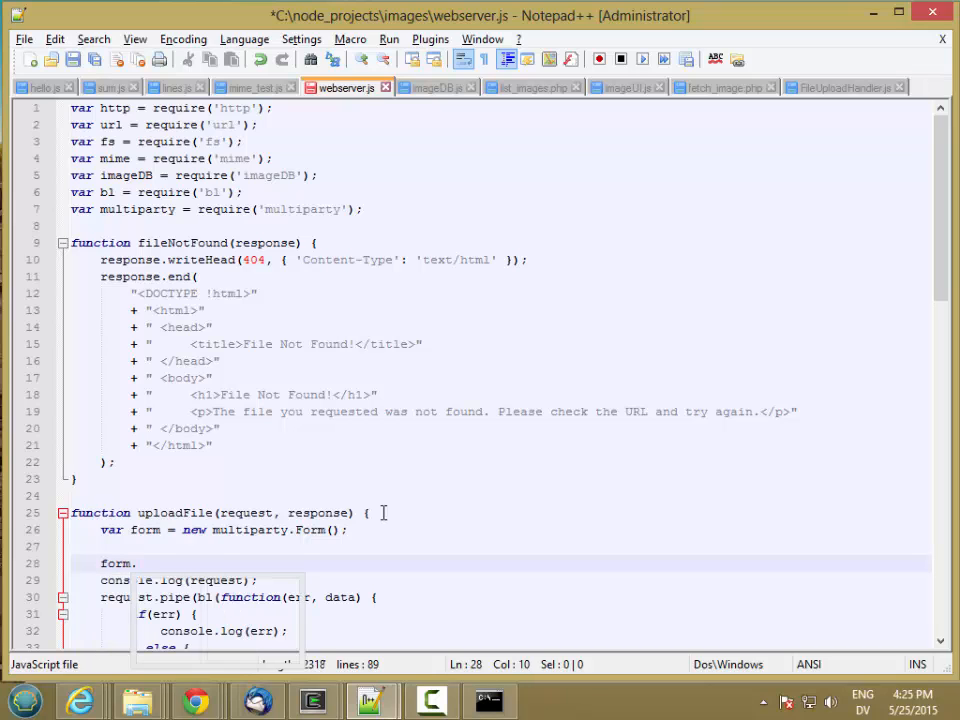
type("on('error'")
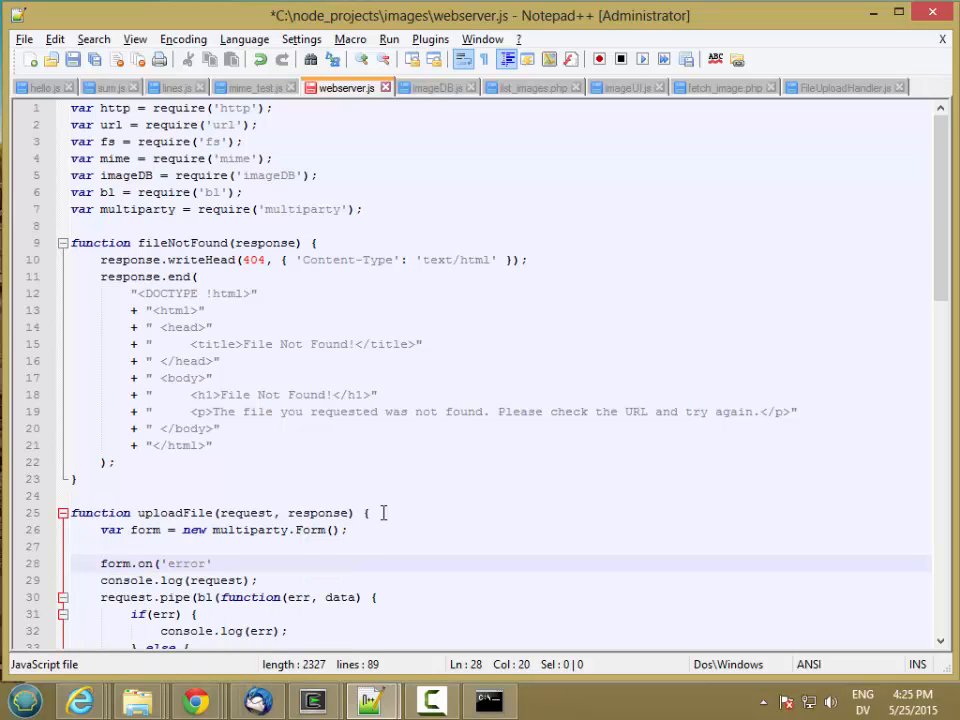
type(",")
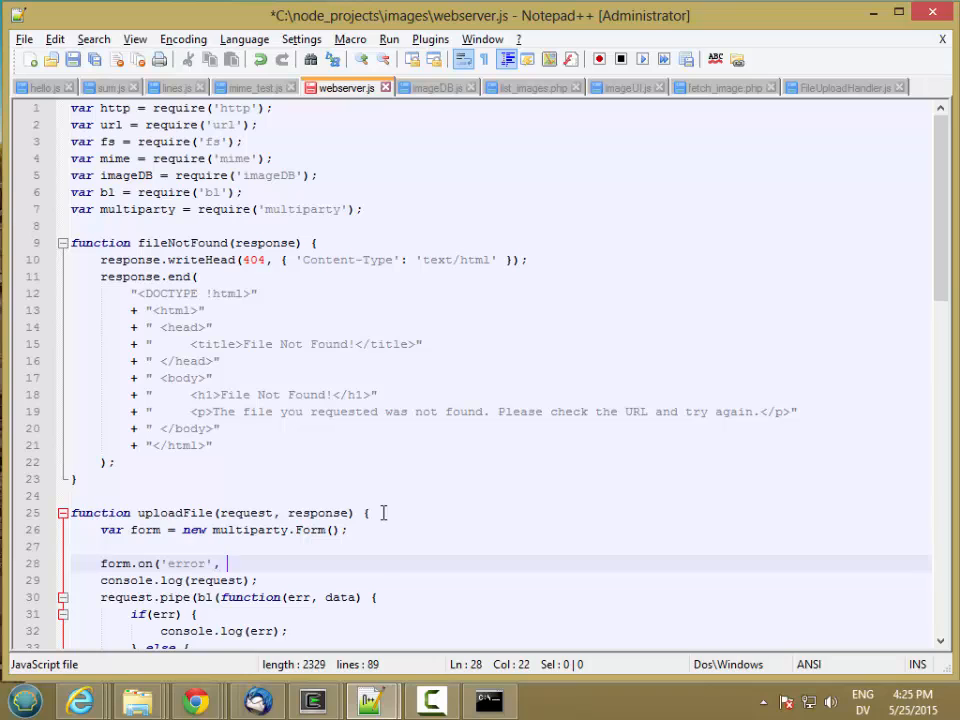
type("function(err) {")
type("});")
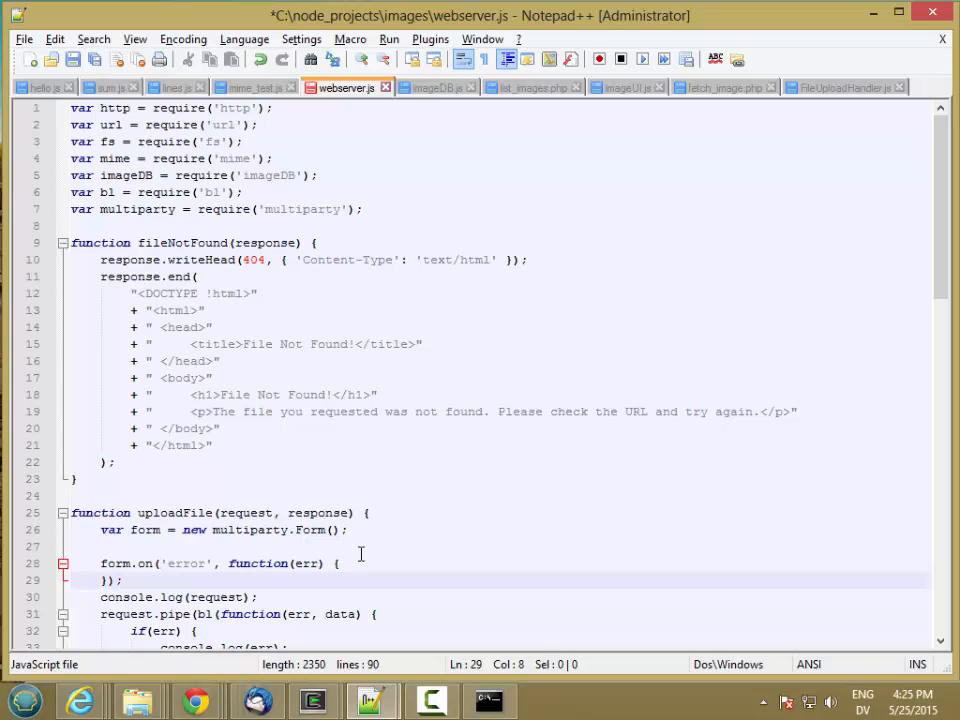
type("console.log(err);")
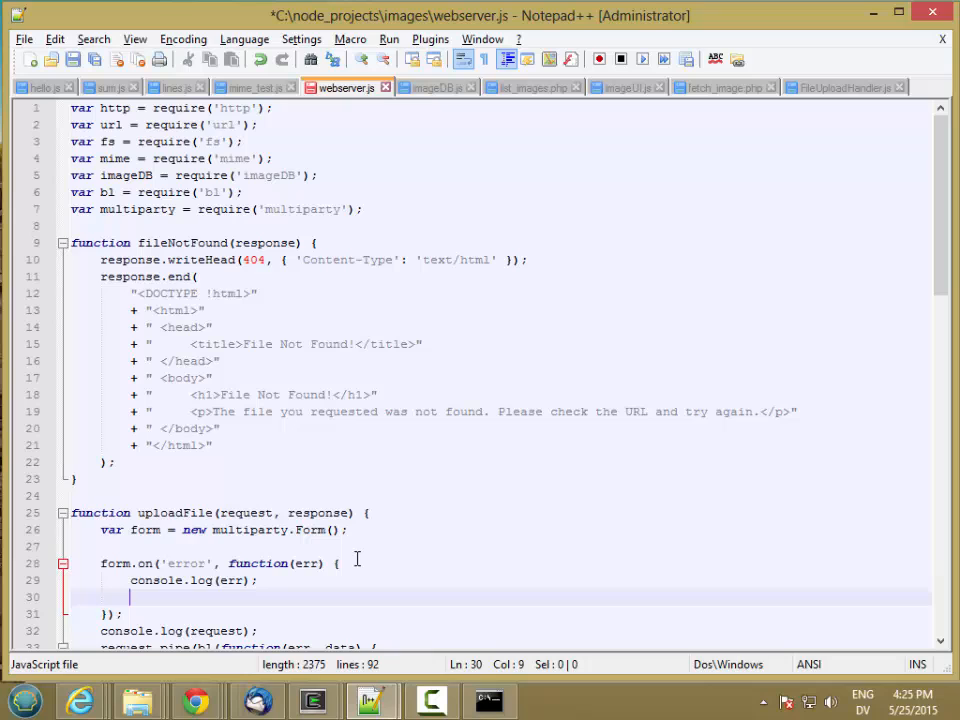
type("fileNotFound(")
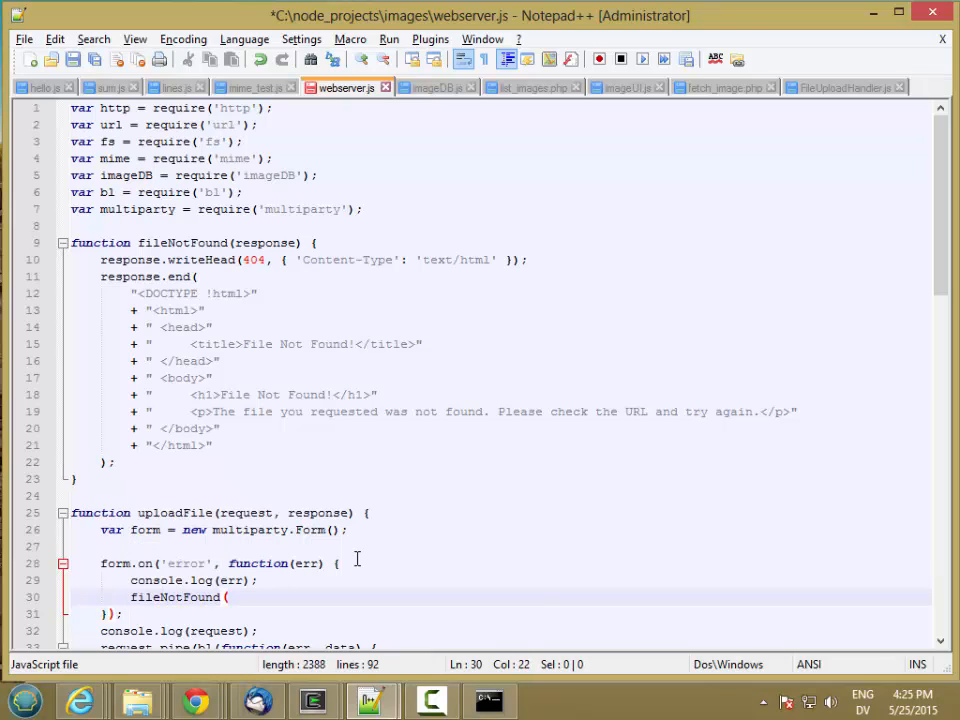
type("response);")
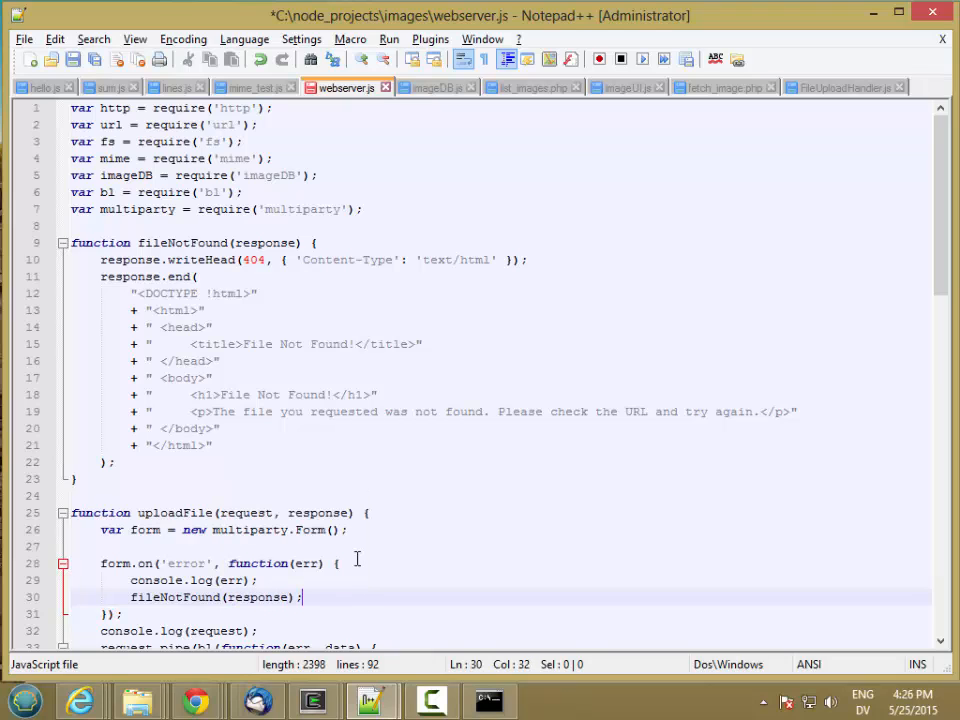
key("Enter")
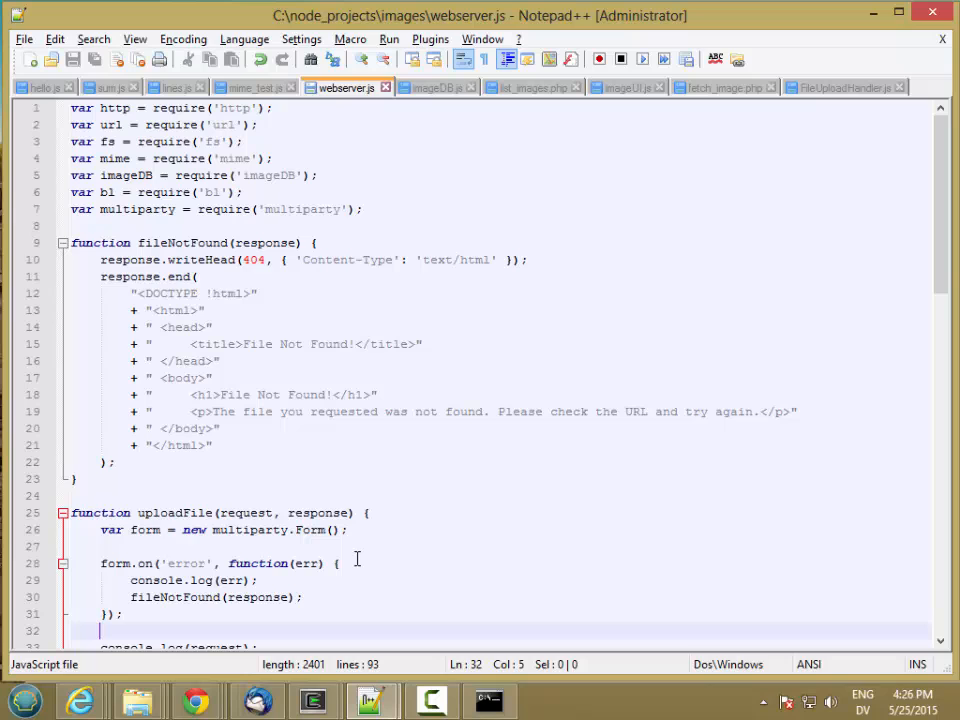
Add a form.on('part') handler that logs "Part:" and calls fileNotFound(response)
type("form.on(")
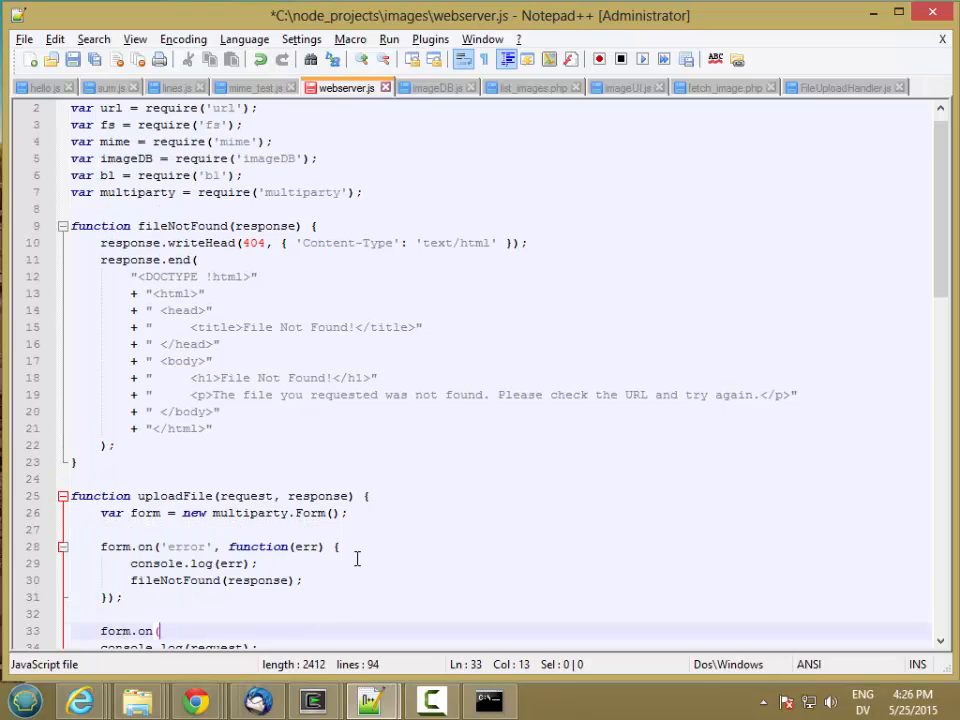
type("'part'")
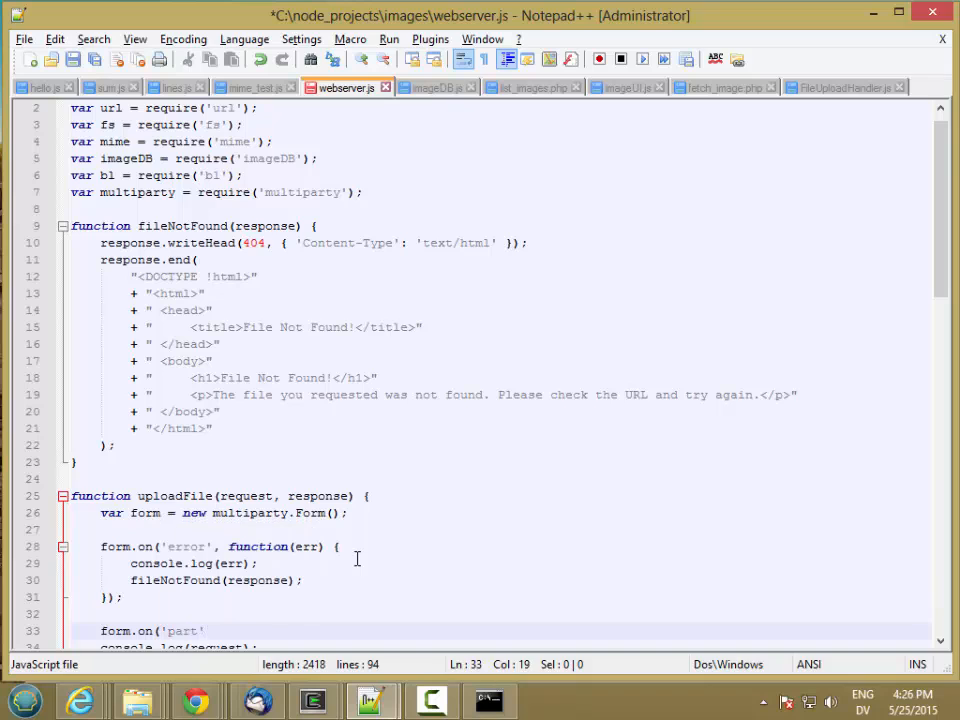
type("function(err, part) {")
type("});")
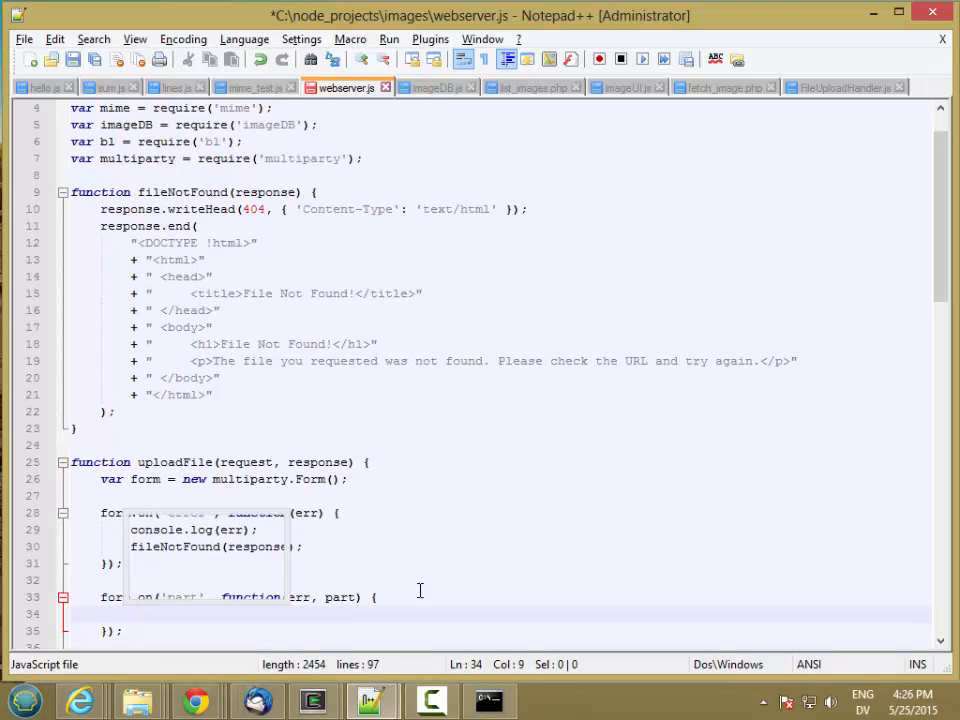
type("console.log(\"Part")
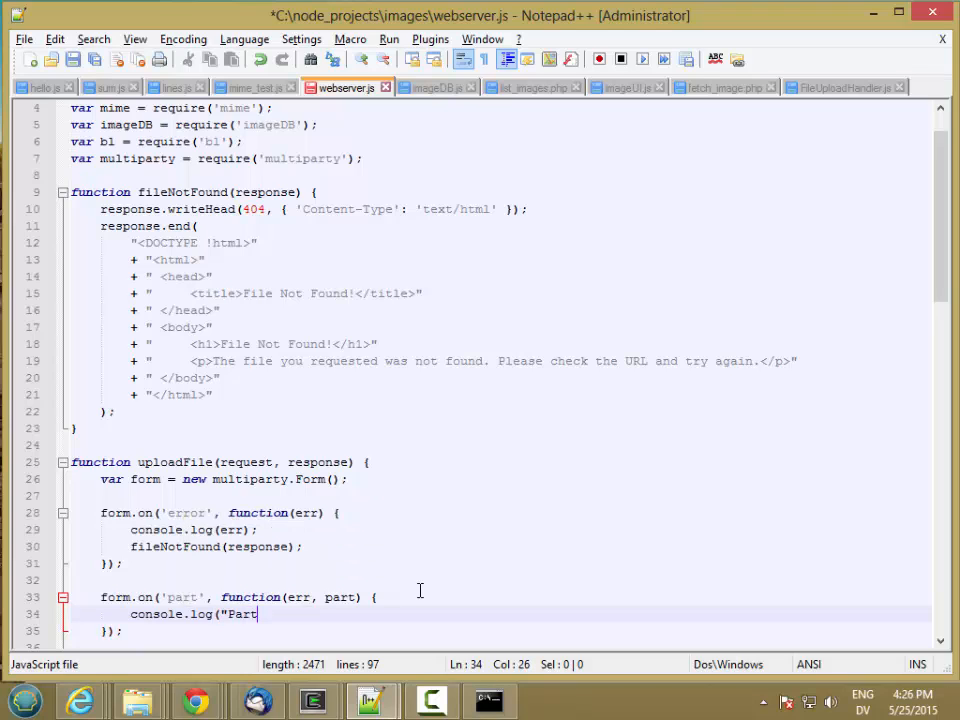
type(":\", part);")
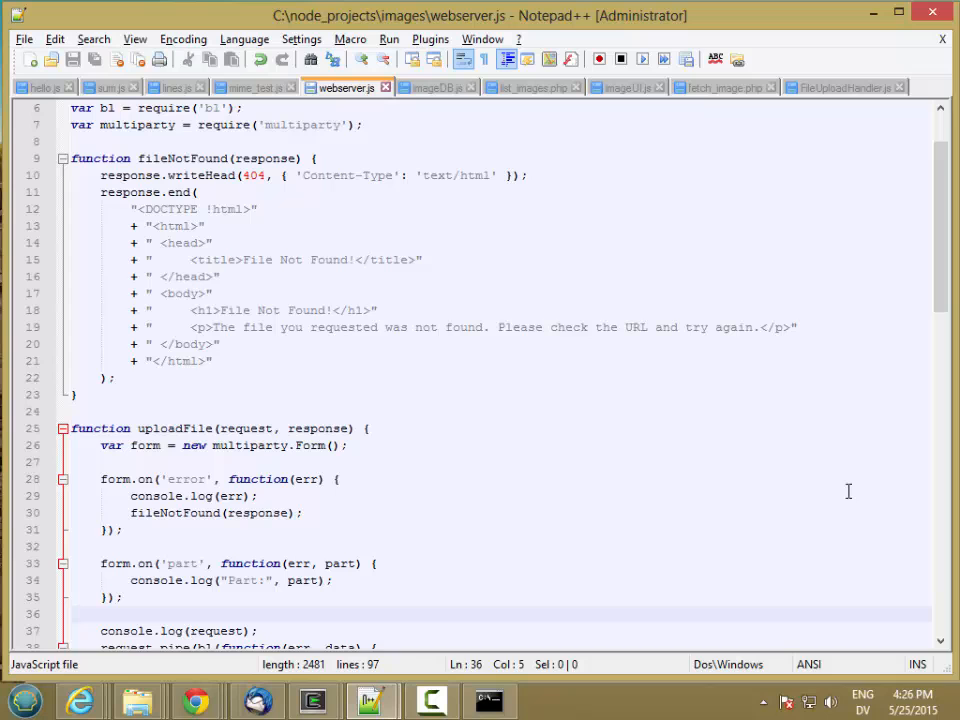
Add form.parse(); after the handlers and save webserver.js
scroll("down", 3)
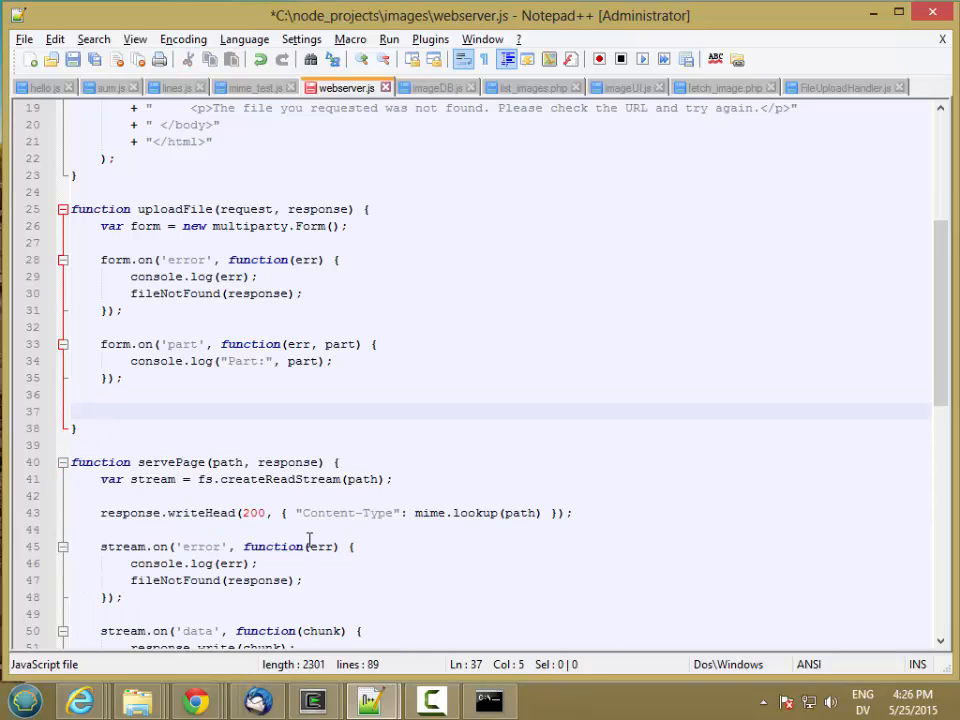
type("form.a")
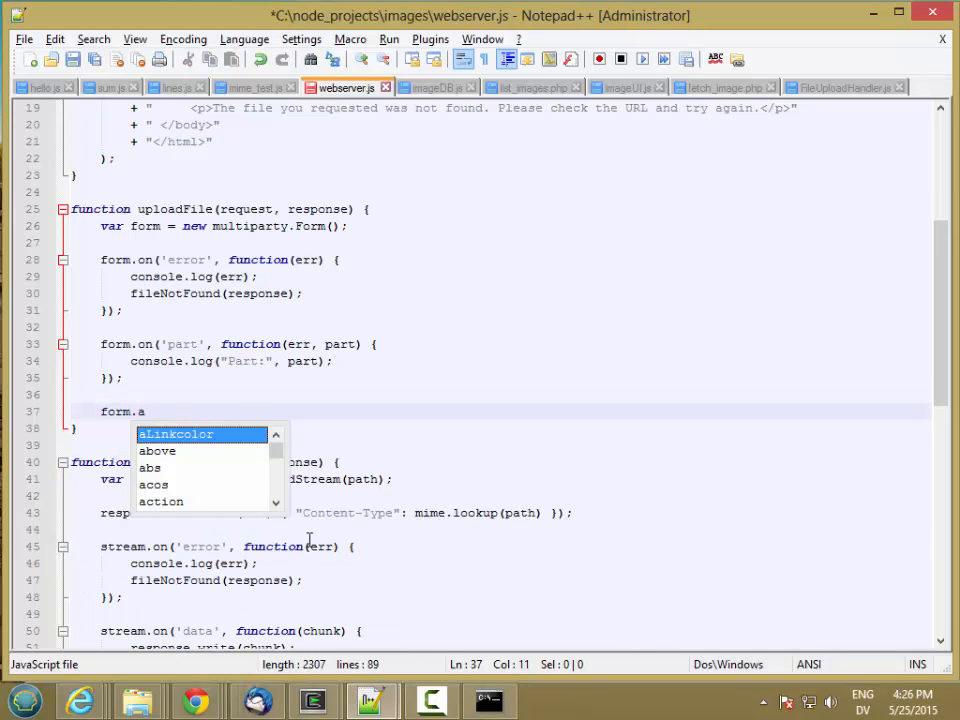
type("parse();")
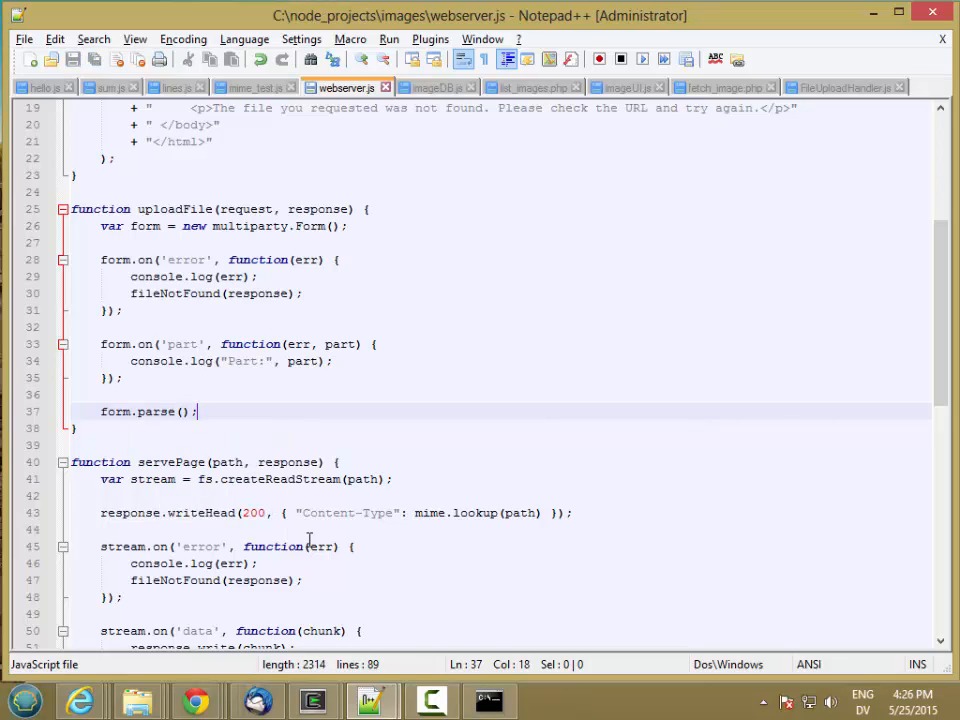
mouse_move(340, 301)
type("fileNotFound(response);")
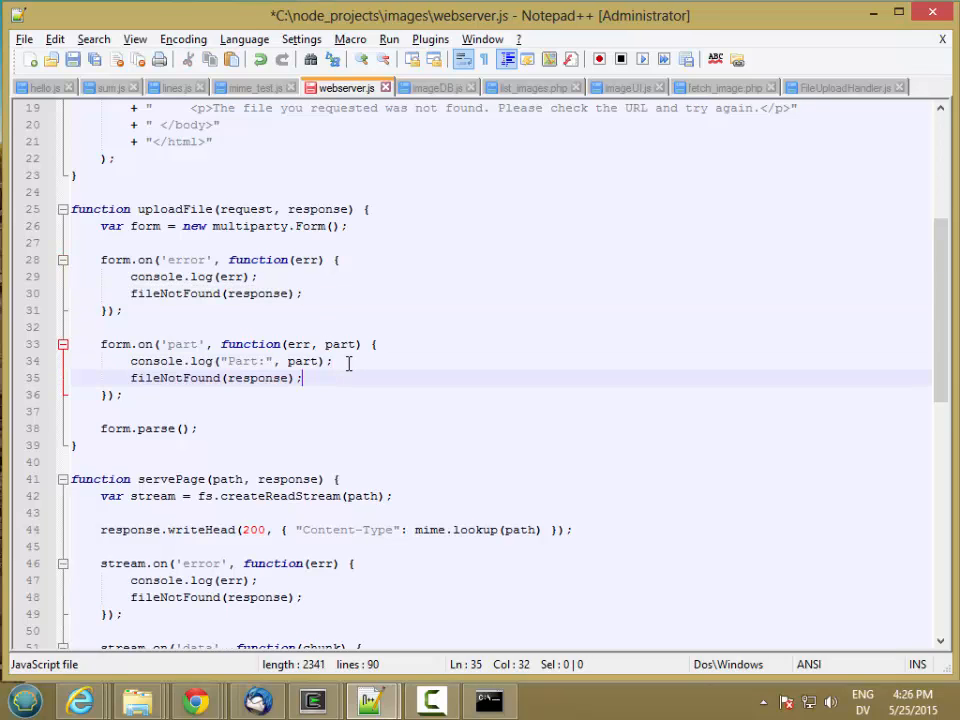
key("ctrl+s")
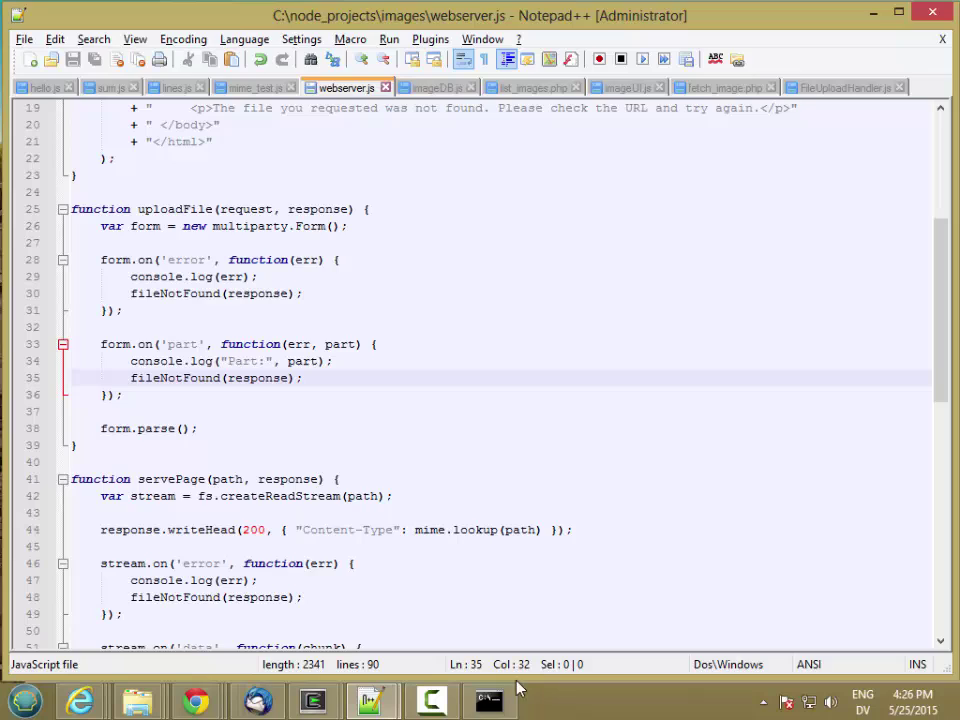
Send the waiting DropHandler.gif upload from Chrome's Upload status dialog
left_click(489, 700)
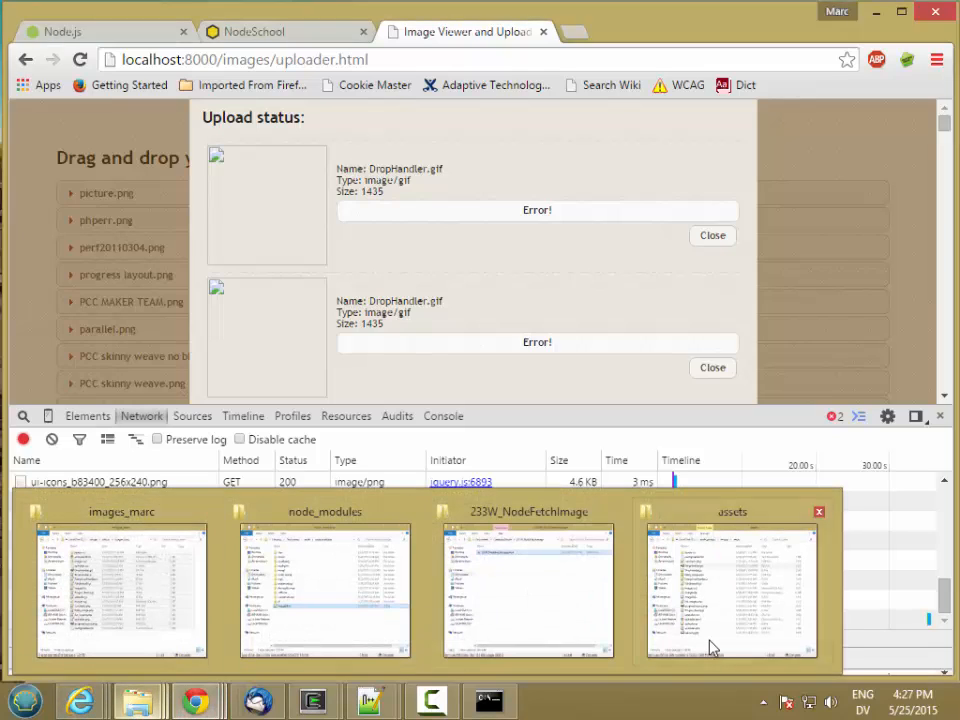
left_click(732, 590)
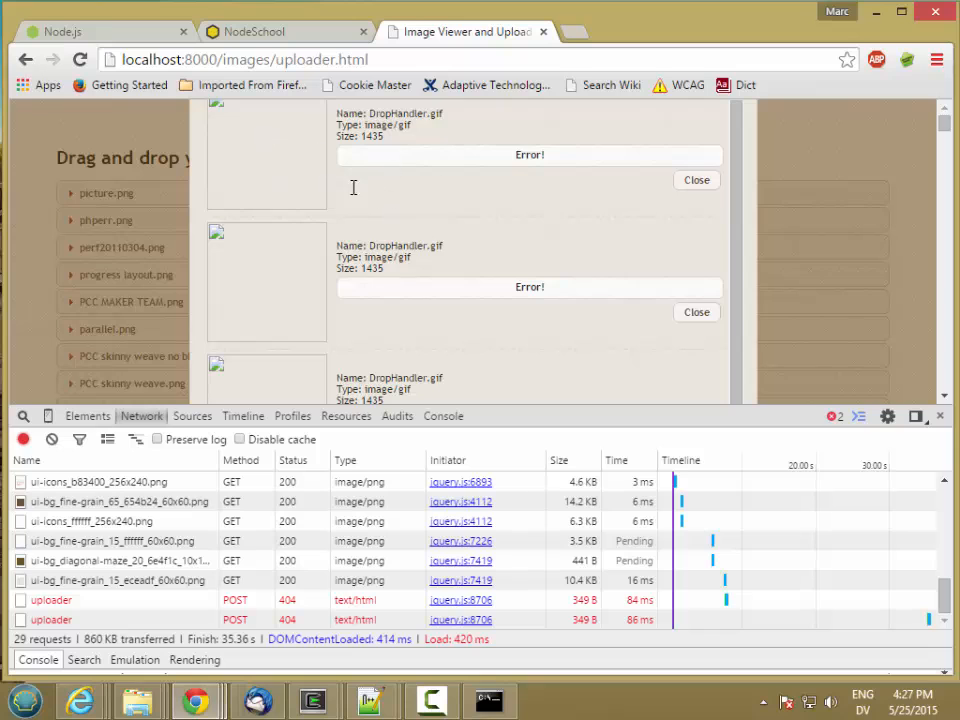
scroll("down", 3)
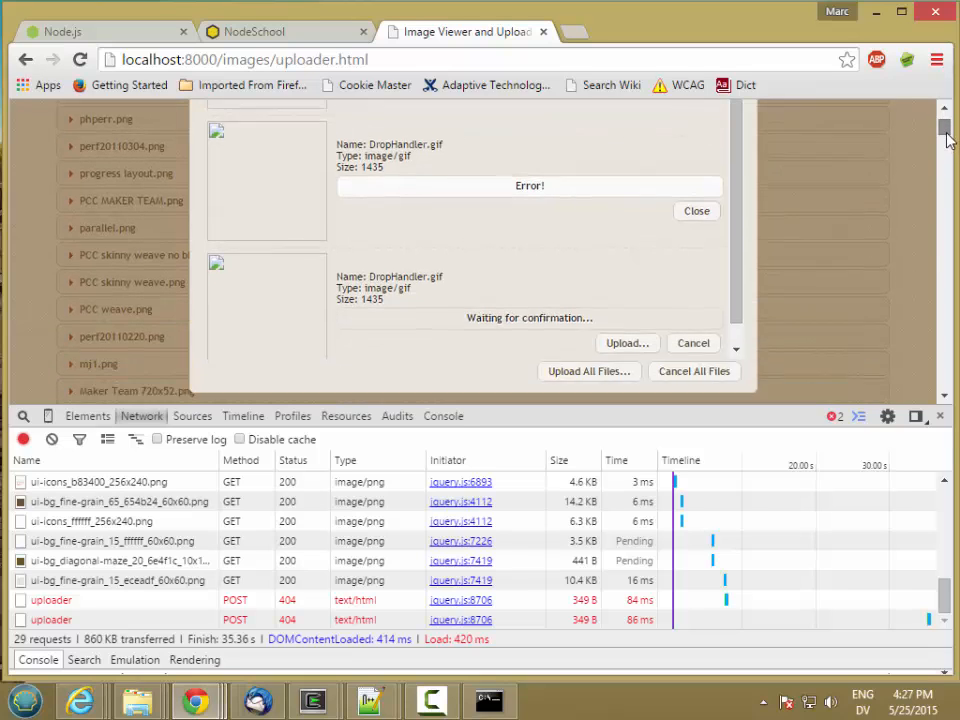
scroll("down", 3)
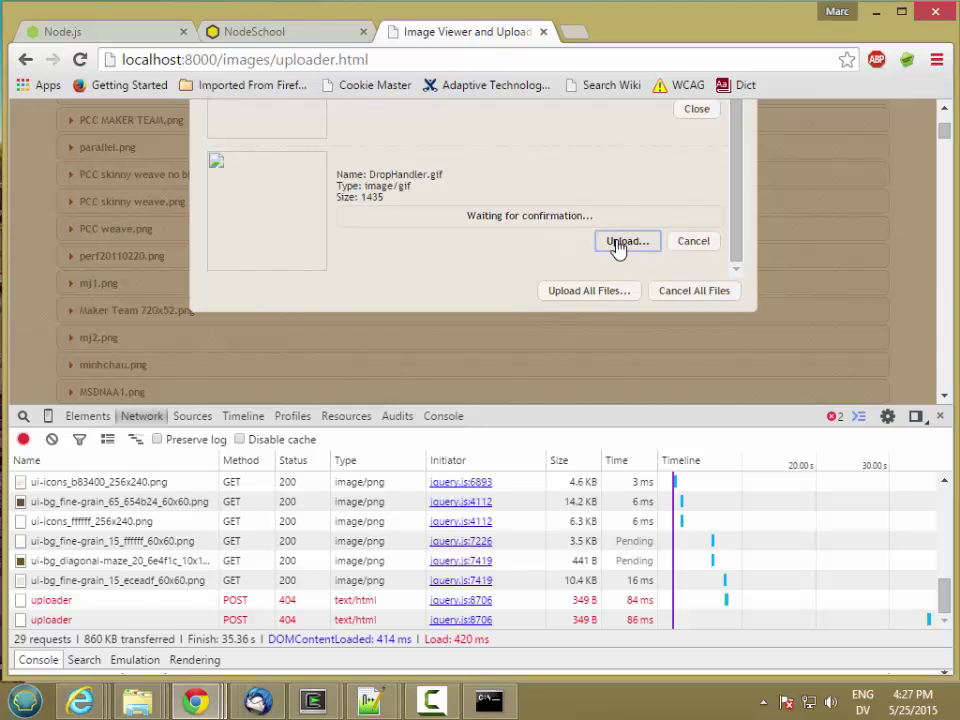
left_click(626, 241)
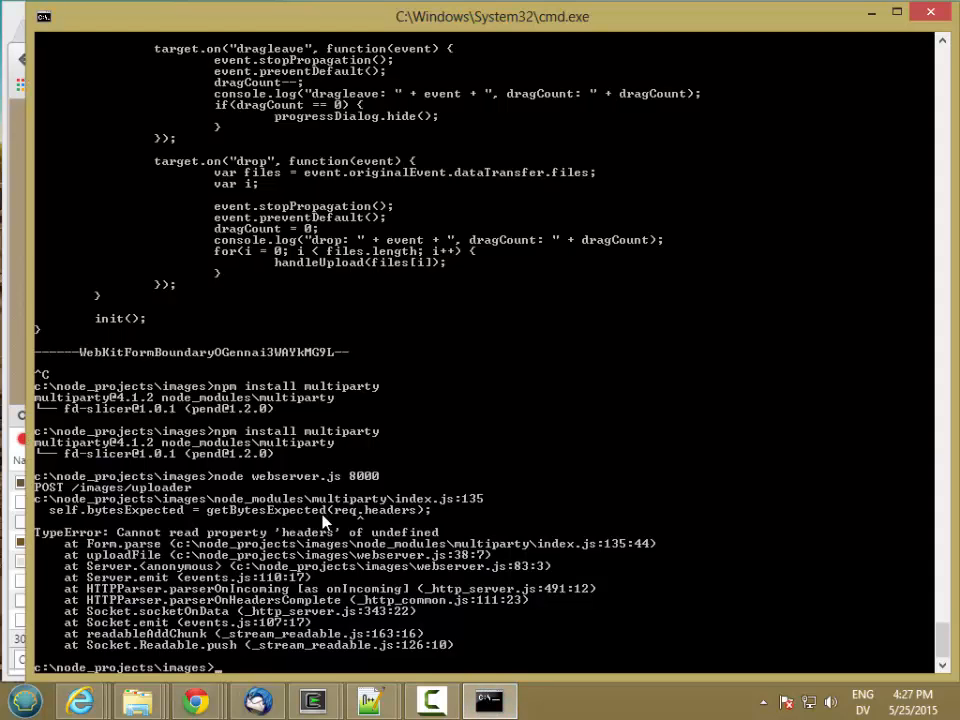
mouse_move(210, 489)
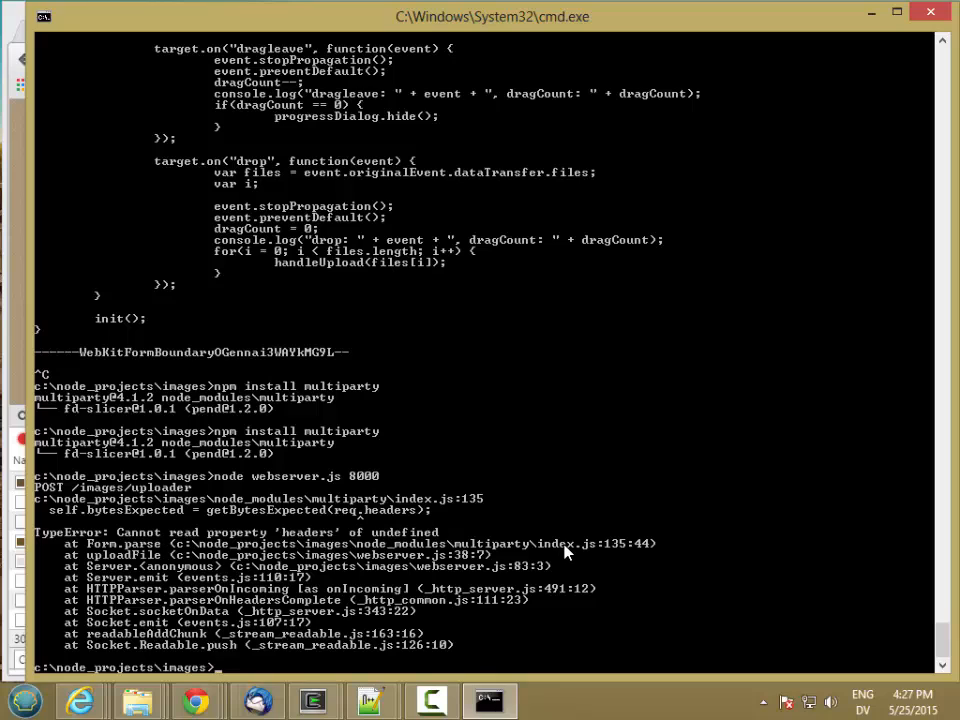
mouse_move(320, 502)
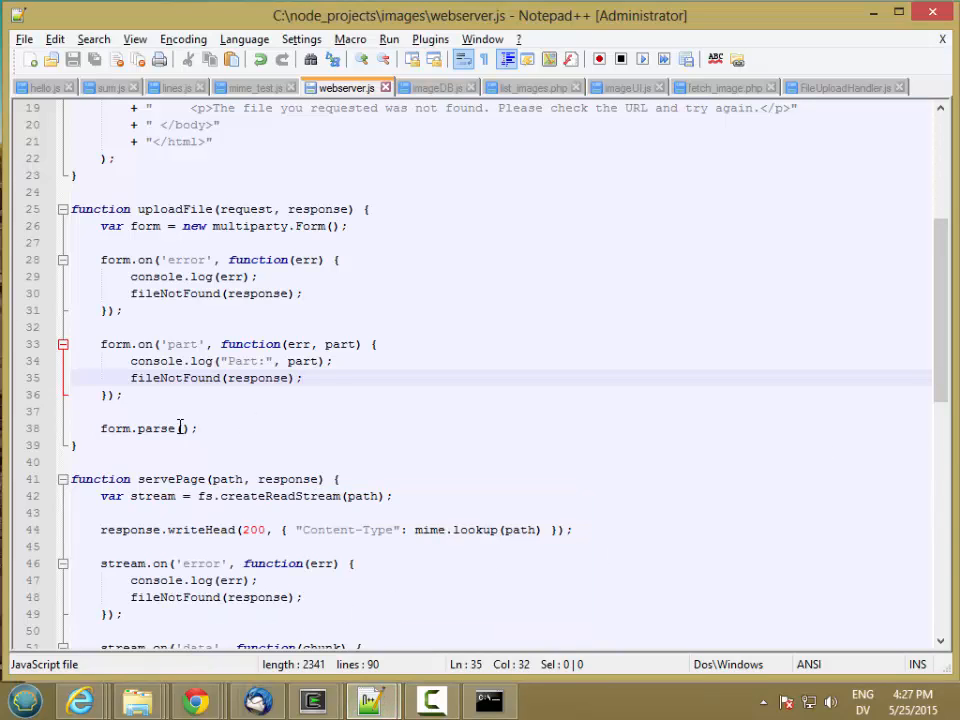
Pass request to form.parse, restart node, and re-upload DropHandler.gif, logging Part: undefined
type("request")
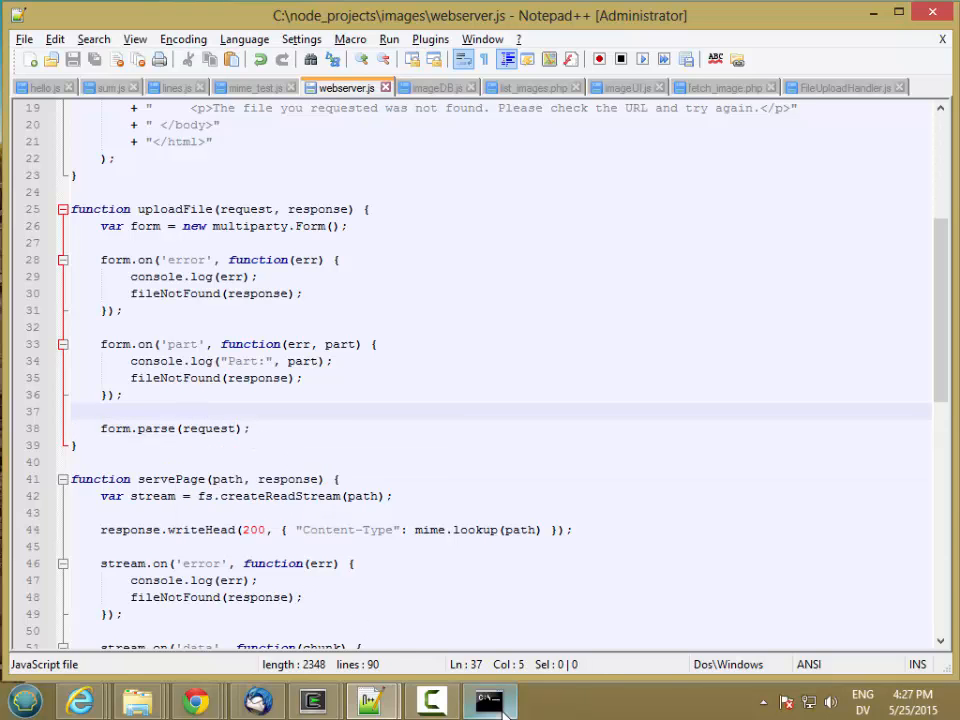
left_click(489, 700)
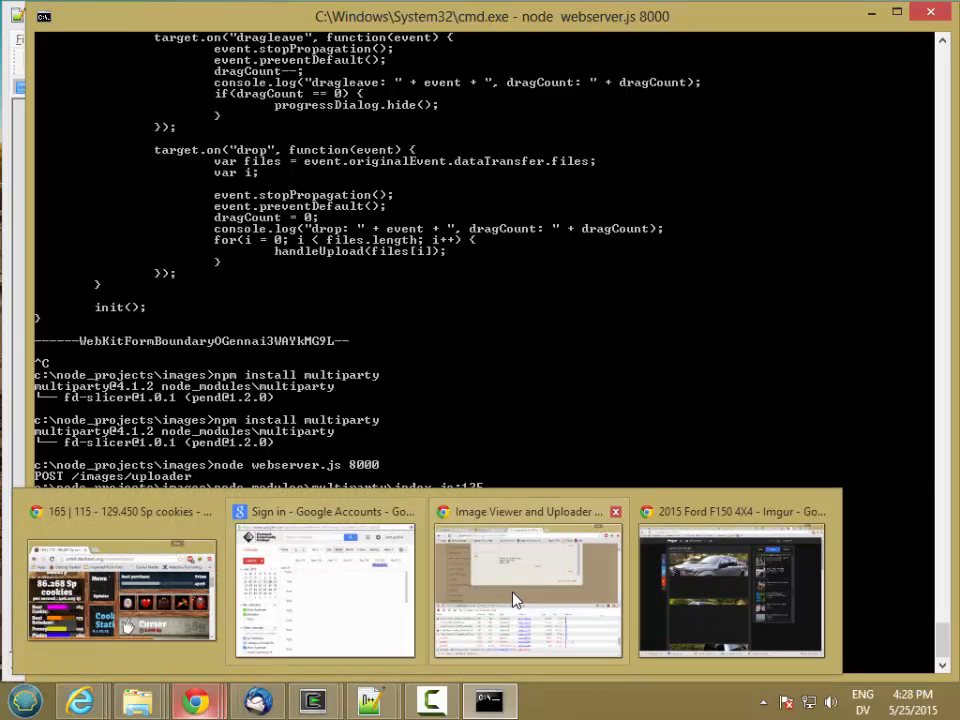
left_click(527, 590)
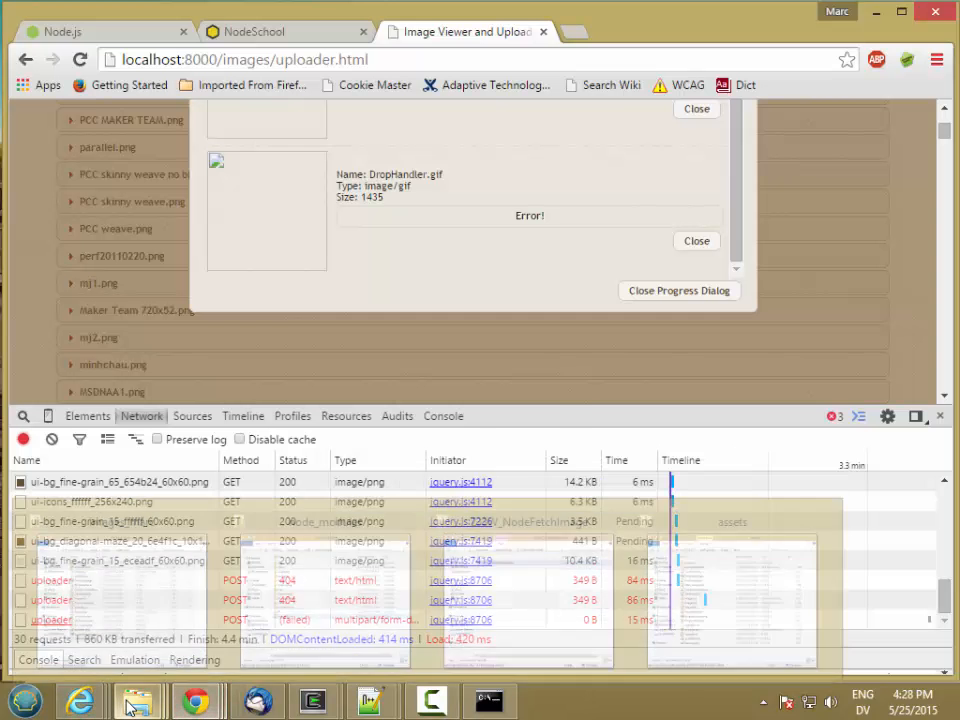
left_click(138, 700)
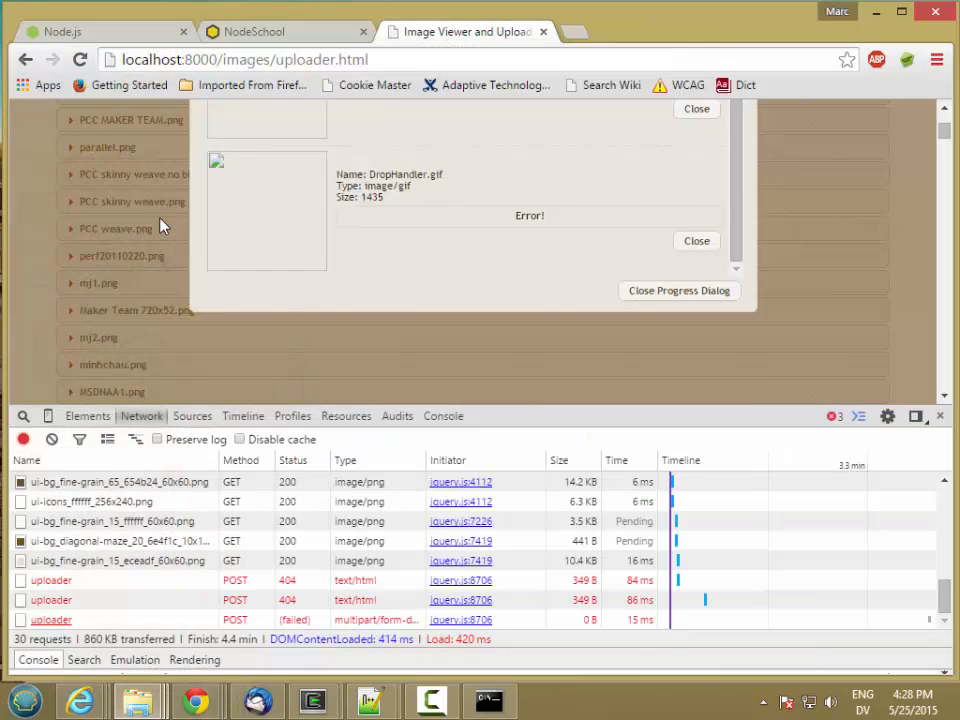
scroll("down", 3)
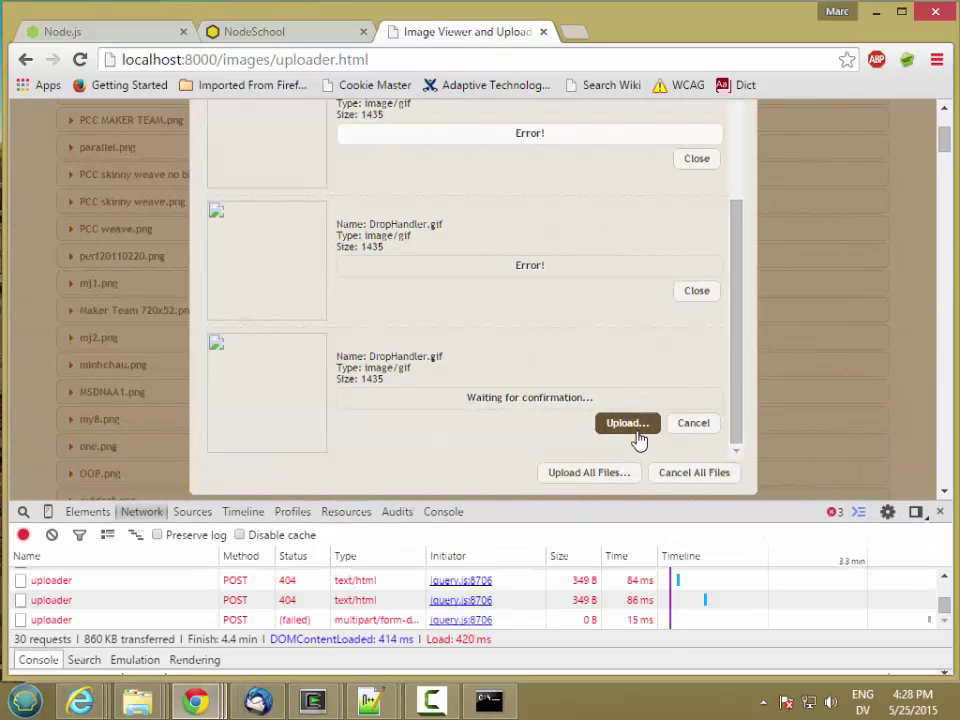
left_click(489, 700)
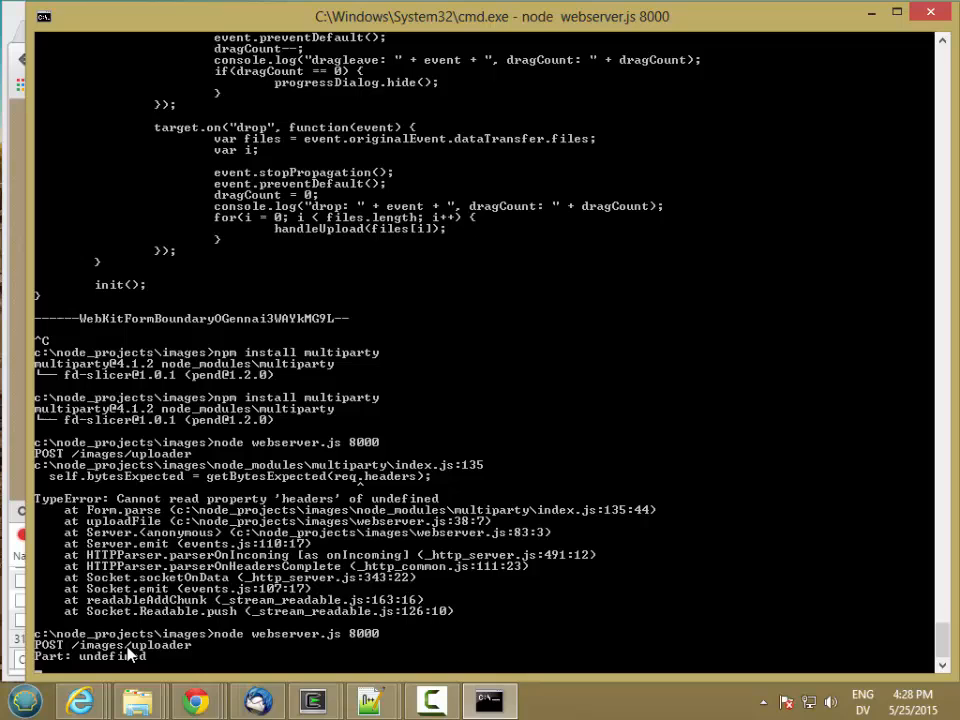
mouse_move(371, 700)
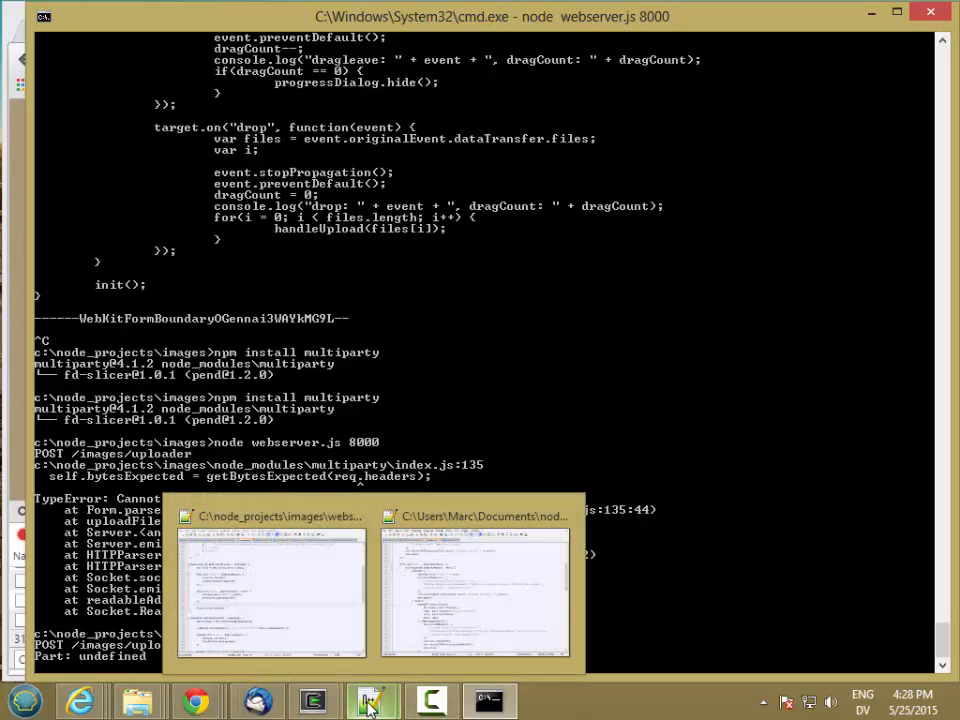
left_click(271, 590)
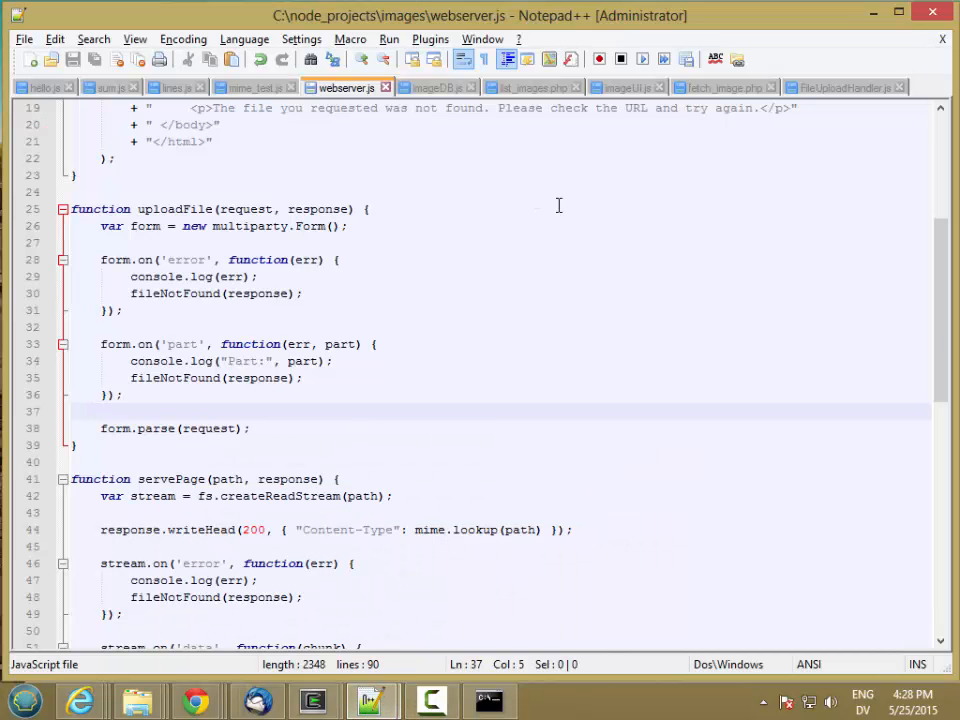
Save webserver.js with the part handler taking only part, and go to the server console
scroll("up", 3)
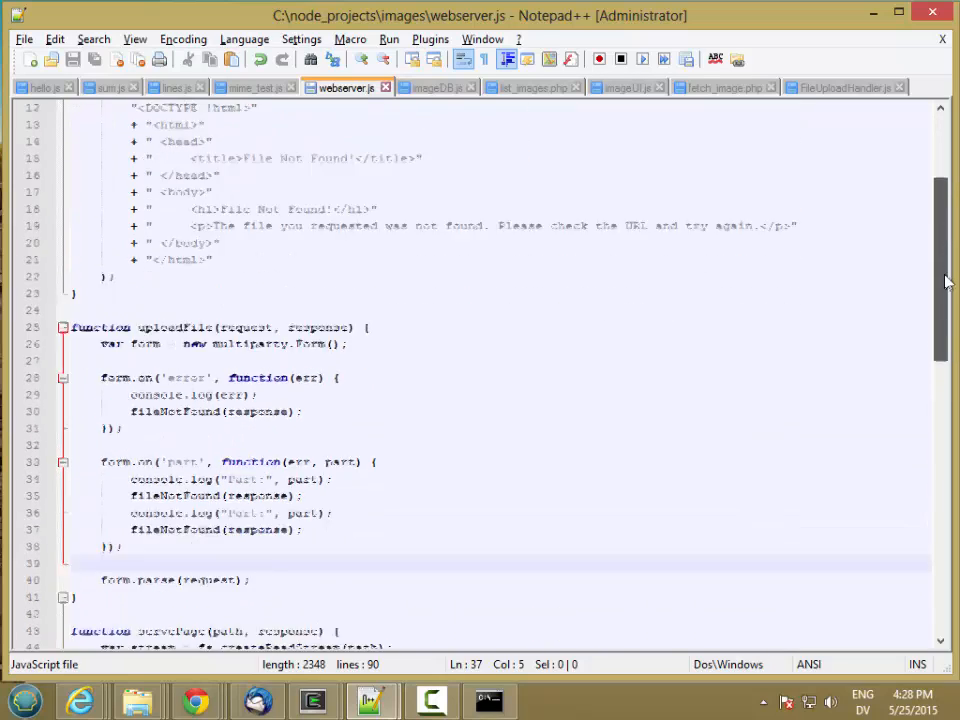
scroll("down", 3)
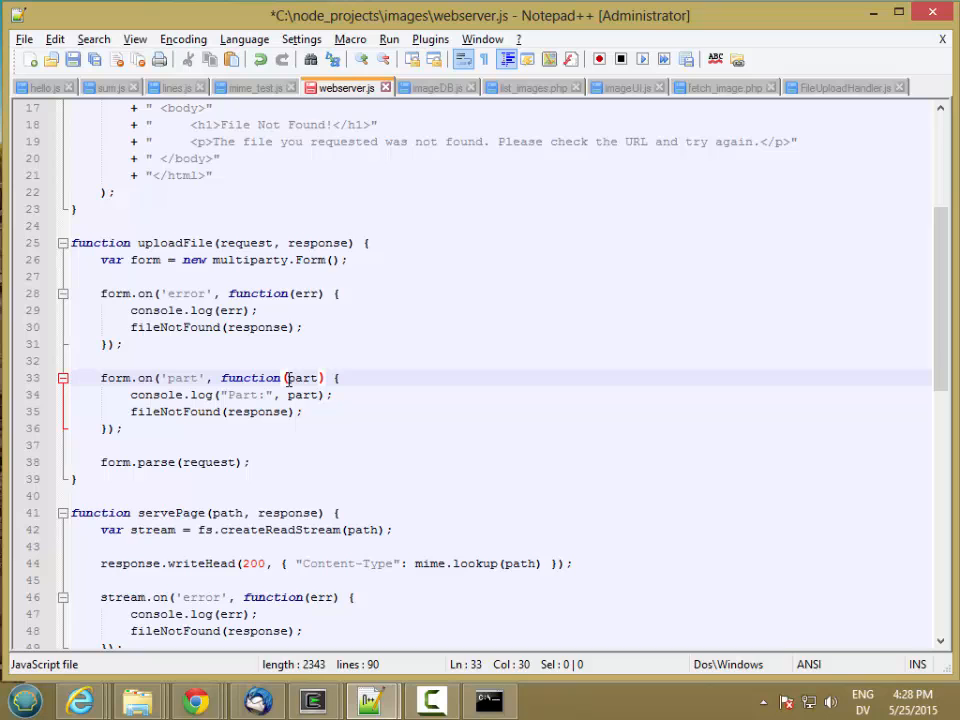
key("ctrl+s")
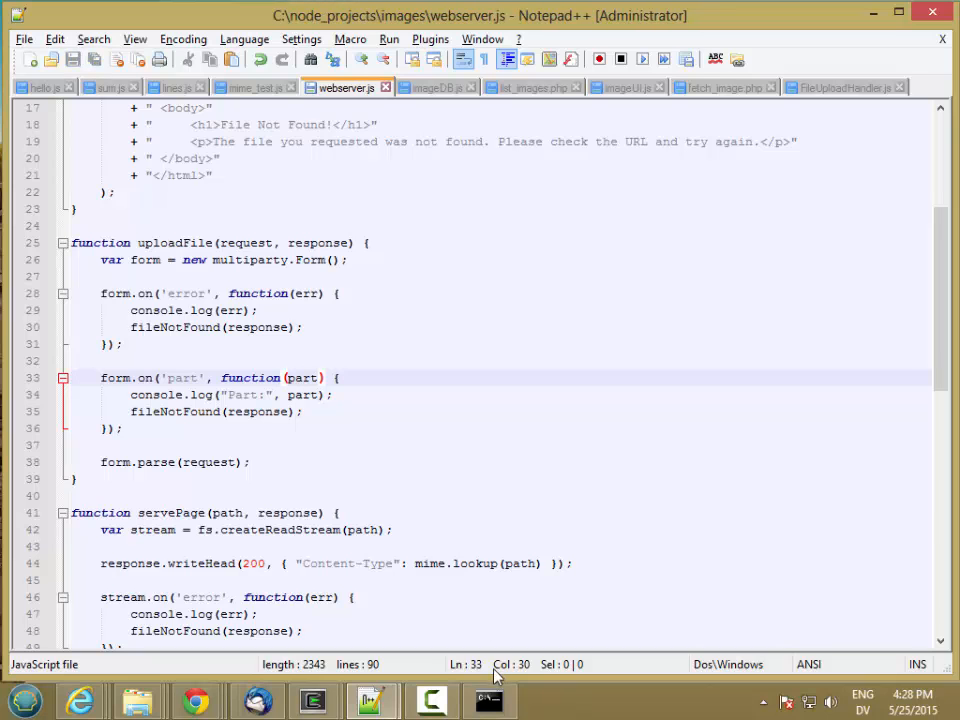
left_click(489, 700)
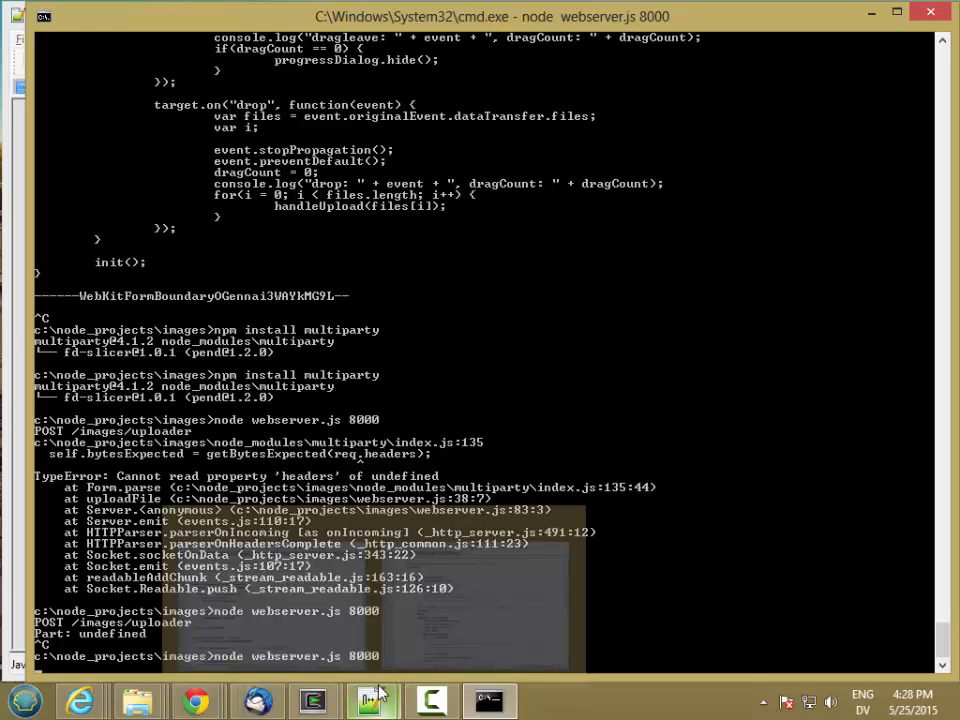
Resend the DropHandler.gif upload and read the logged part with byteCount 1435
left_click(196, 700)
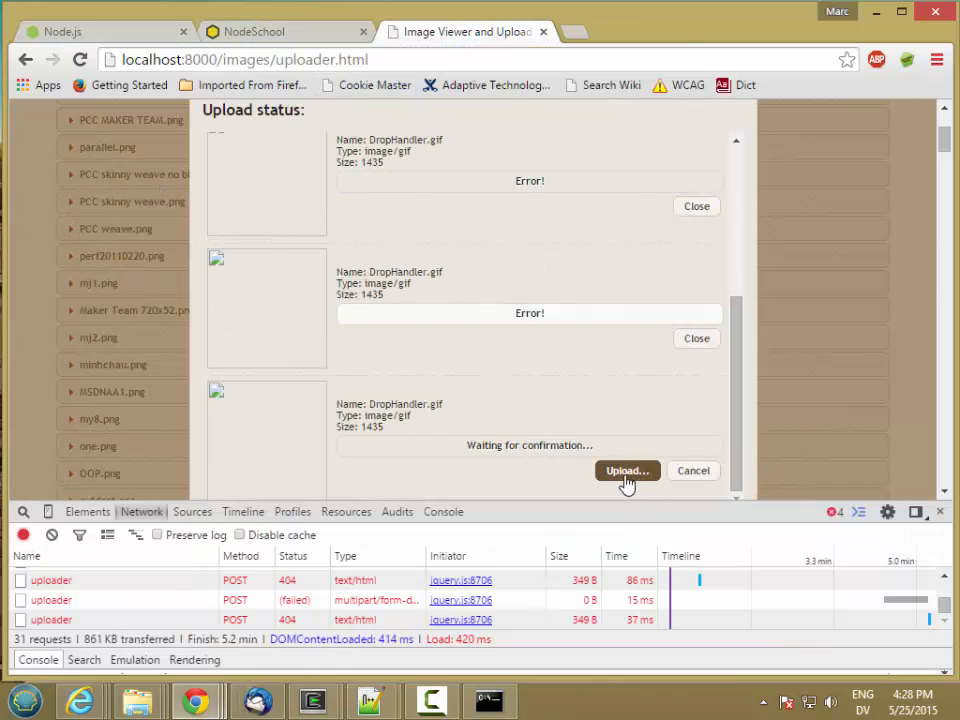
left_click(489, 700)
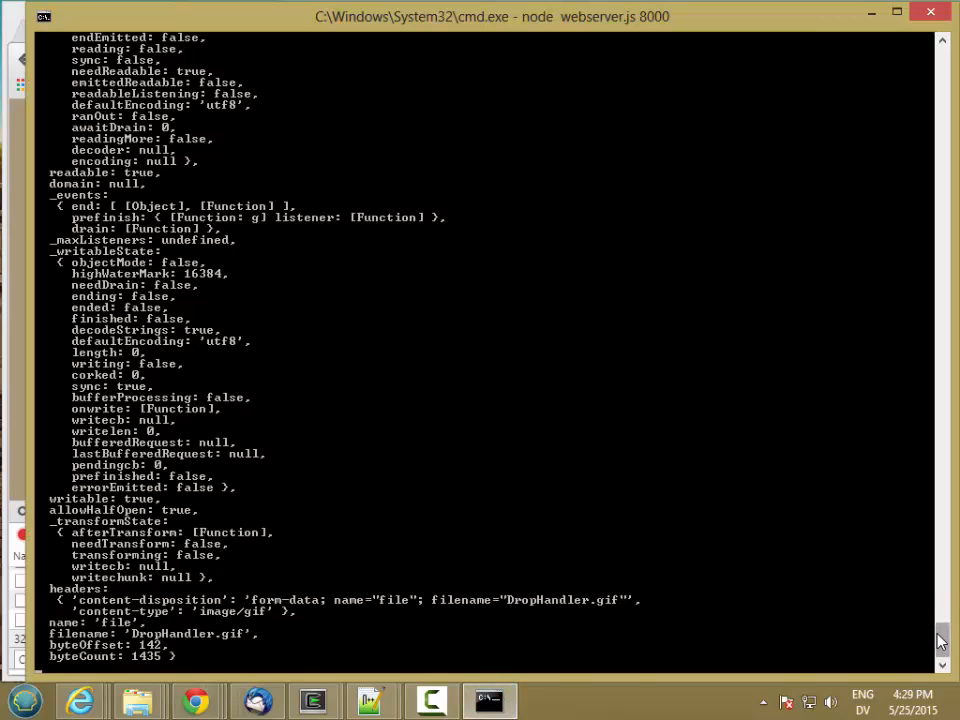
scroll("up", 3)
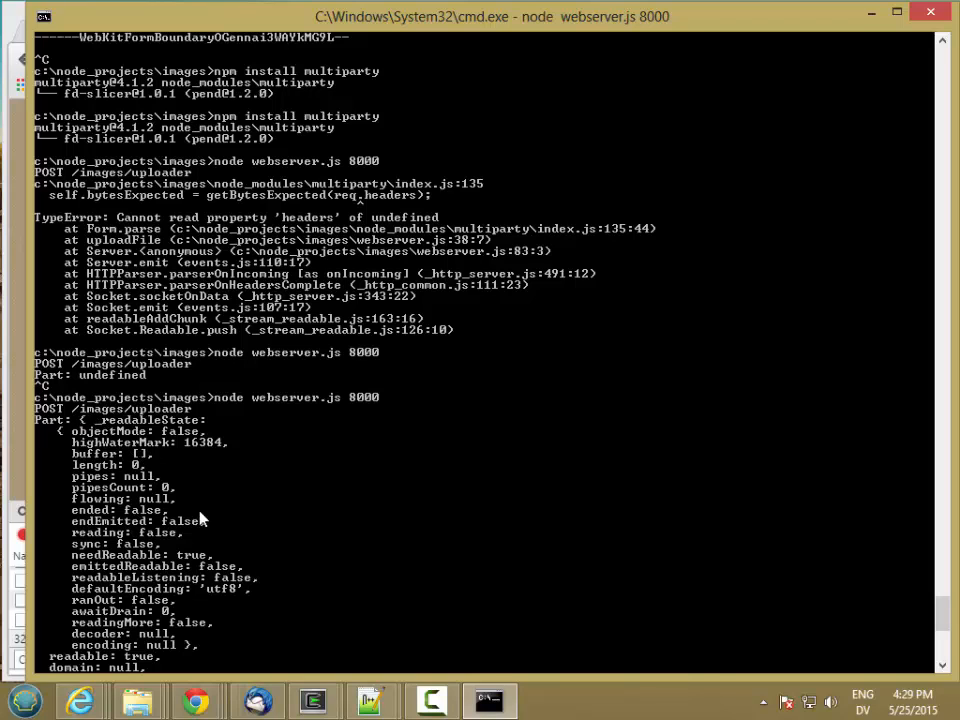
mouse_move(947, 615)
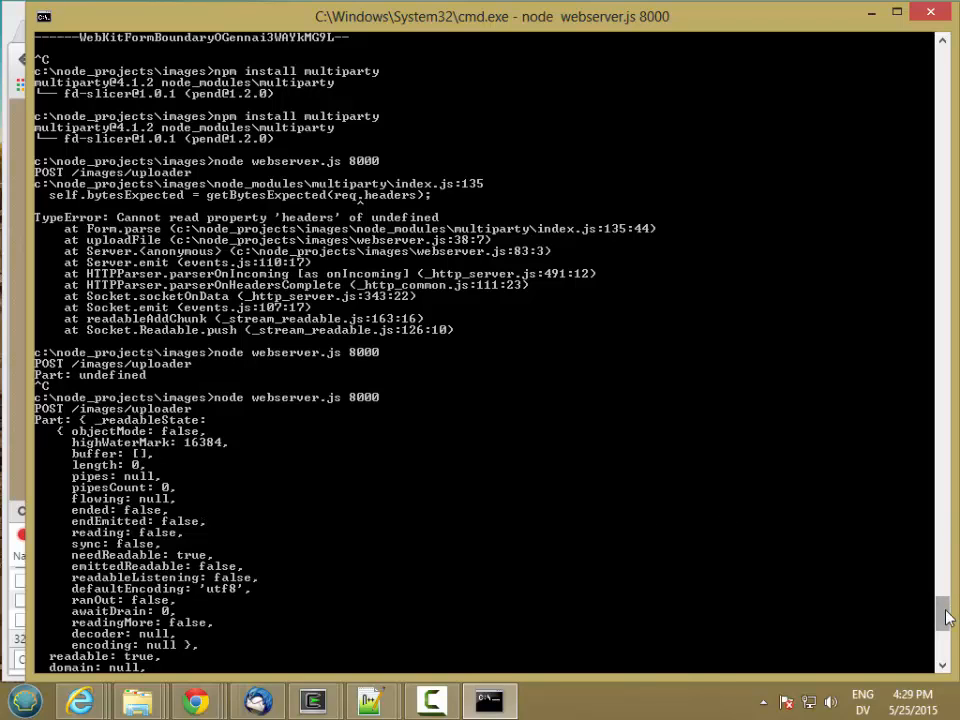
scroll("down", 3)
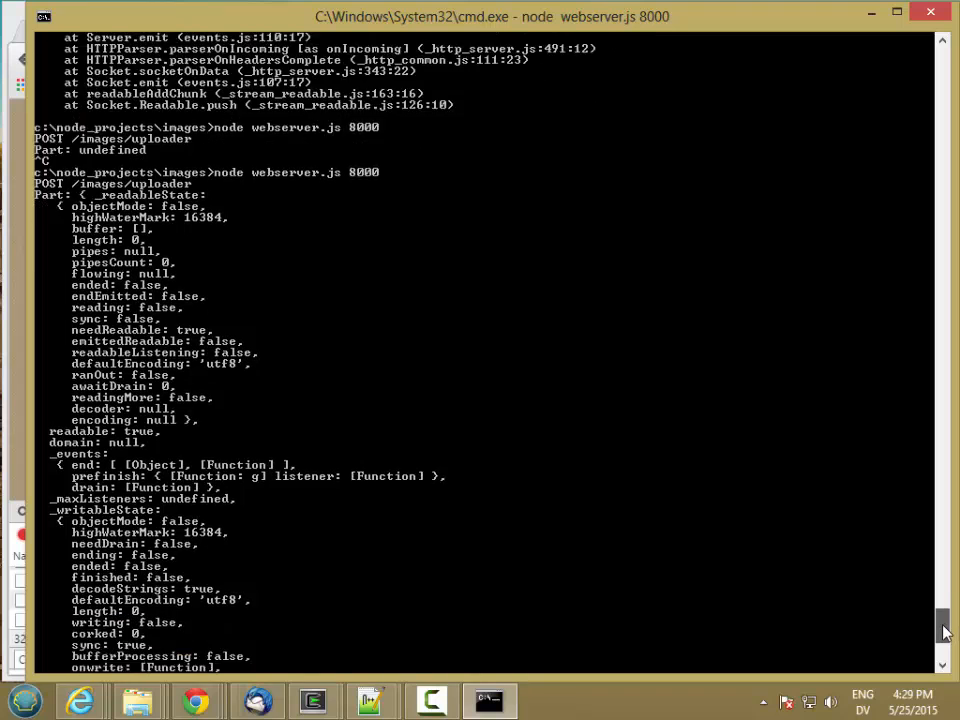
scroll("down", 3)
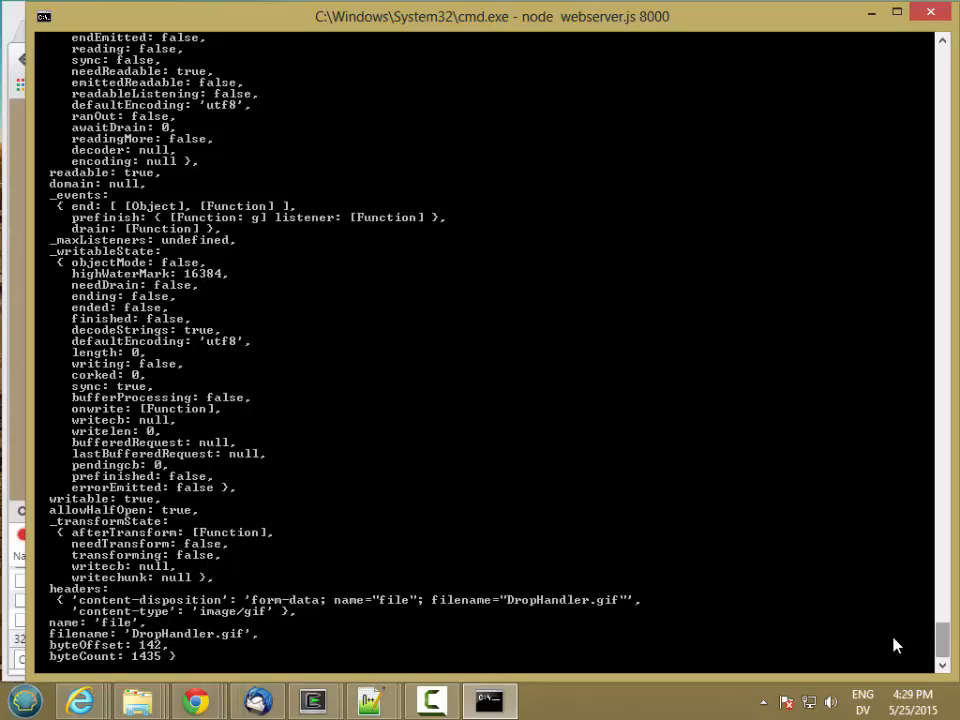
mouse_move(88, 590)
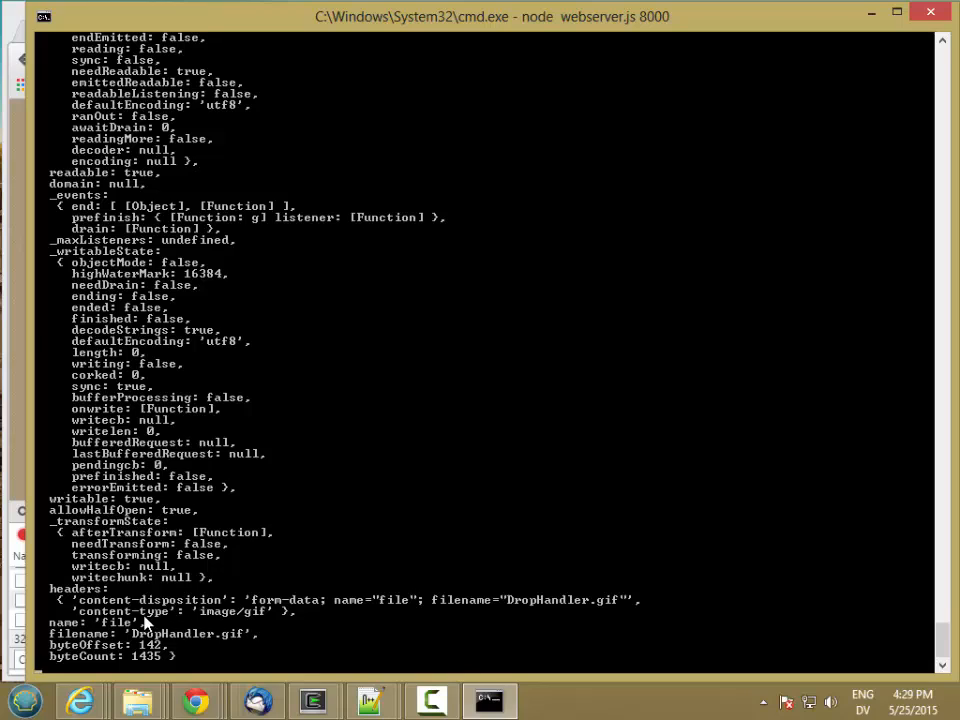
mouse_move(422, 595)
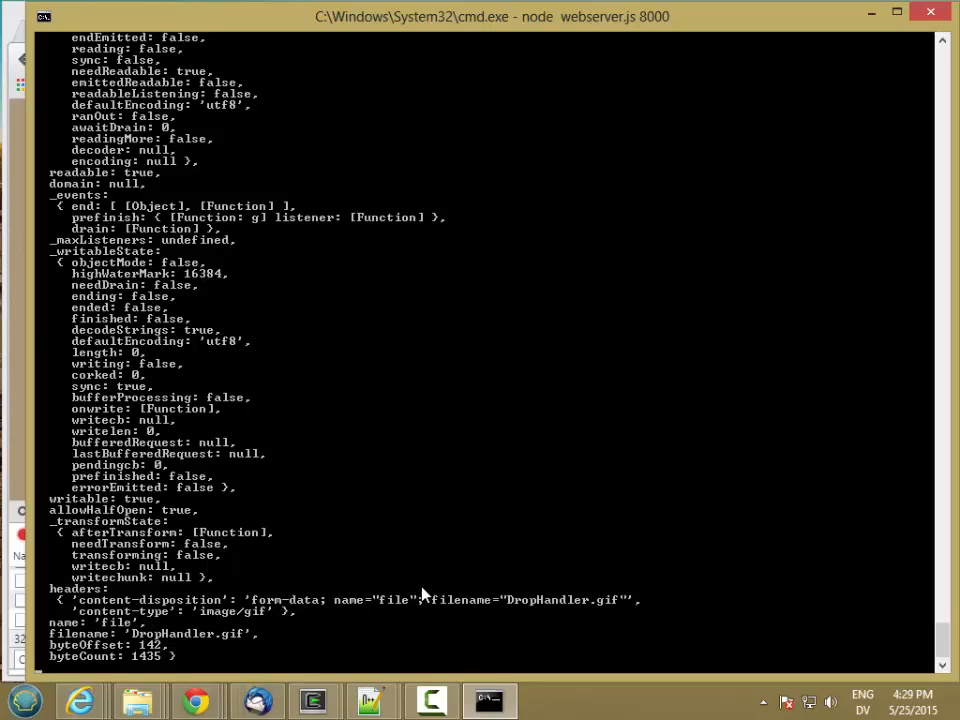
mouse_move(370, 620)
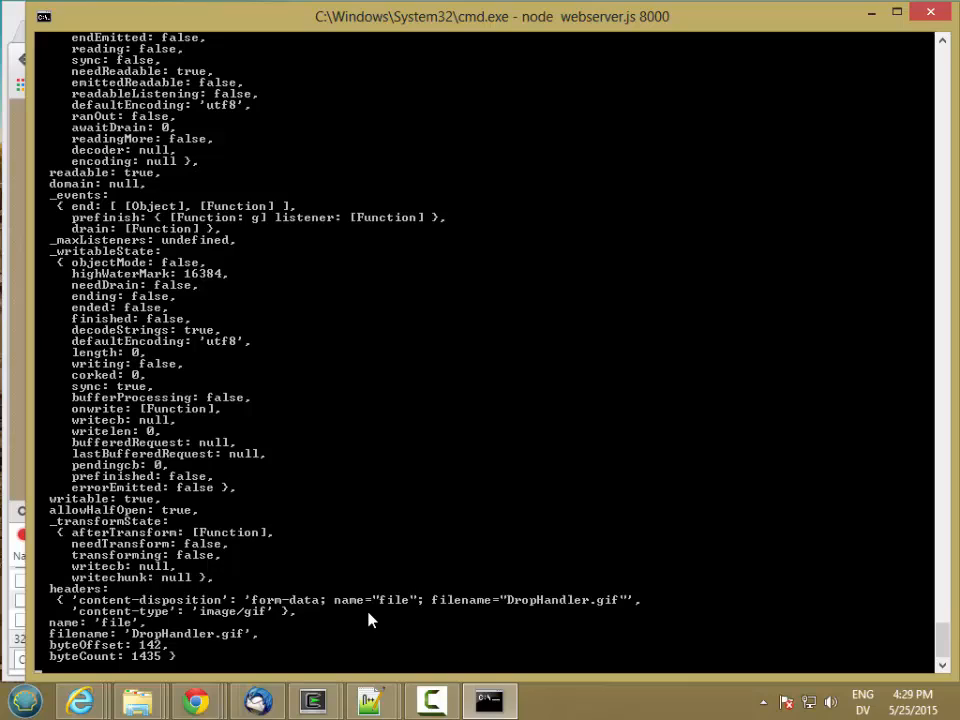
mouse_move(410, 620)
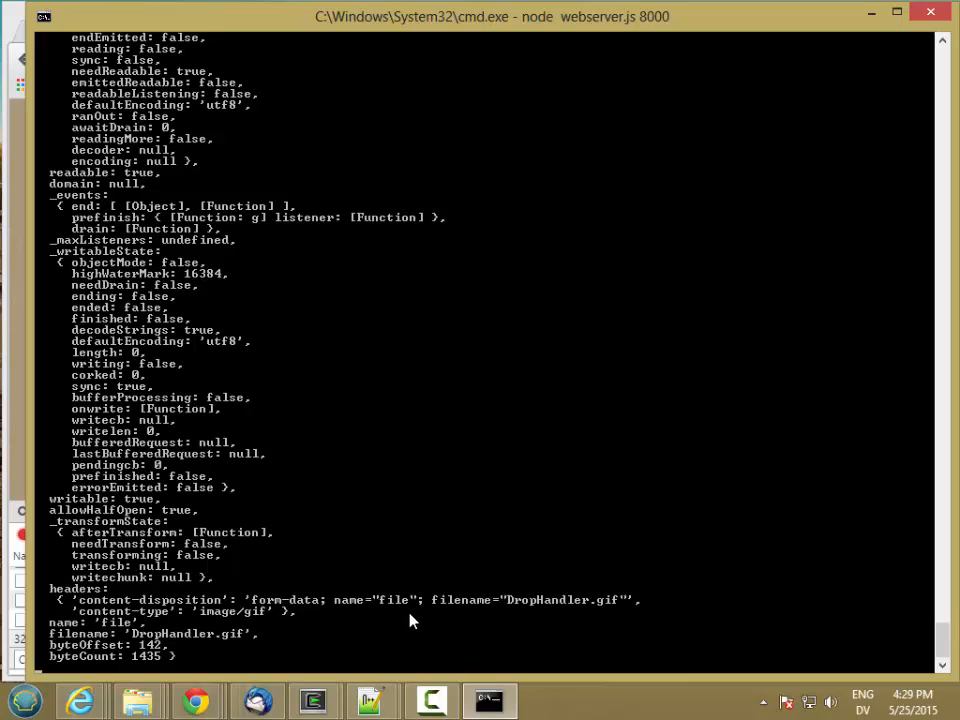
mouse_move(200, 368)
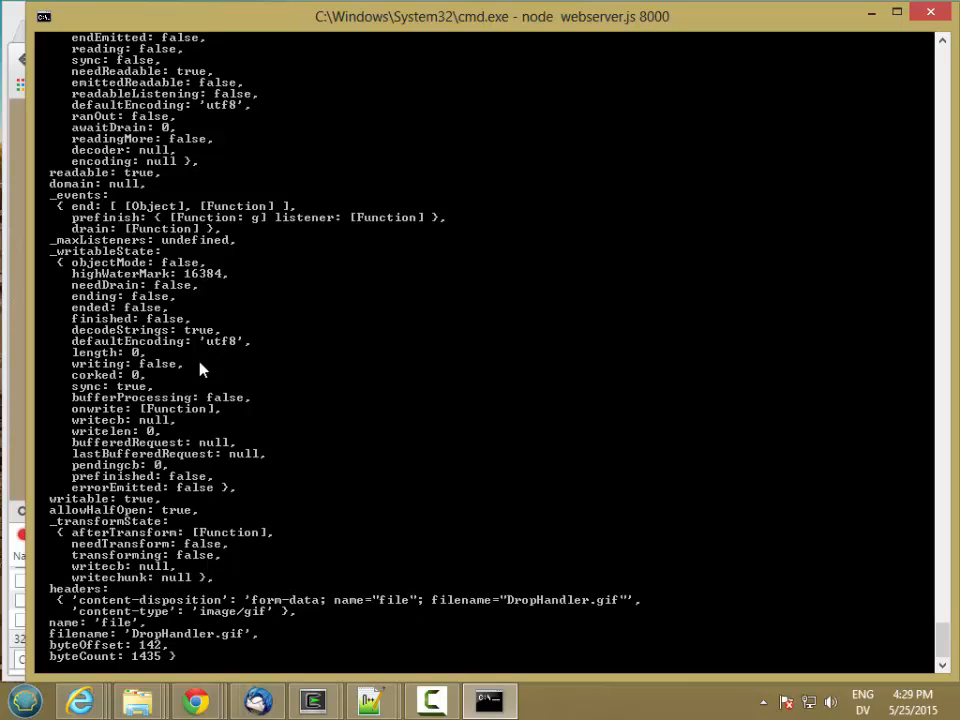
mouse_move(315, 488)
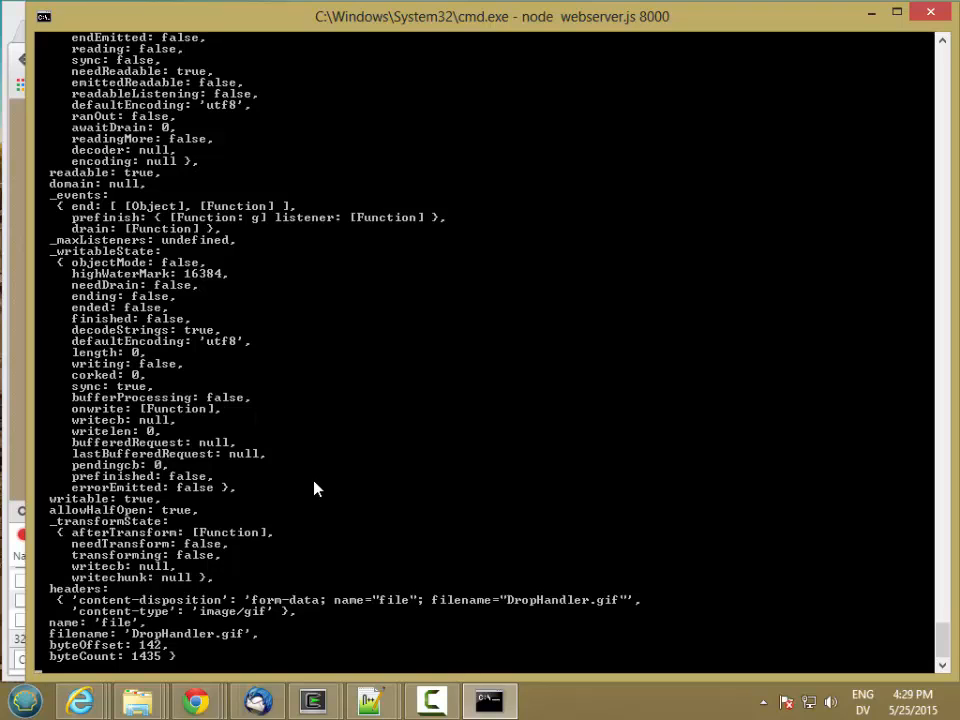
mouse_move(372, 700)
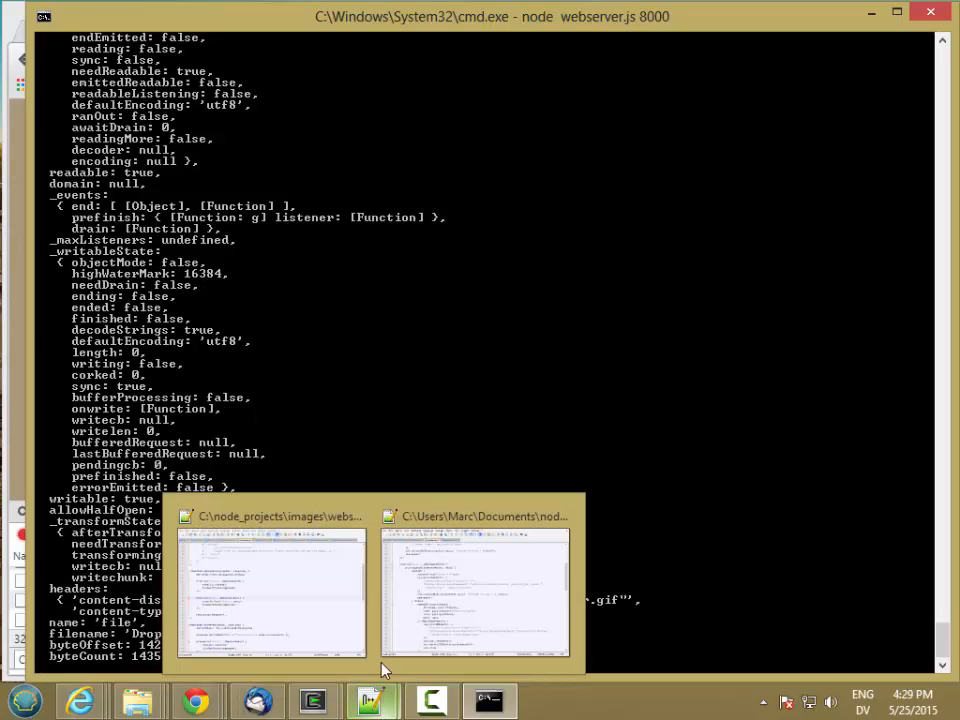
left_click(271, 590)
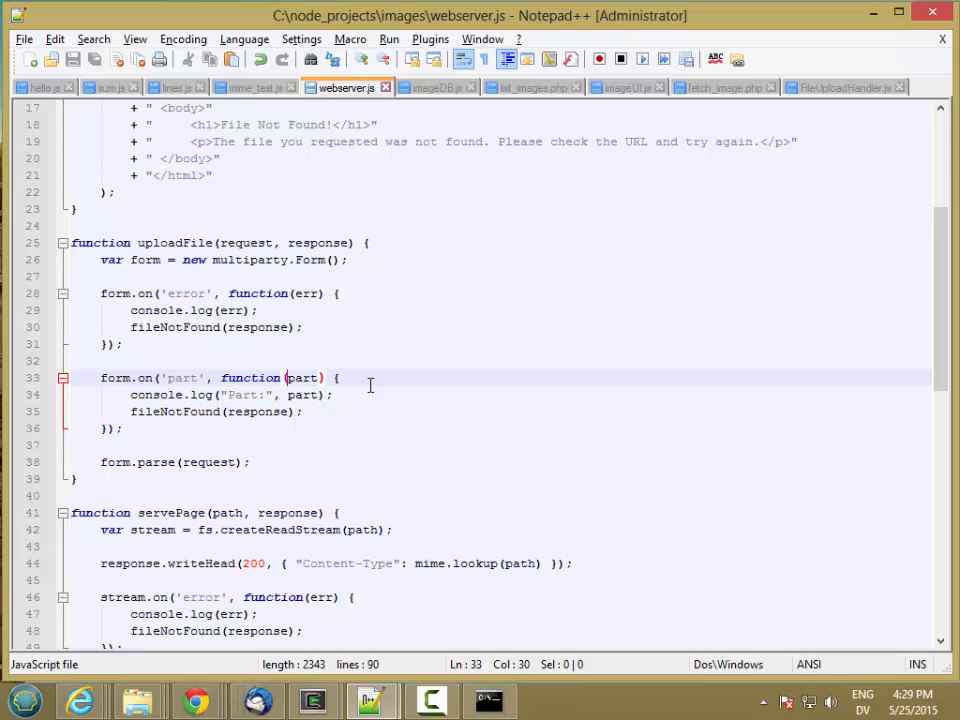
Replace the old part handler lines with part.pipe(bl(function(err, data)) and an error check
left_click(355, 378)
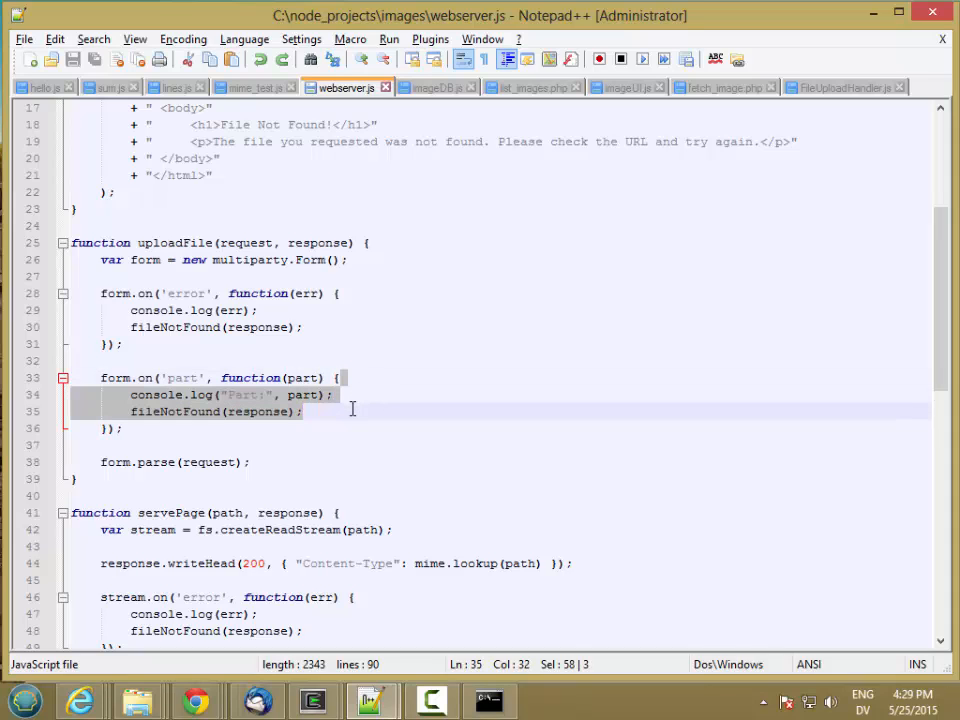
key("Delete")
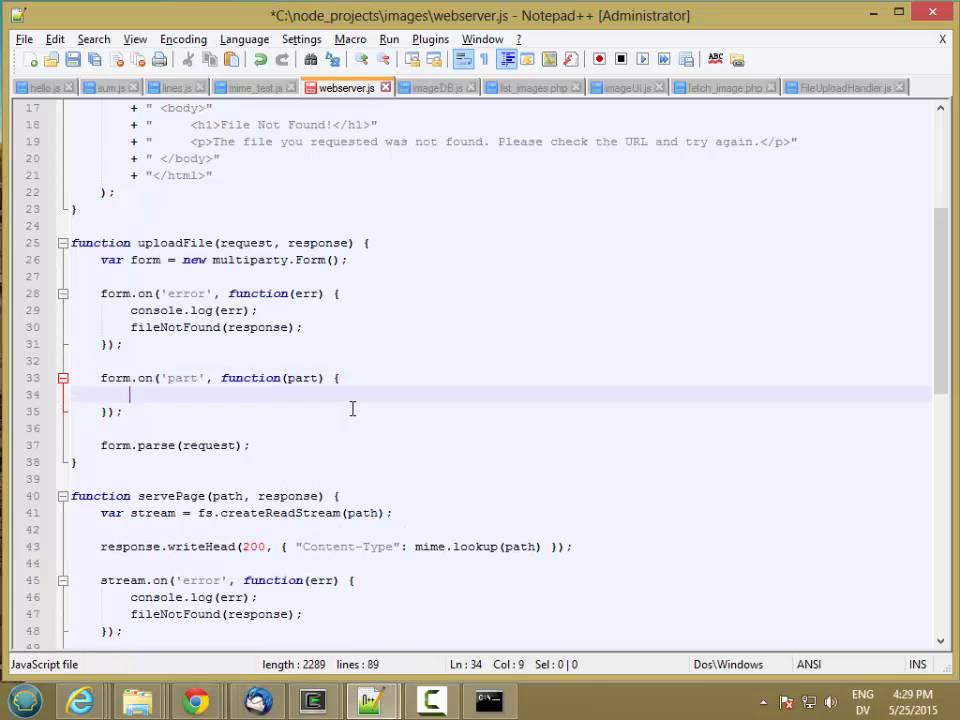
type("part.pipe(bl(")
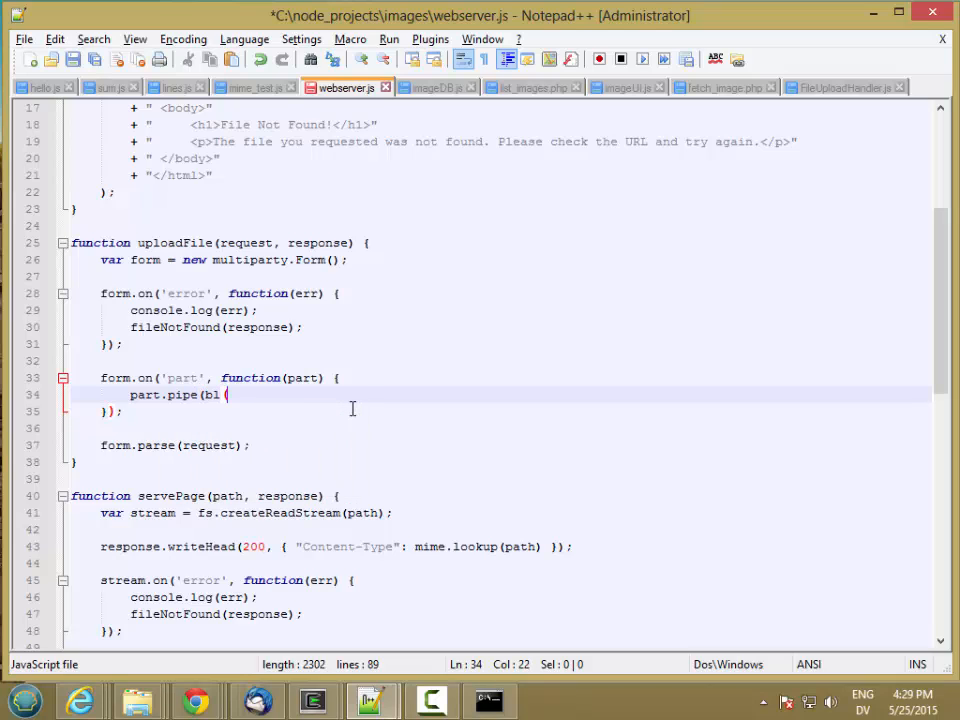
type("function(err,")
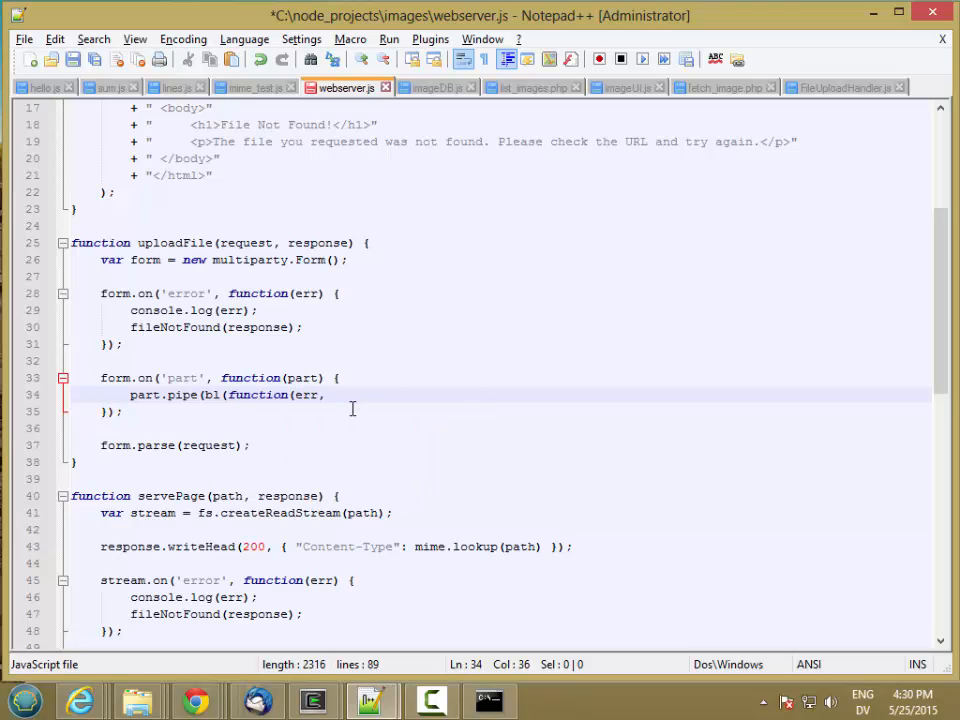
type("data) {")
type("}))")
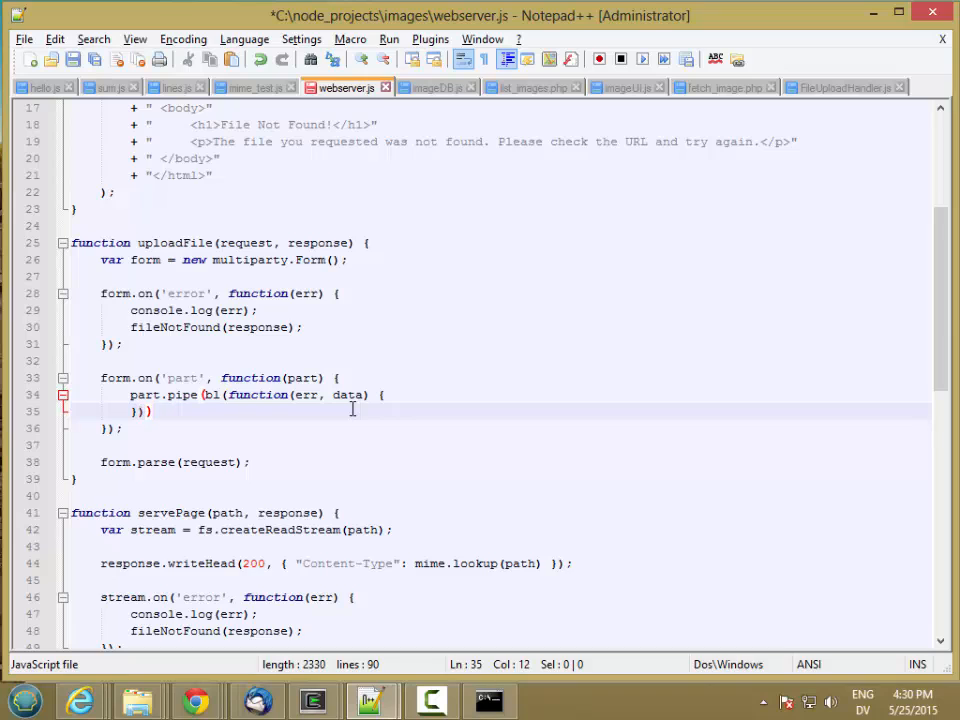
type(";")
type("if(err")
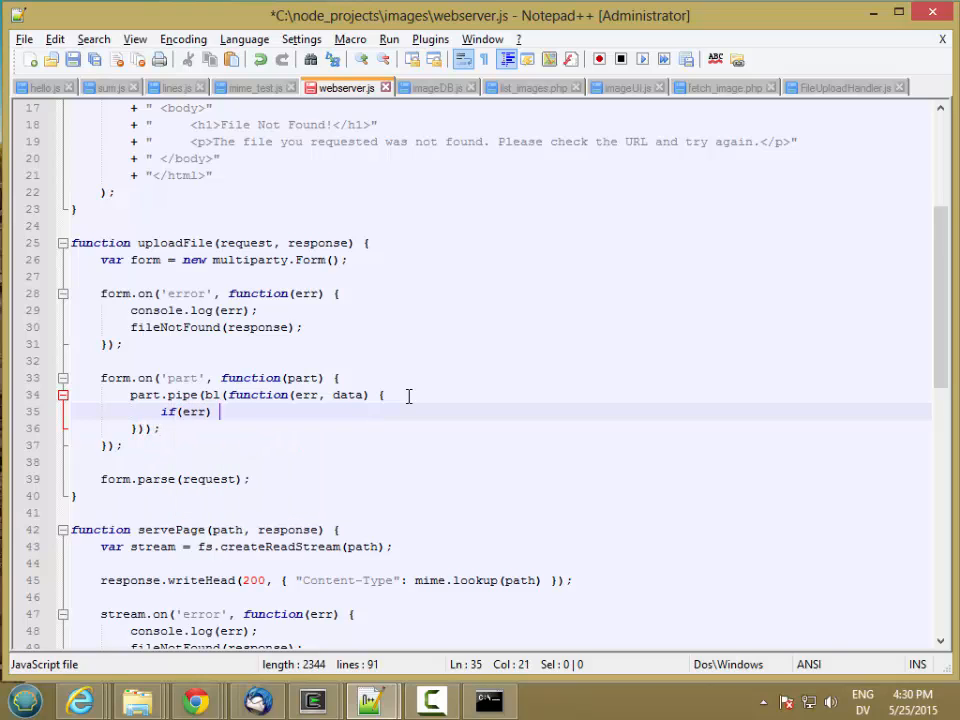
Add an else branch calling console.write(data.toString())
type("} else {")
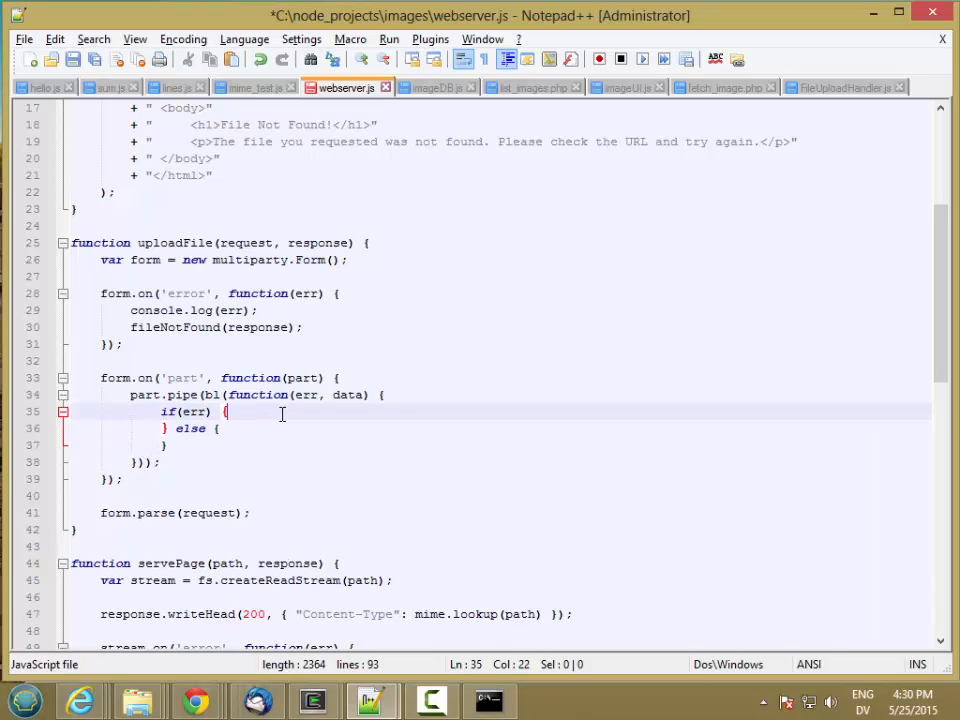
type("console.log(err")
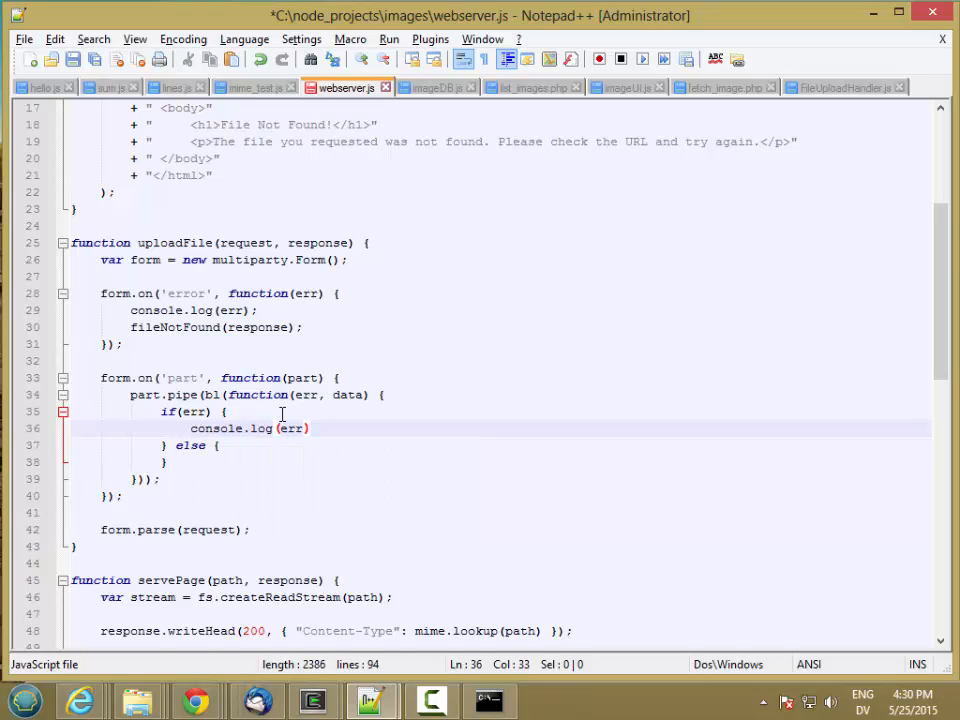
type("fileNotFound(response);")
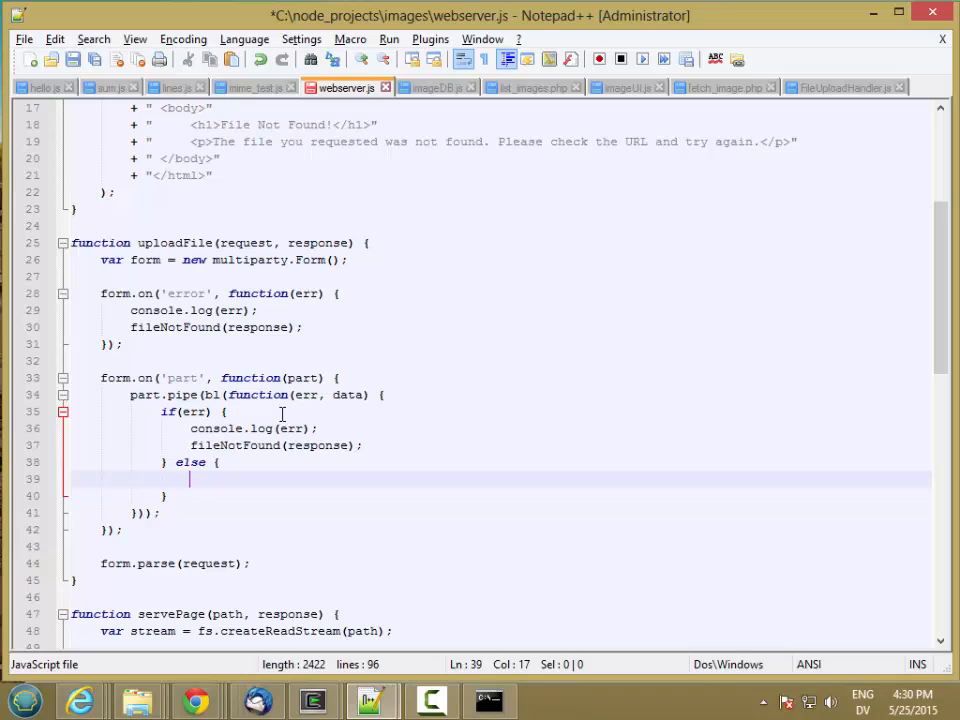
type("c")
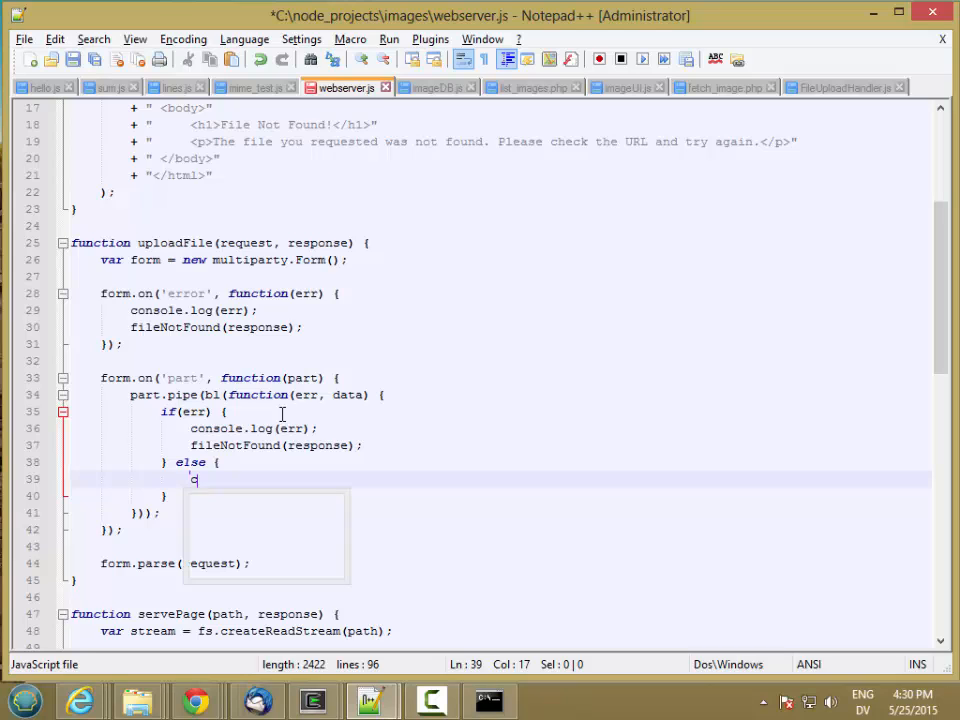
type("onsole.write(data")
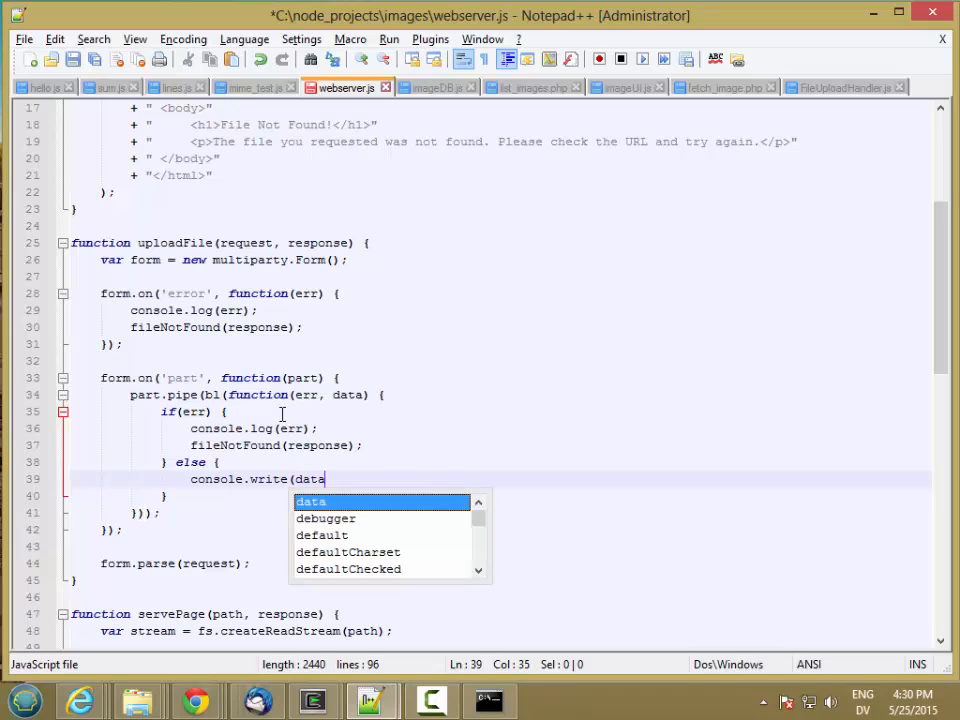
type(".toString());")
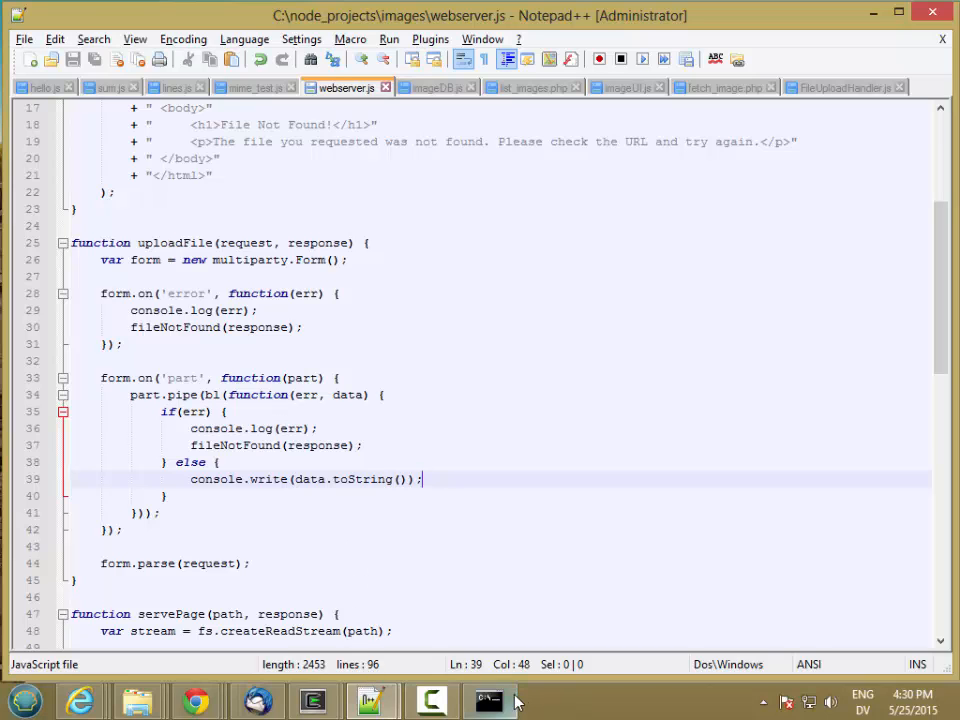
left_click(489, 700)
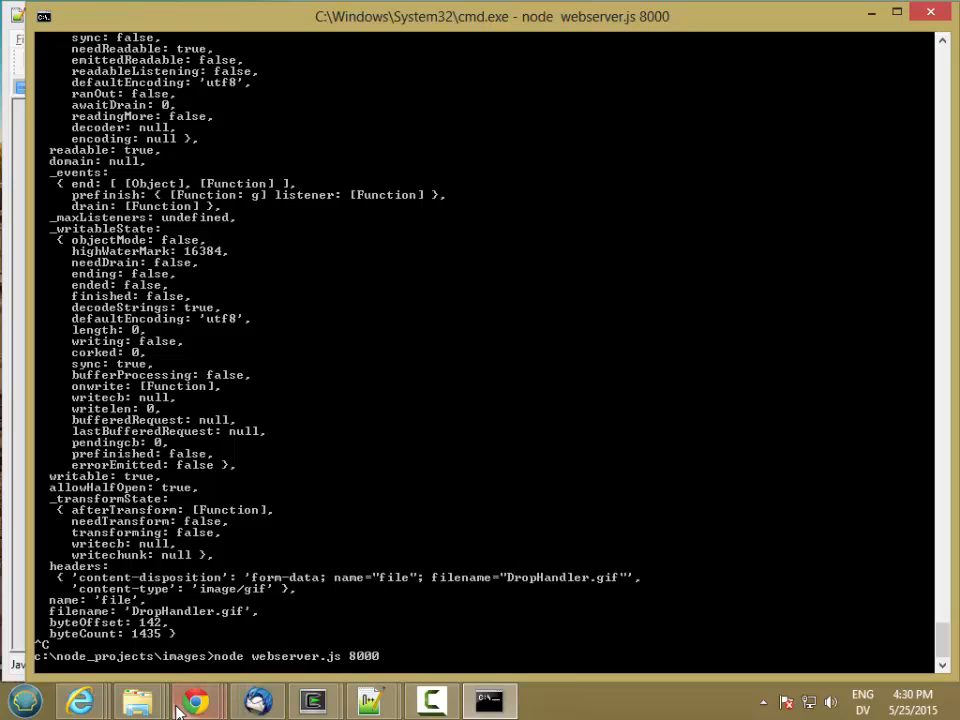
Upload DropHandler.gif again, dismiss the Error! status, and note the console.write error
left_click(196, 700)
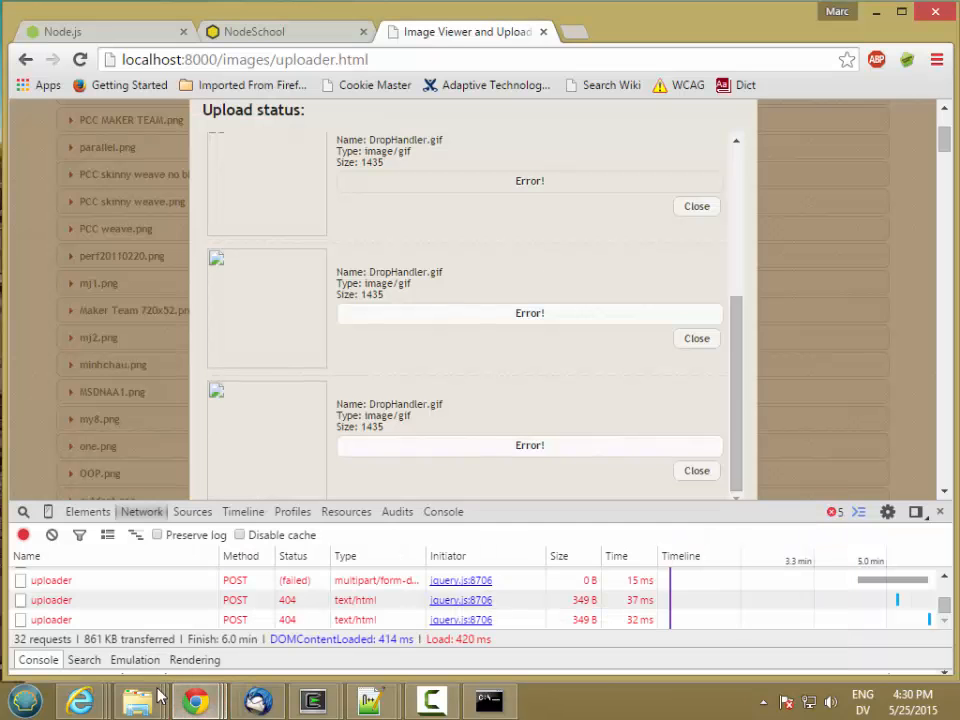
left_click(140, 700)
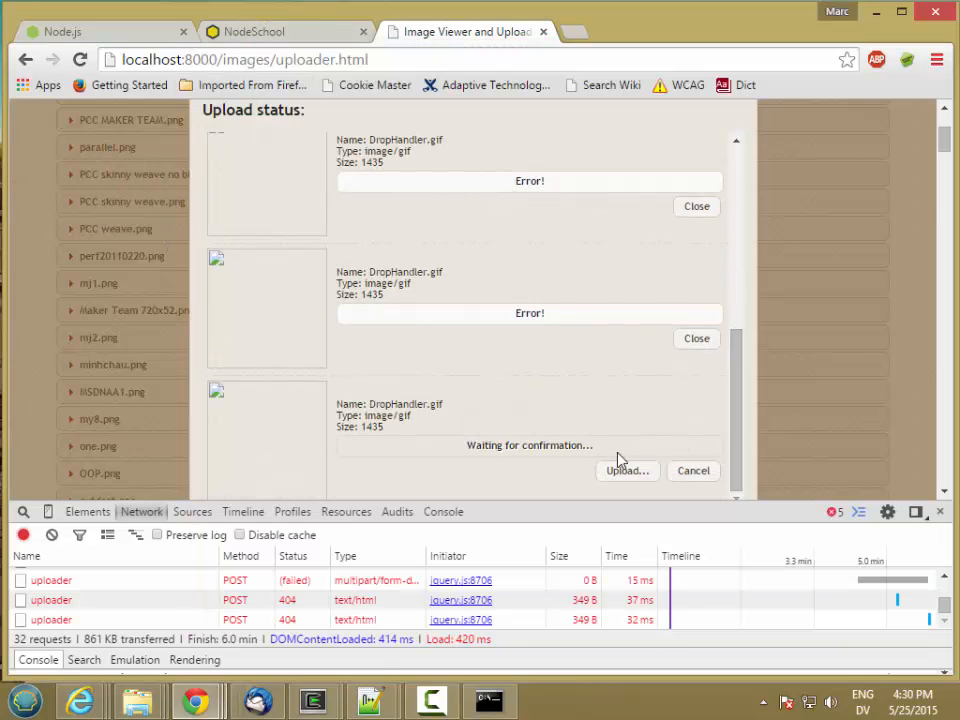
left_click(626, 471)
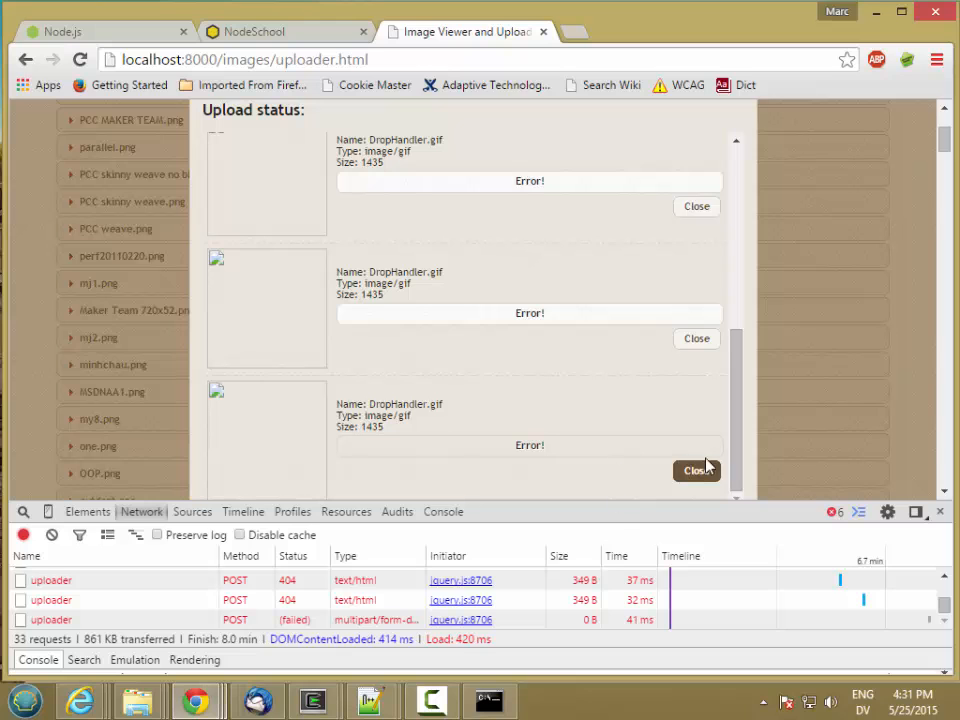
left_click(489, 700)
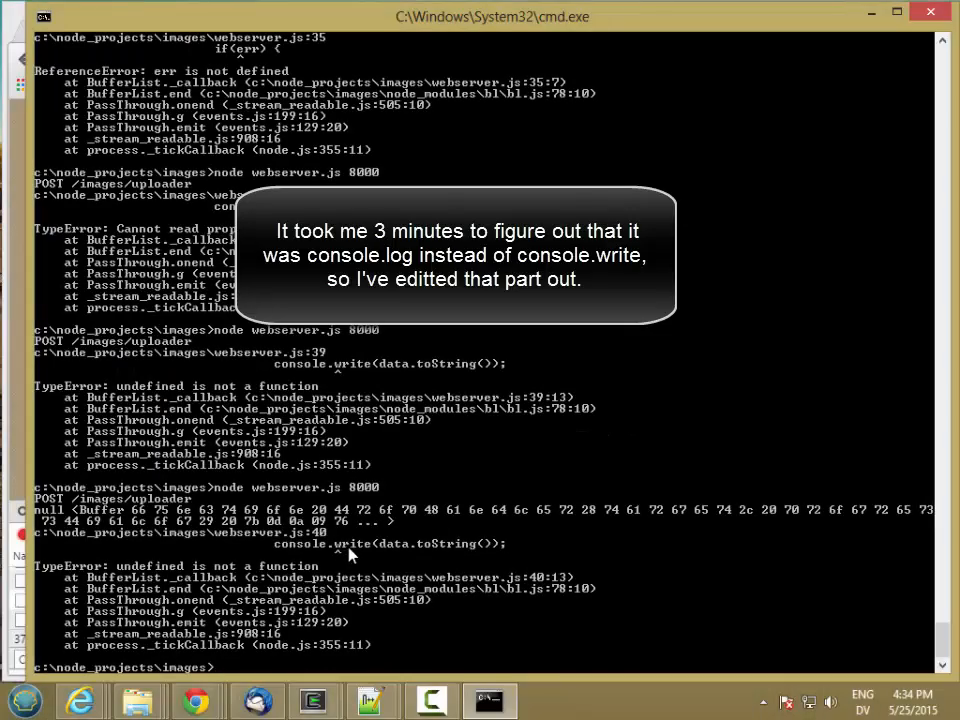
mouse_move(370, 700)
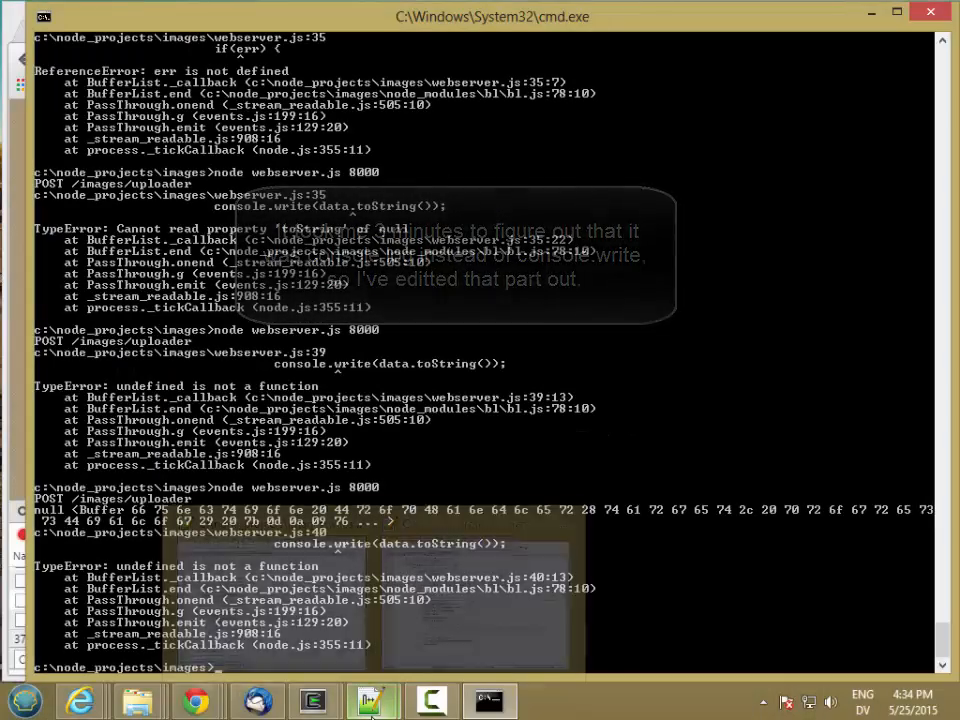
left_click(372, 700)
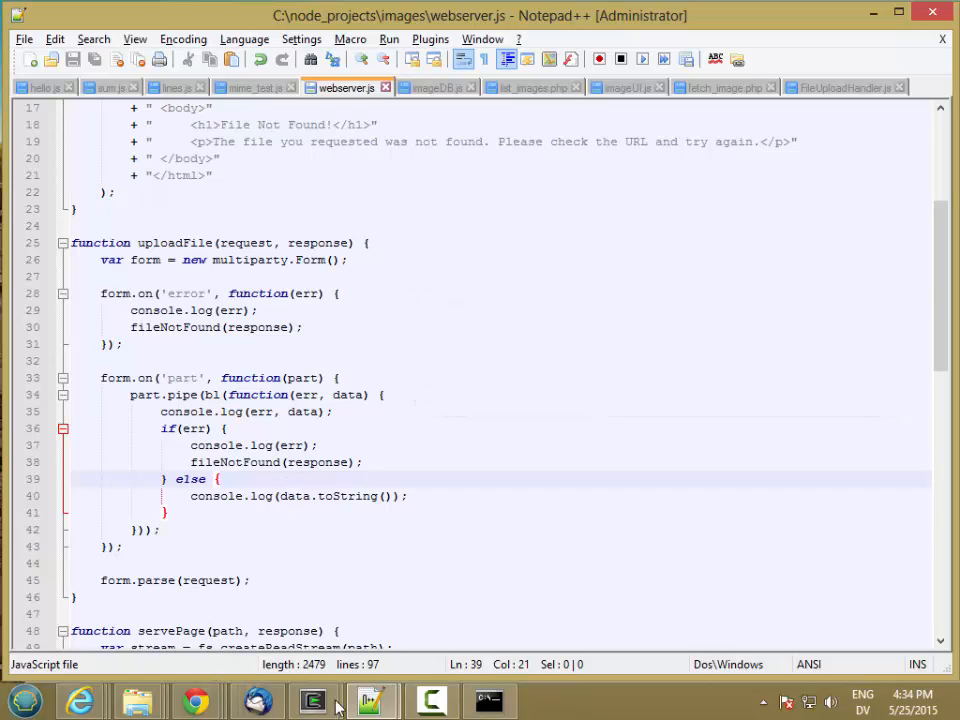
Bring the Chrome image uploader page to the front
left_click(489, 700)
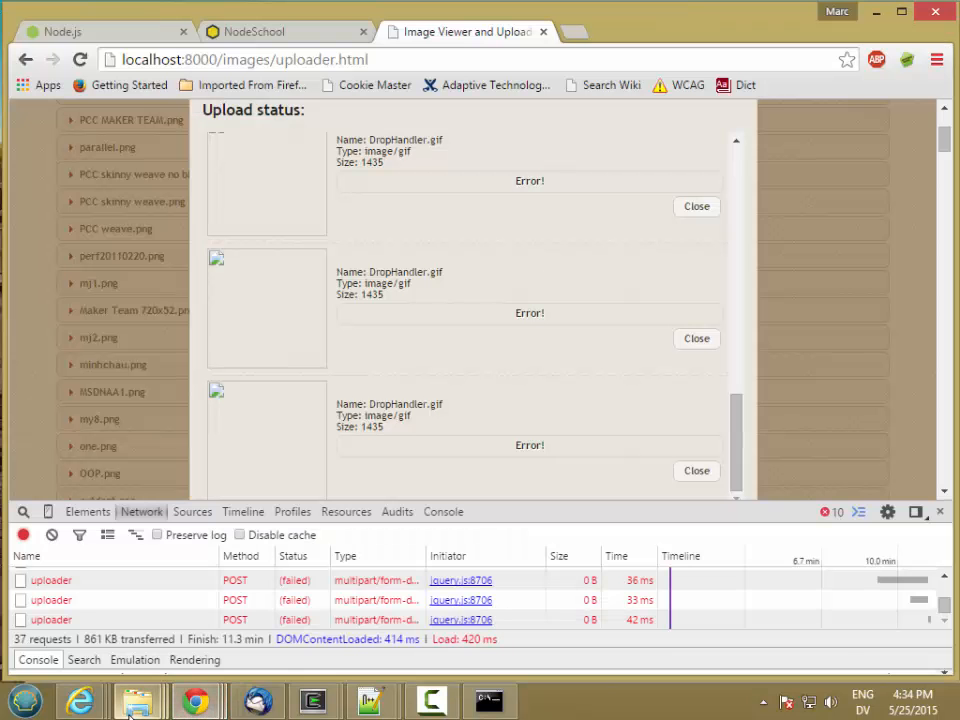
Upload DropHandler.gif again and scroll the server log showing the data Buffer and source text
left_click(138, 700)
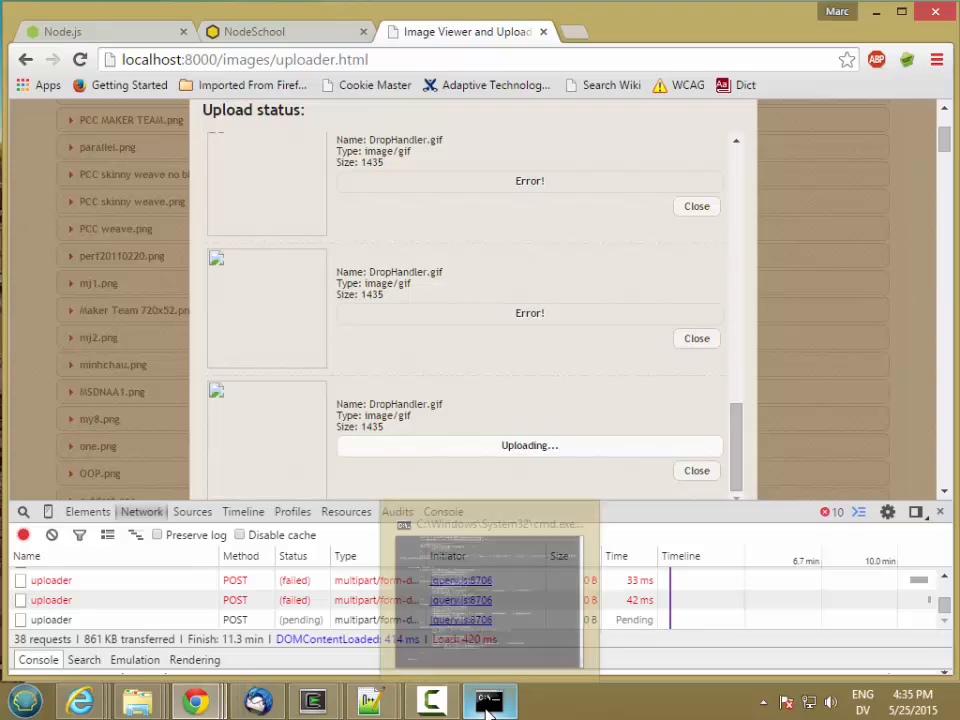
left_click(489, 700)
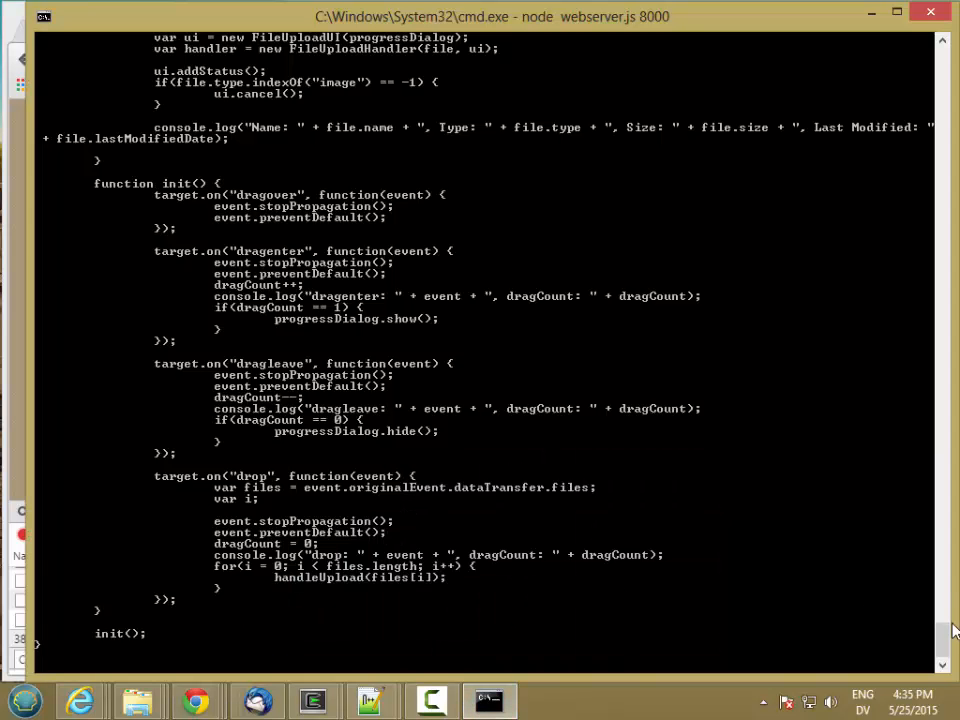
scroll("up", 3)
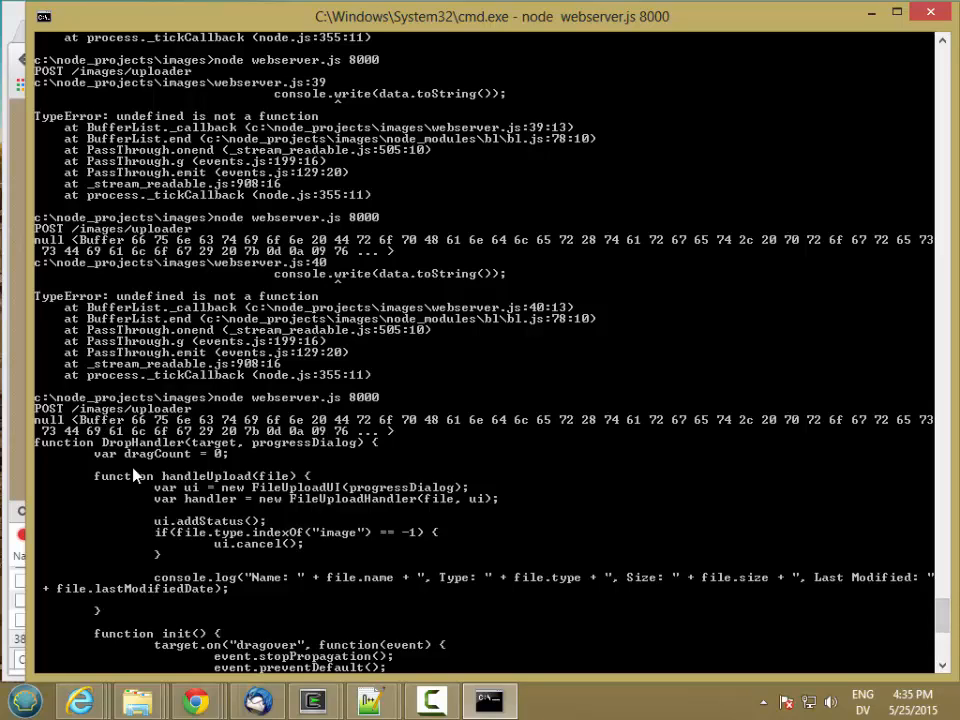
mouse_move(115, 432)
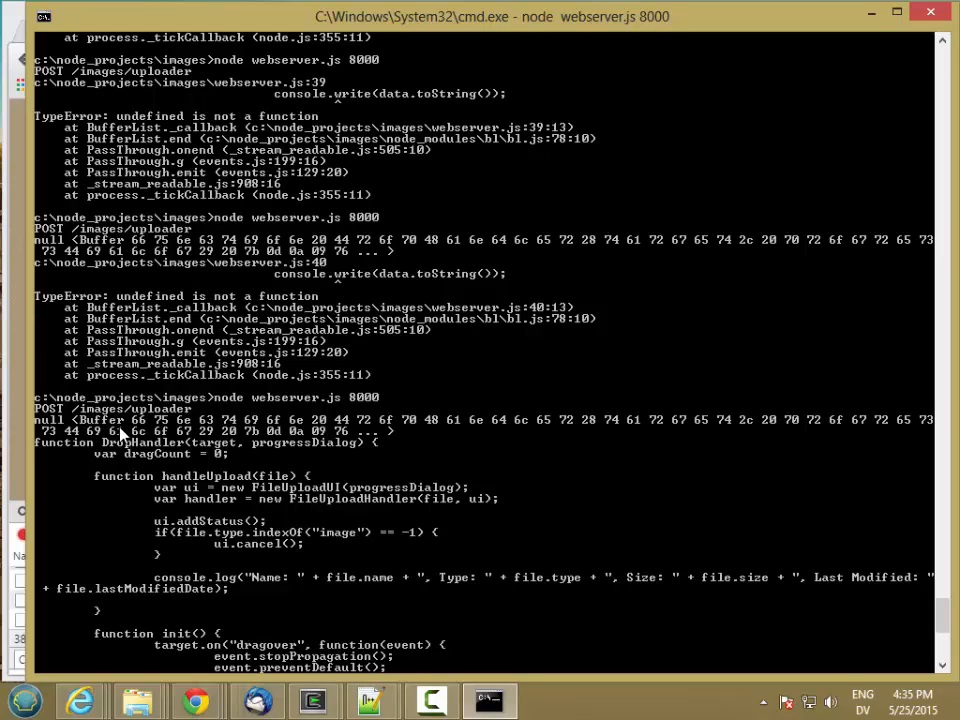
mouse_move(763, 451)
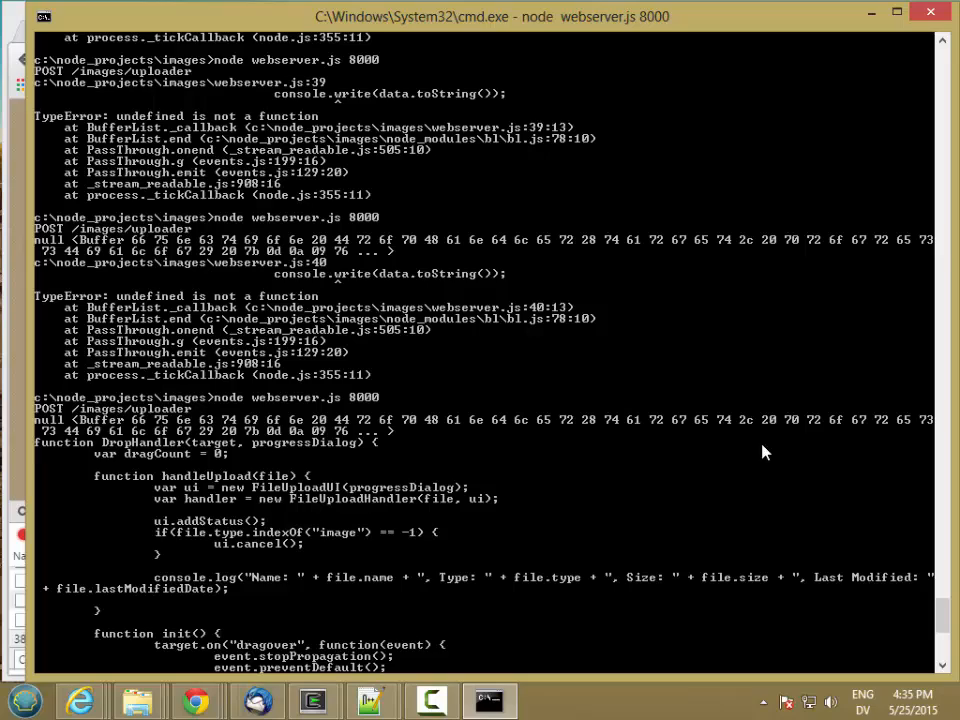
mouse_move(946, 610)
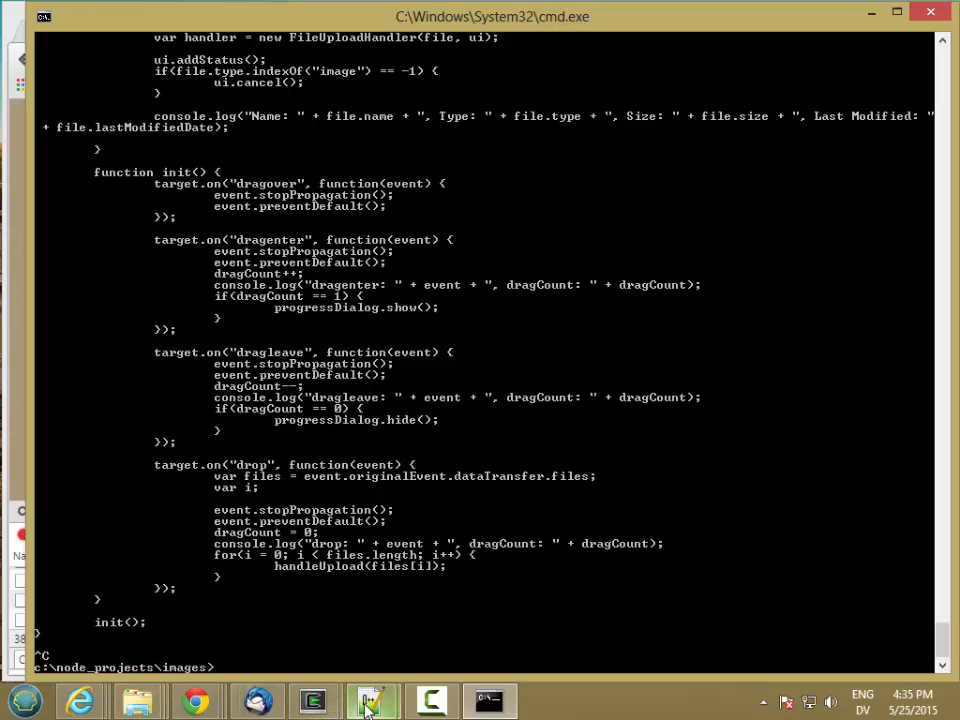
Return to the code editor after stopping the node server
left_click(371, 700)
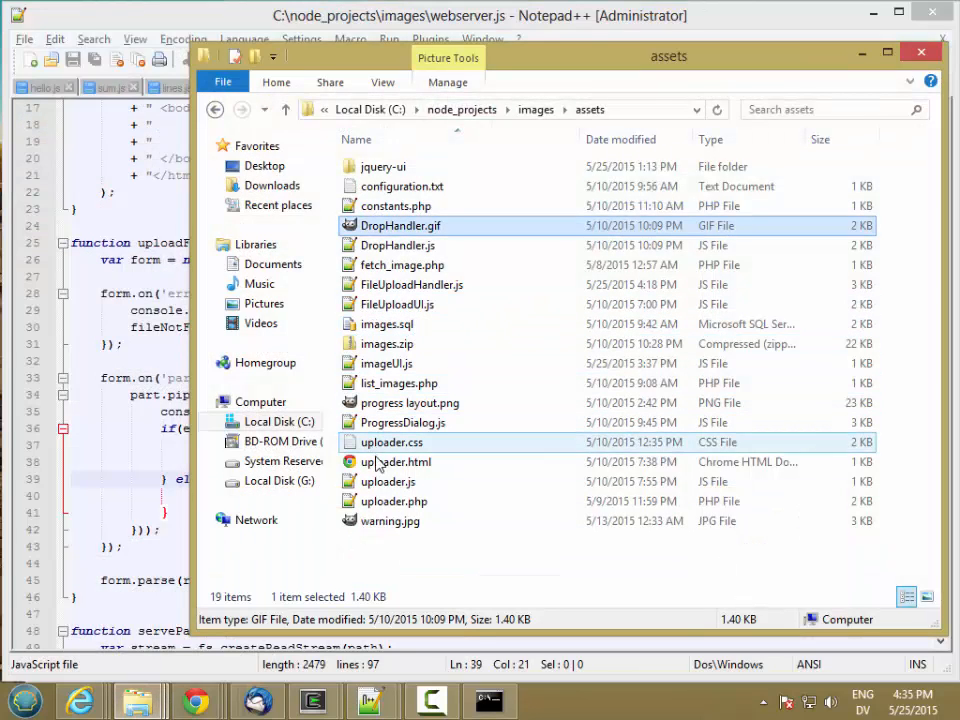
Open assets\uploader.php in Notepad++, review it, then return to webserver.js
left_click(393, 501)
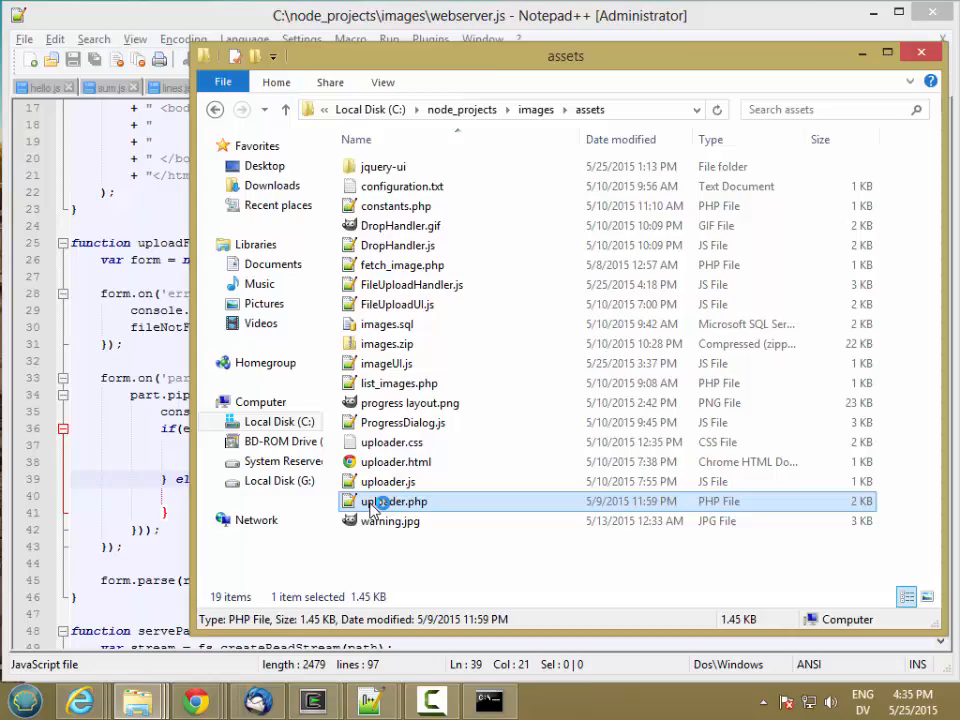
double_click(392, 501)
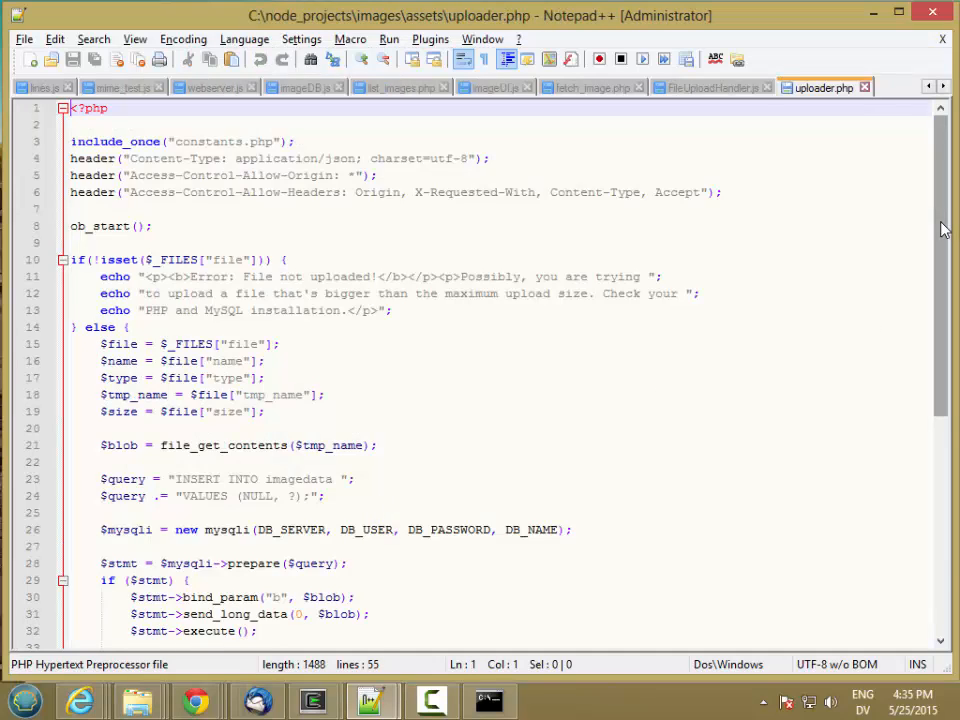
scroll("down", 3)
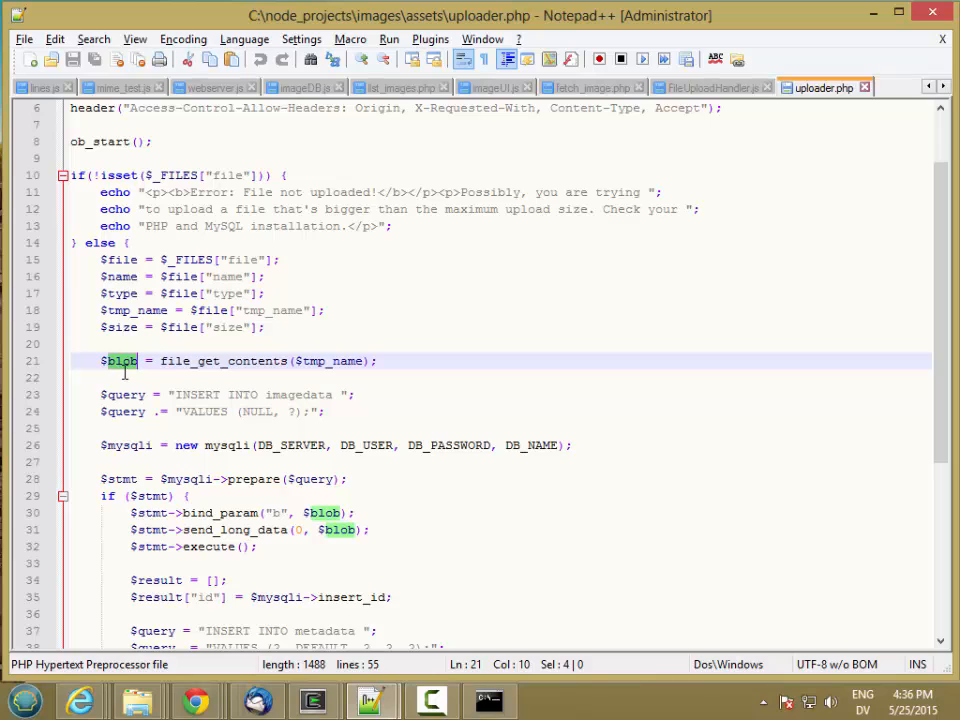
left_click(300, 87)
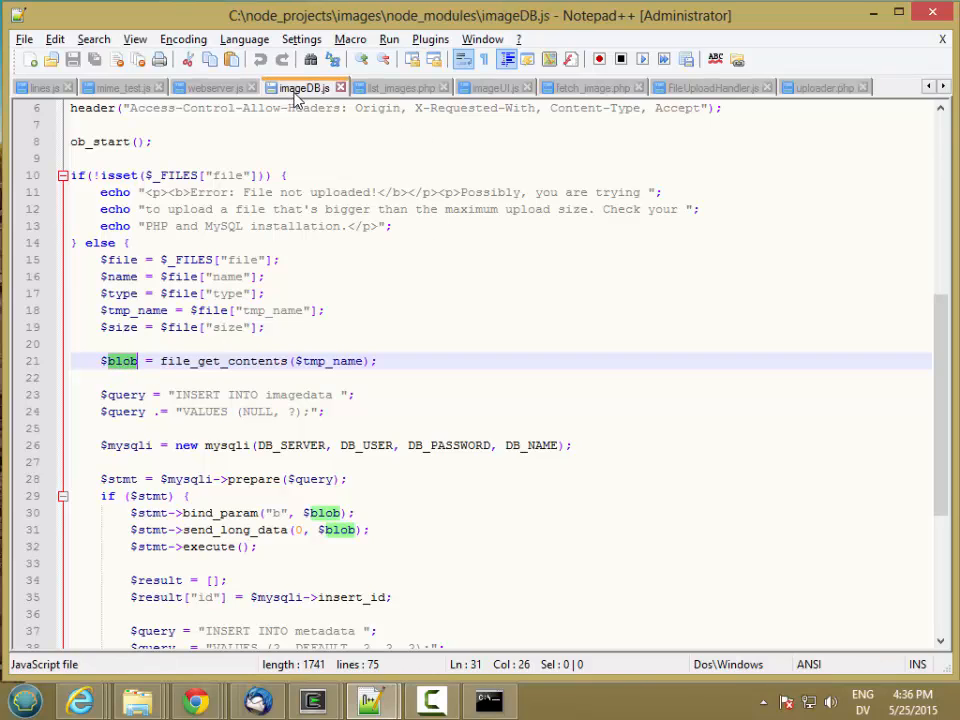
left_click(212, 87)
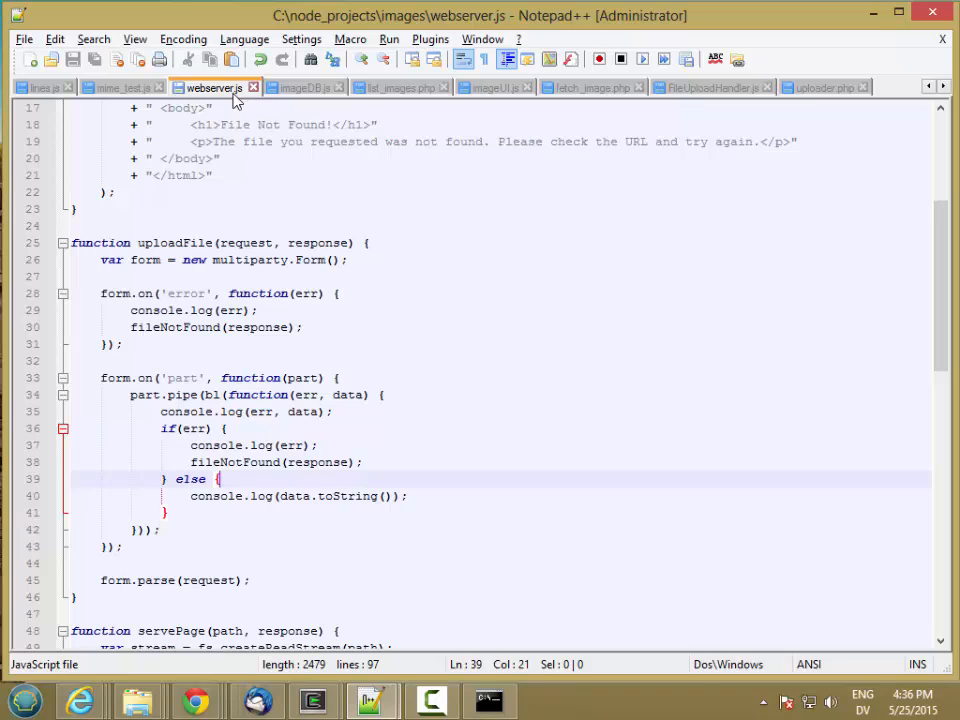
mouse_move(409, 471)
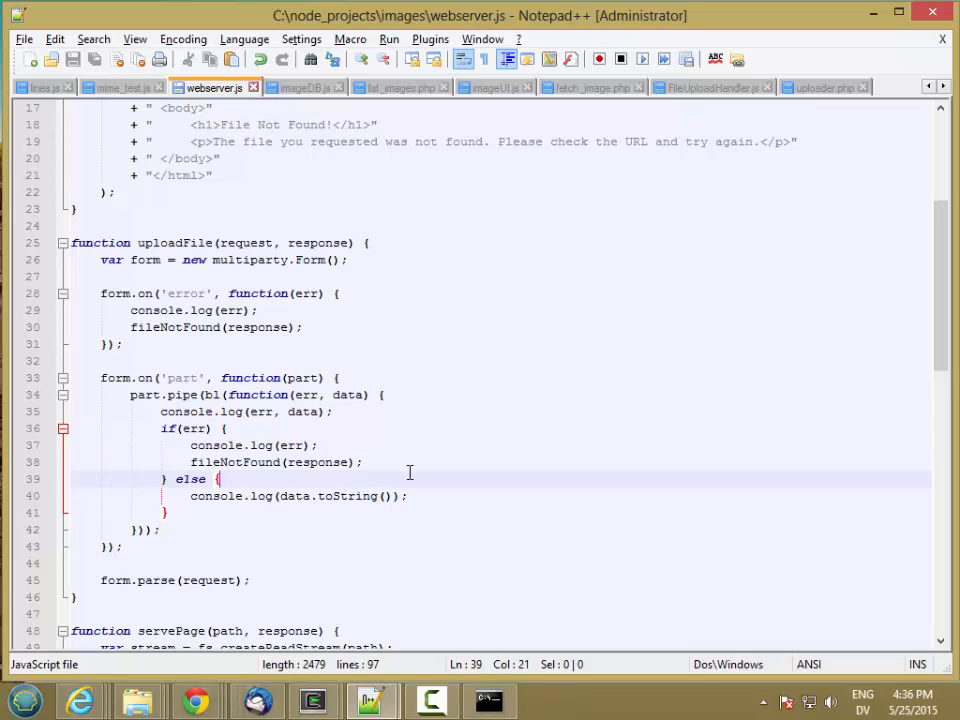
Start an imageDB.uploadFile call in the else branch with name, type and size fields
key("Enter")
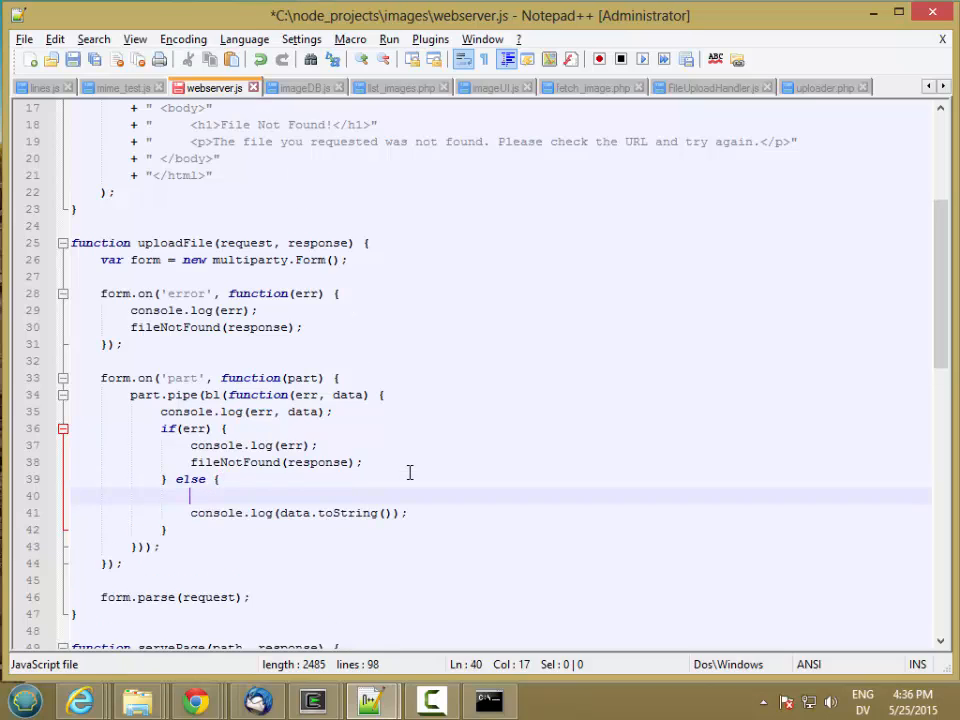
type("imageDB")
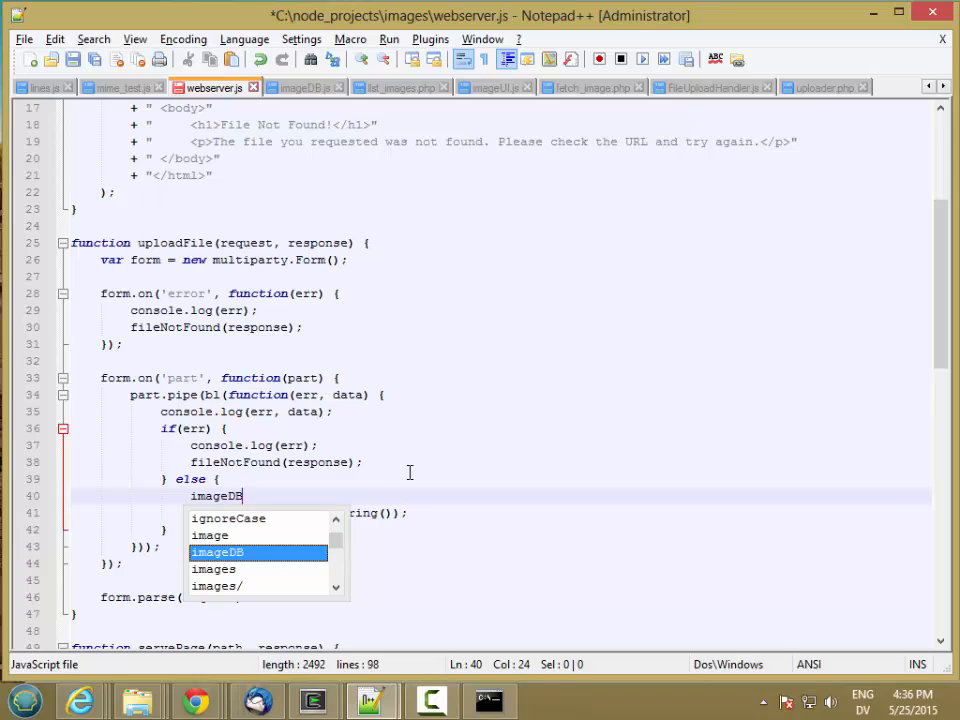
type(".uploadFile({")
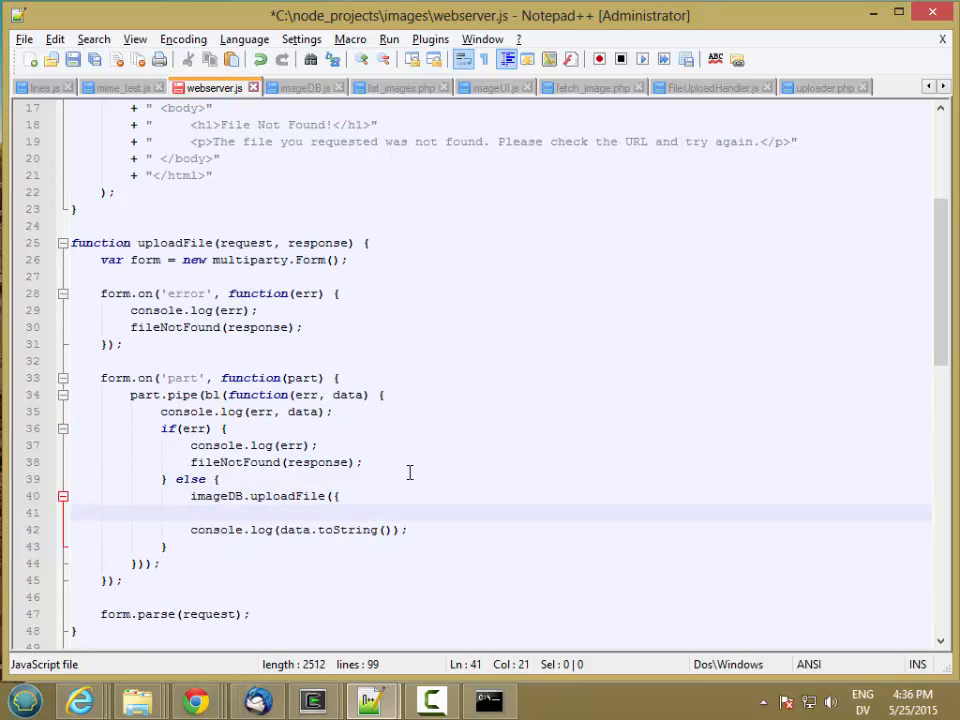
type("name: ..")
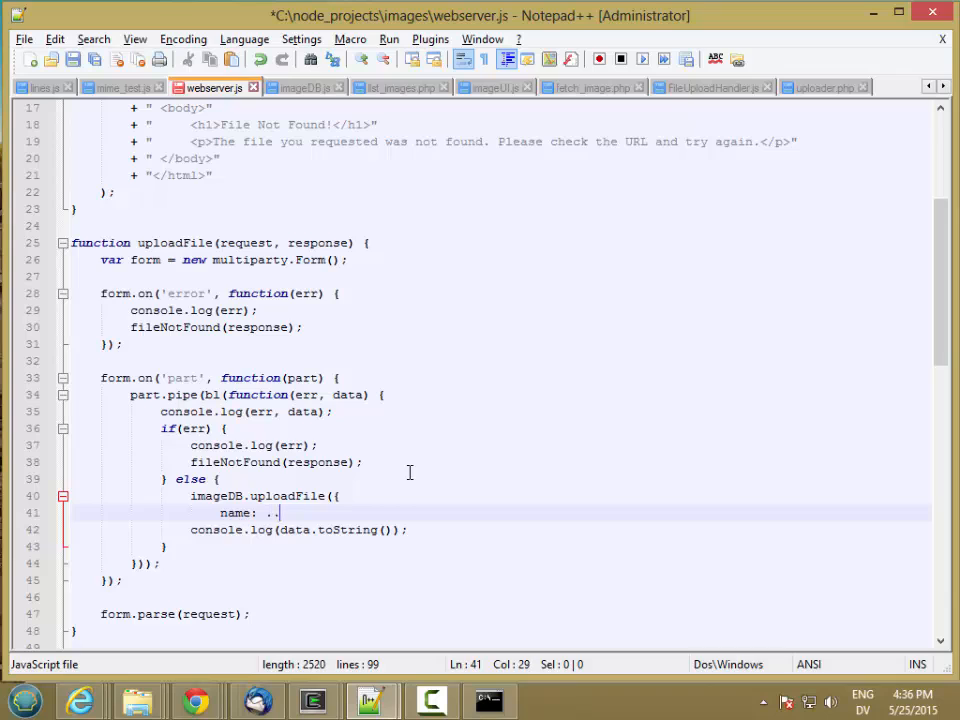
type("type: ...,")
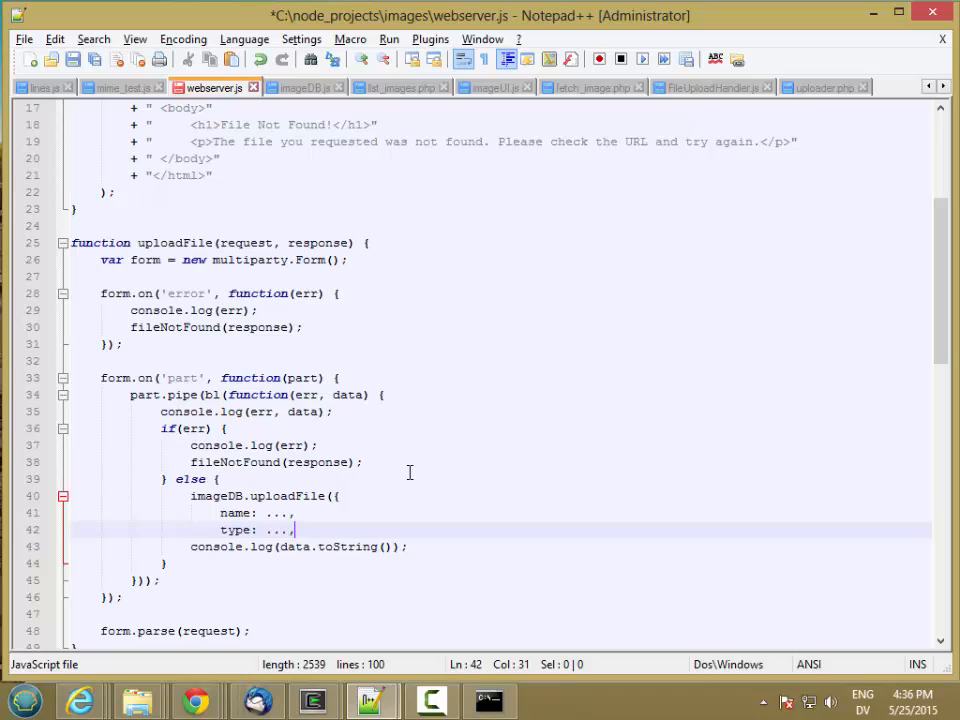
type("size: ...,")
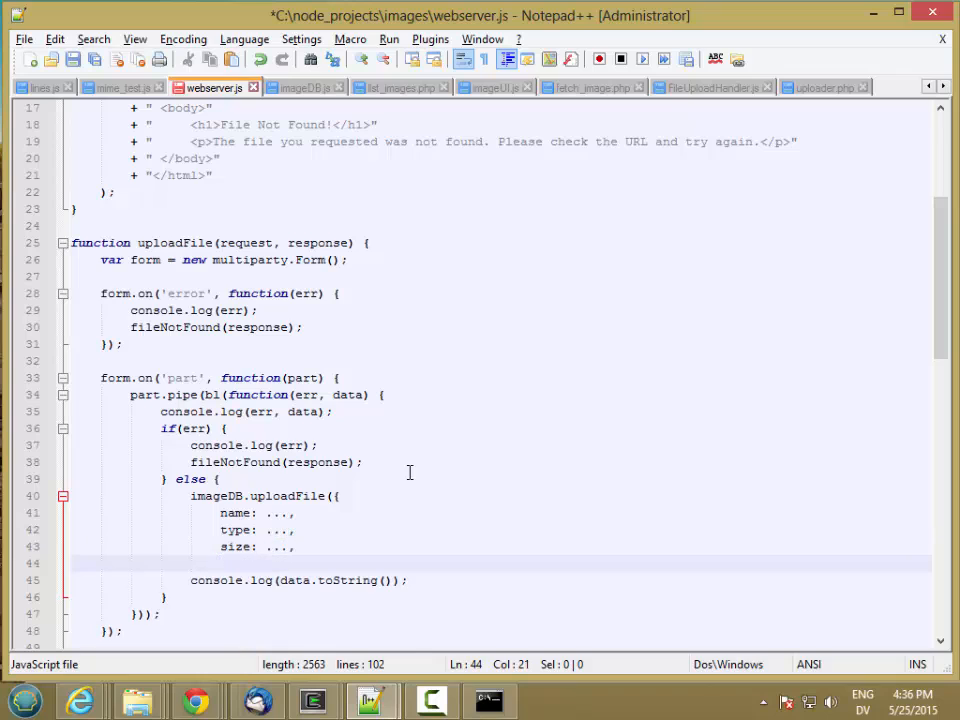
type("data:")
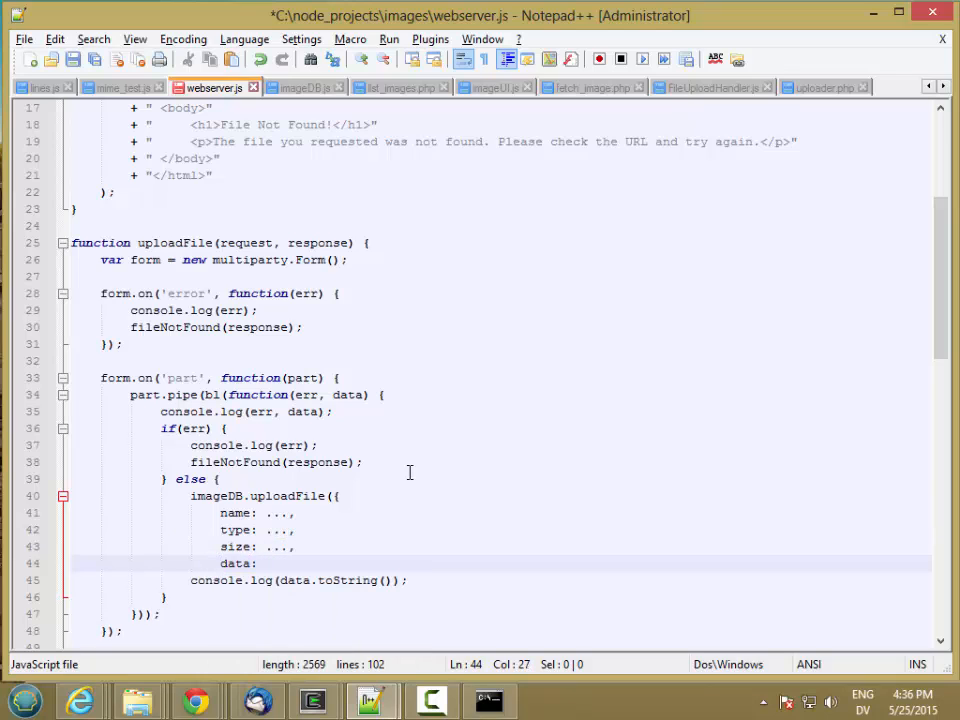
Finish the uploadFile call with data: data and an empty function(resp) callback
left_click(262, 563)
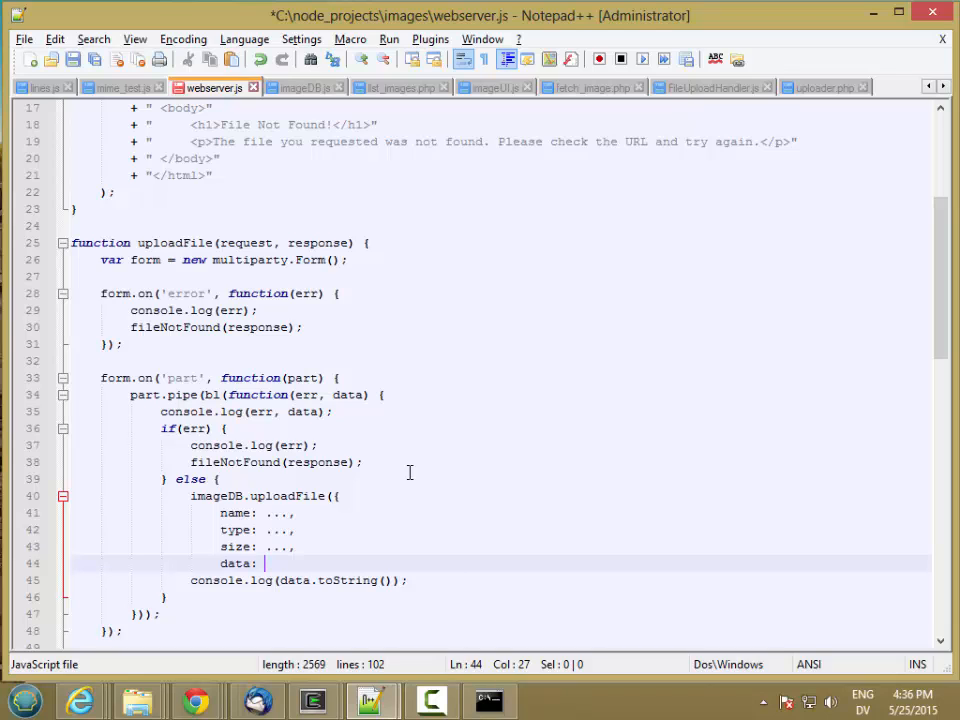
type("data")
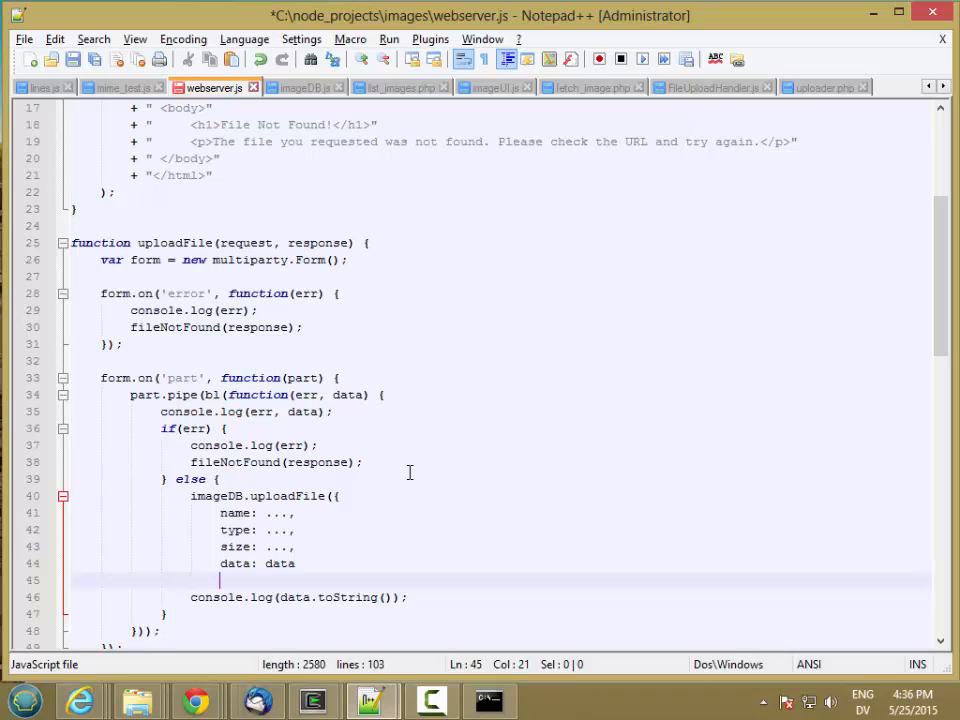
type("},")
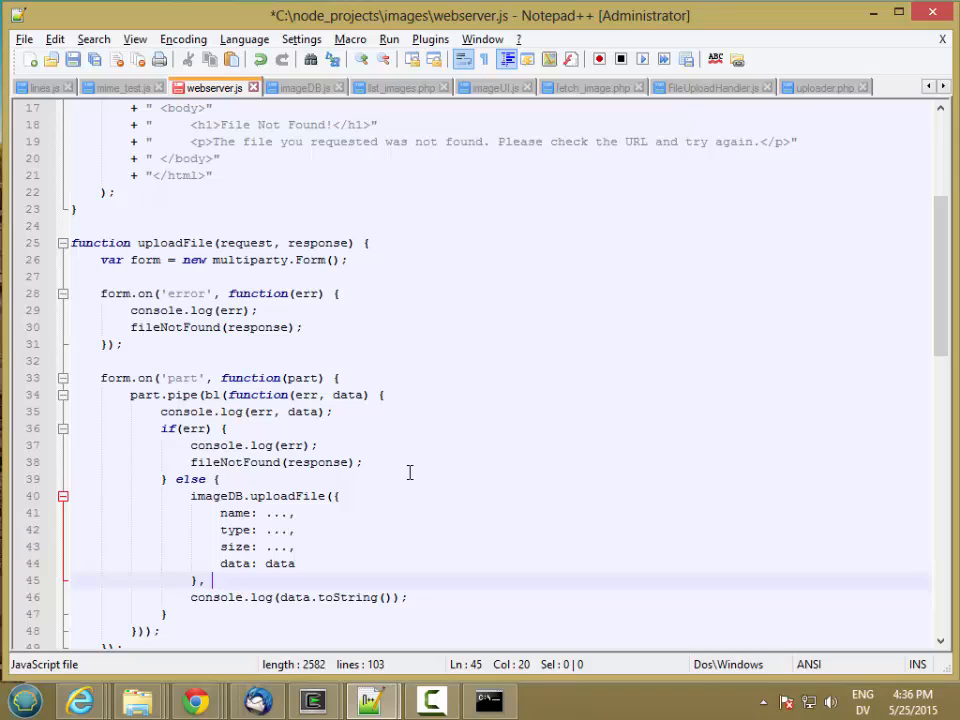
type("function(r")
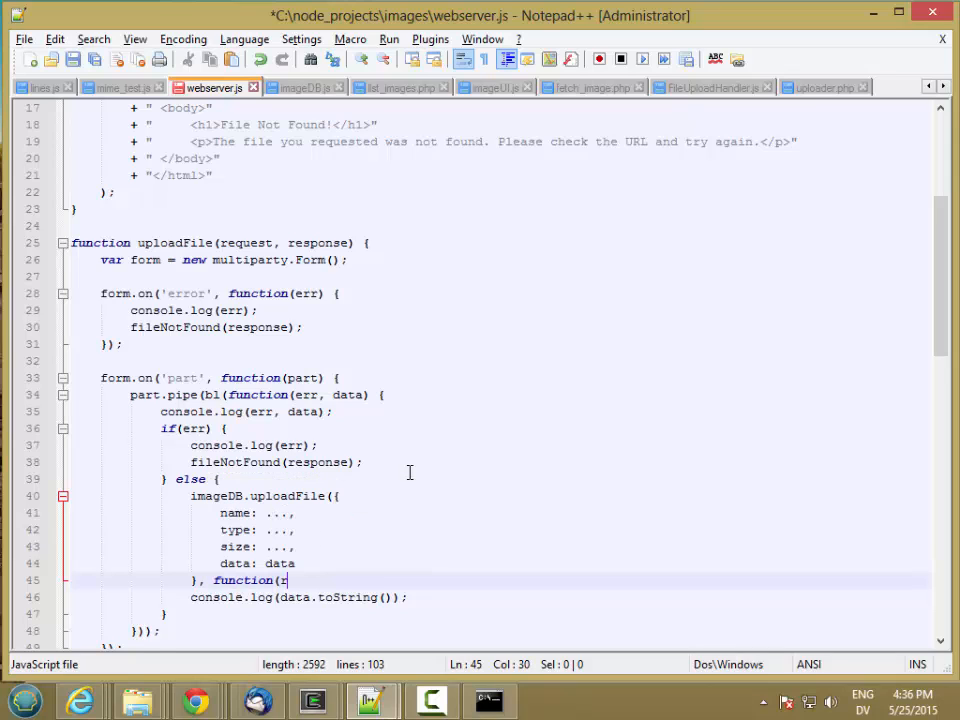
type("esp) {")
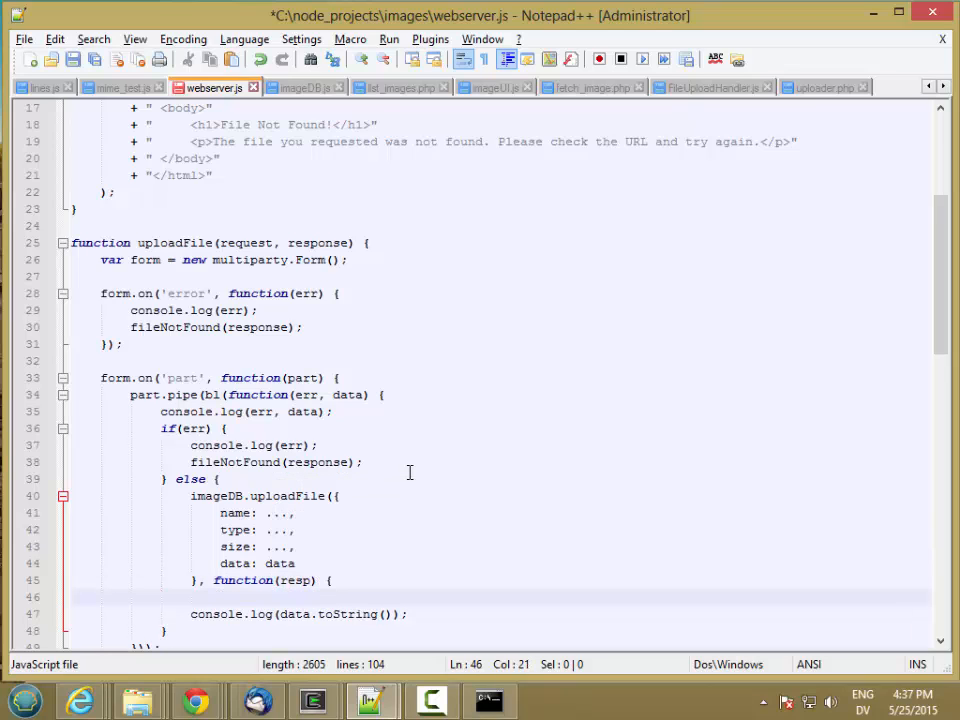
type("}")
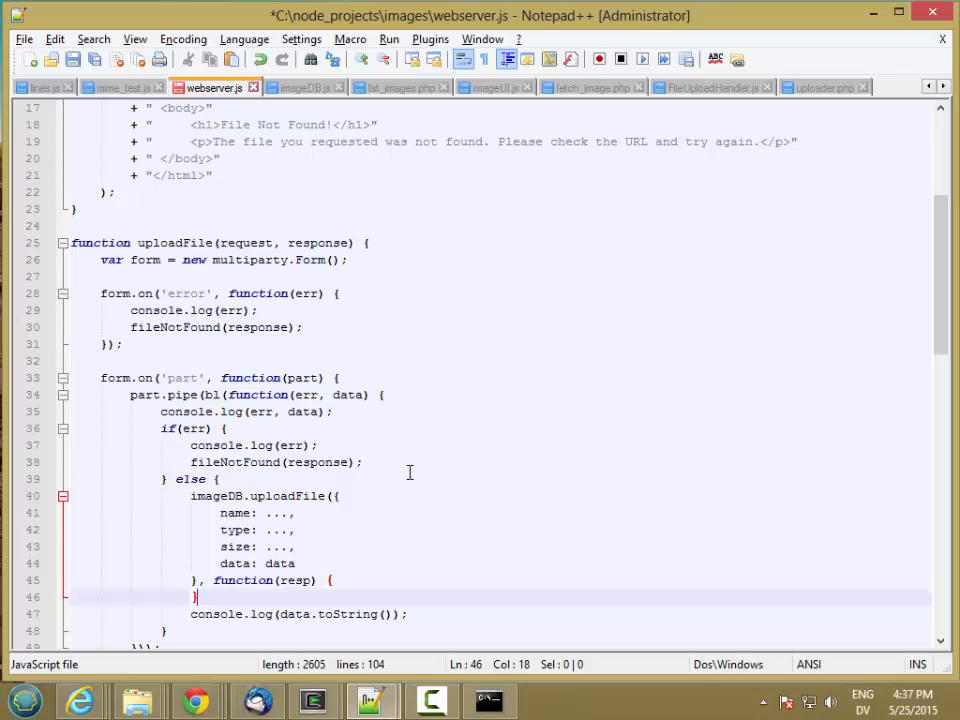
type(");")
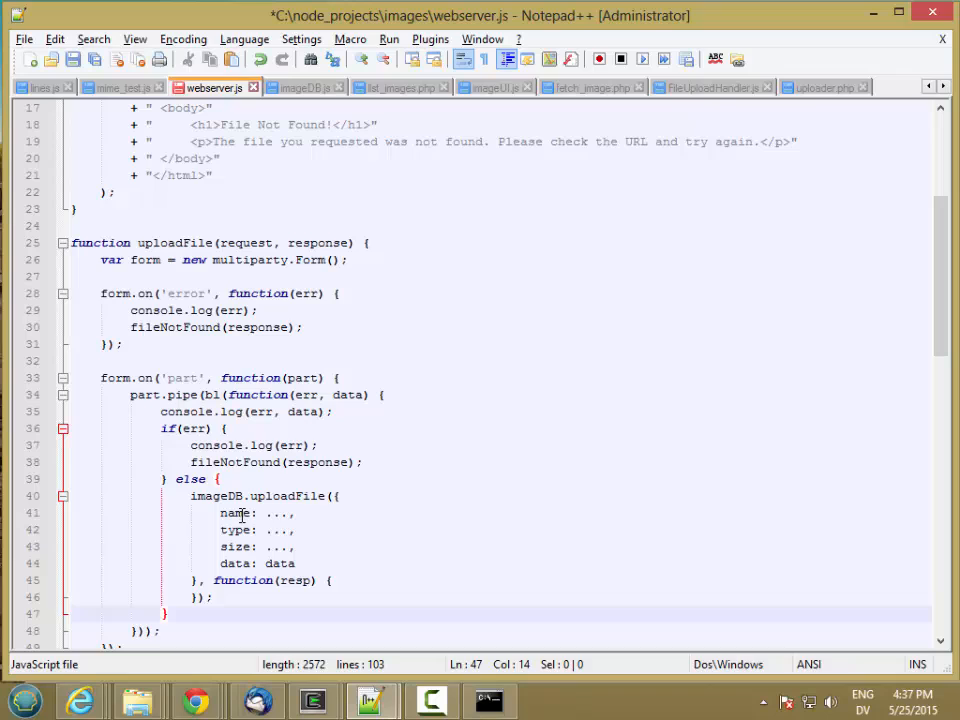
mouse_move(258, 496)
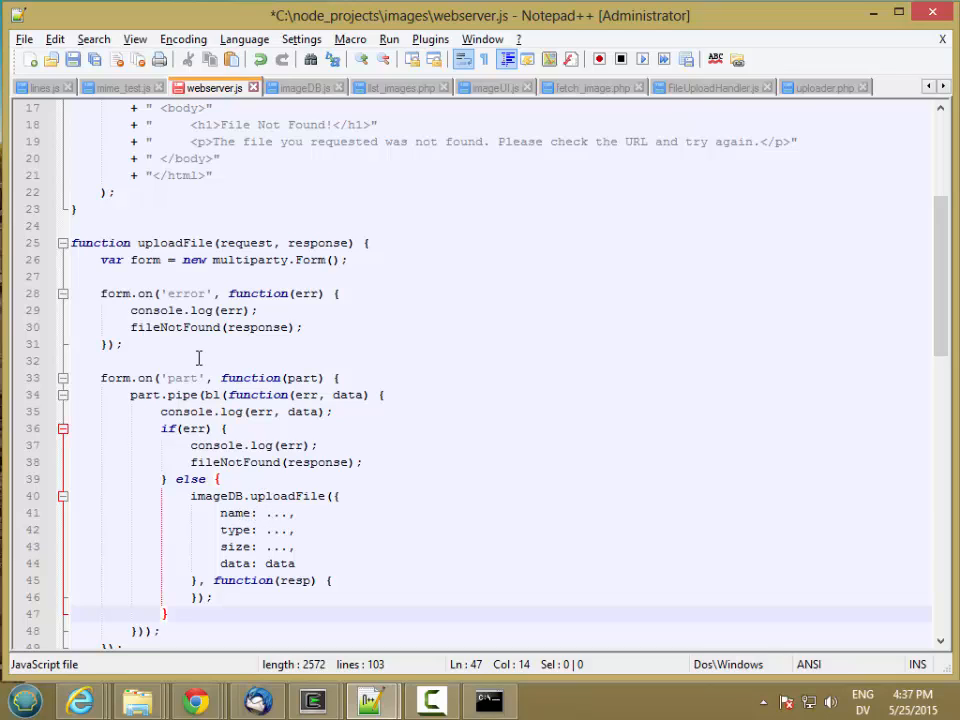
mouse_move(172, 344)
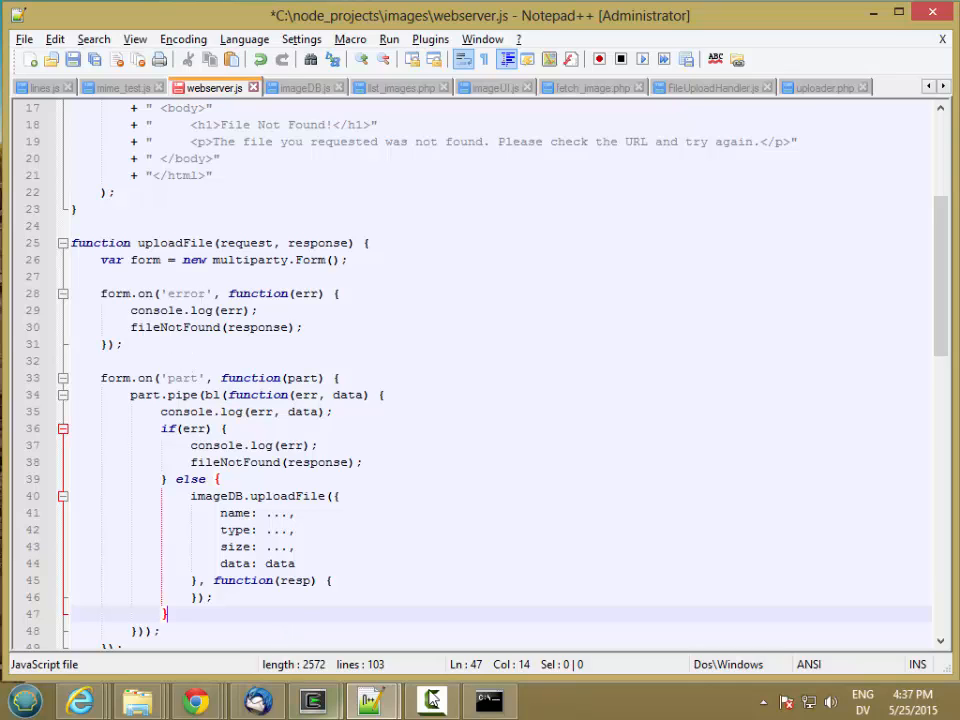
Scroll back through the server console output, then return to webserver.js
left_click(489, 700)
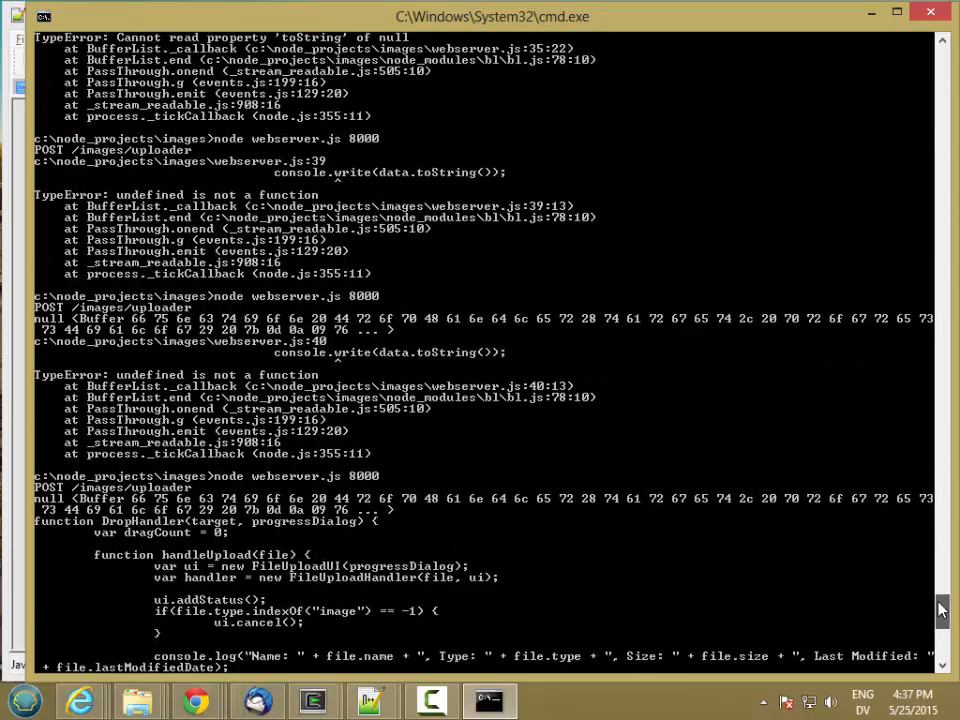
scroll("up", 3)
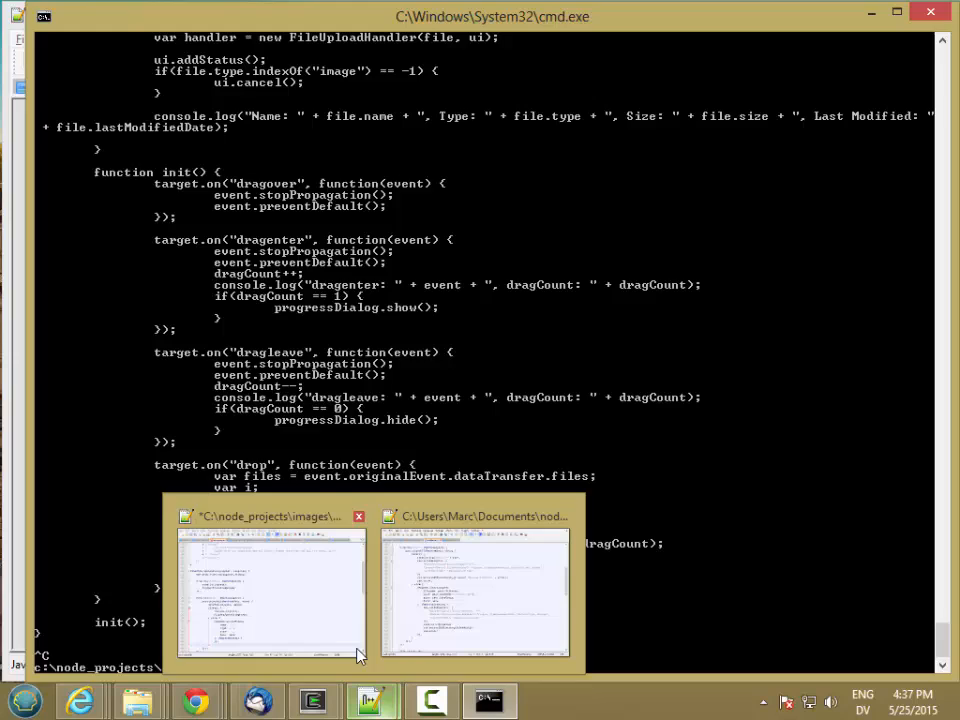
left_click(272, 590)
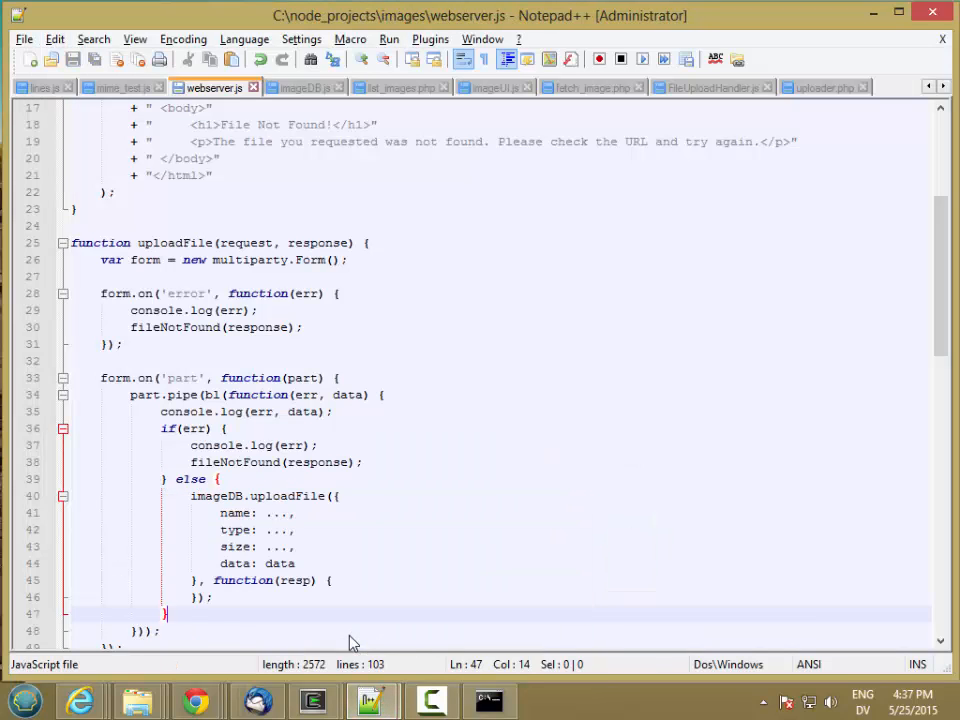
mouse_move(489, 700)
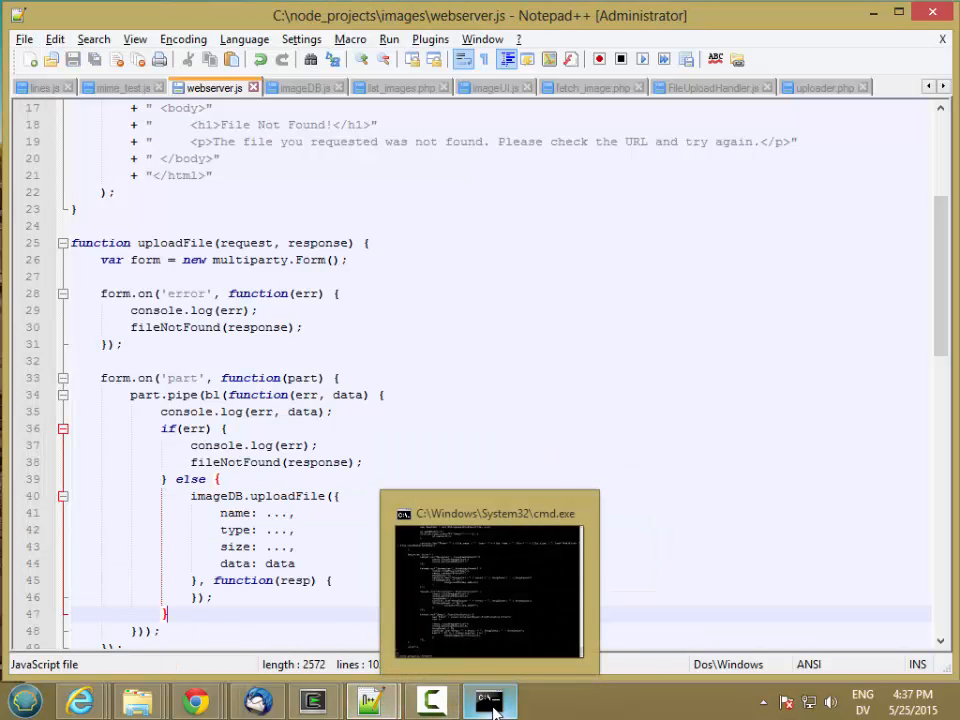
Set name, type and size to false in webserver.js's imageDB.uploadFile call
left_click(489, 700)
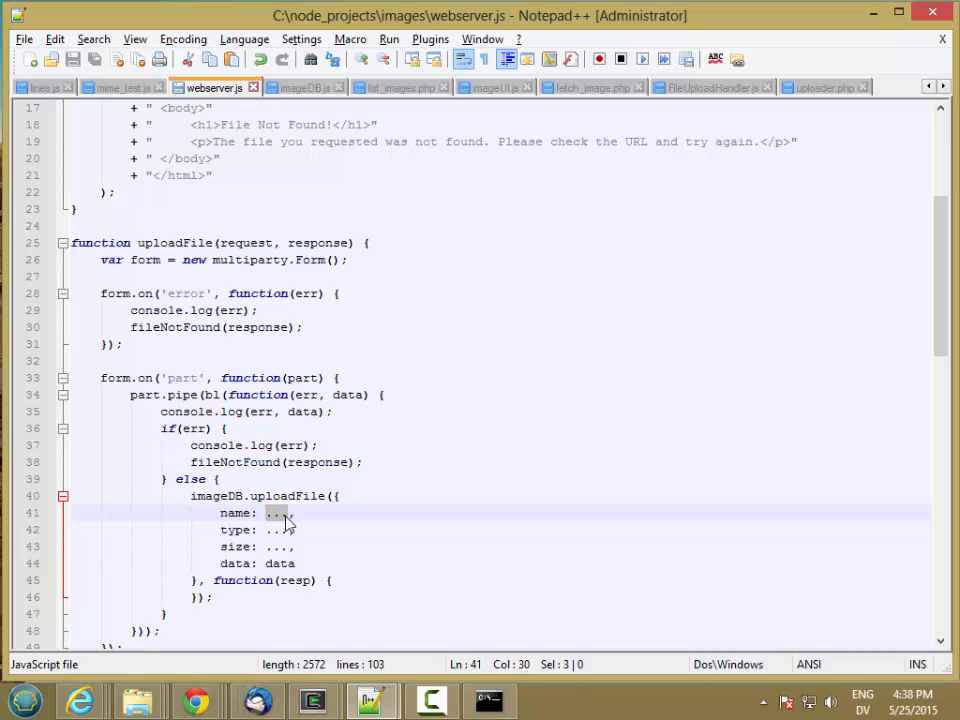
type("fai")
left_click(501, 530)
type("false")
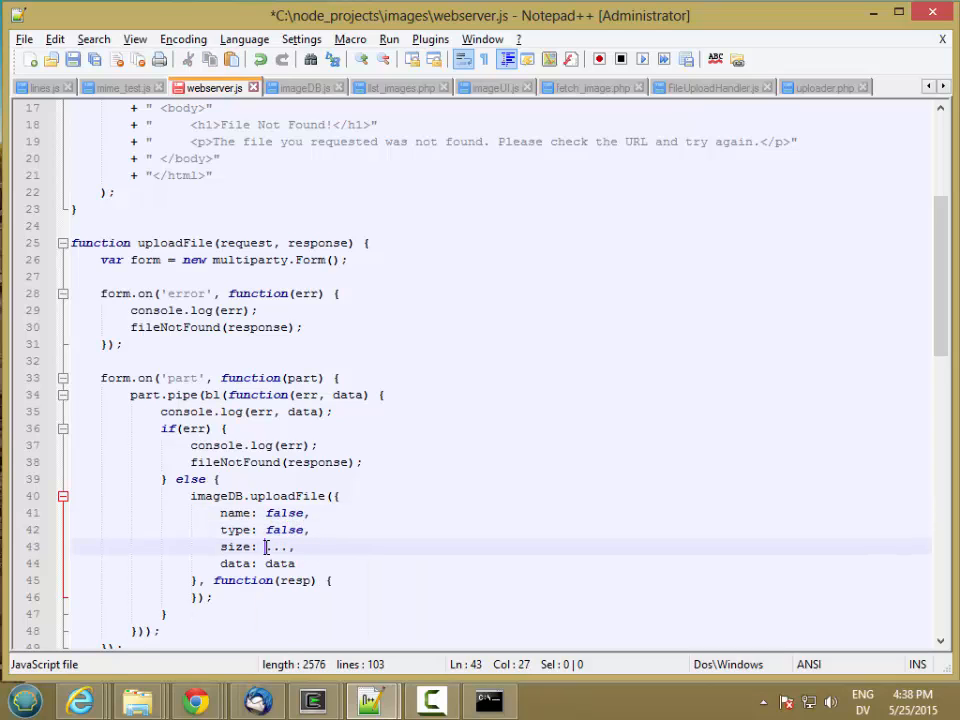
type("gf")
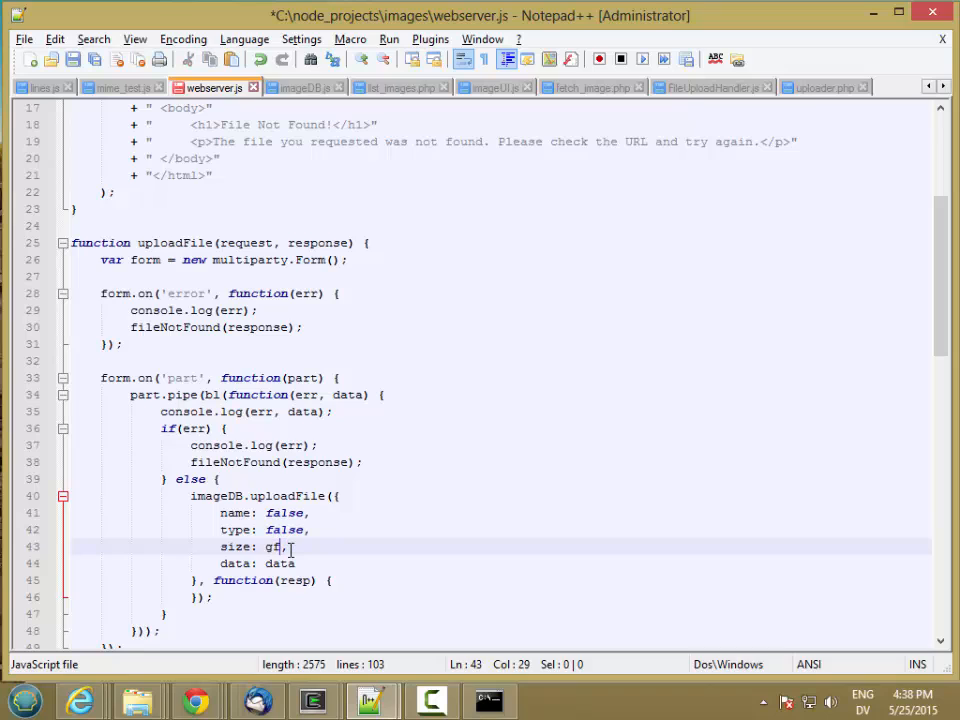
type("false")
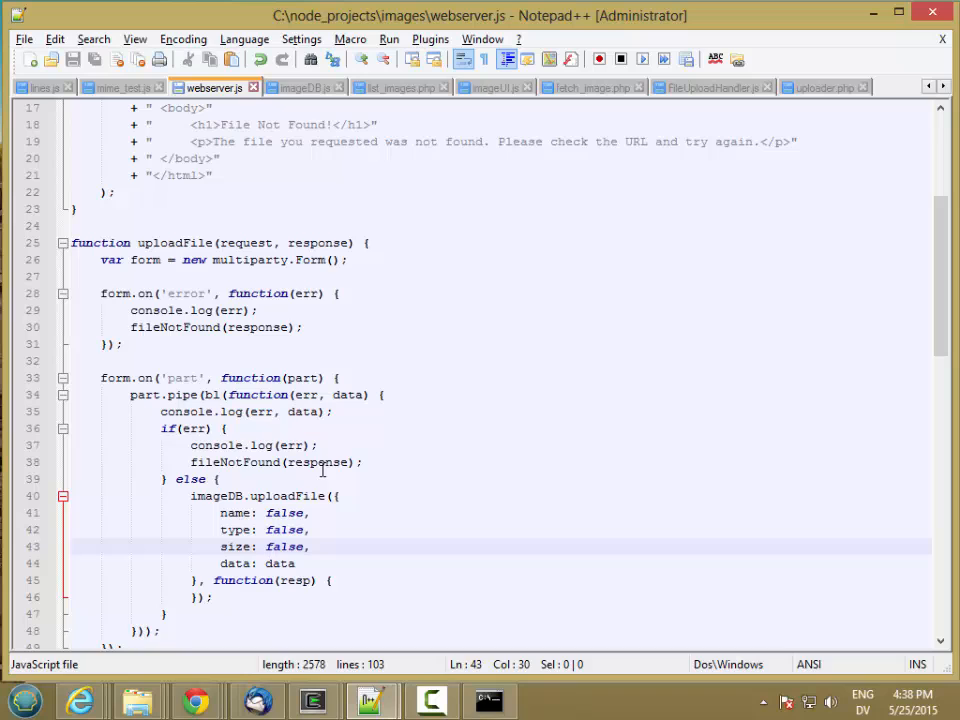
mouse_move(297, 97)
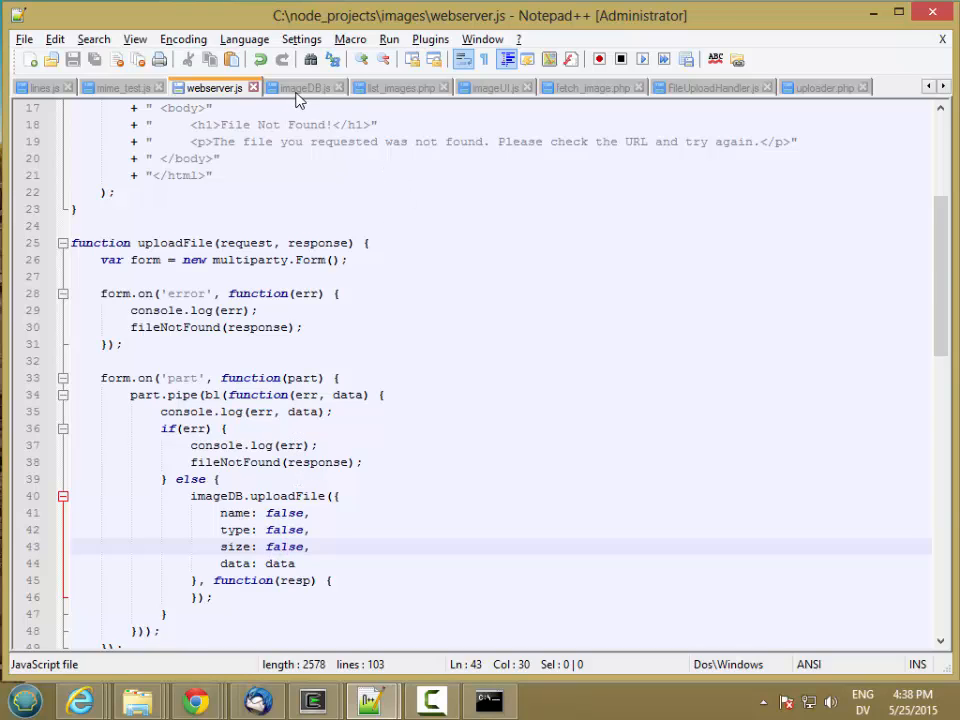
Paste a copy of fetchImage above it in imageDB.js as uploadImage, clearing the id parameter
left_click(303, 87)
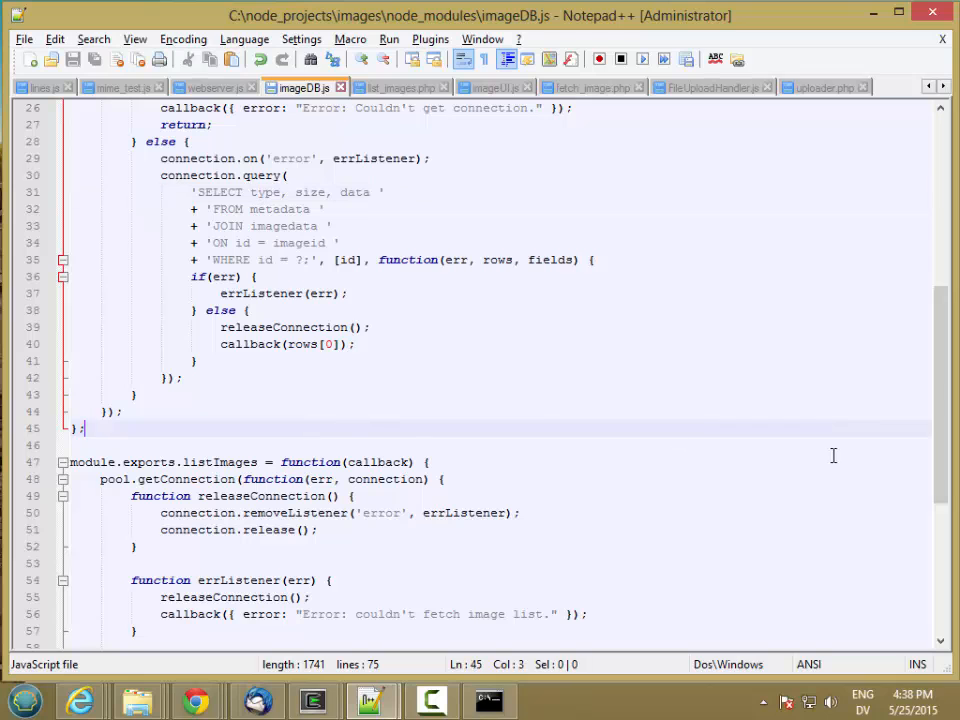
scroll("up", 3)
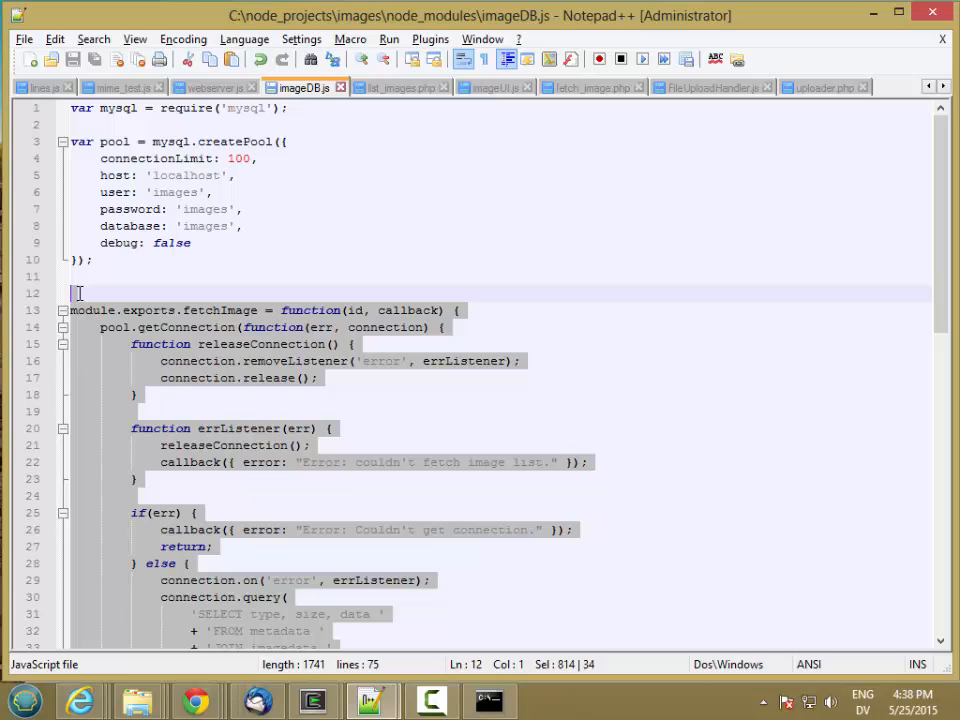
left_click(78, 293)
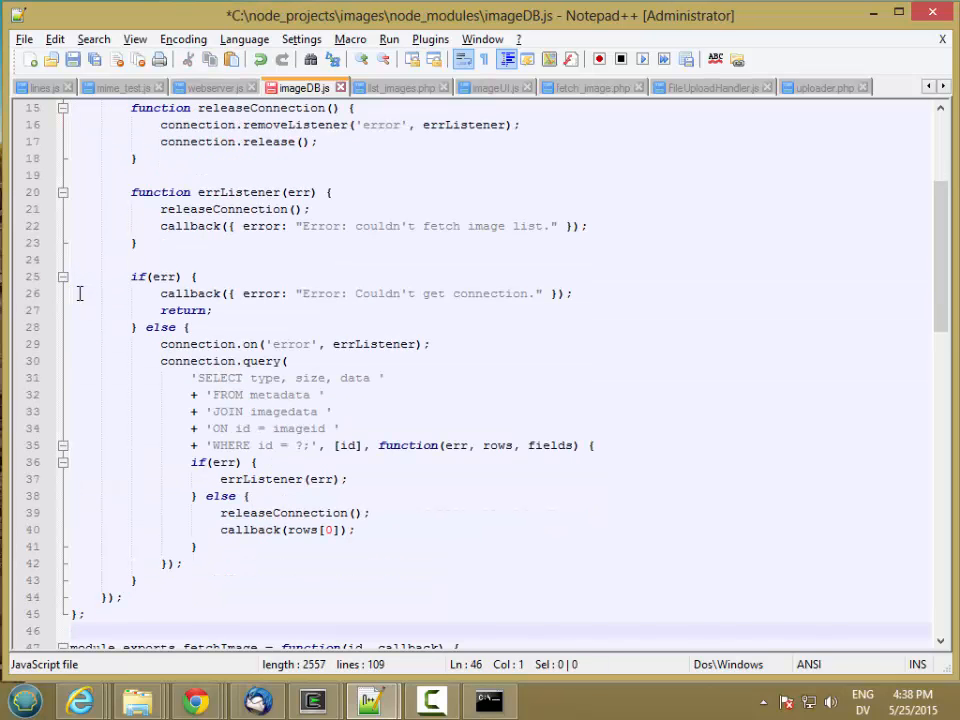
scroll("up", 3)
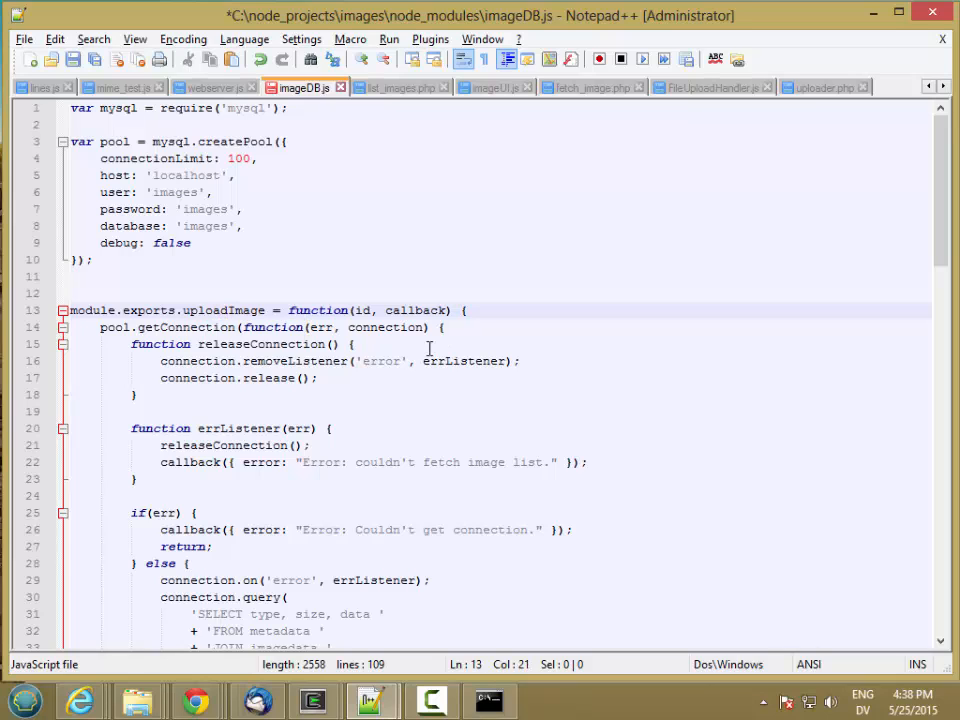
double_click(362, 310)
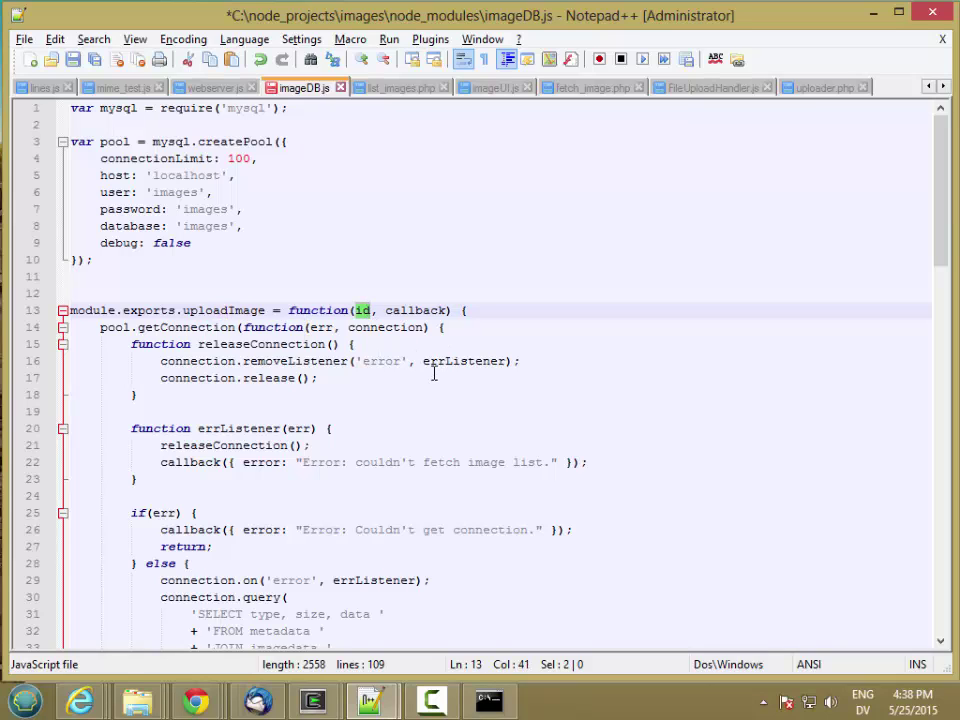
key("Backspace")
type("mage")
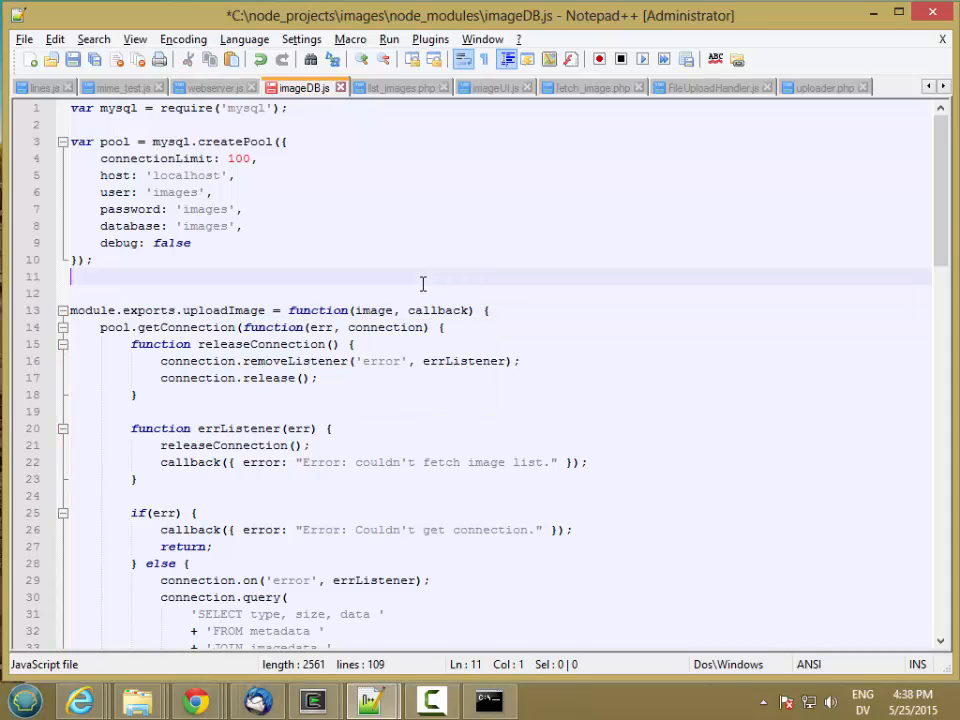
mouse_move(950, 260)
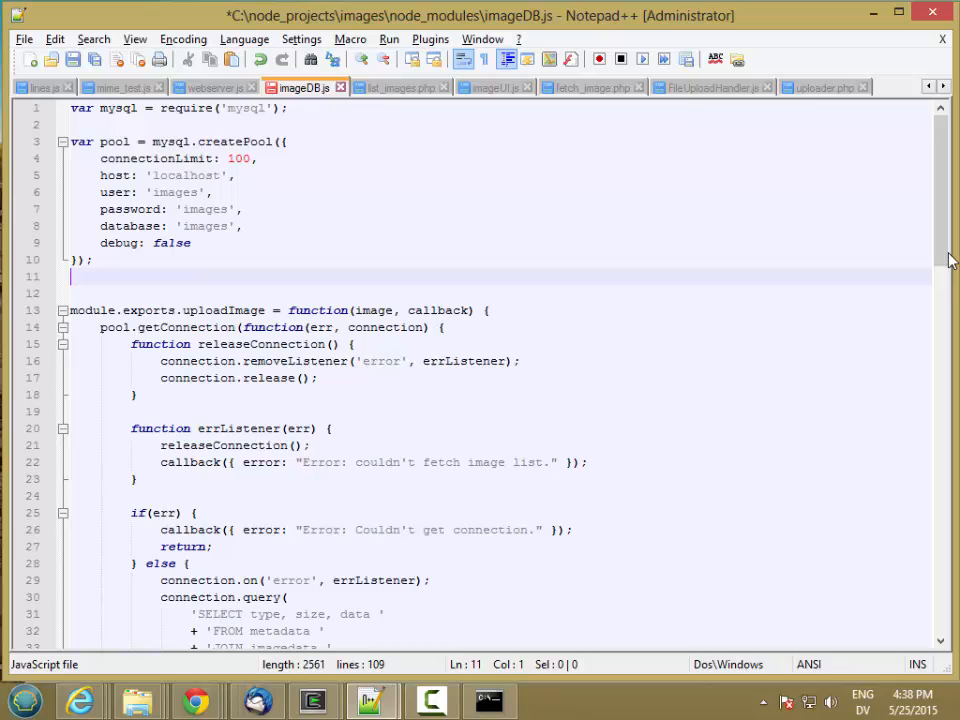
Wrap uploadImage's old query code in a /* */ block comment
scroll("down", 3)
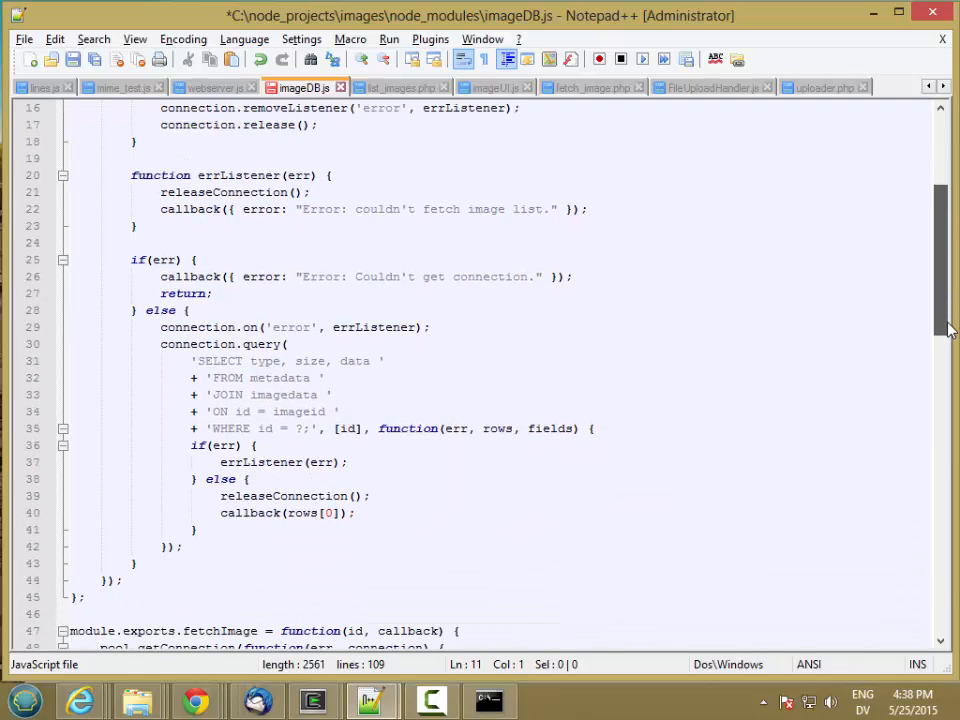
left_click(240, 309)
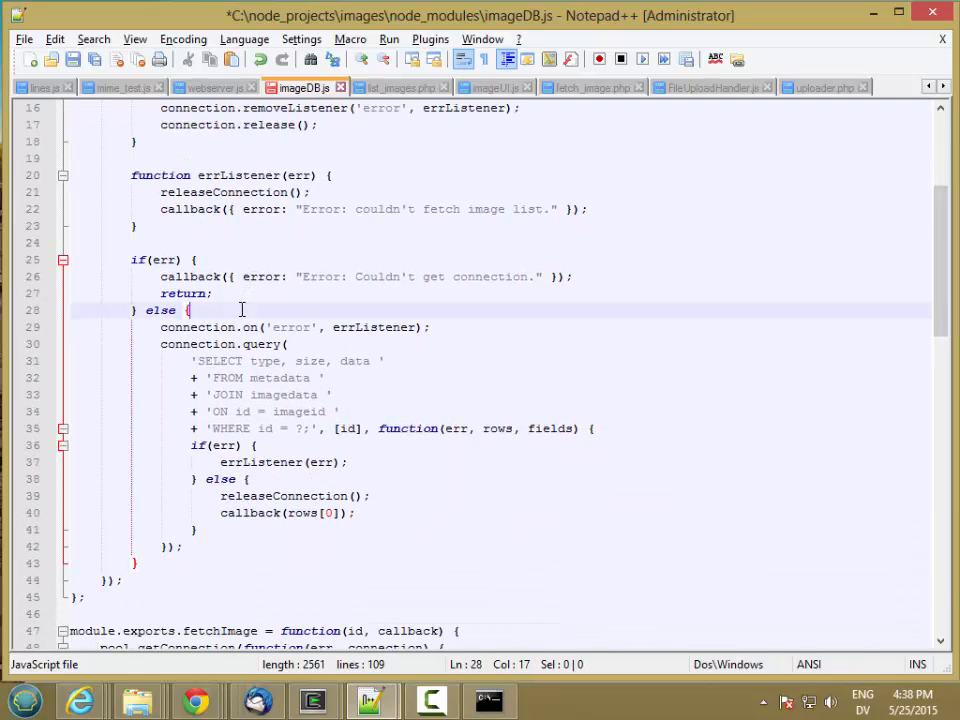
type("/*")
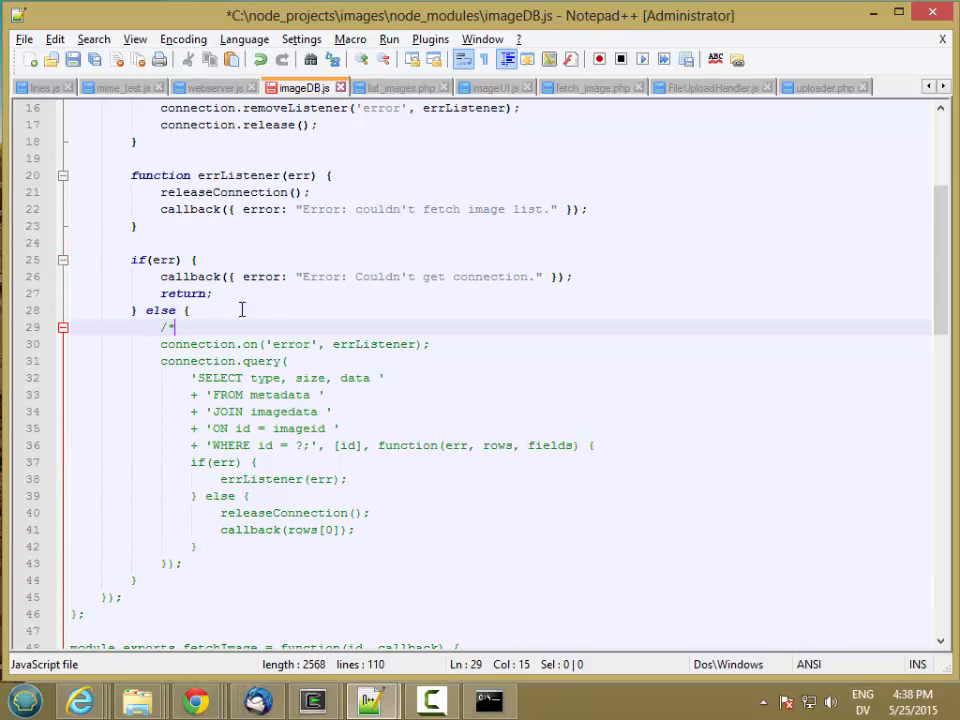
left_click(227, 563)
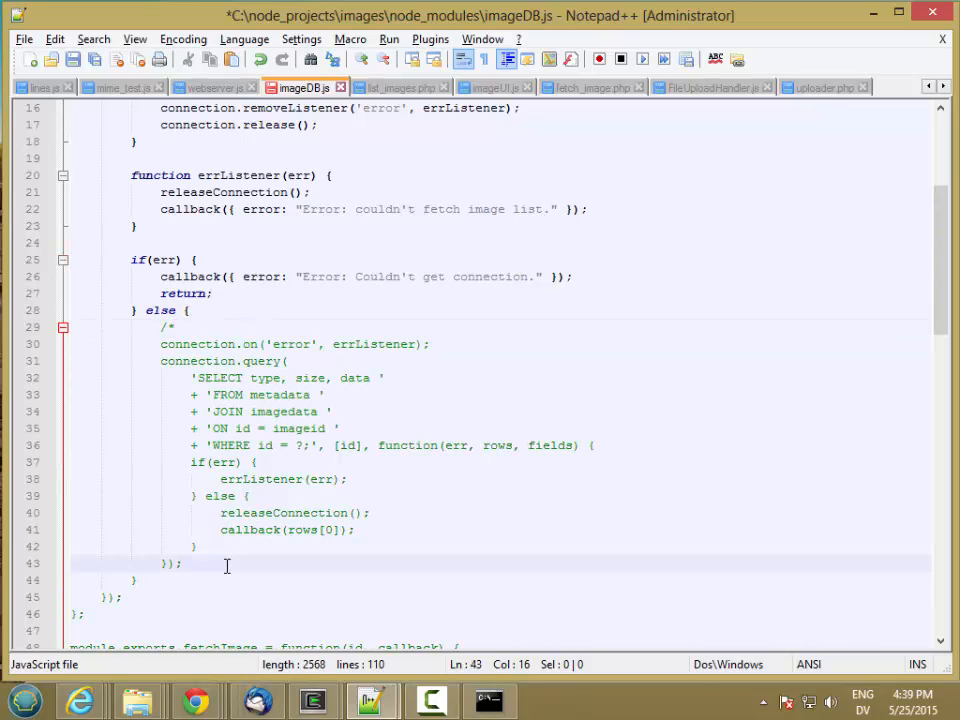
type("*/")
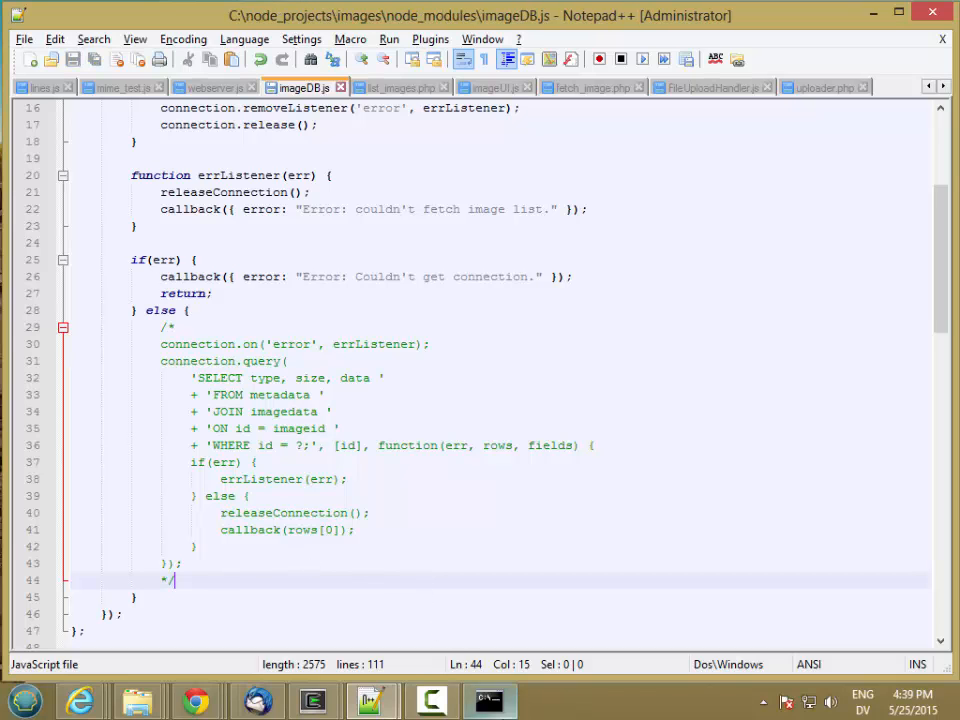
Upload DropHandler.gif to the restarted server, producing the imageDB.uploadFile TypeError
left_click(489, 700)
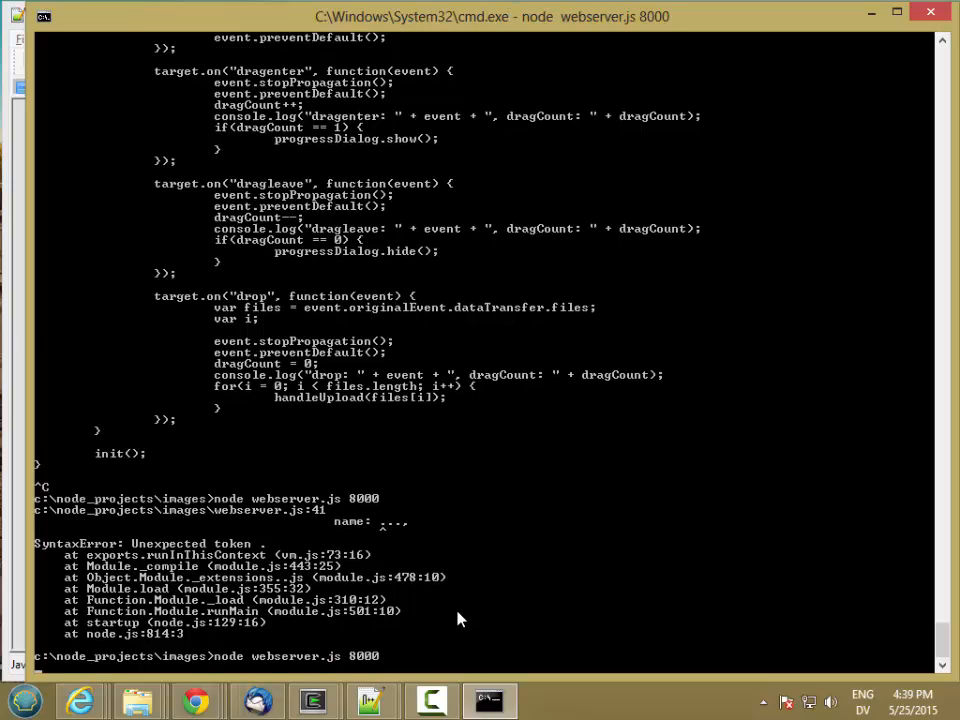
mouse_move(196, 700)
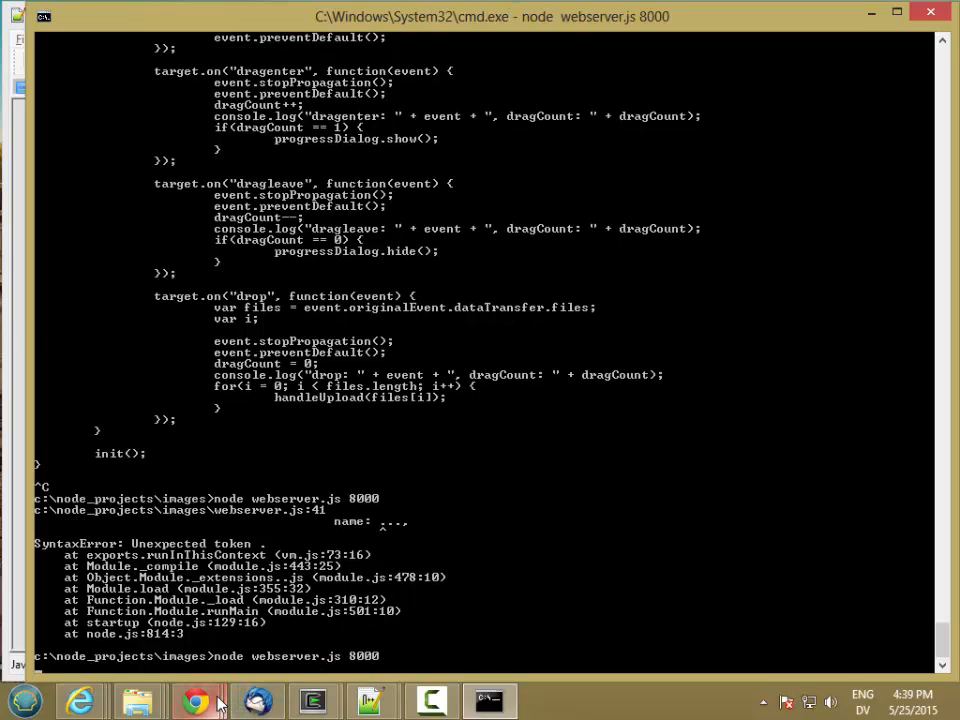
left_click(137, 700)
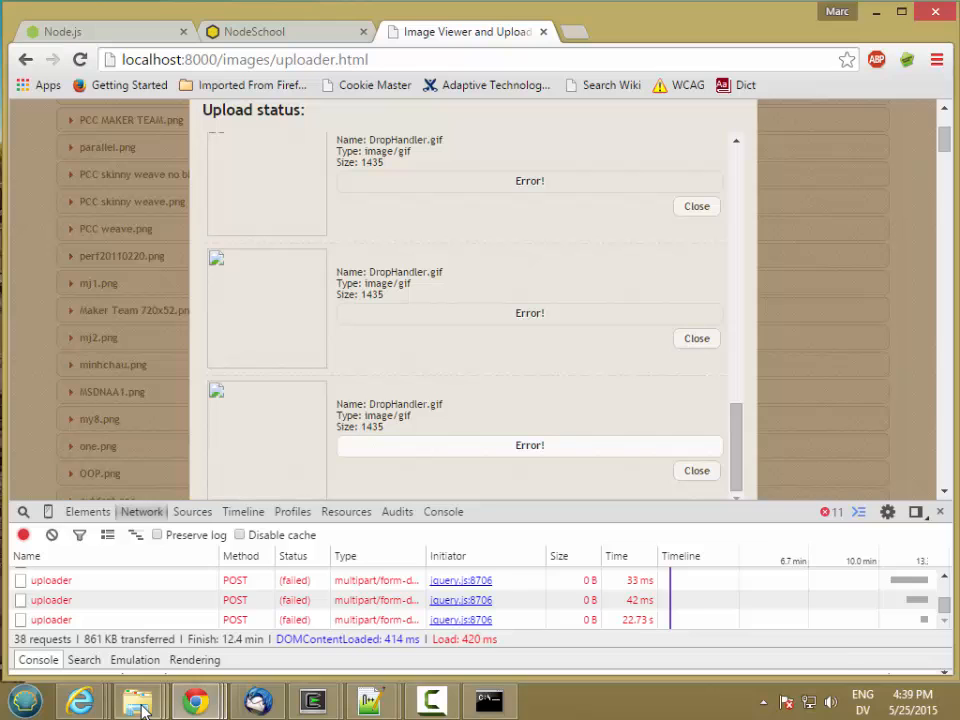
left_click(138, 700)
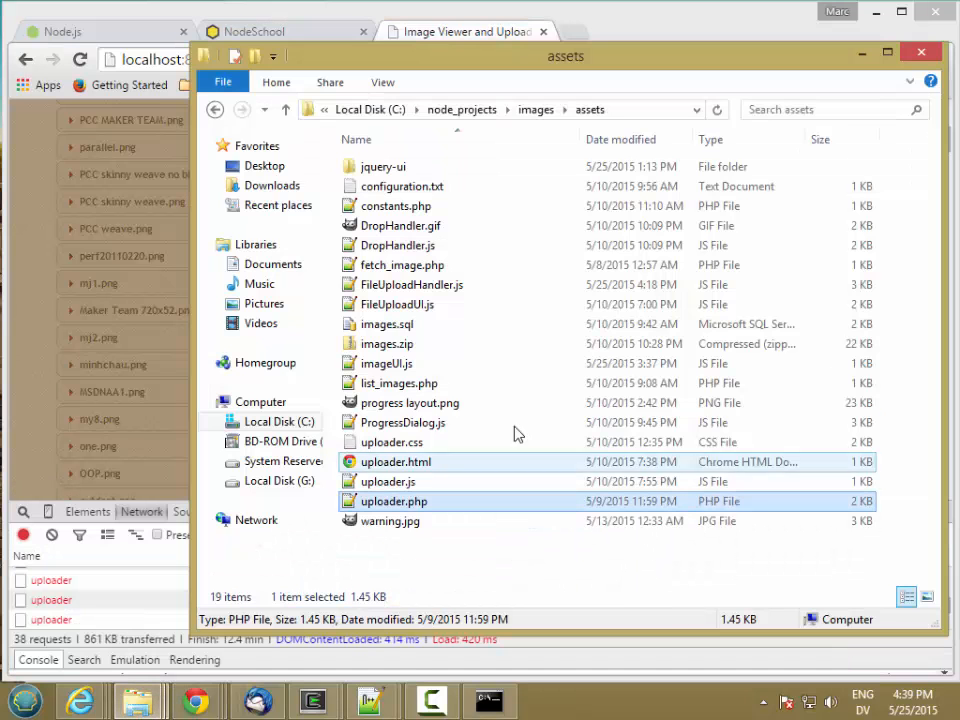
left_click(399, 225)
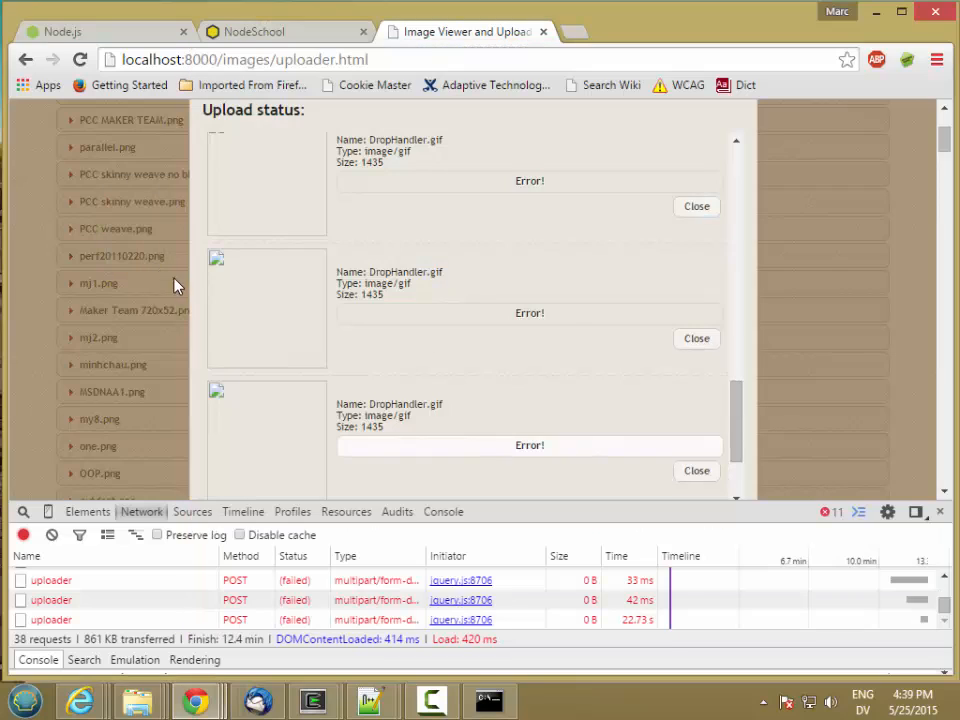
left_click(627, 471)
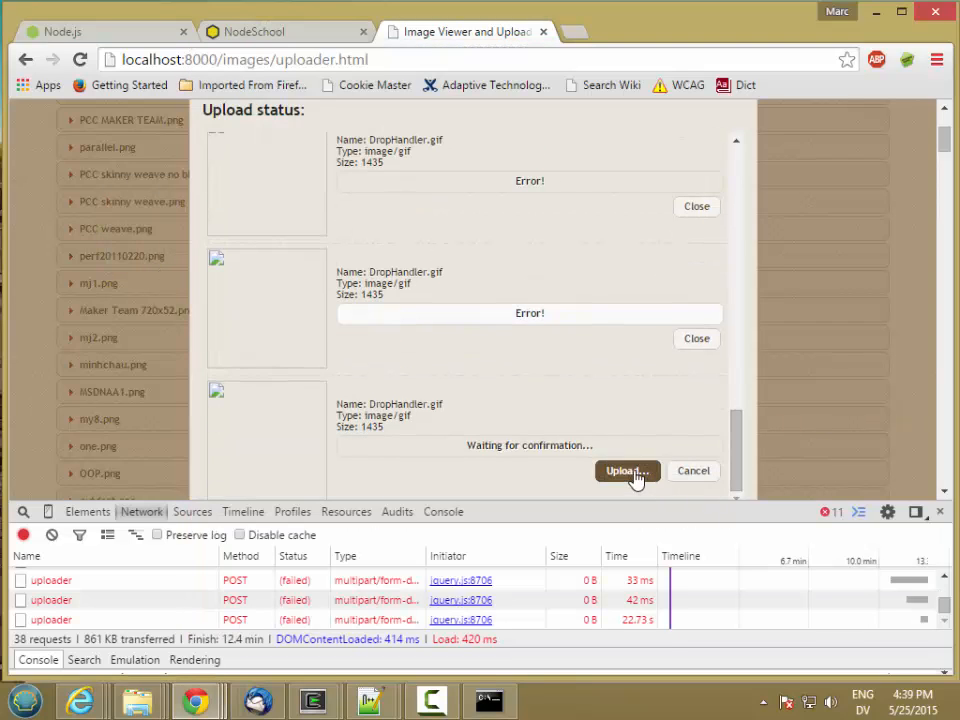
left_click(489, 700)
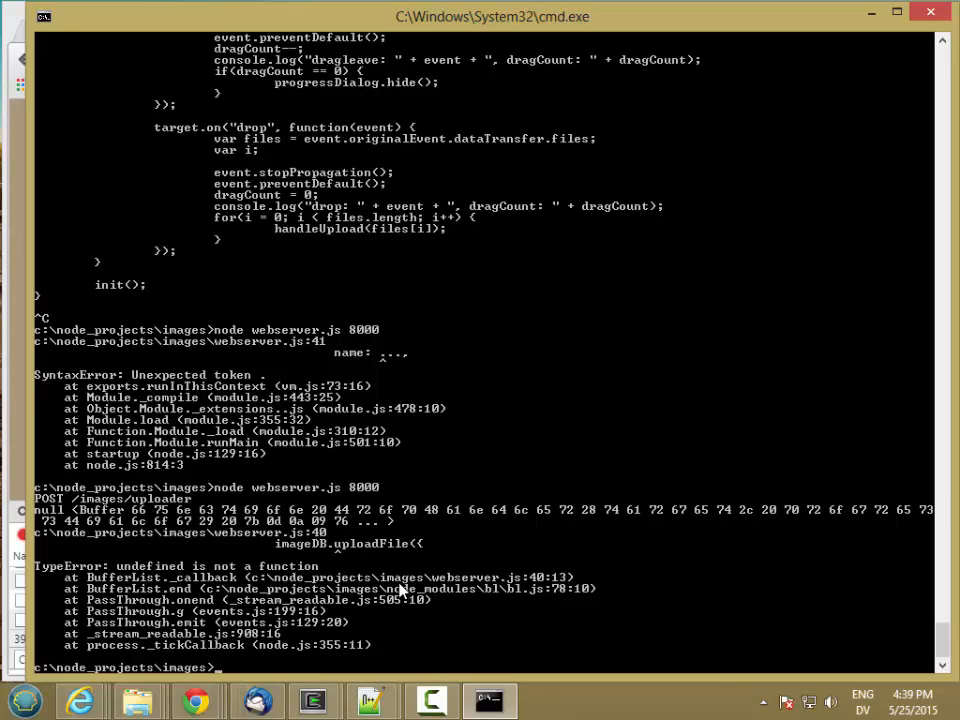
mouse_move(371, 700)
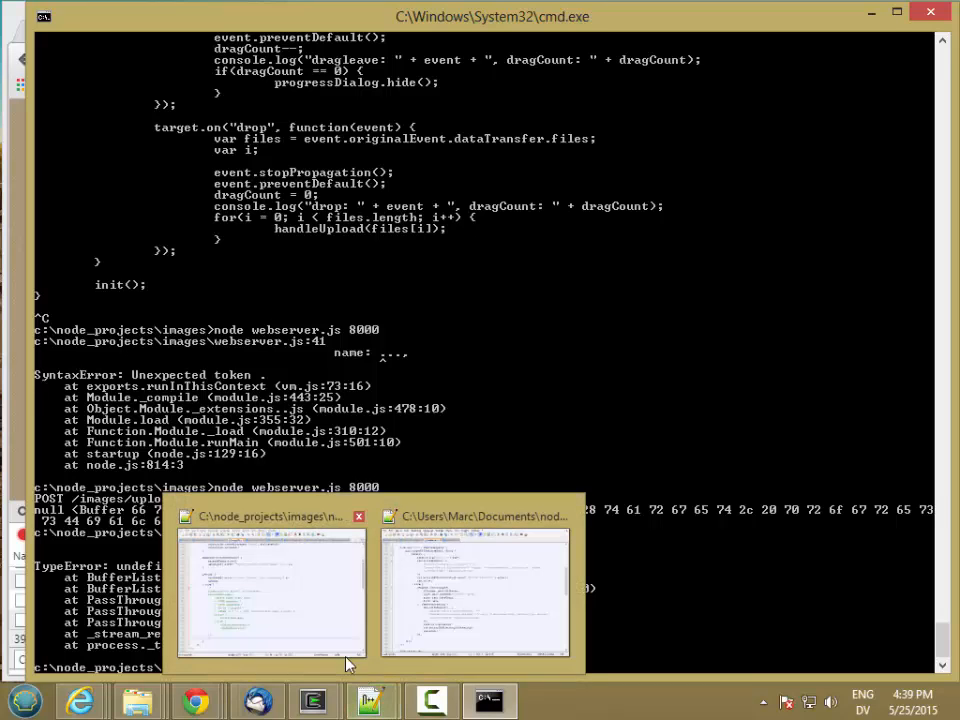
Rename the exported uploadImage function to uploadFile in imageDB.js and save
left_click(273, 590)
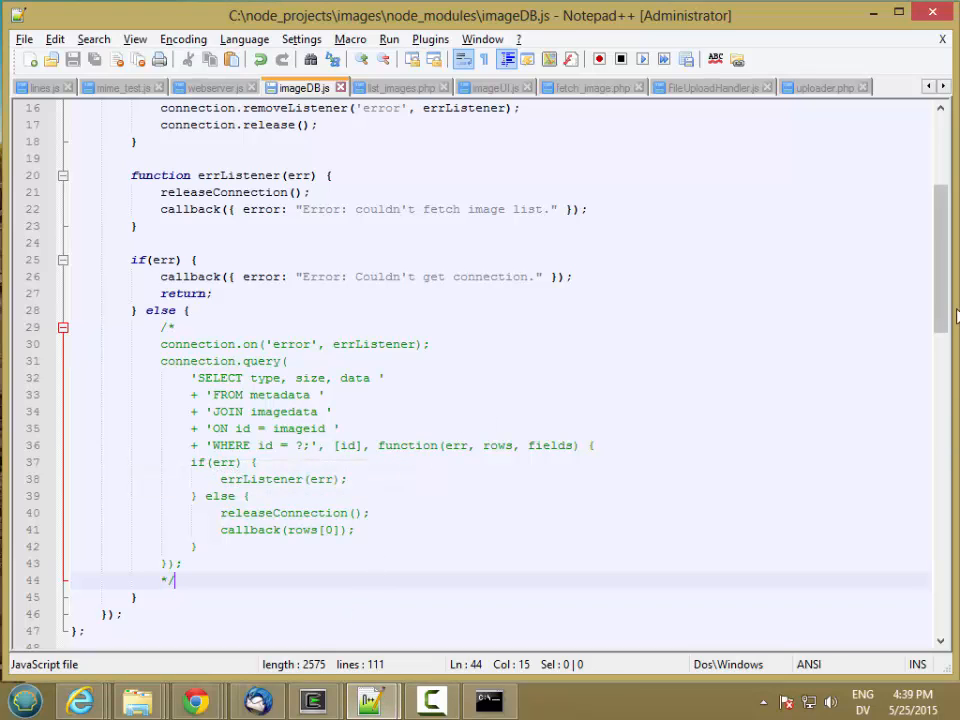
scroll("up", 3)
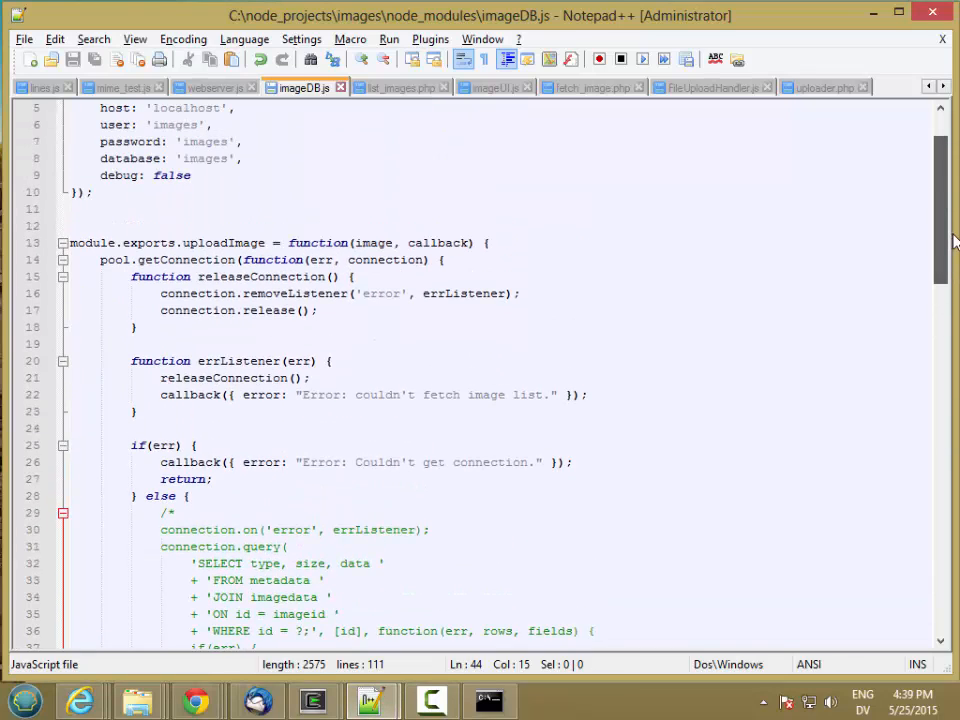
double_click(245, 242)
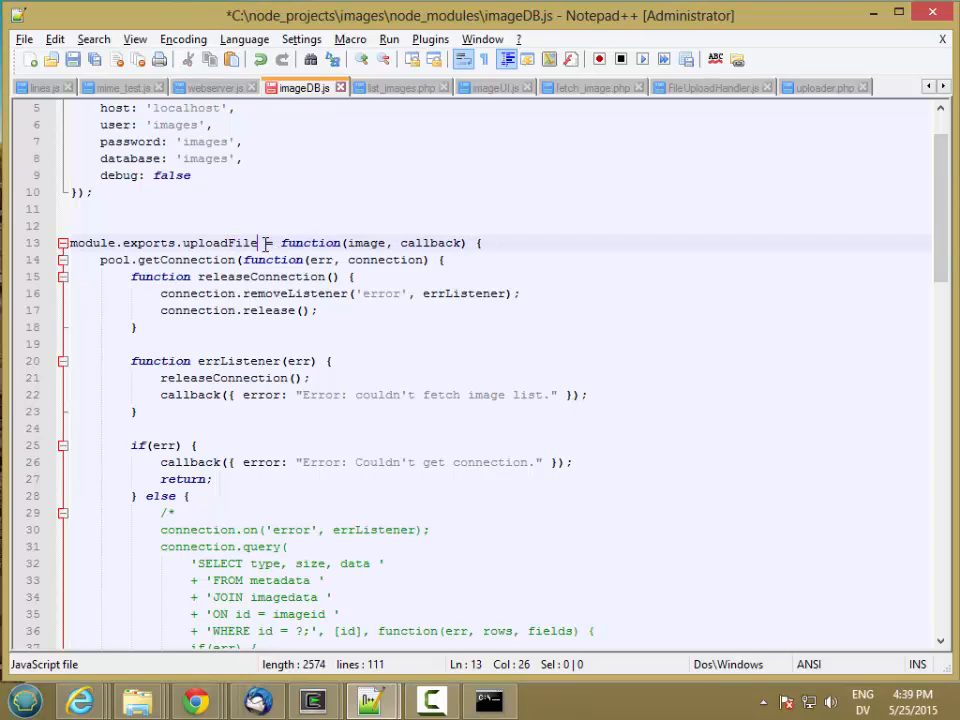
key("ctrl+s")
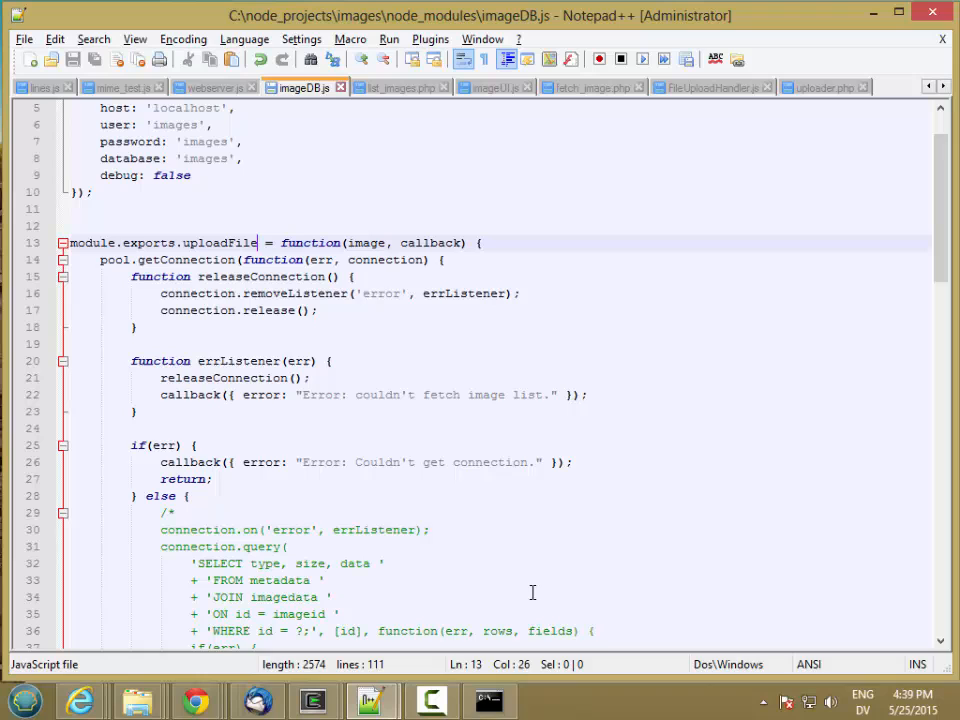
left_click(213, 87)
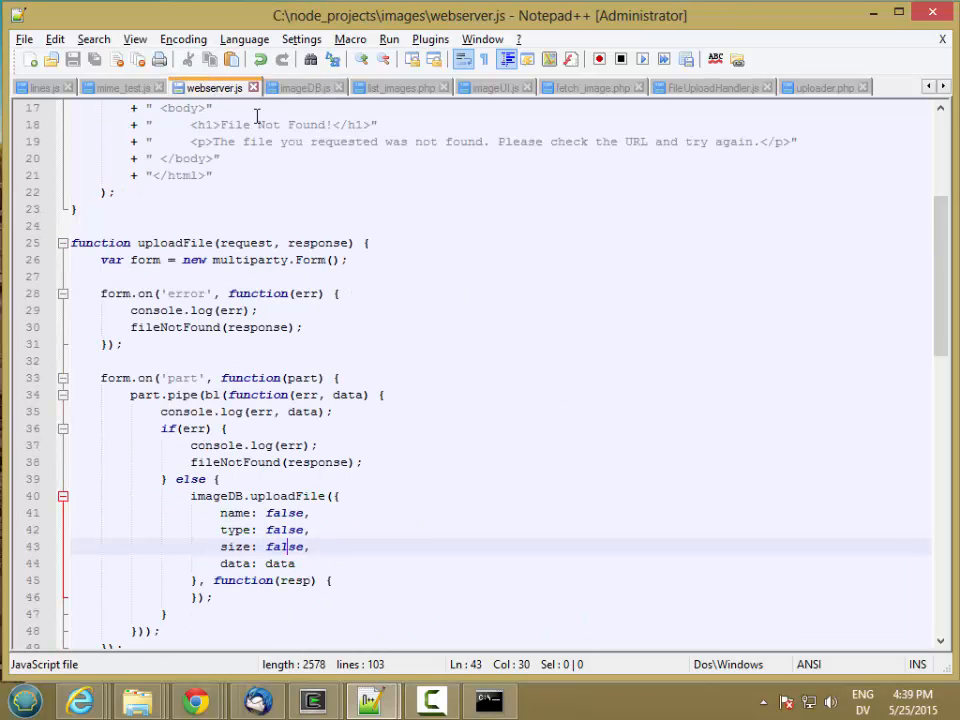
mouse_move(268, 408)
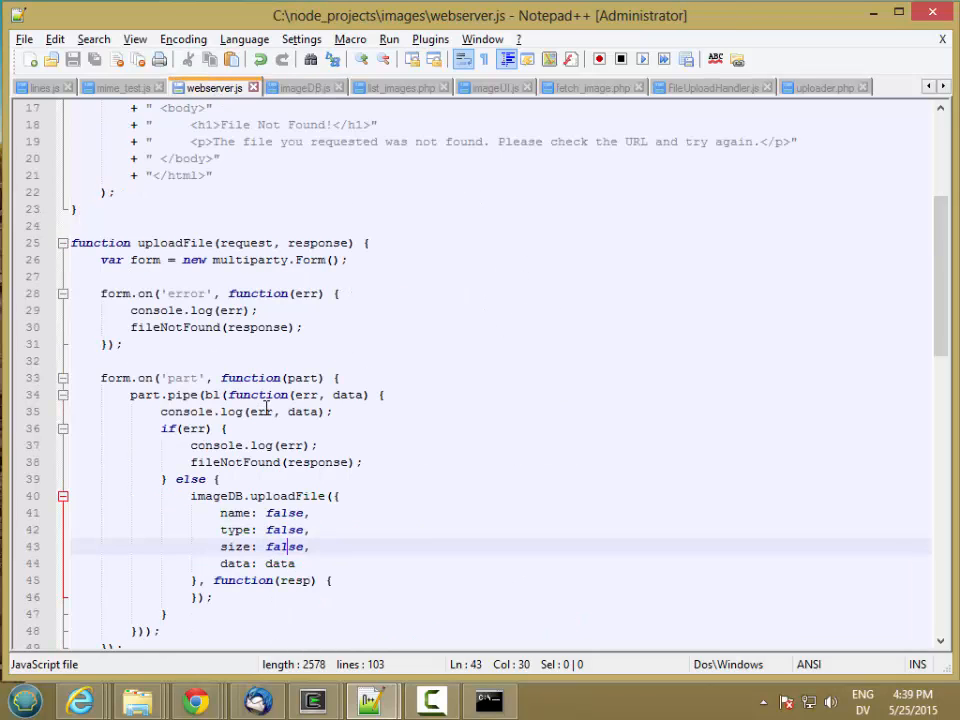
Add console.log(part) at the top of webserver.js's part handler and save
left_click(338, 378)
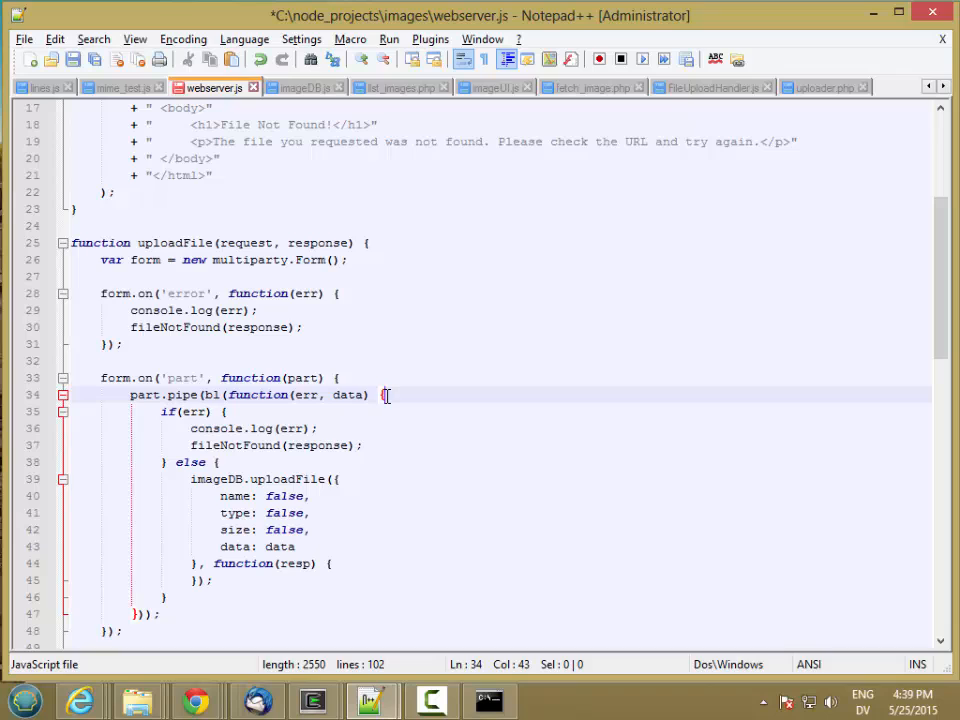
type("console.log(err, data);")
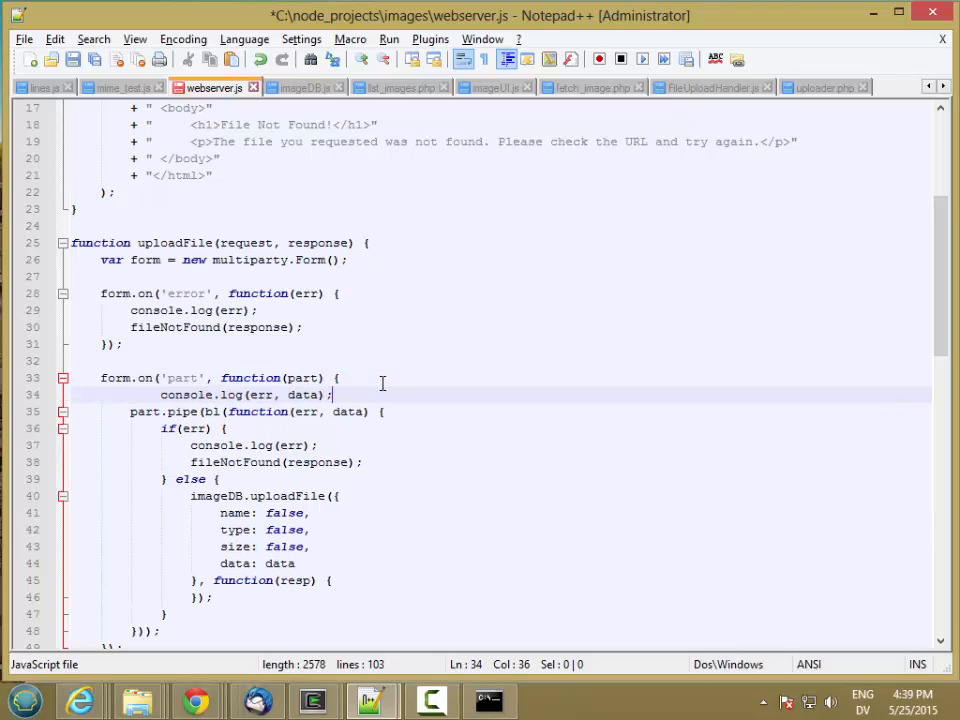
left_click(159, 394)
type("par")
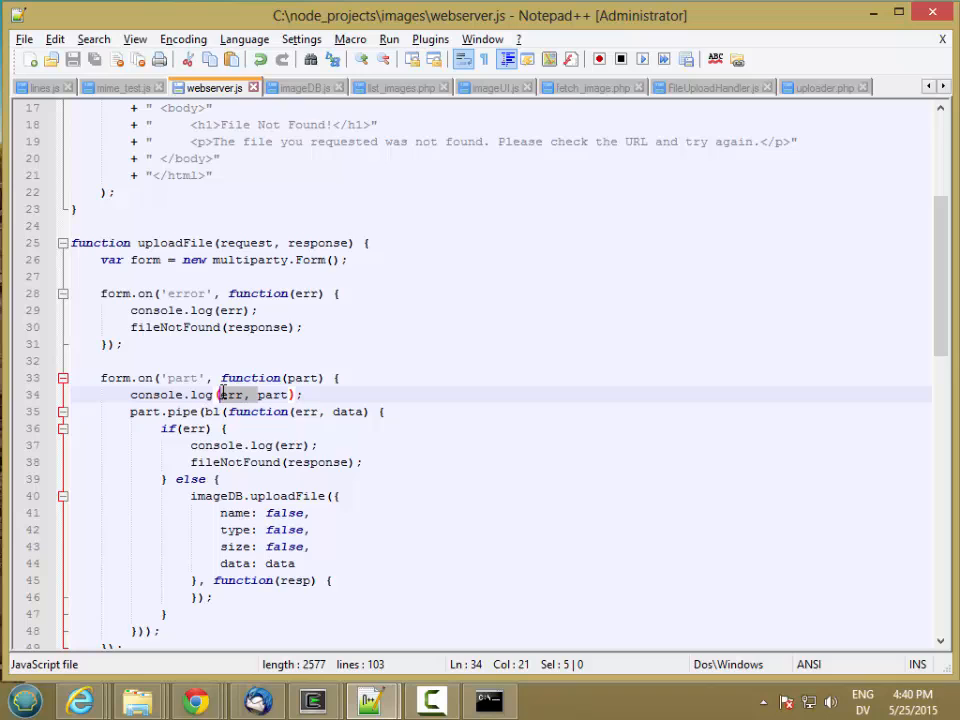
key("Delete")
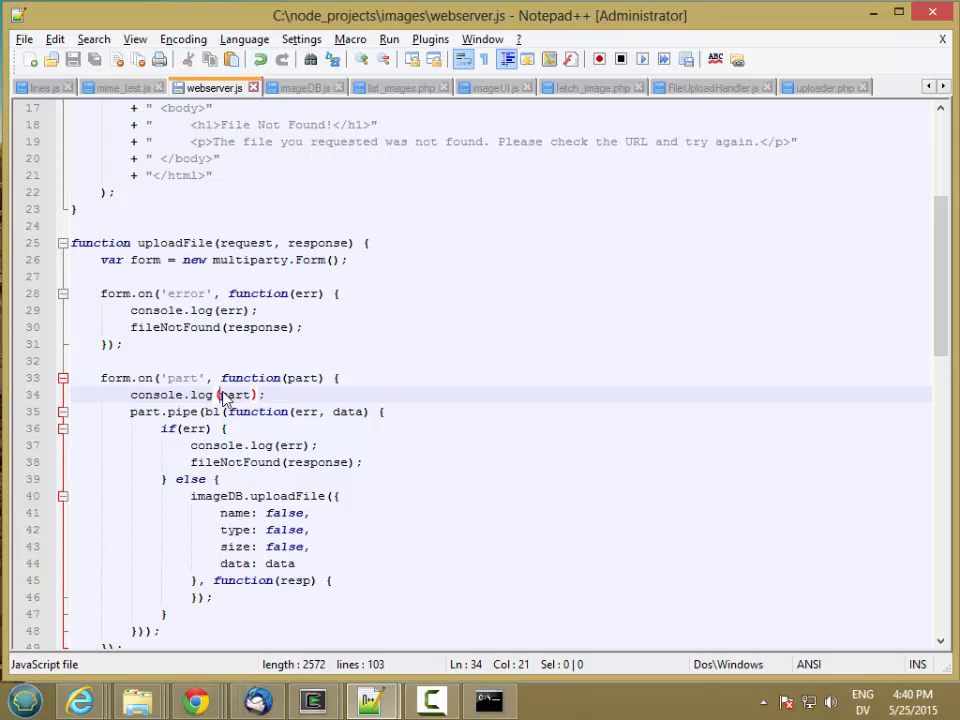
left_click(489, 700)
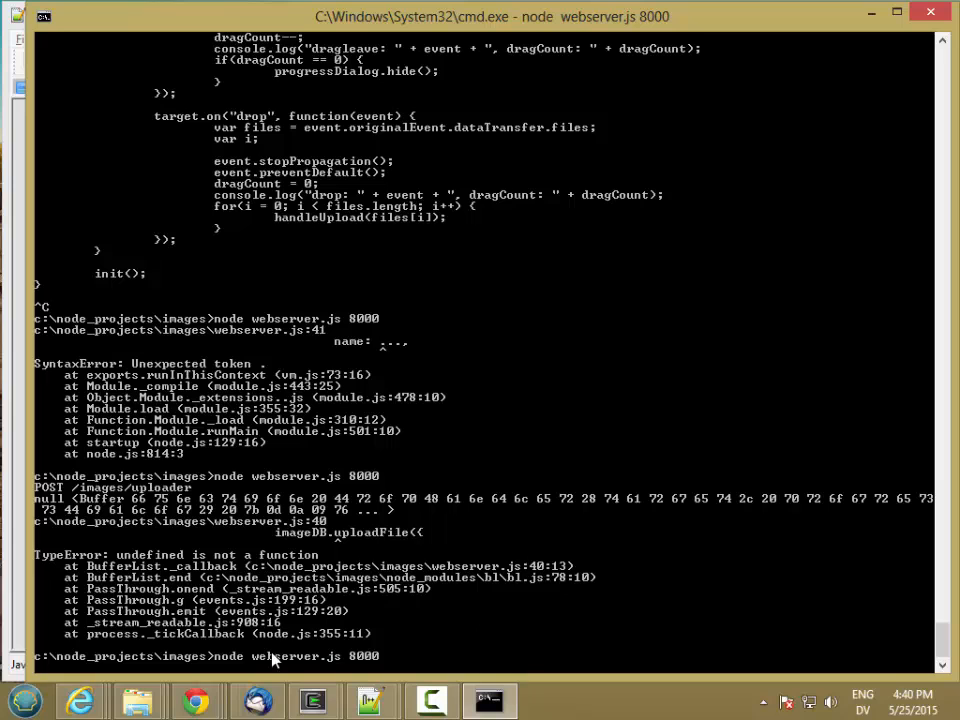
Upload DropHandler.gif again and read the logged part: image/gif, byteCount 1435
left_click(195, 700)
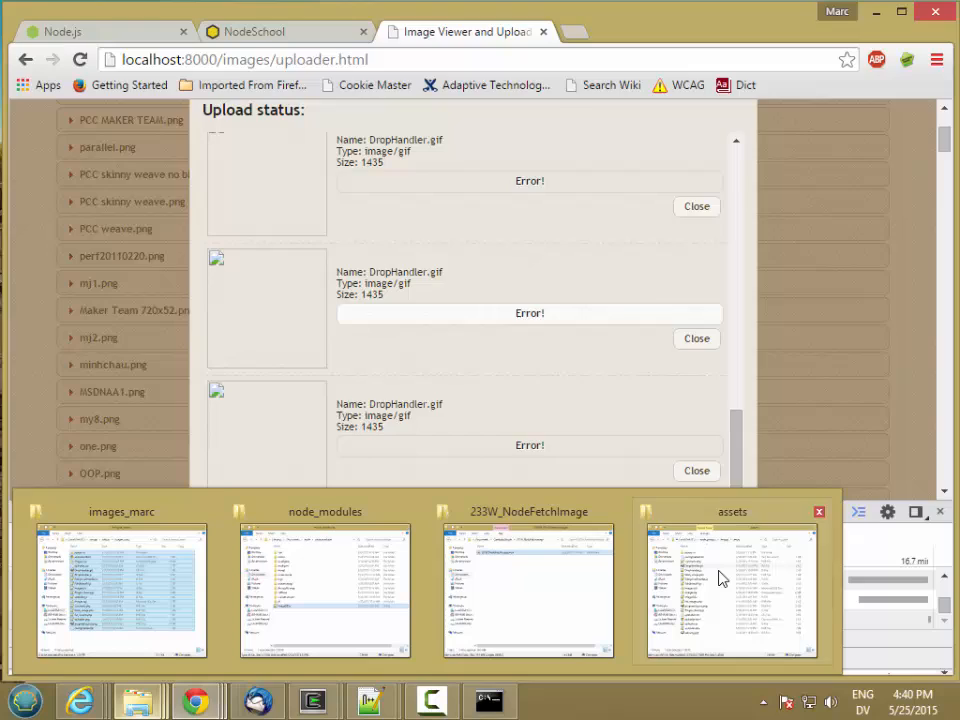
left_click(725, 590)
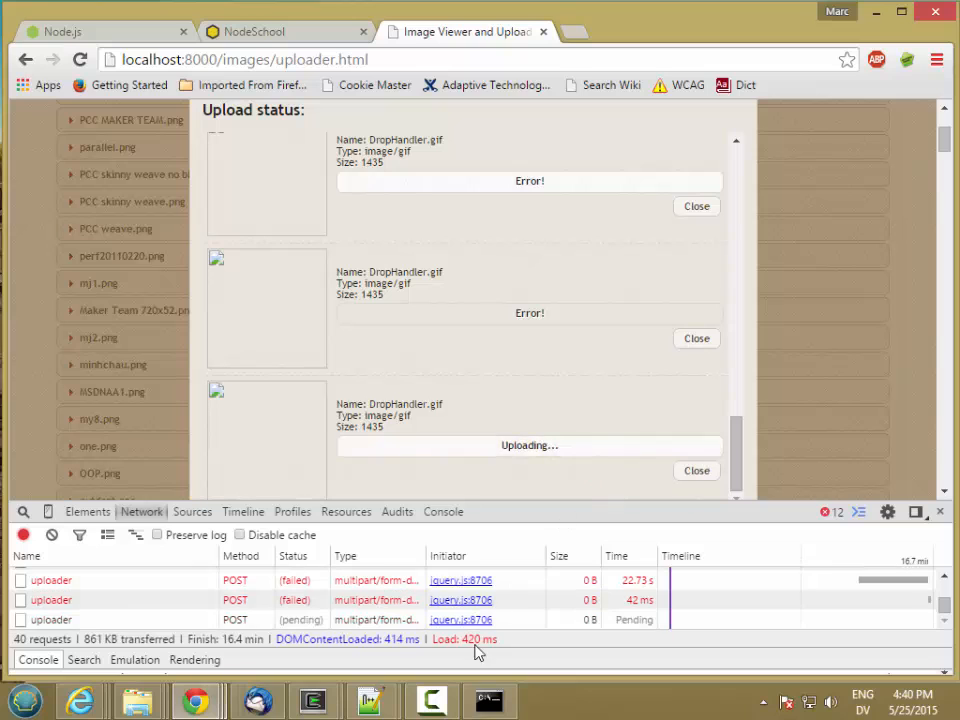
left_click(489, 700)
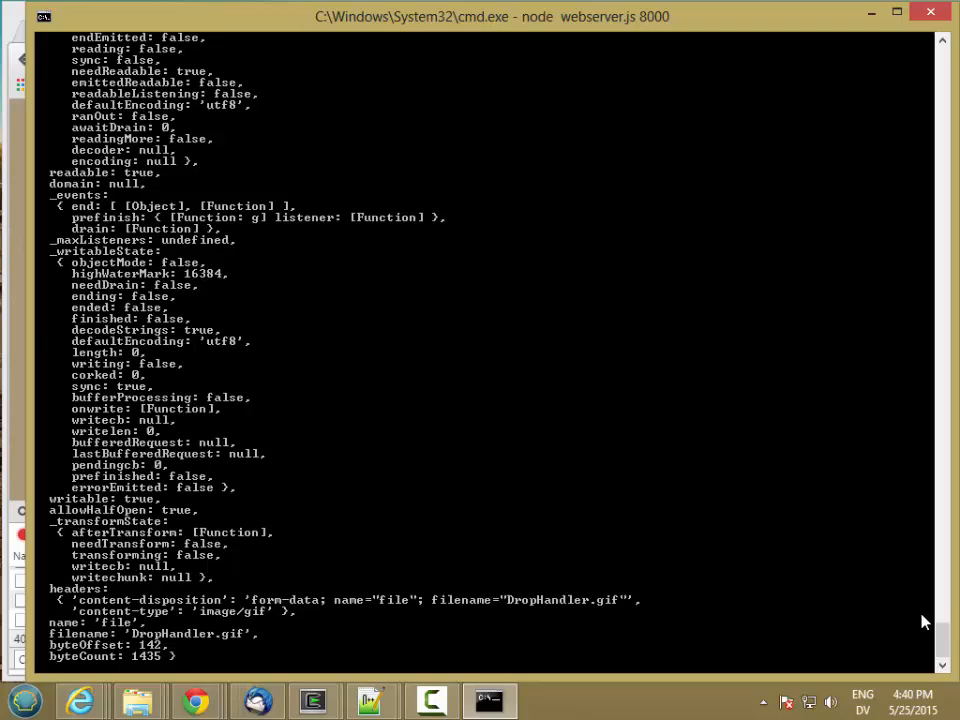
mouse_move(130, 640)
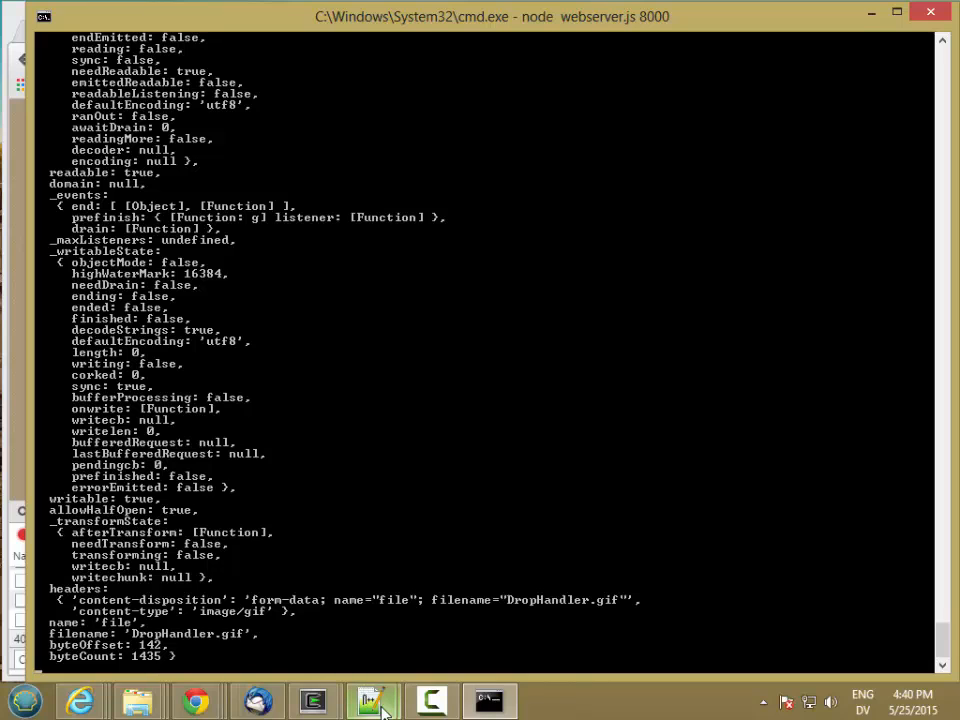
Pass part.filename, part.headers["content-type"] and part.byteCount to imageDB.uploadFile
left_click(371, 700)
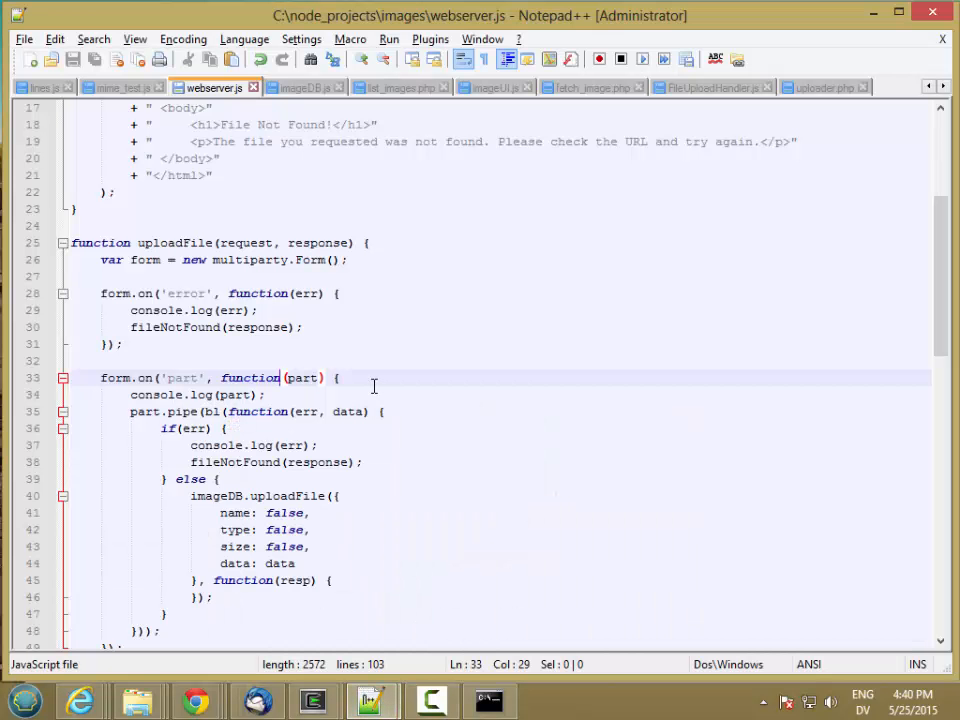
double_click(284, 512)
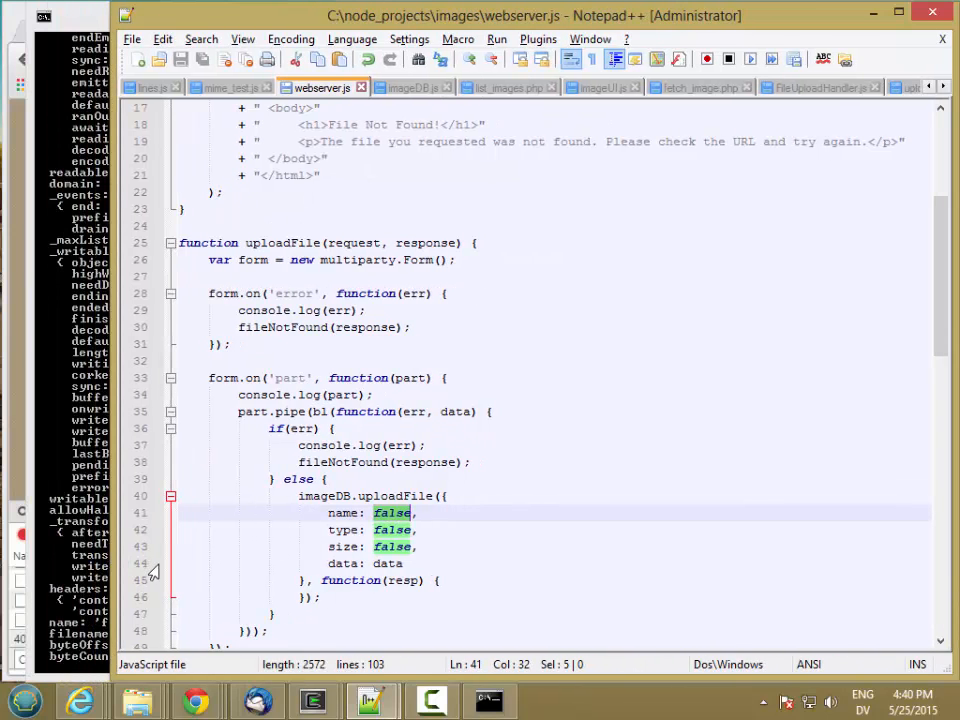
type("part.filenam")
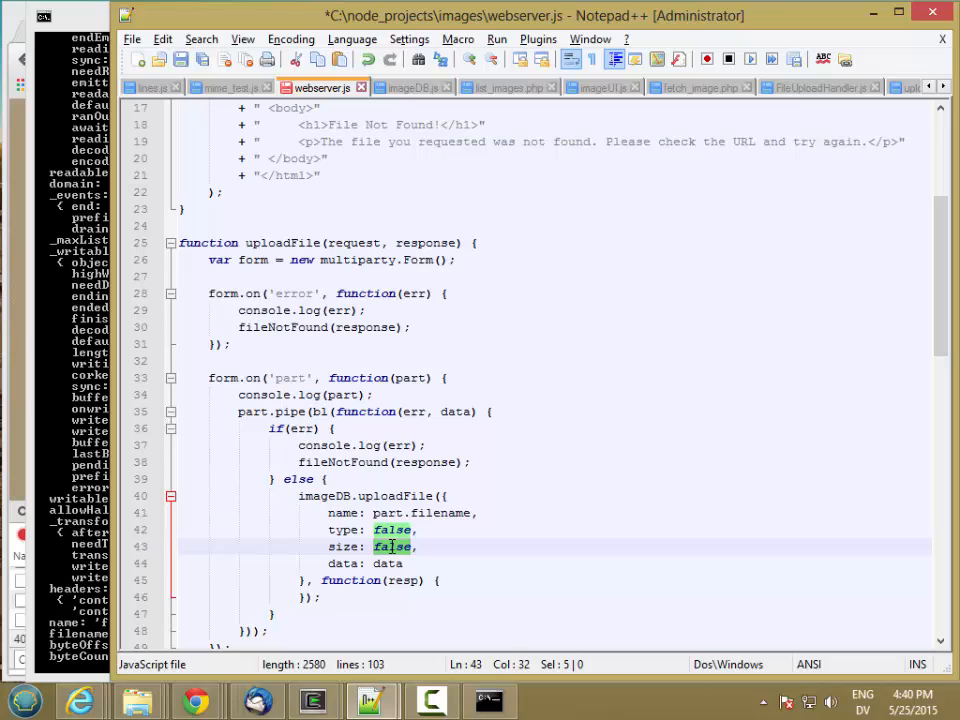
type("part.")
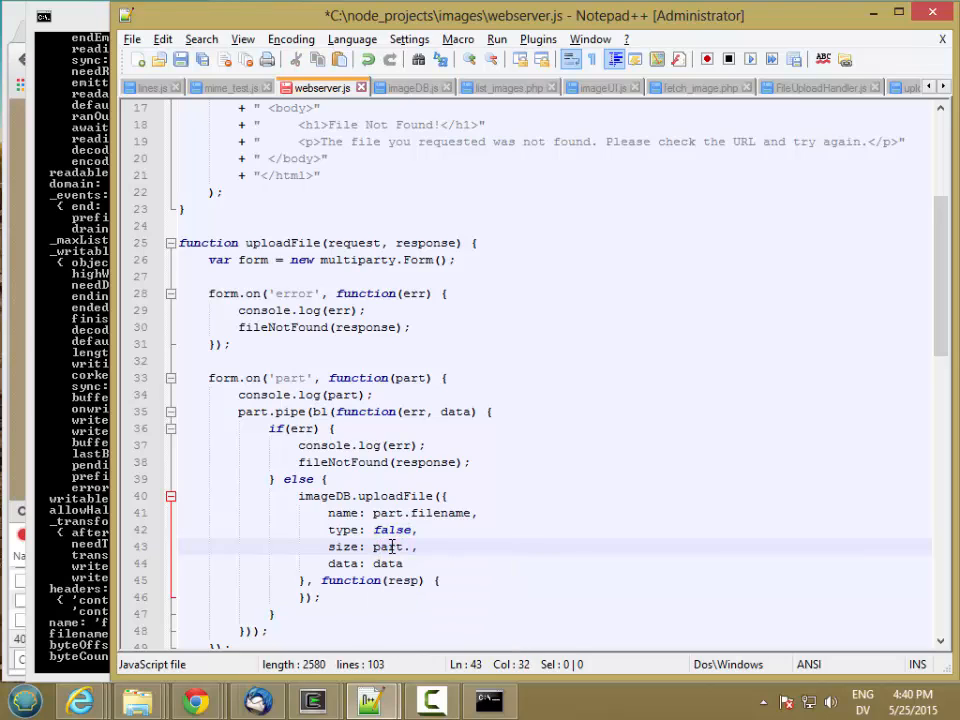
type("byteCount")
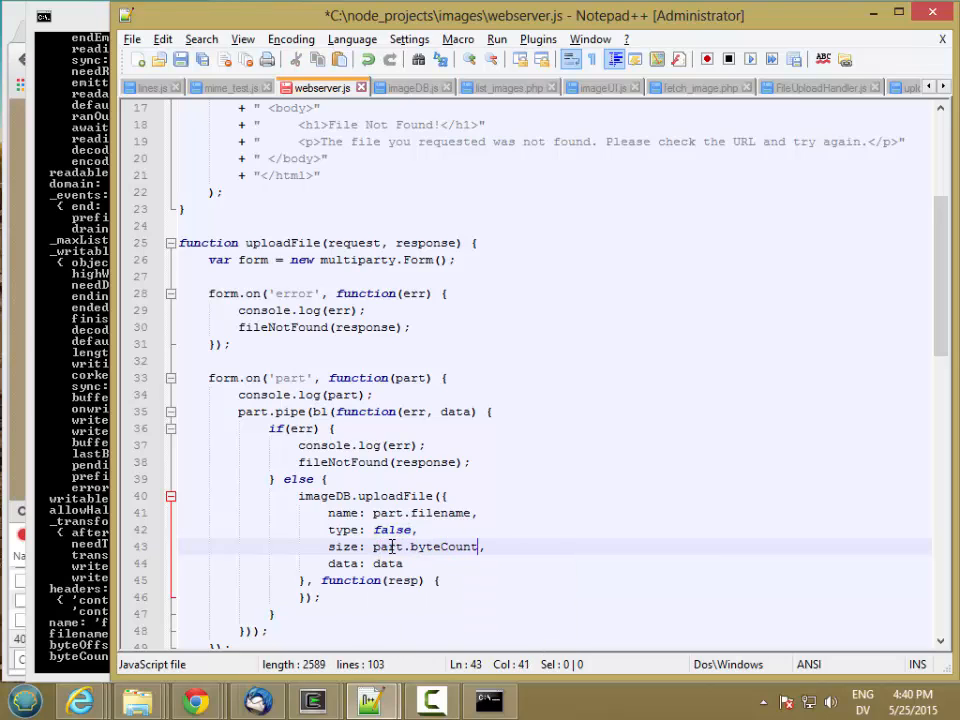
left_click(489, 700)
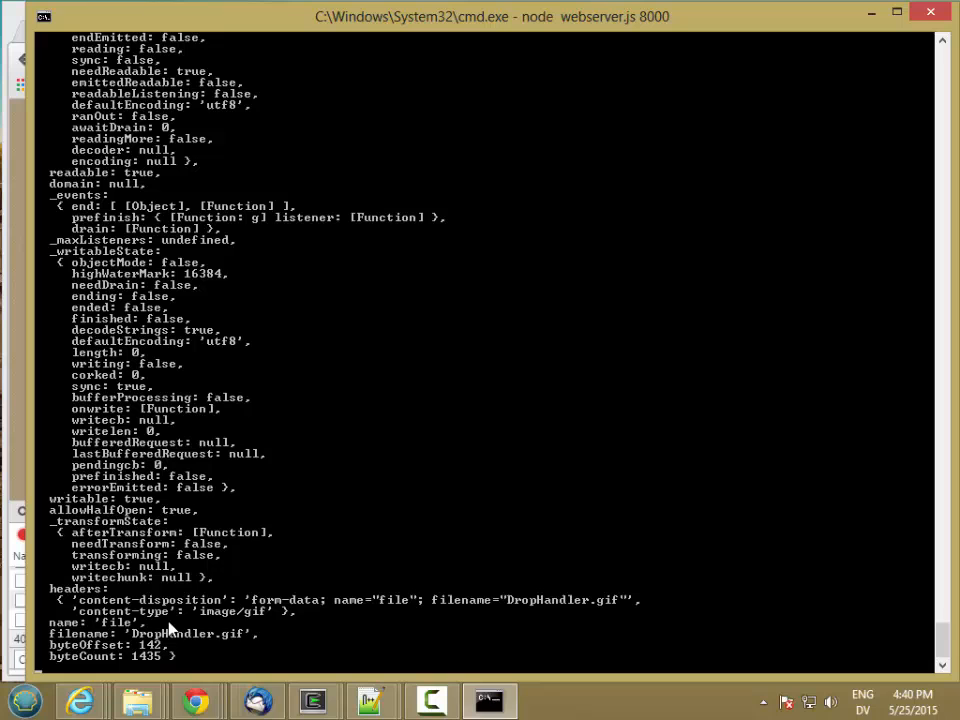
mouse_move(850, 640)
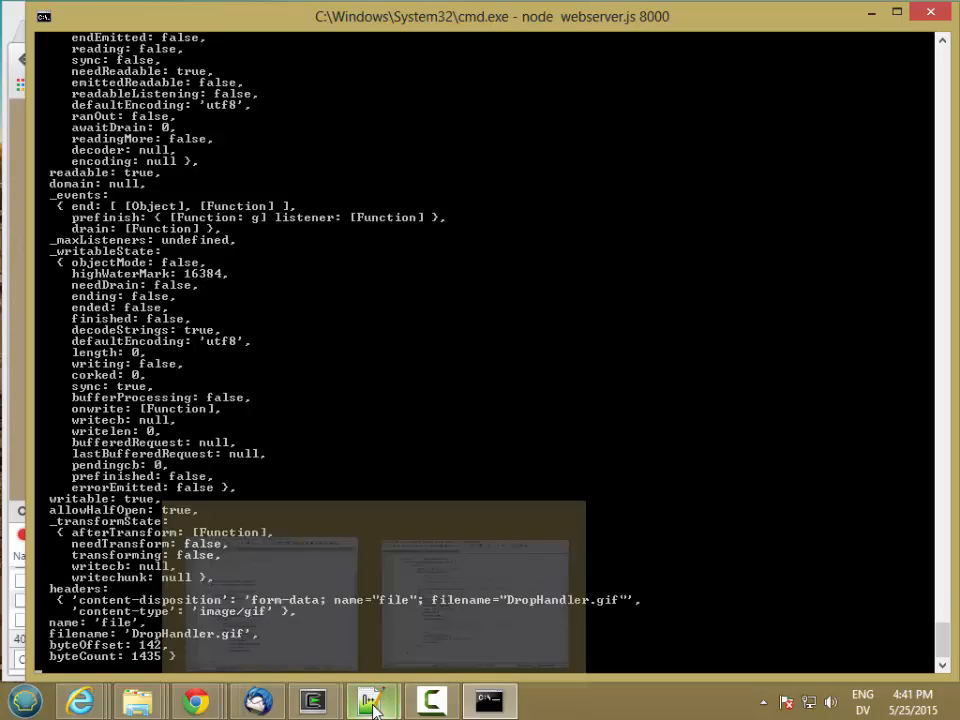
left_click(372, 700)
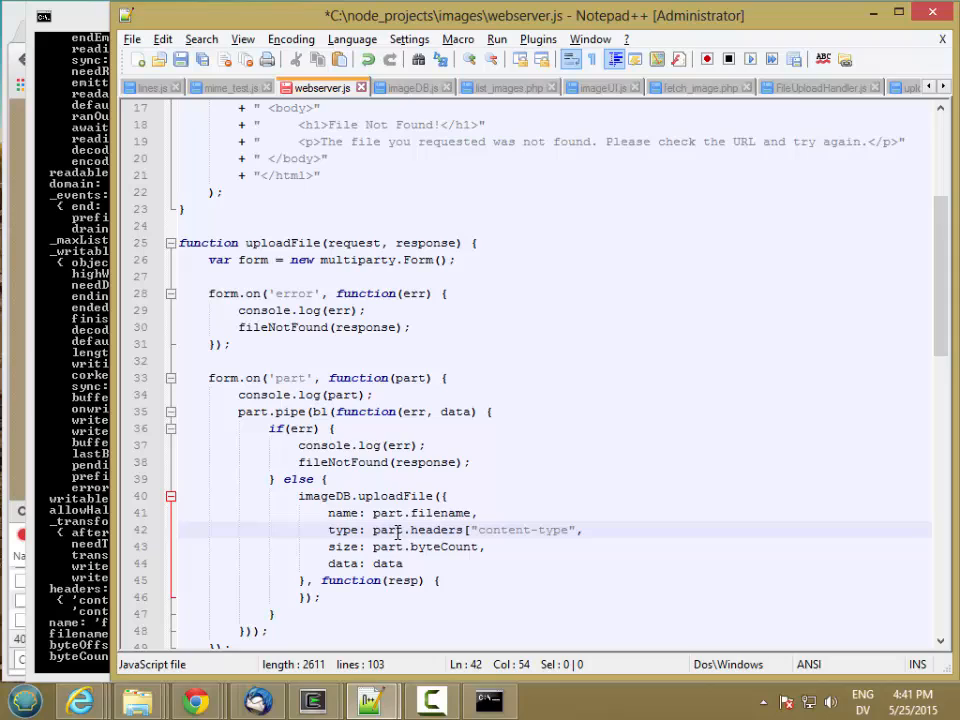
type("]")
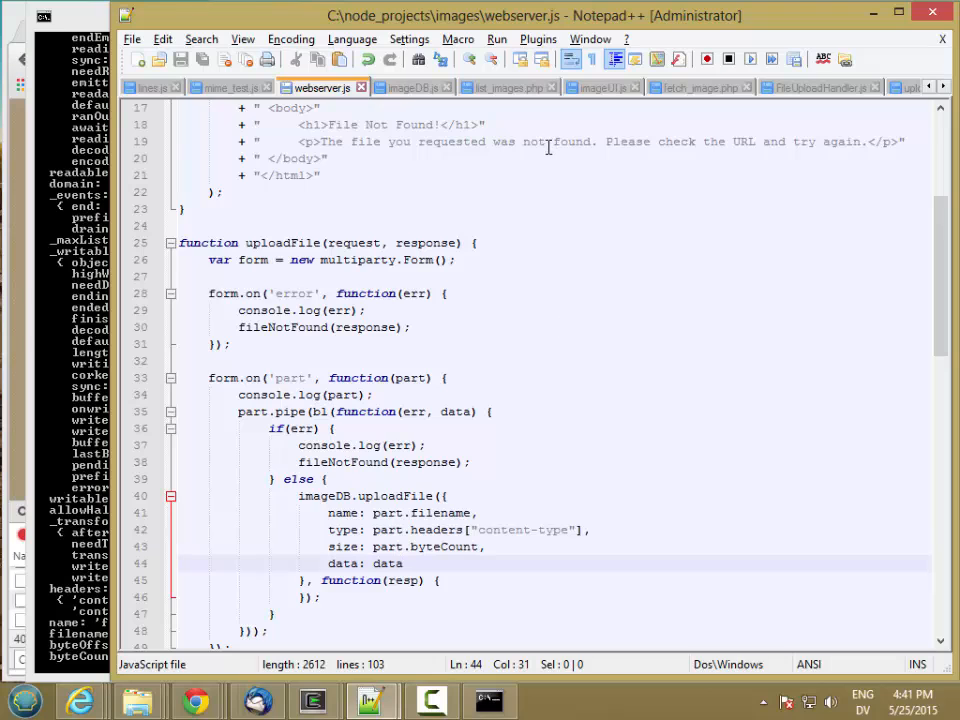
left_click(410, 87)
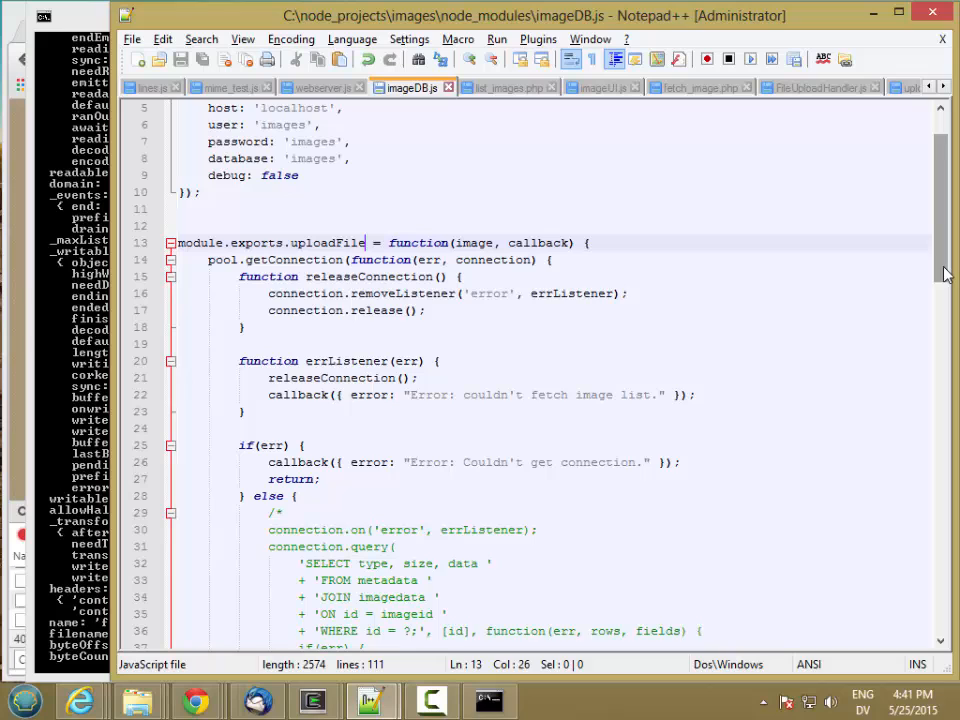
Add console.log(image); at the start of uploadFile's else branch and save
scroll("down", 3)
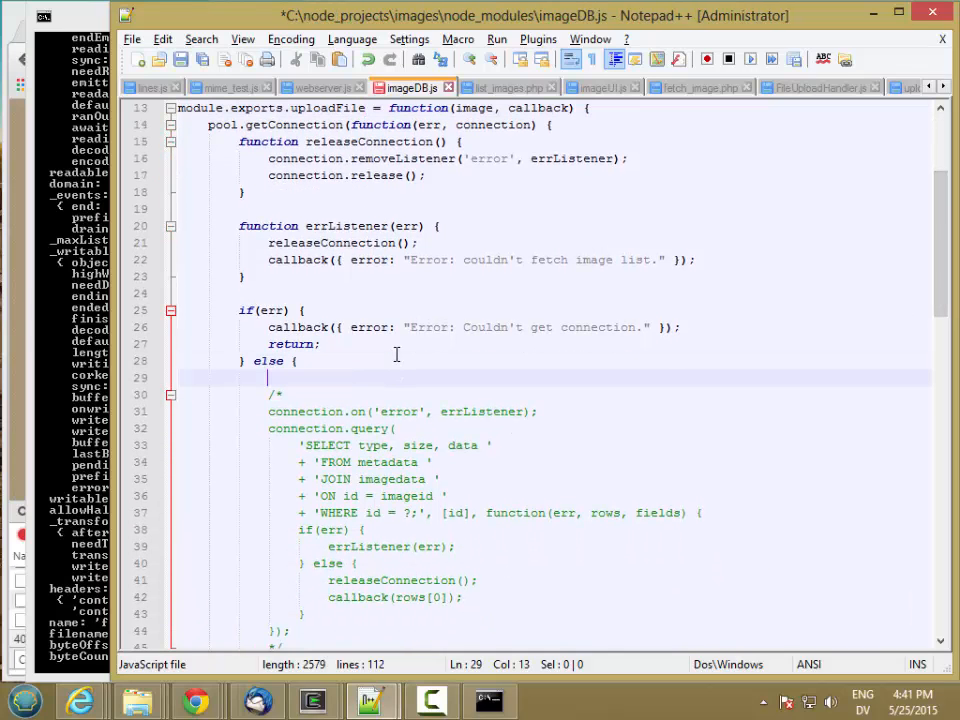
type("console")
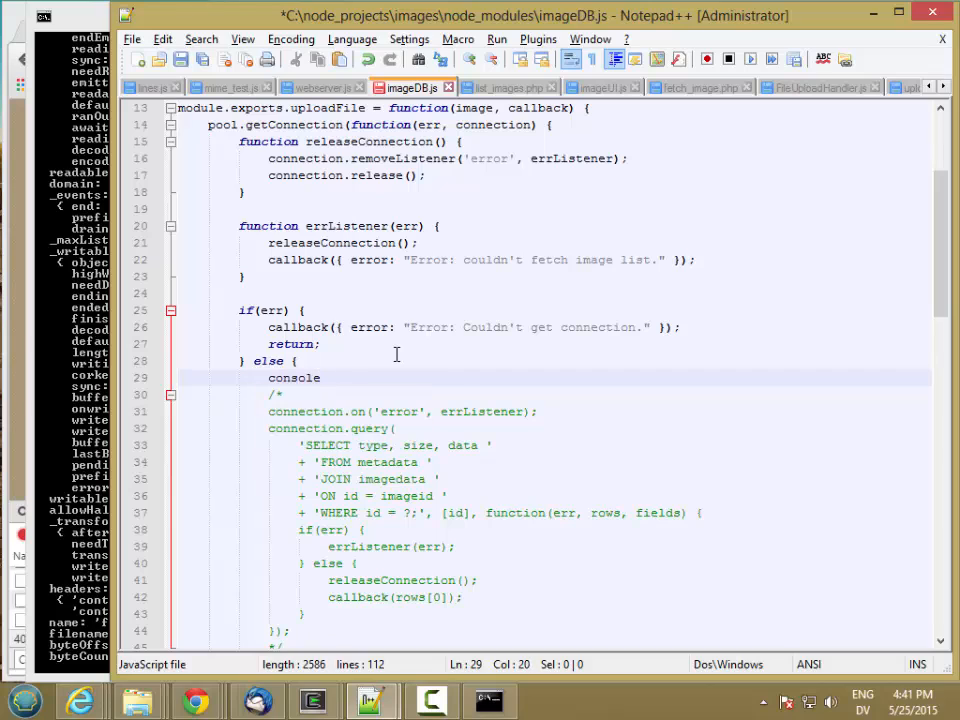
type(".log(")
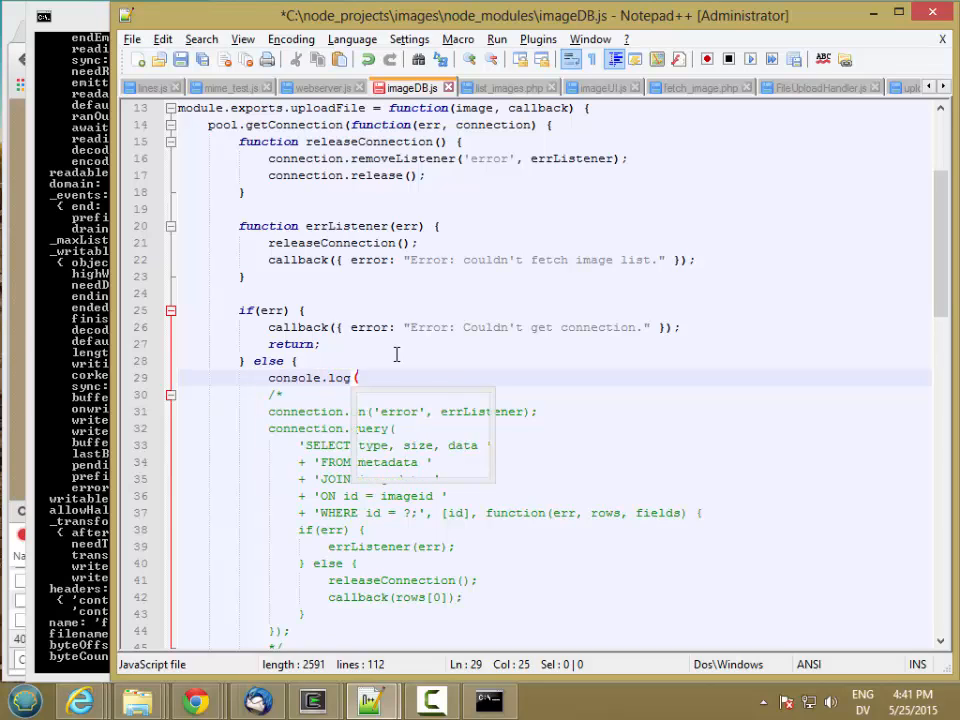
type("image);")
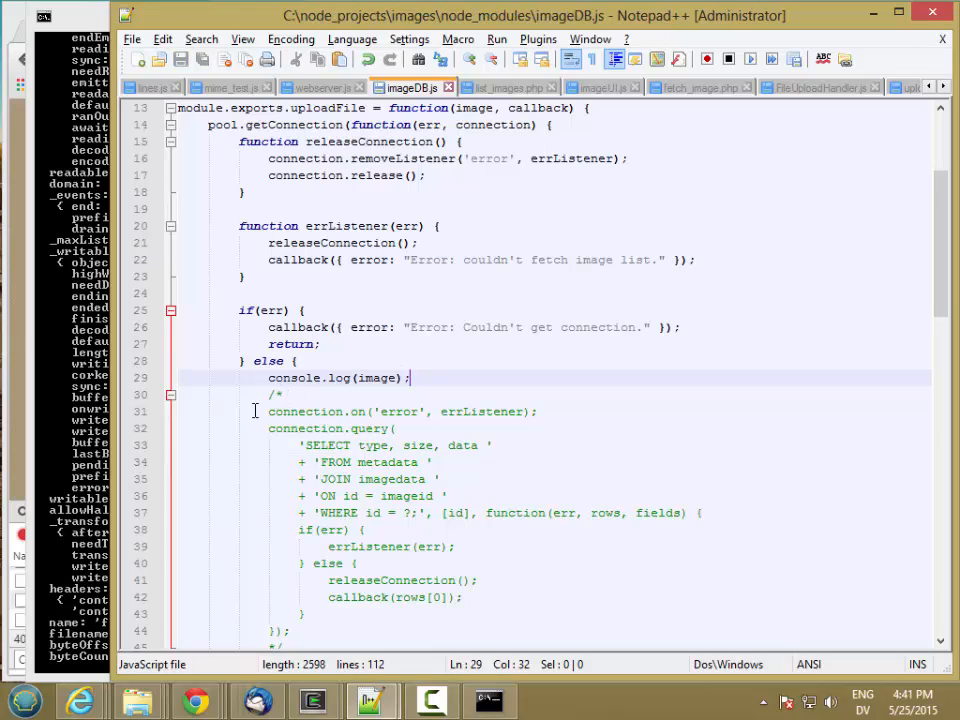
left_click(489, 700)
type("node webserver.js 8000")
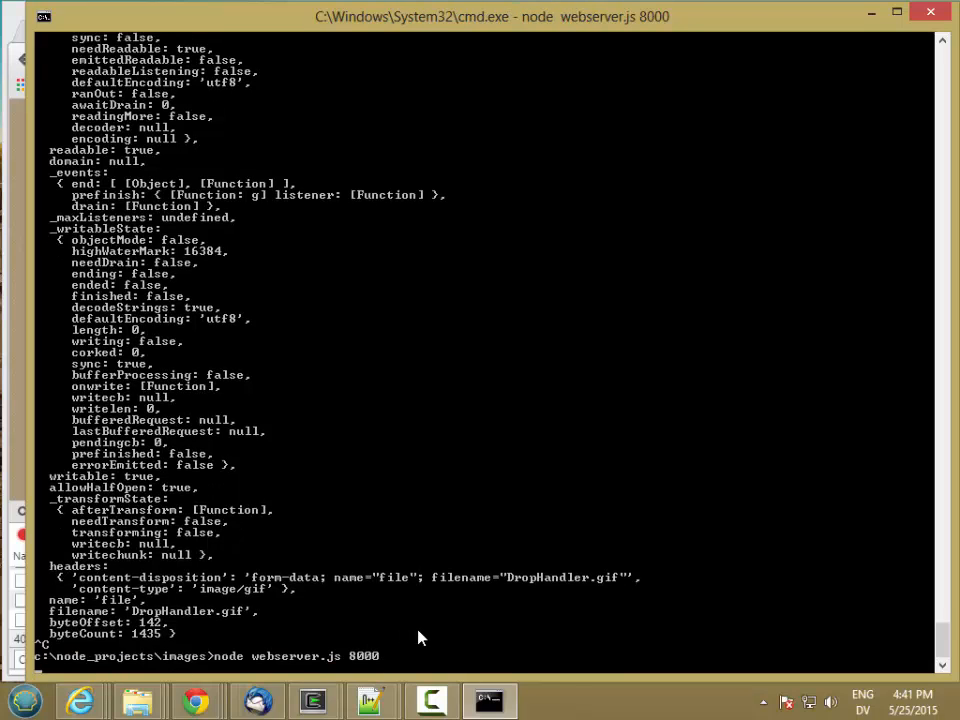
mouse_move(138, 700)
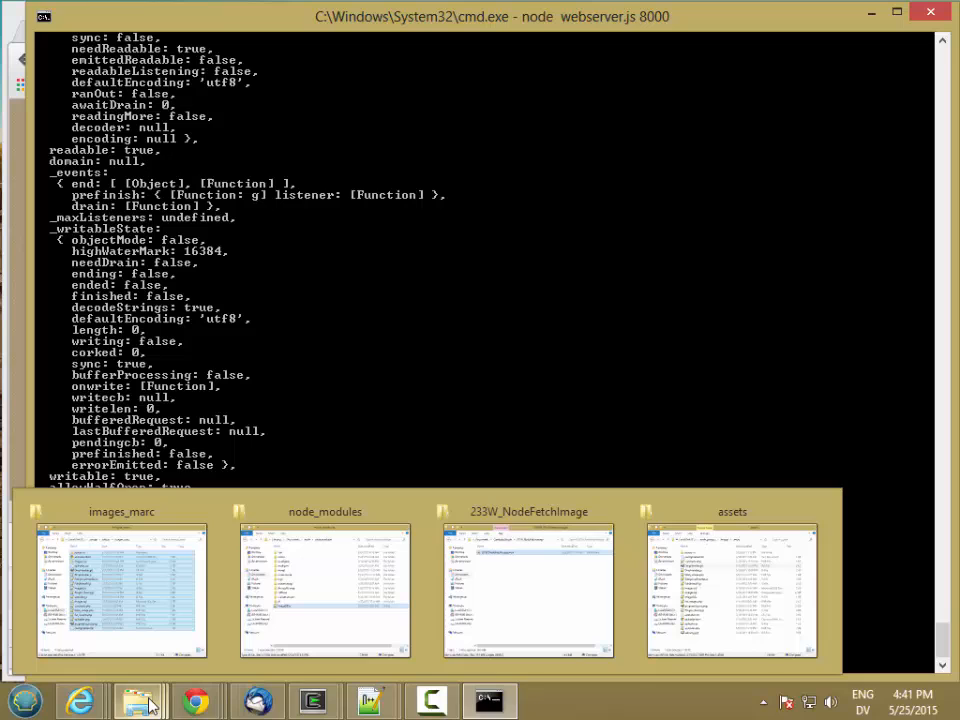
Upload DropHandler.gif again and view the logged image object: image/gif, size 1435
left_click(732, 590)
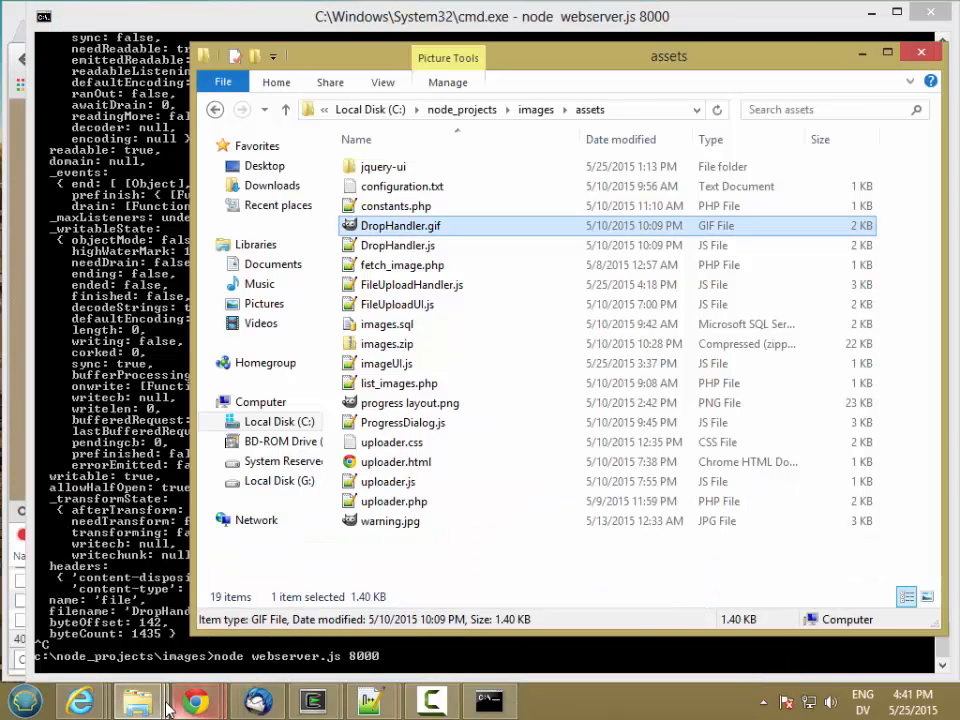
left_click(195, 700)
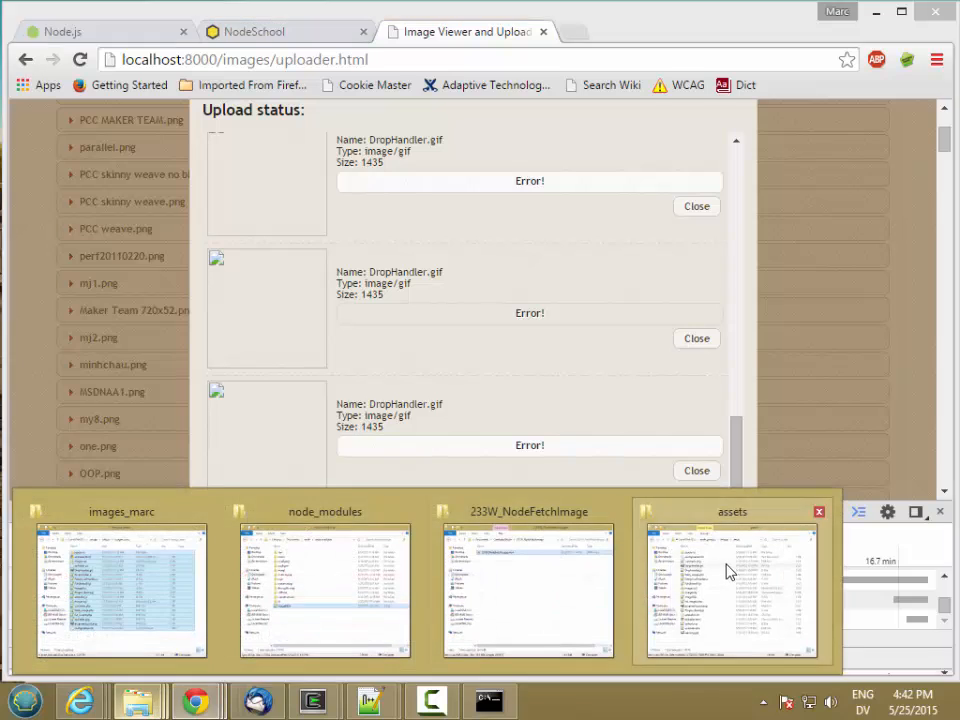
left_click(732, 590)
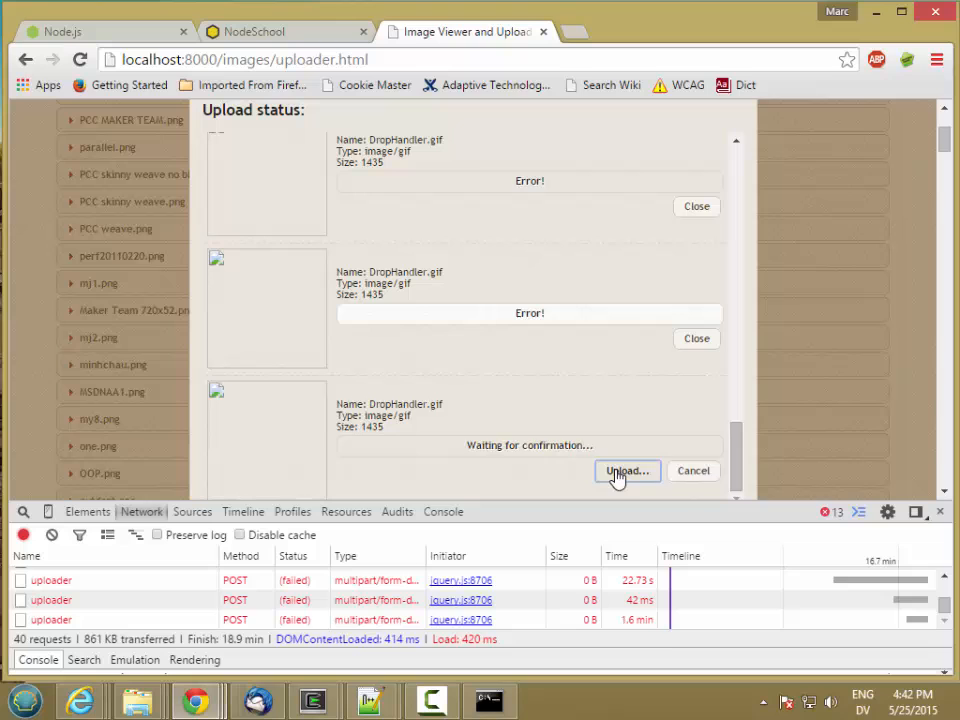
left_click(627, 471)
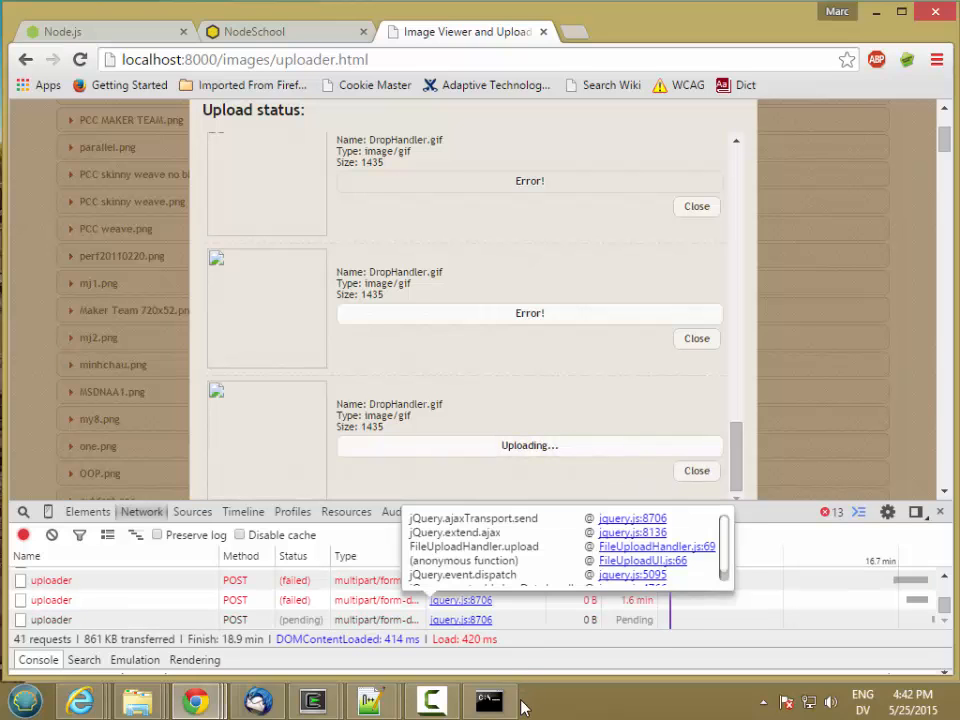
left_click(489, 700)
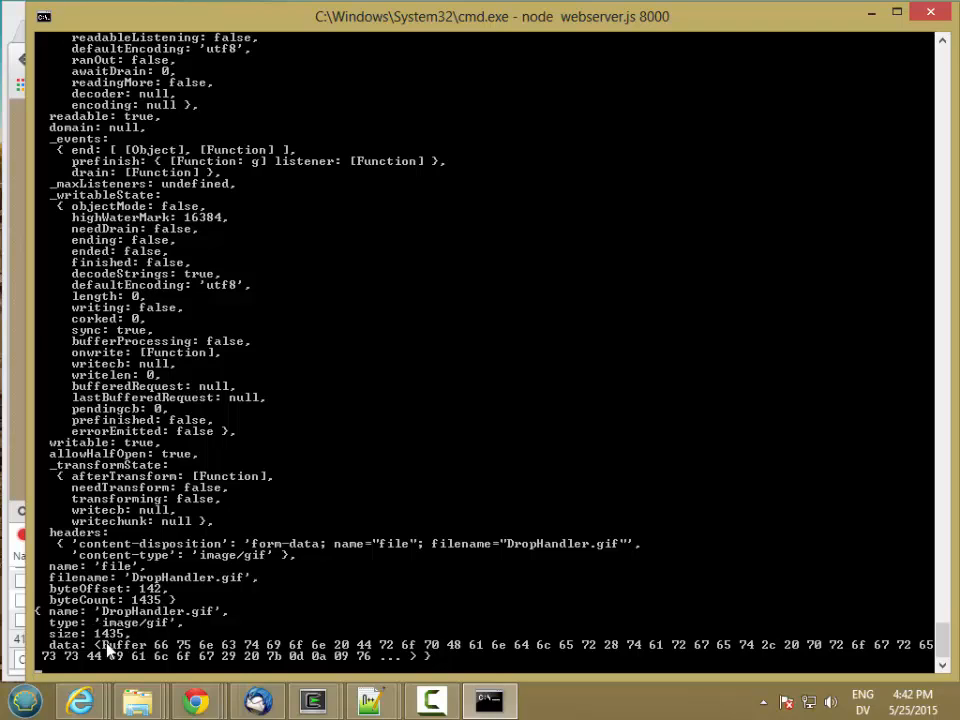
mouse_move(470, 663)
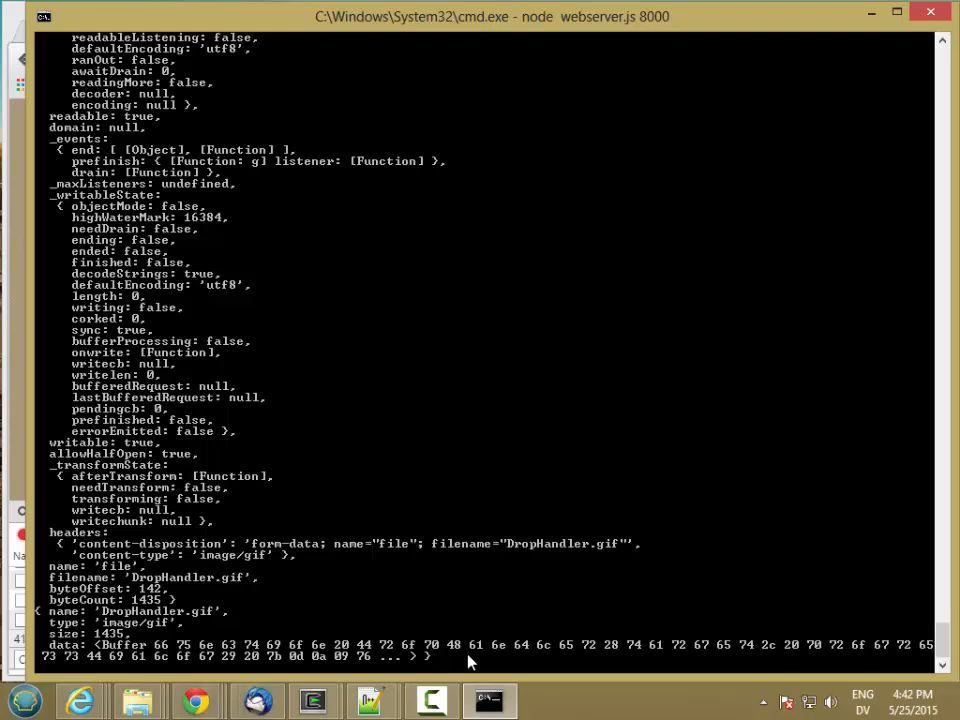